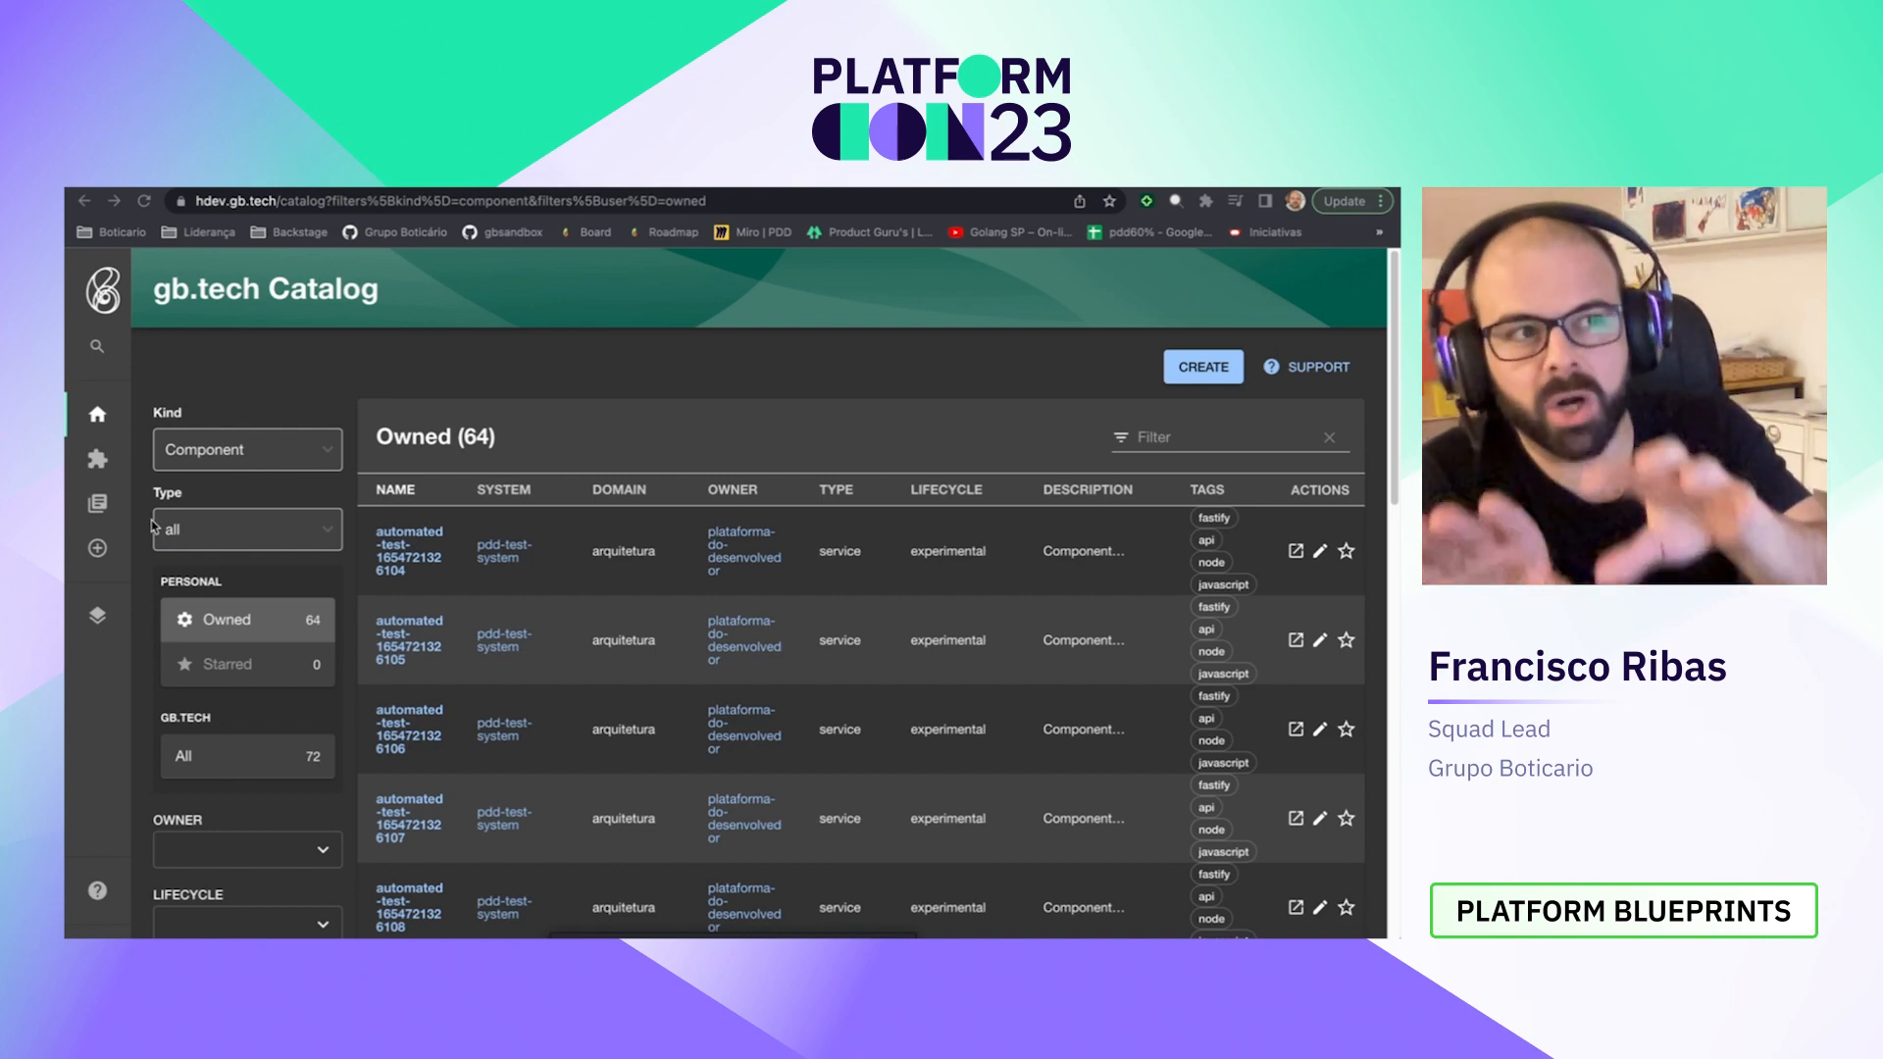
# Step: Start a new component and browse Available Templates down to the Backend section
pyautogui.click(1202, 366)
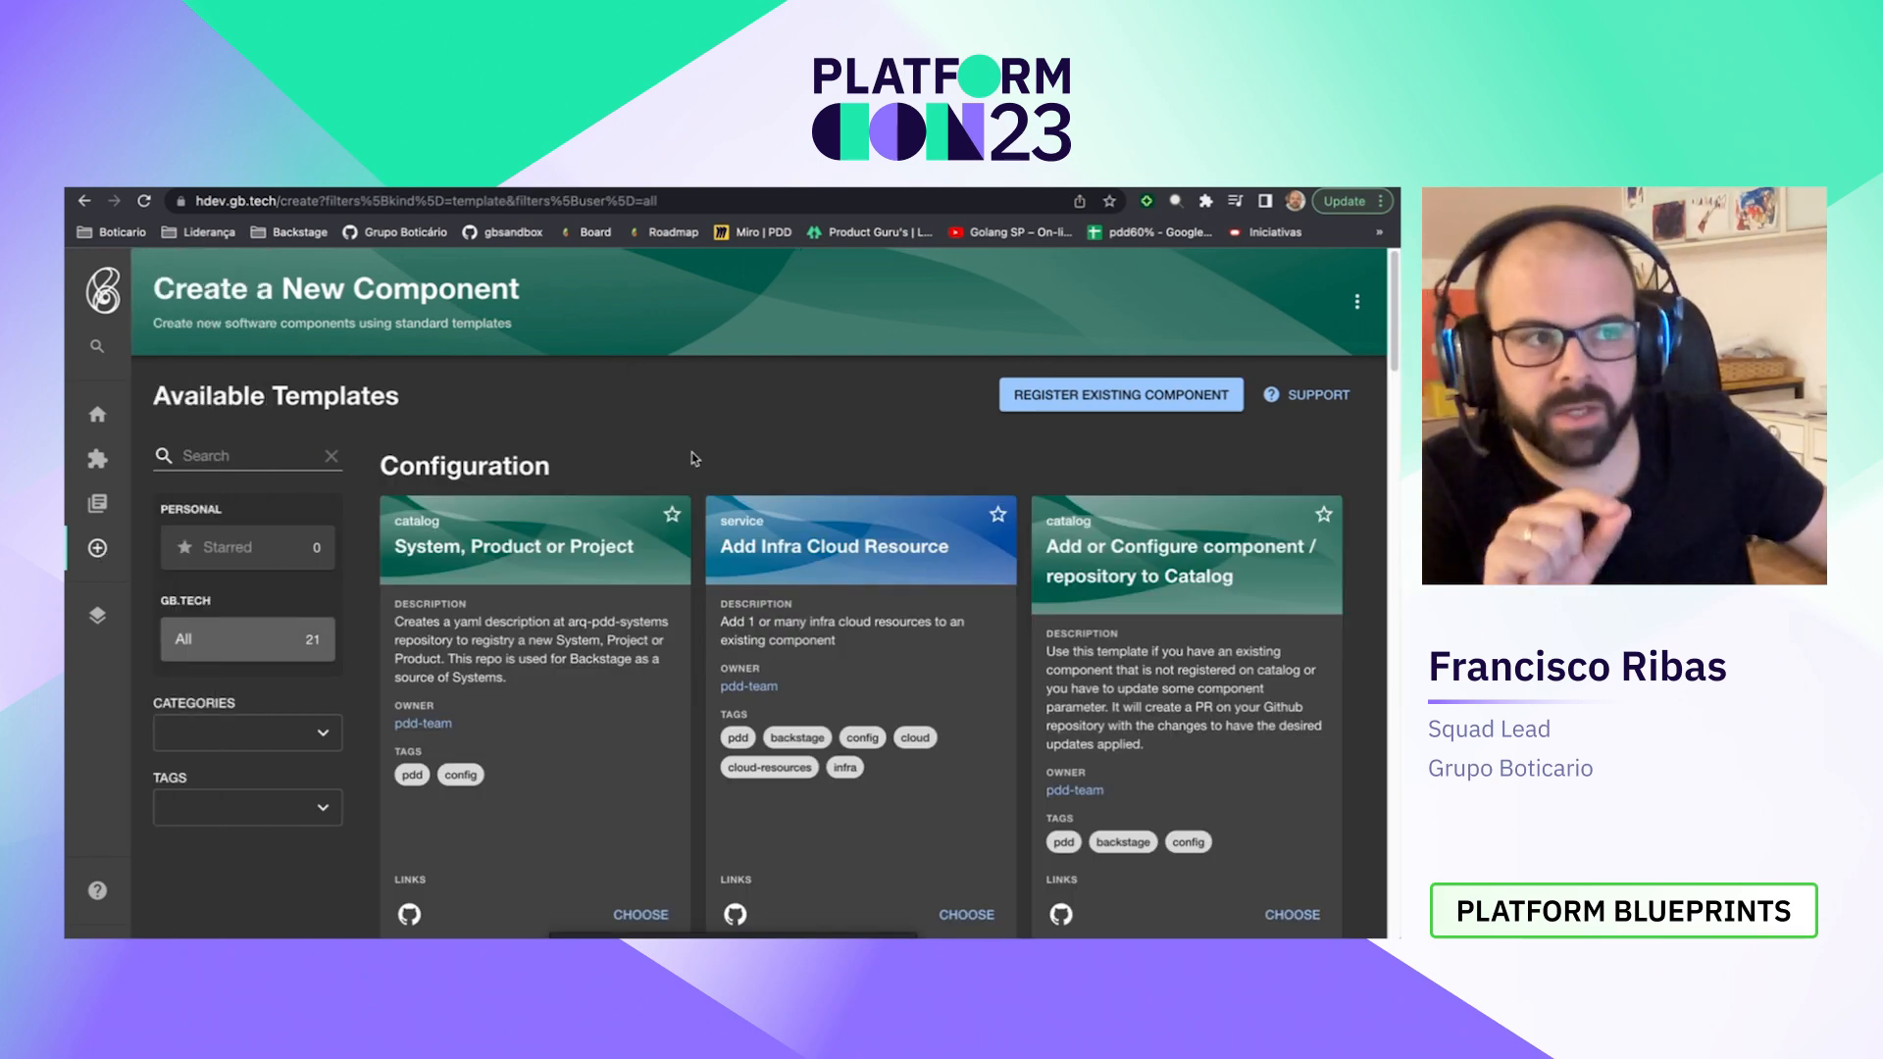
pyautogui.scroll(-3)
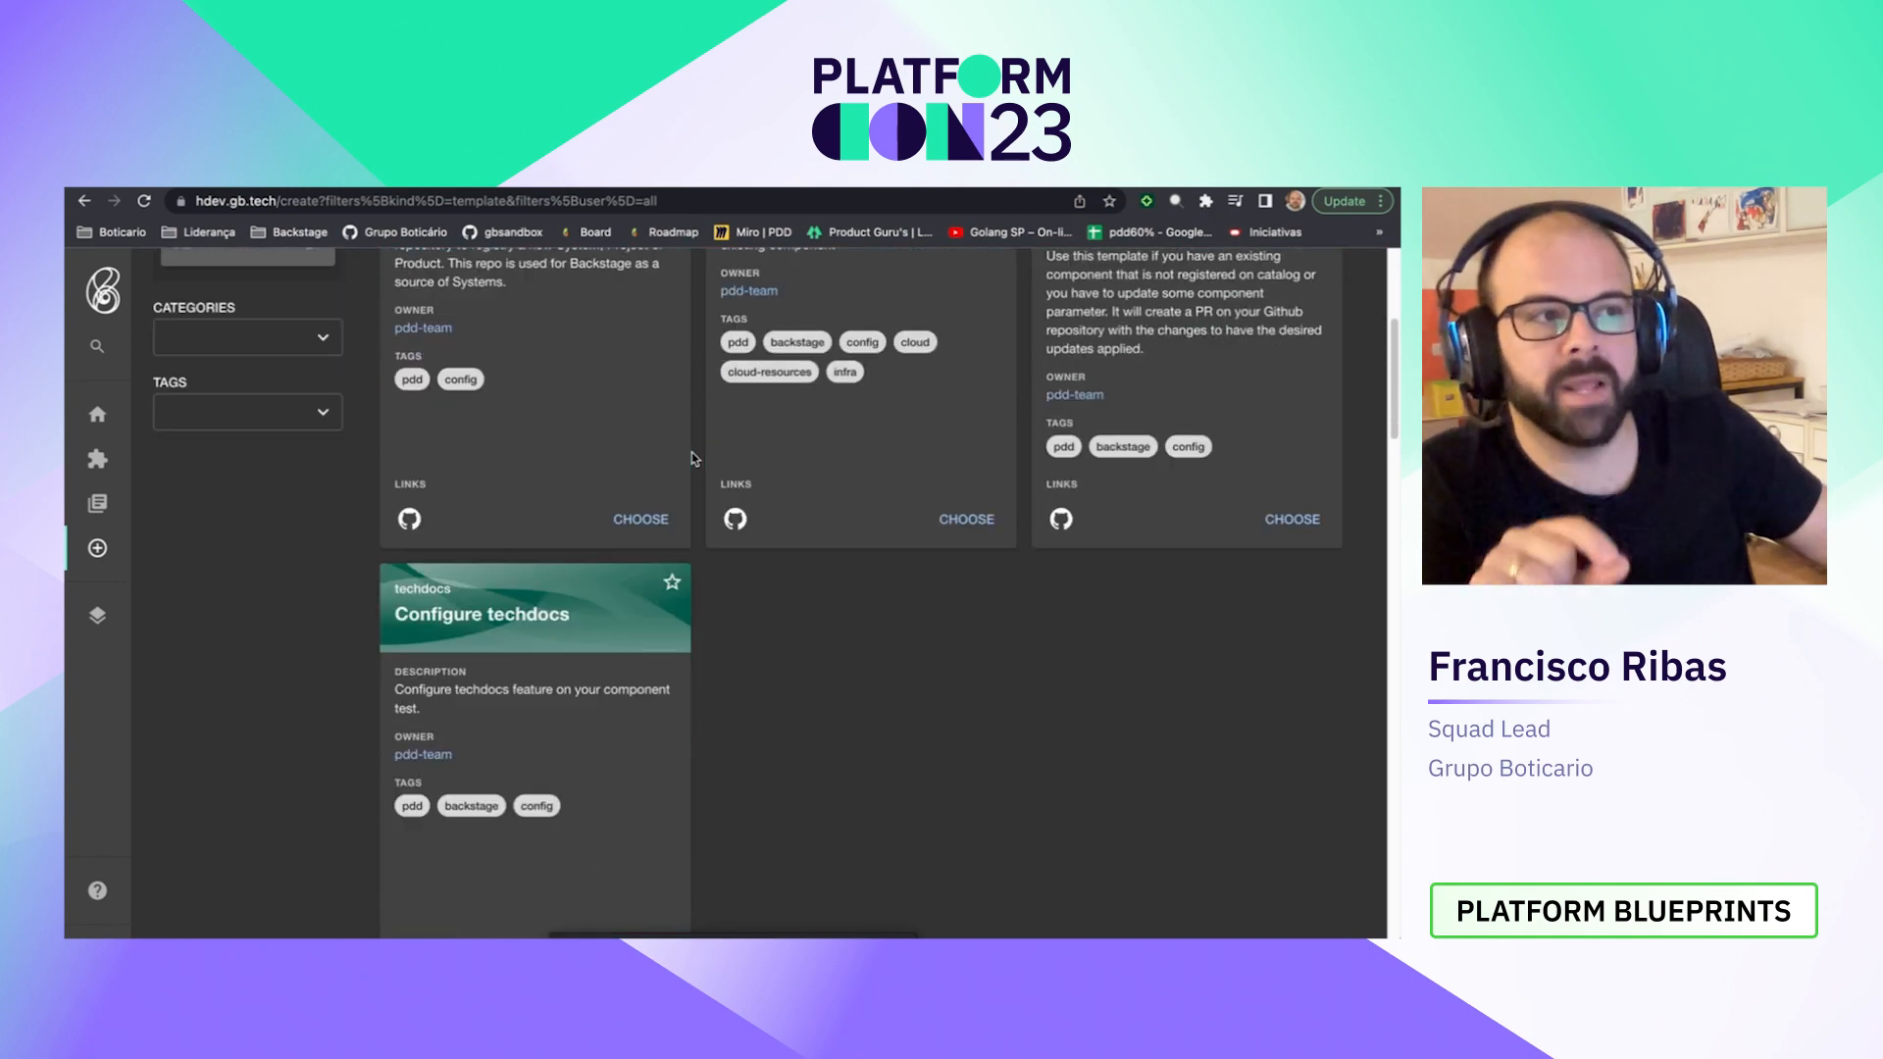
pyautogui.scroll(-3)
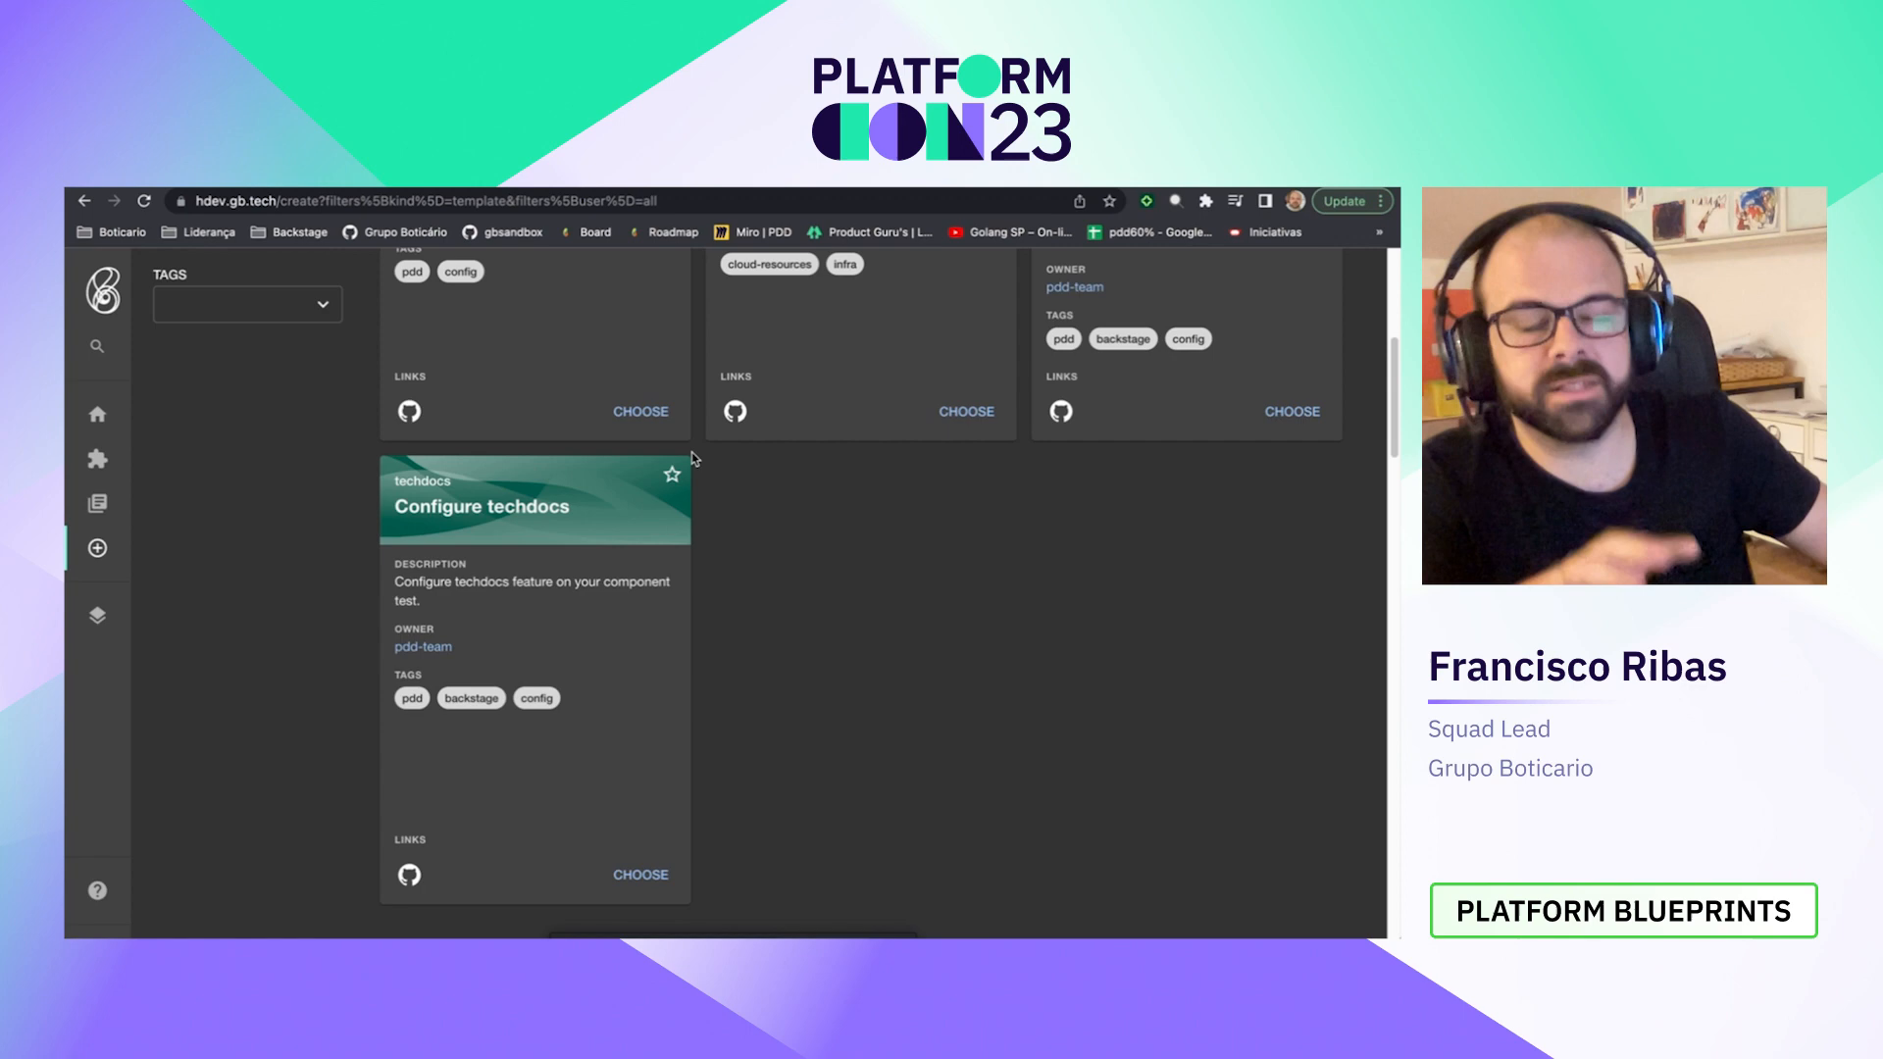
pyautogui.scroll(-3)
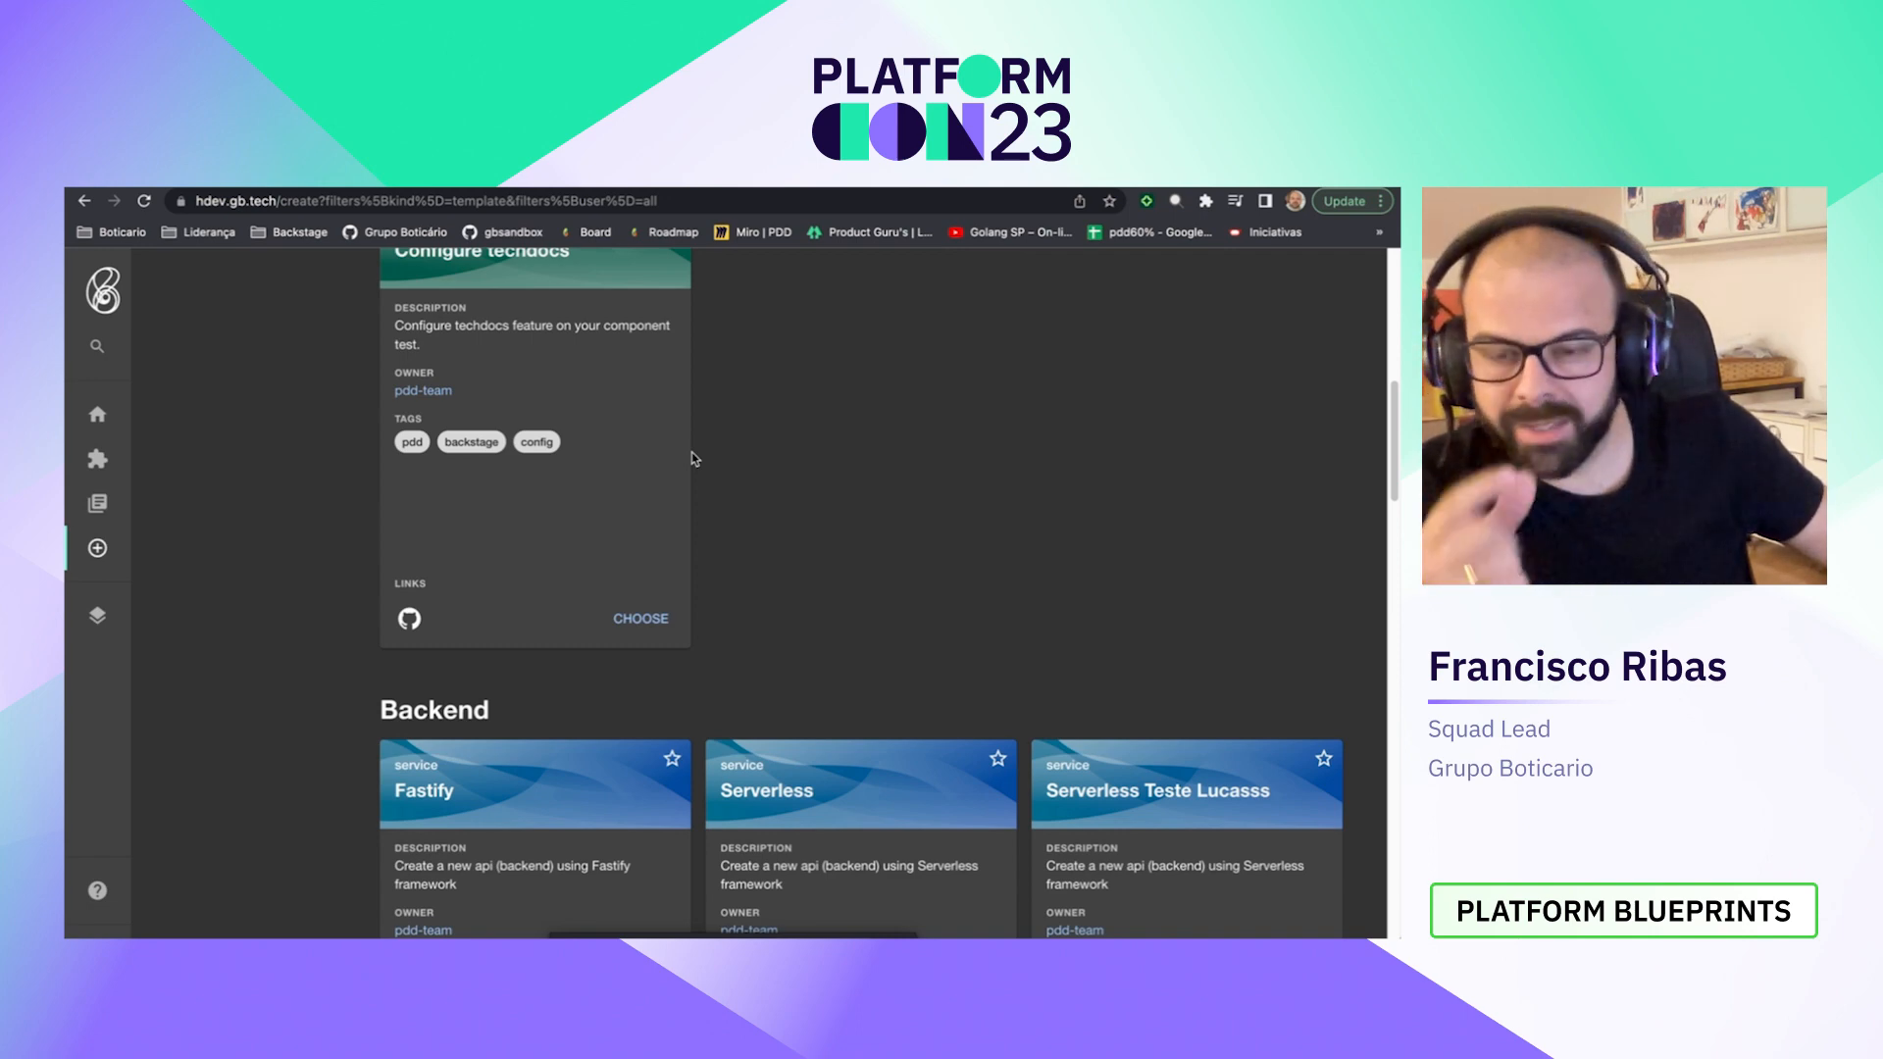
pyautogui.scroll(-3)
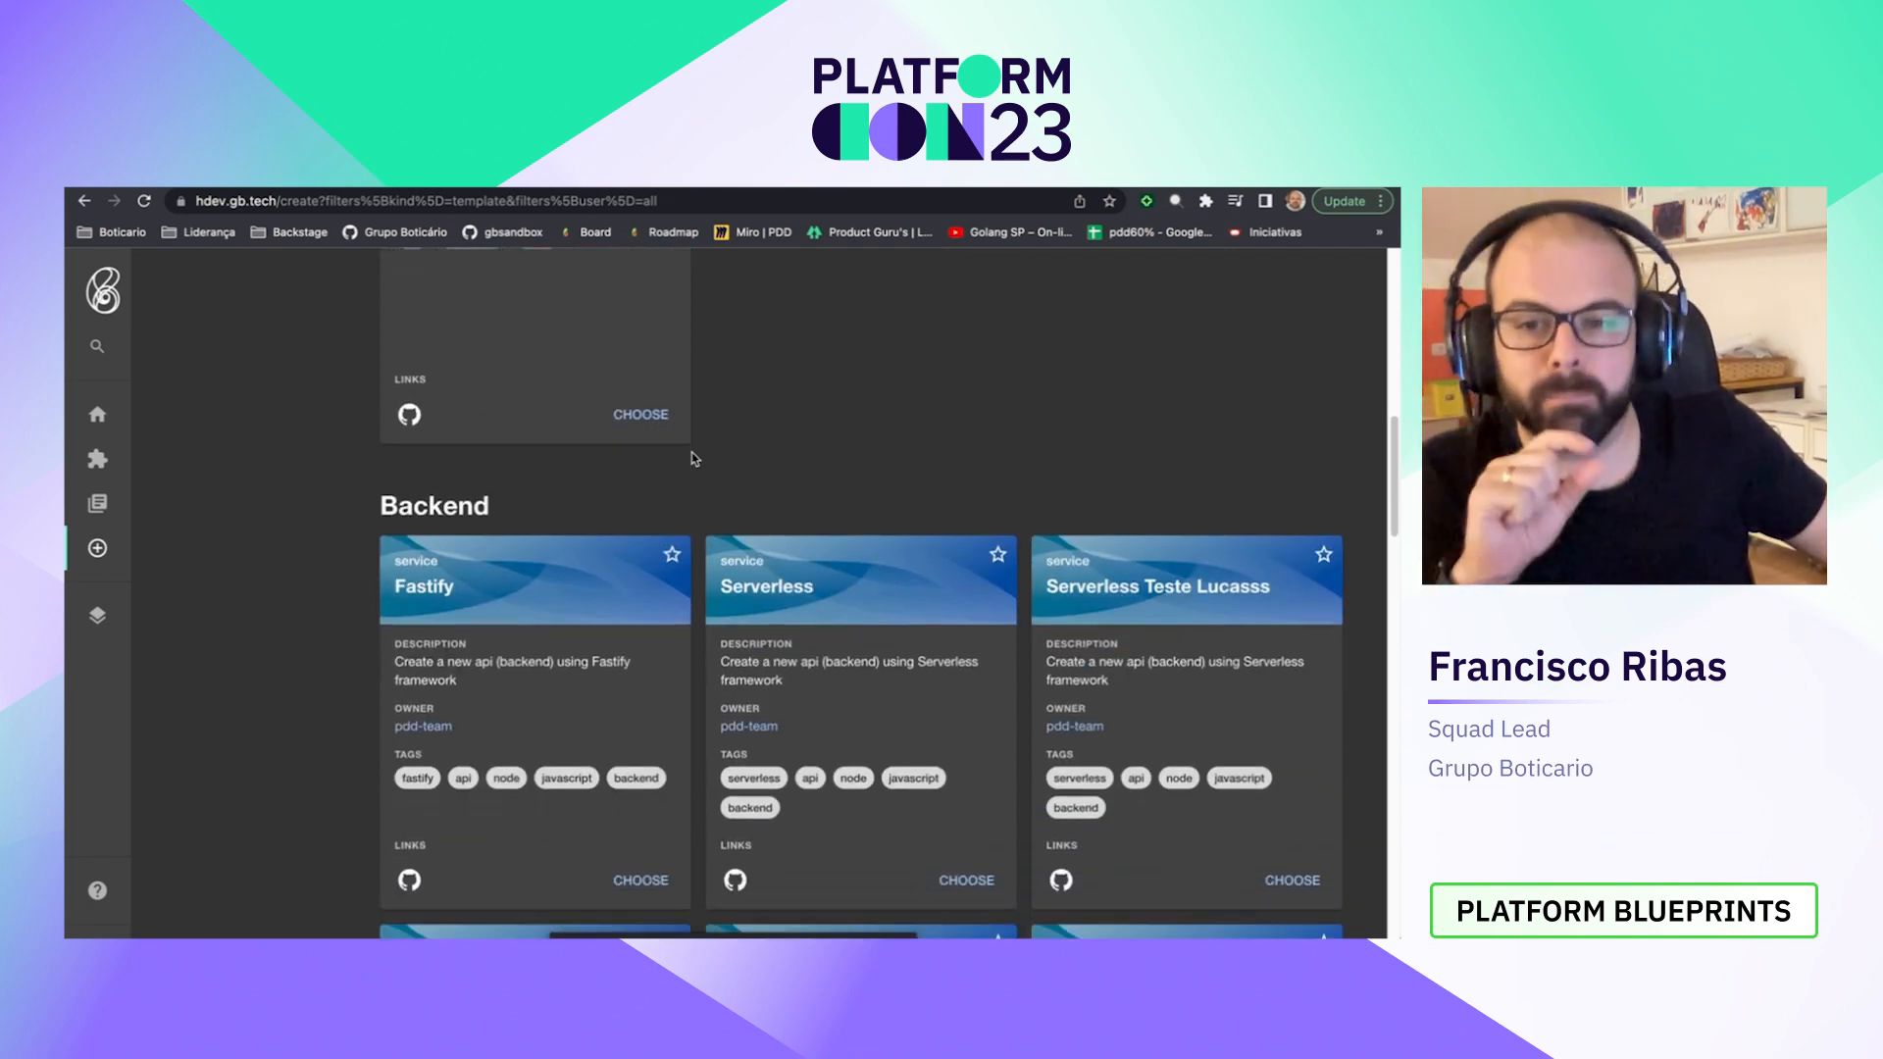
pyautogui.scroll(-3)
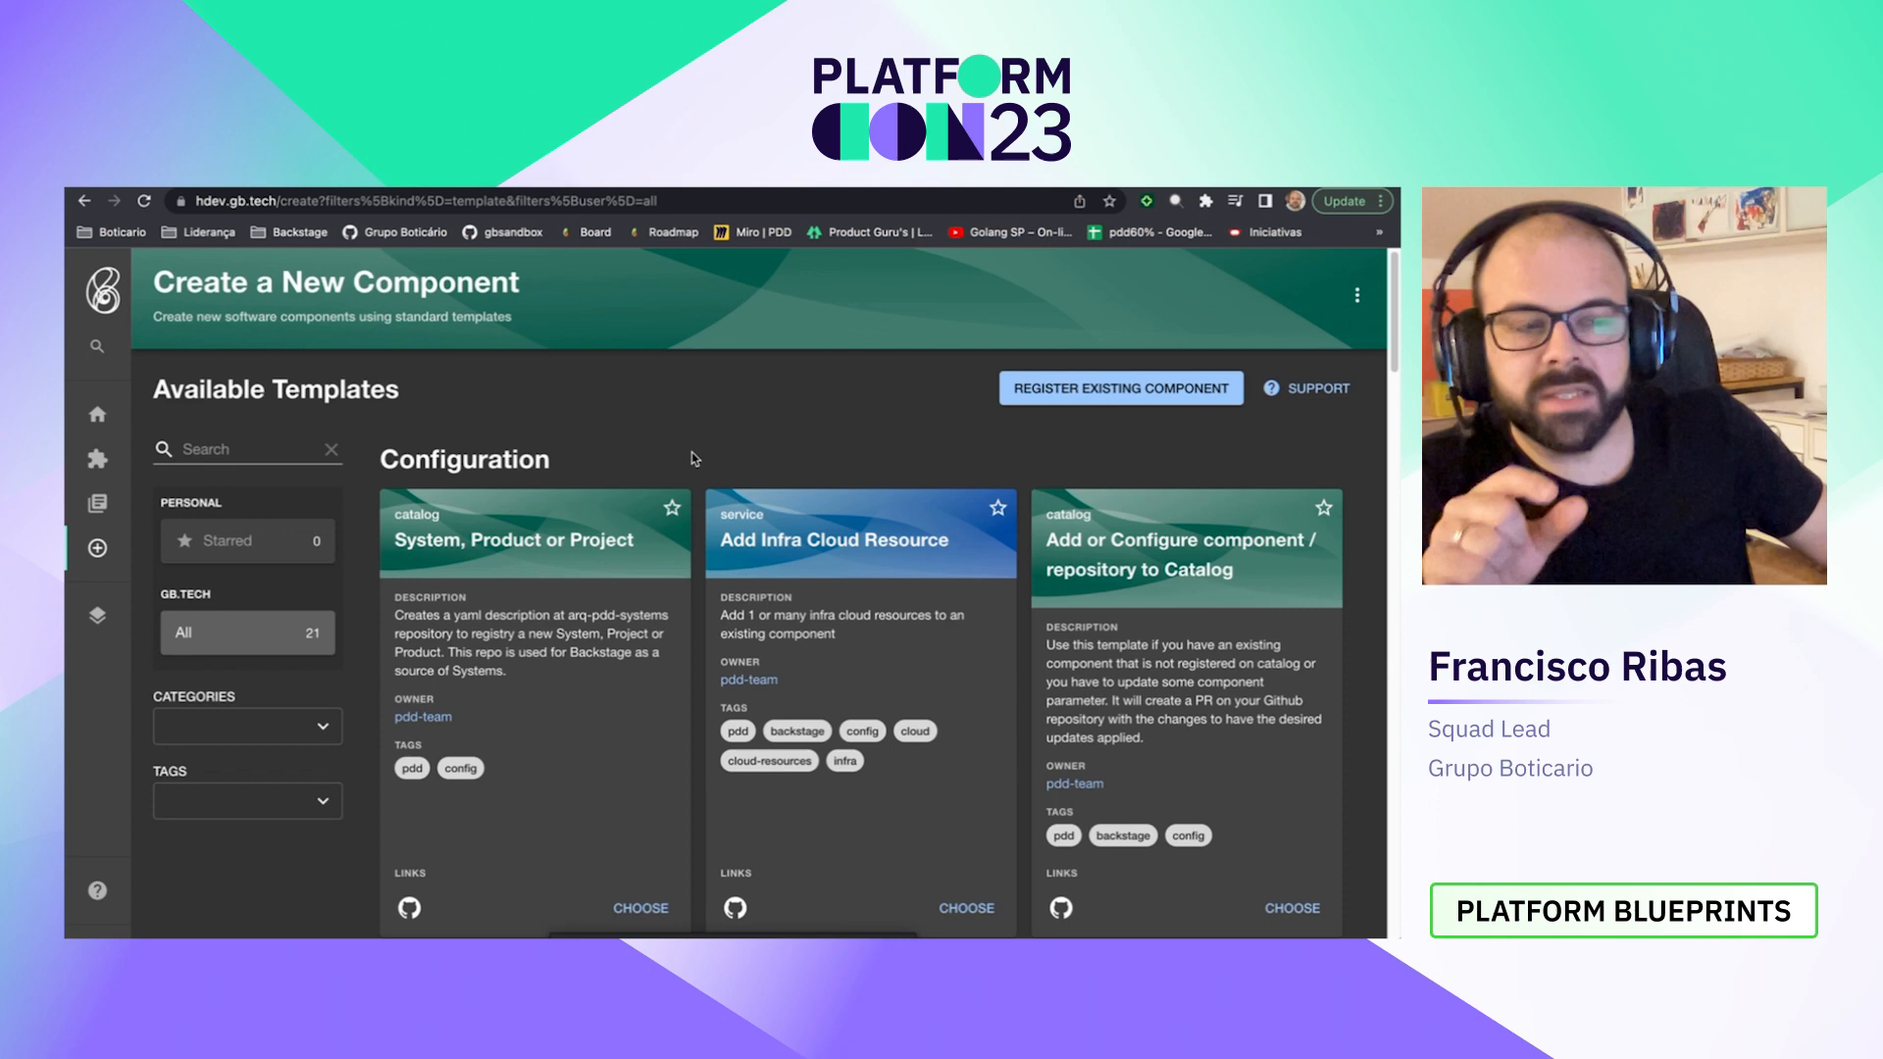
pyautogui.scroll(-3)
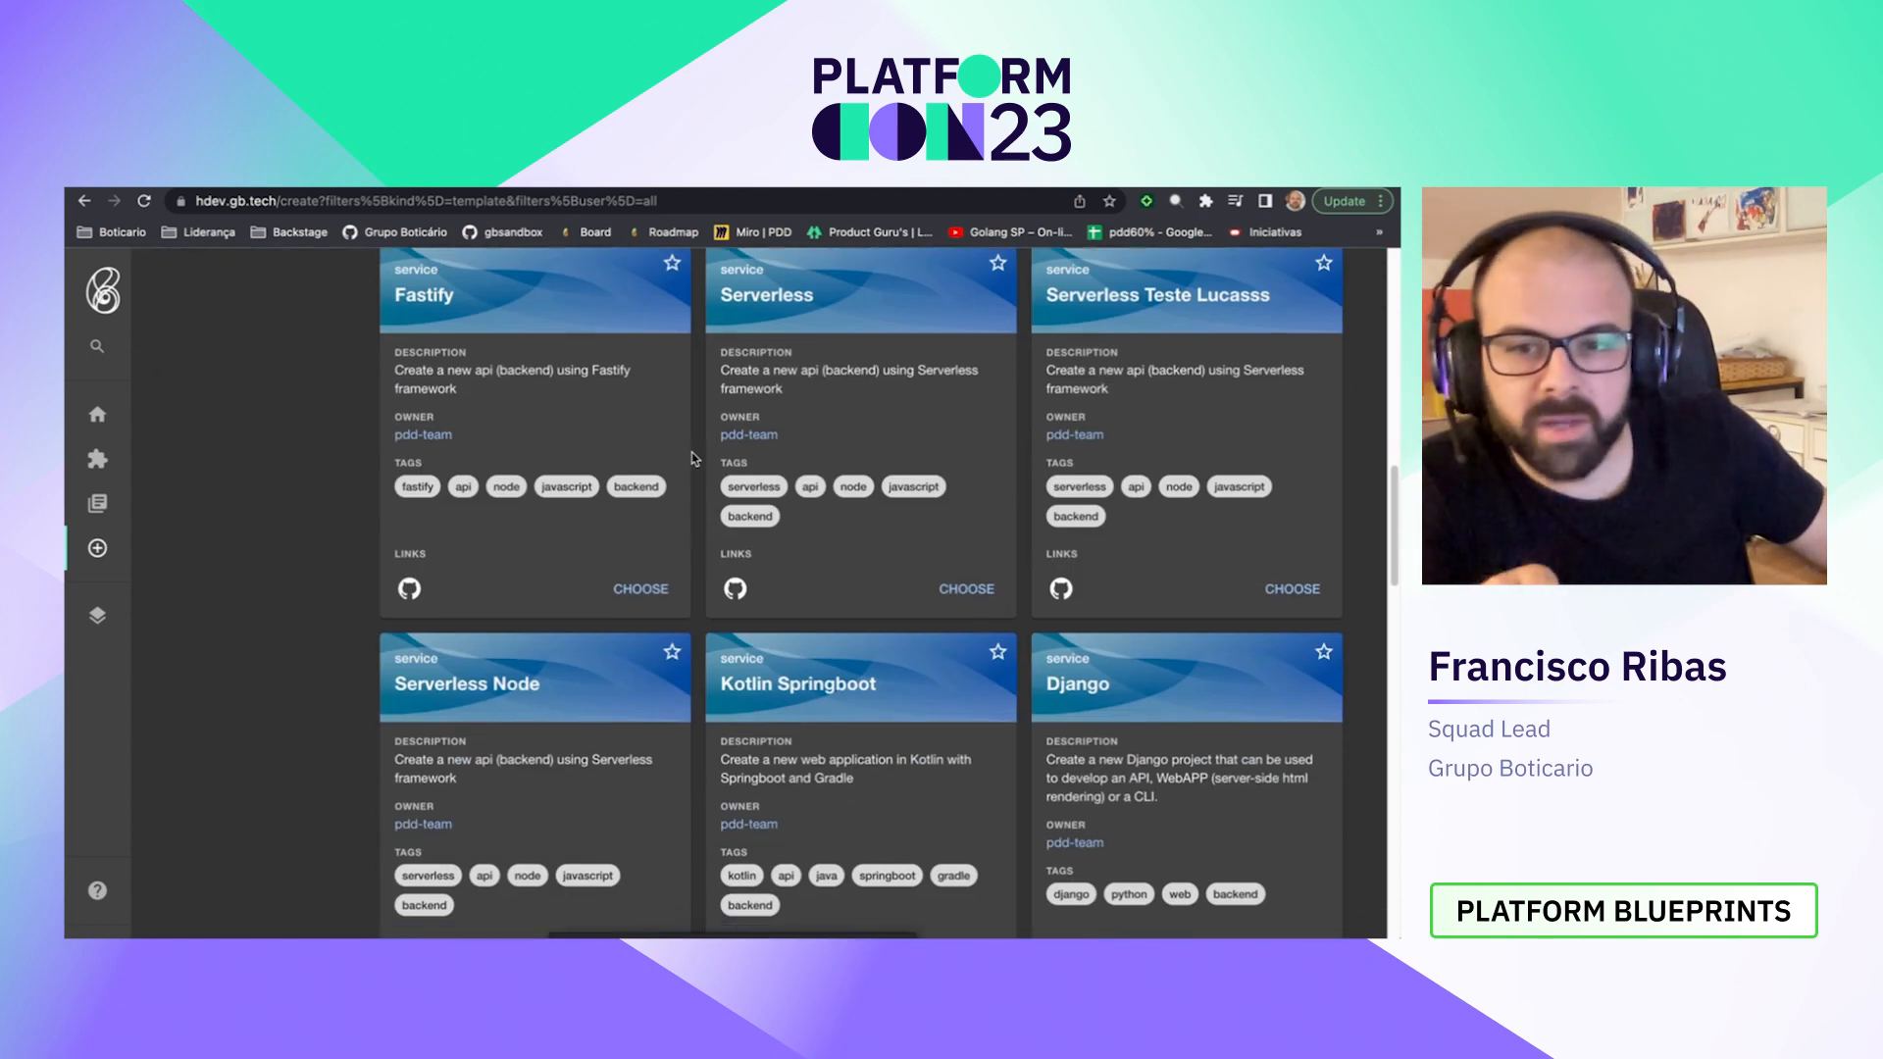
pyautogui.scroll(3)
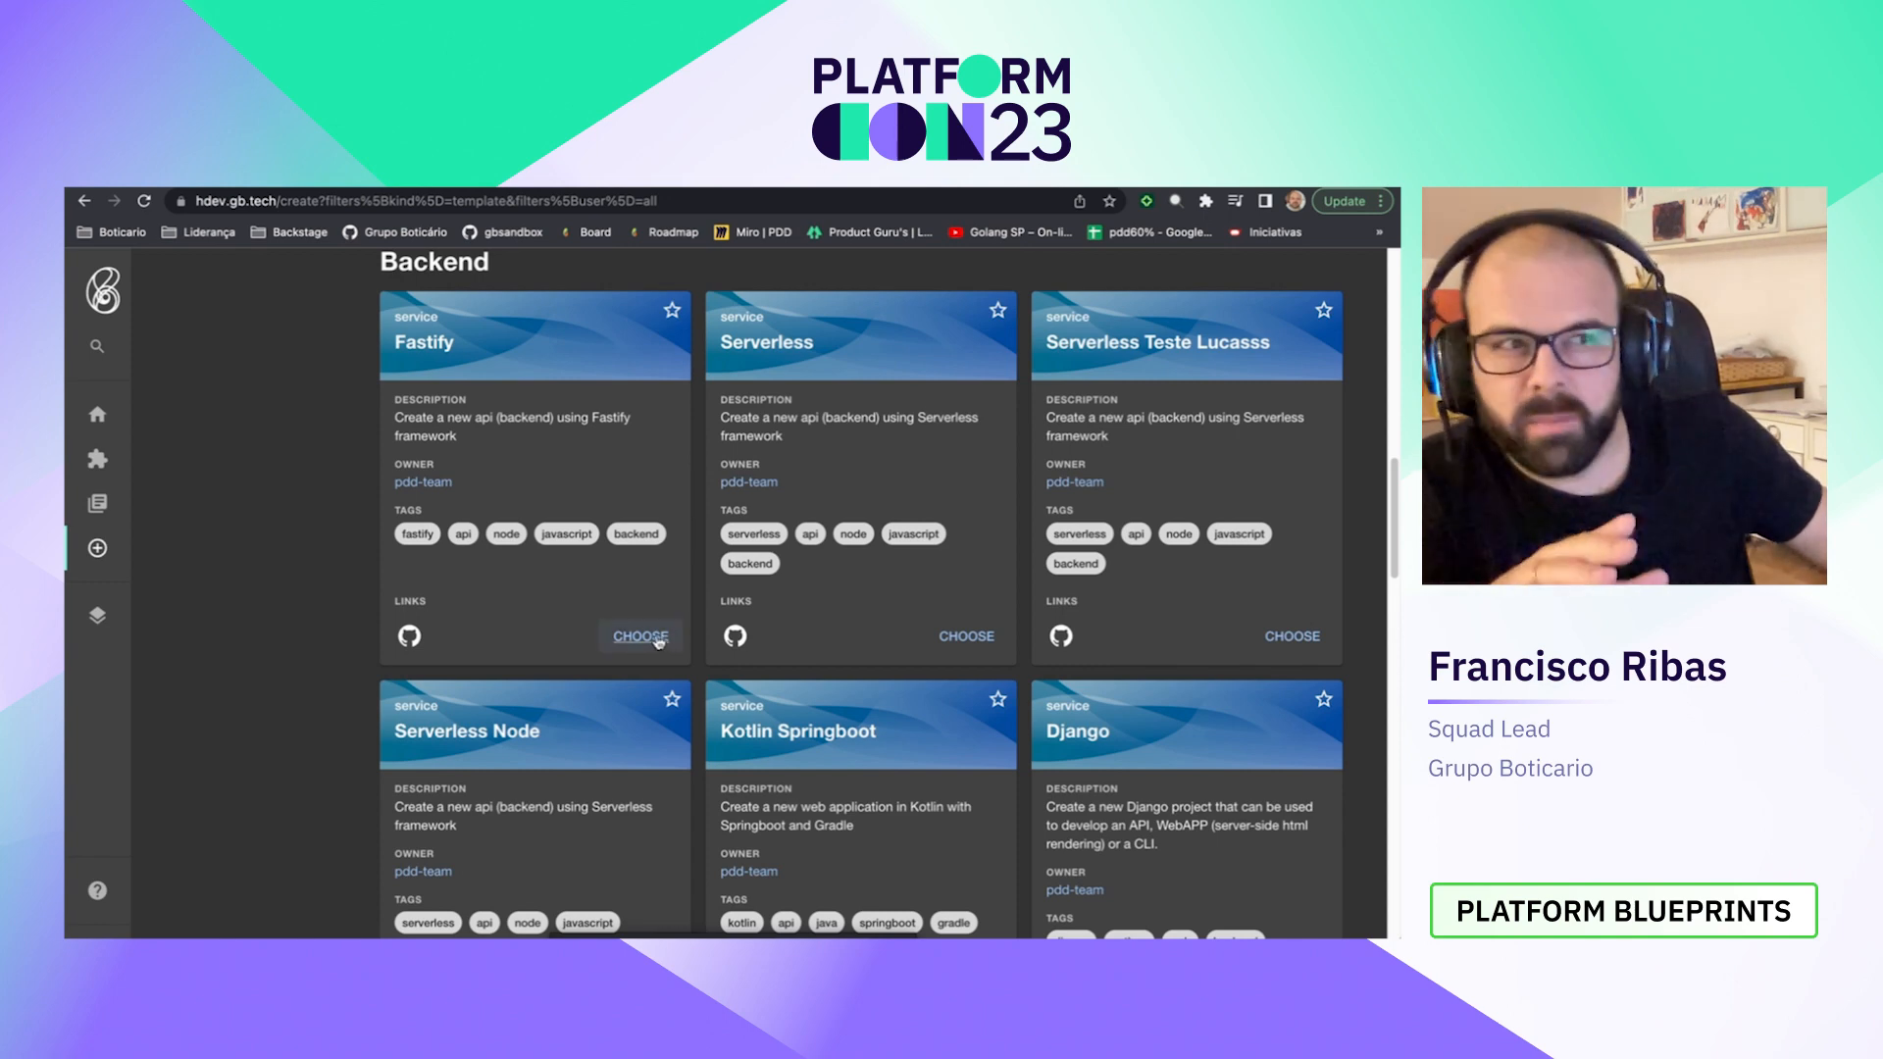
# Step: Choose the Fastify template, review its overview and artifacts table, and continue to General info
pyautogui.click(641, 637)
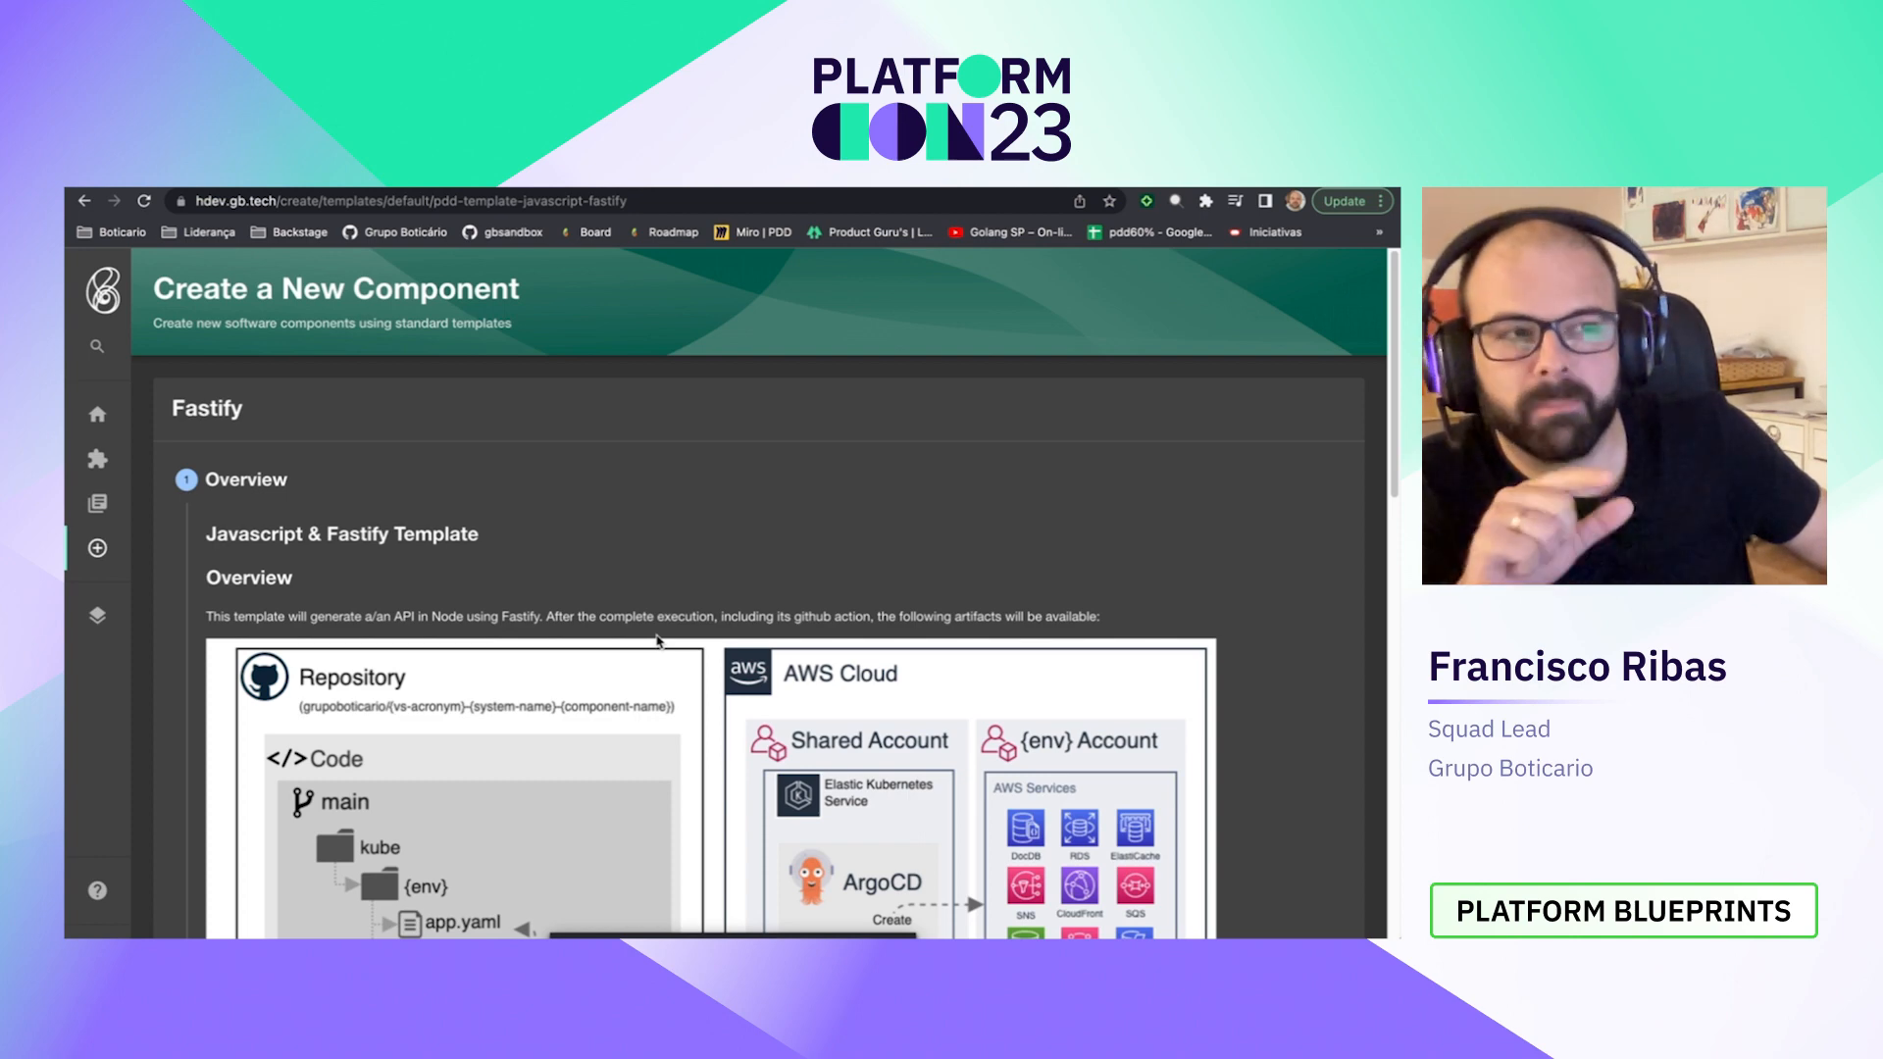
pyautogui.scroll(-3)
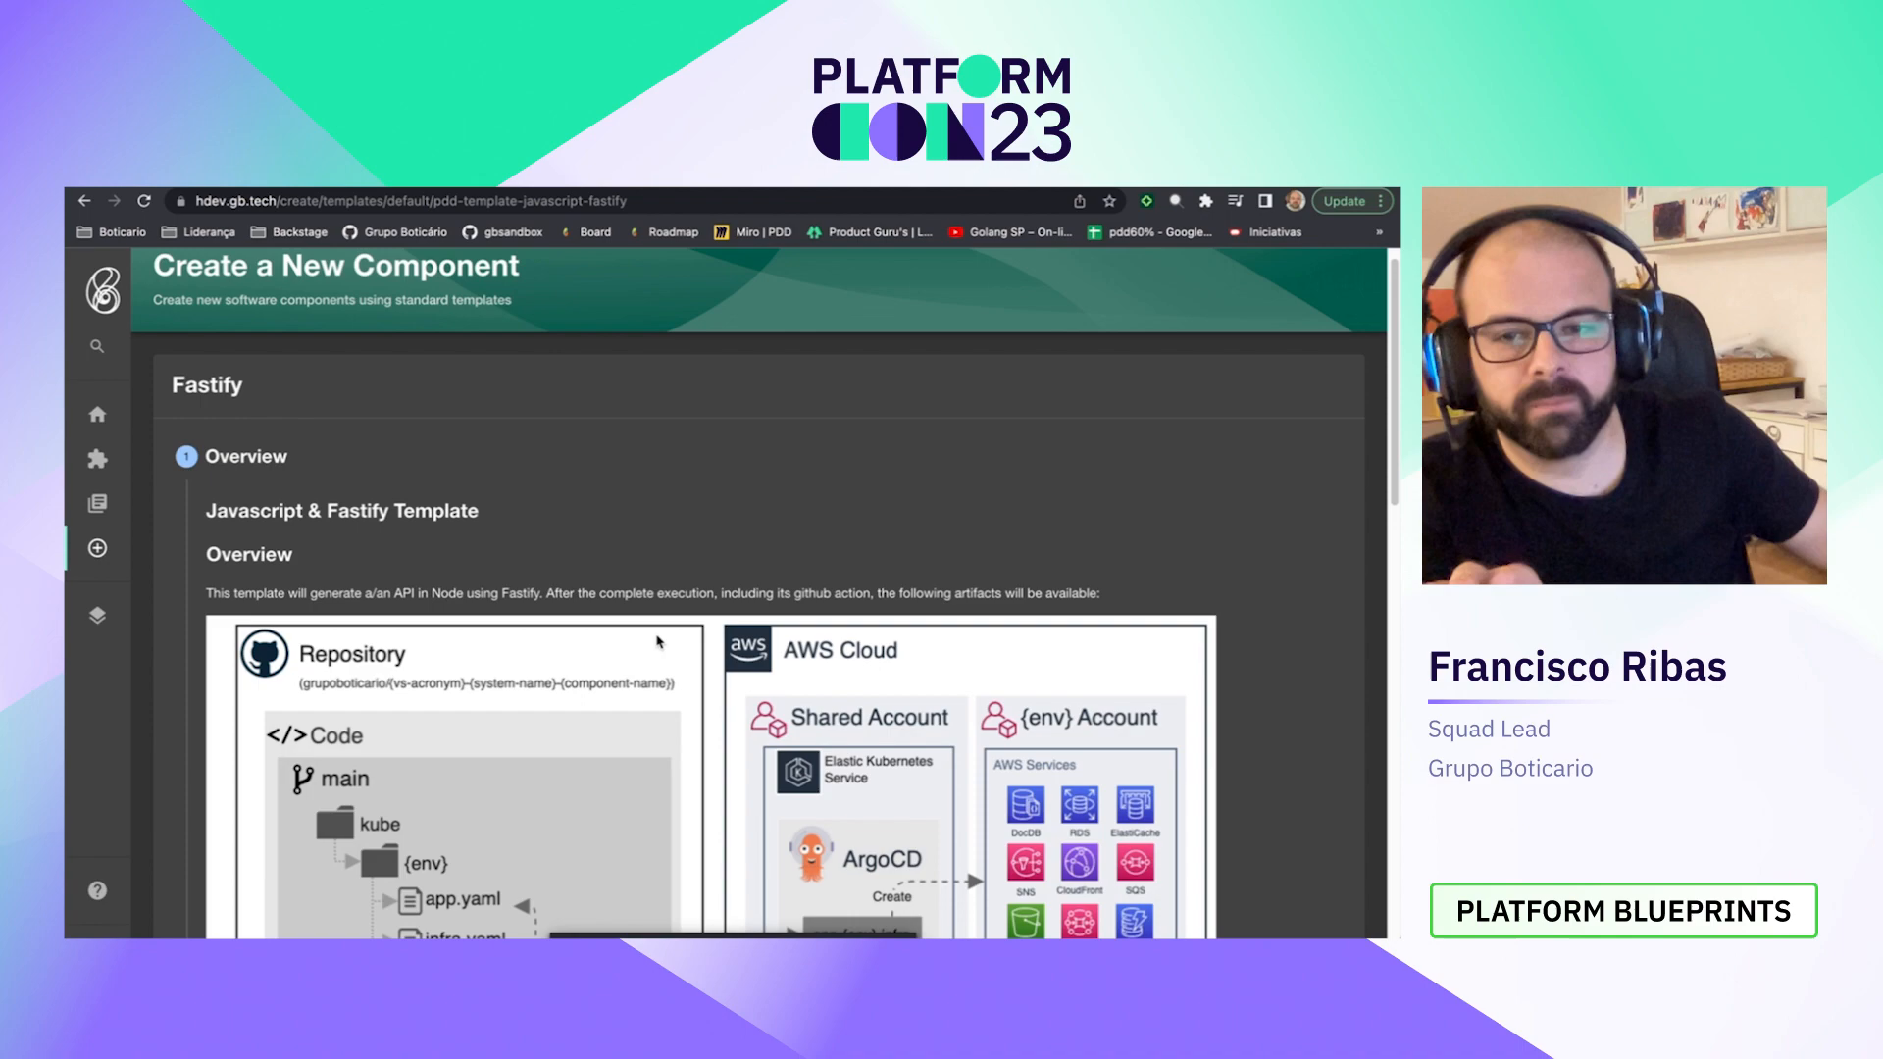
pyautogui.scroll(-3)
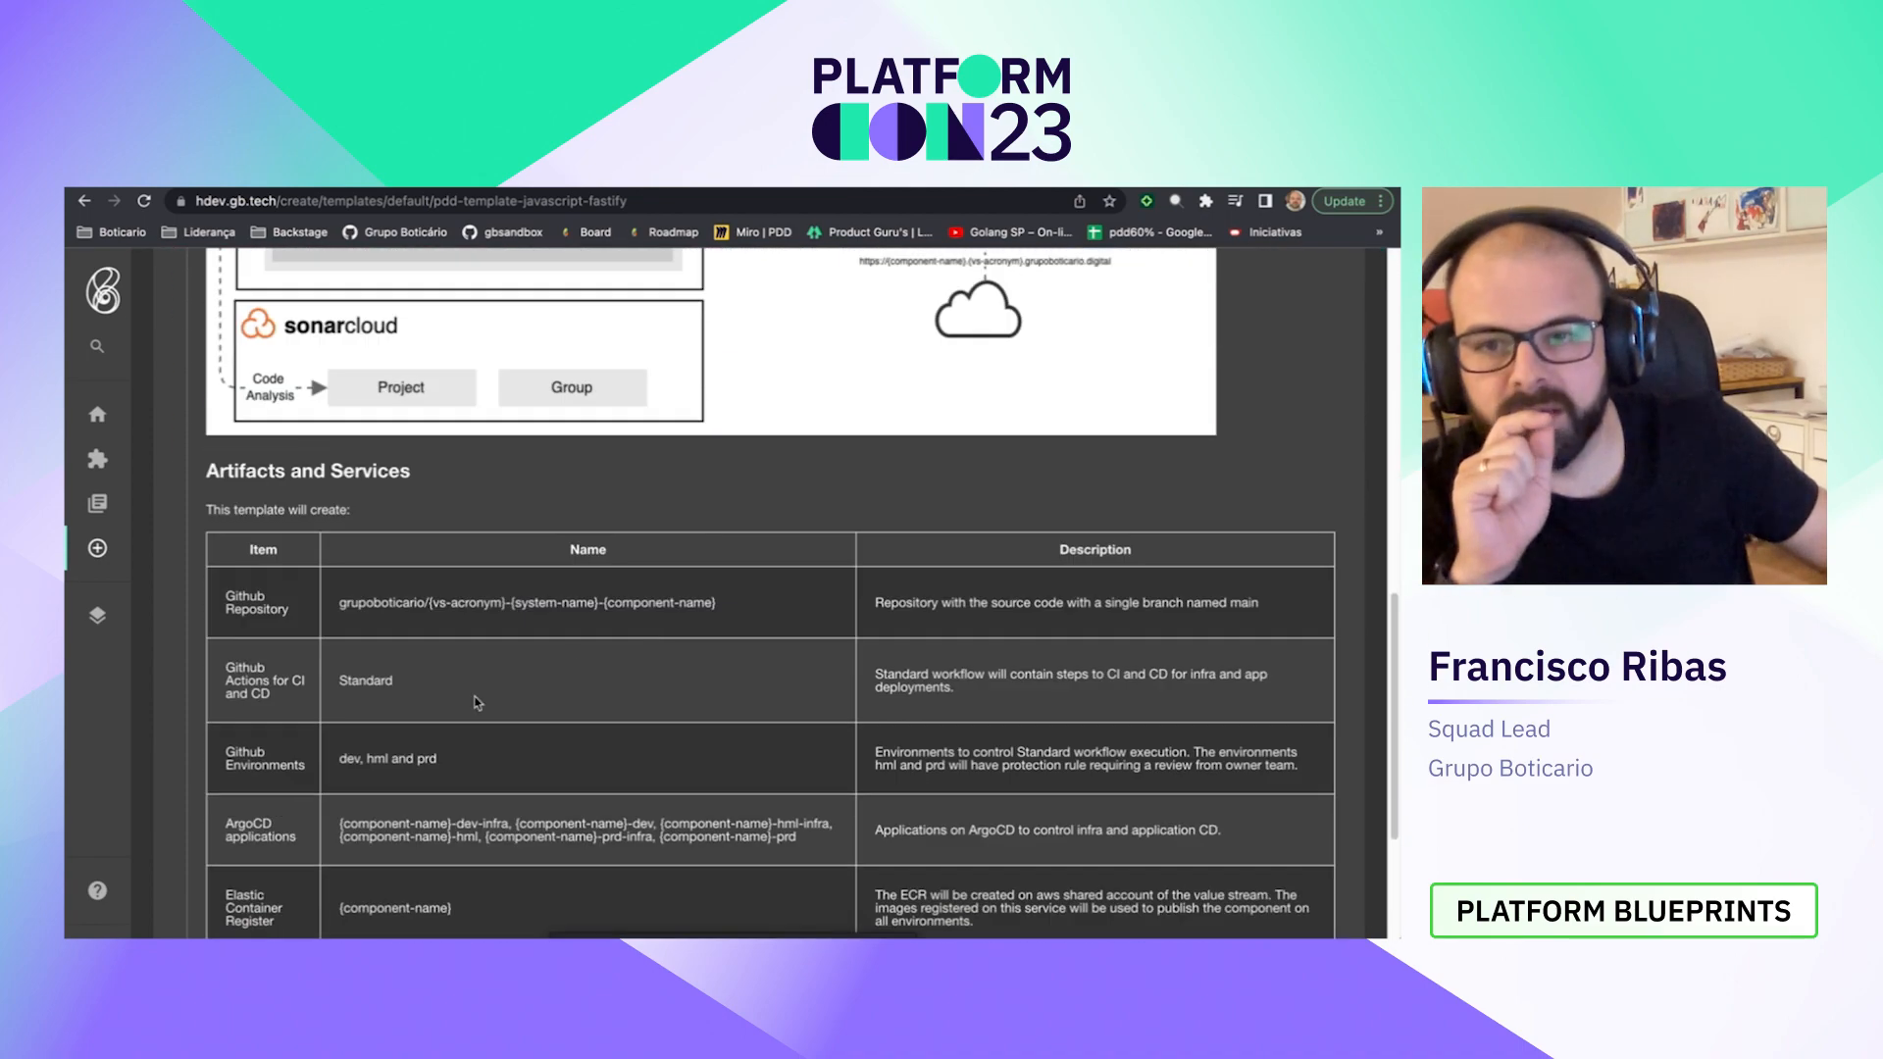
pyautogui.scroll(-3)
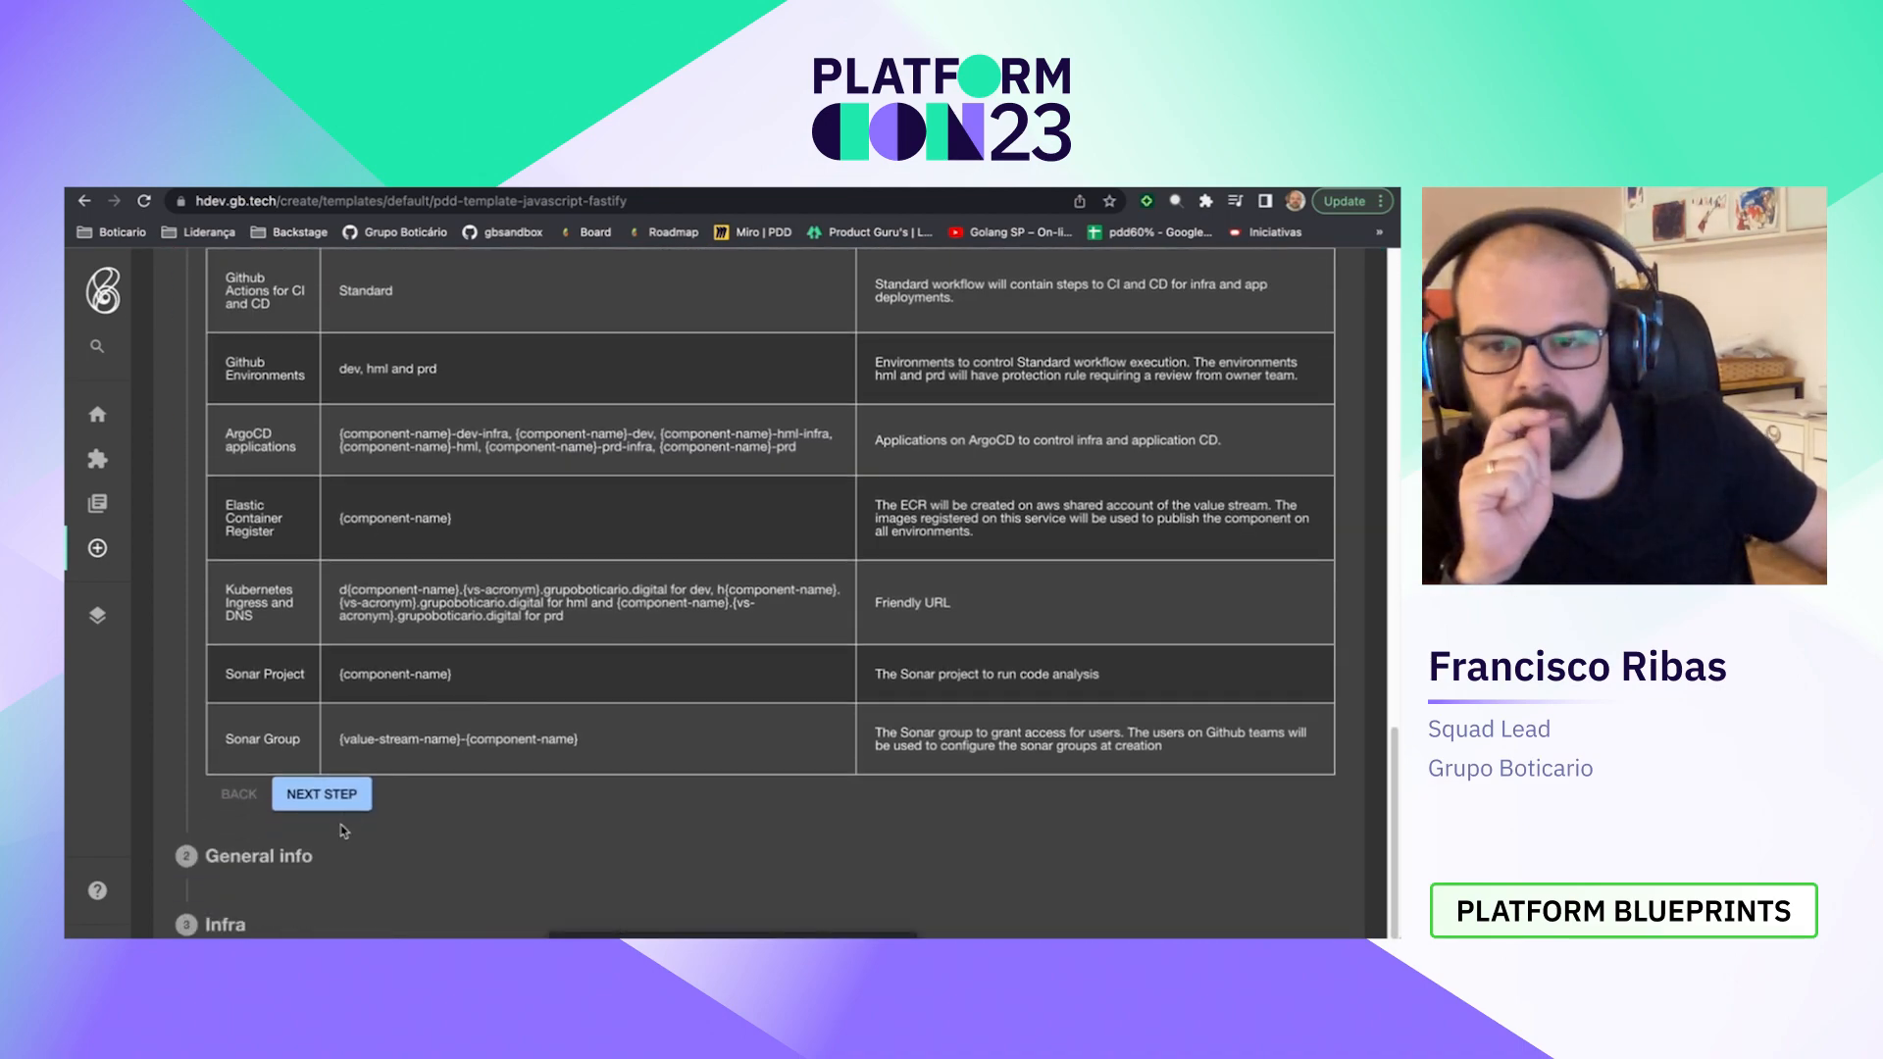
pyautogui.click(321, 793)
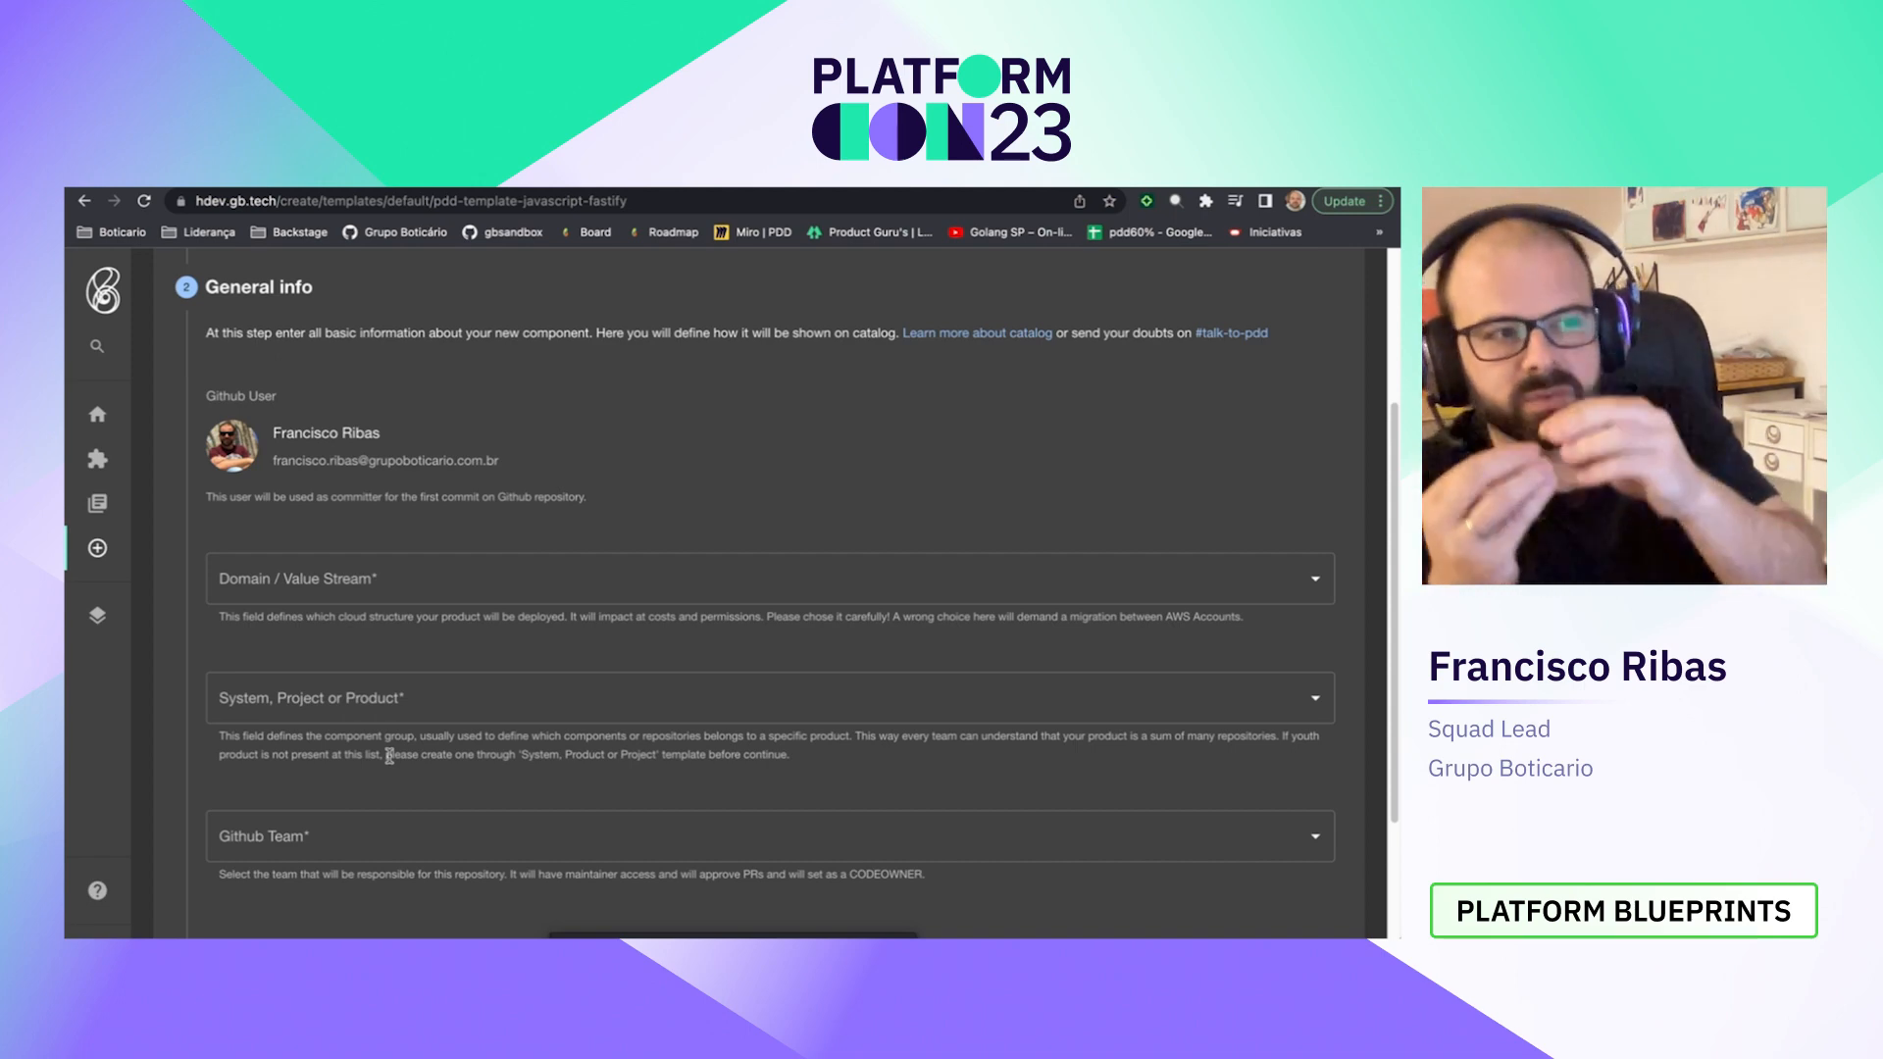
# Step: Set the domain to sandbox and the system to pdd-test-system
pyautogui.click(769, 577)
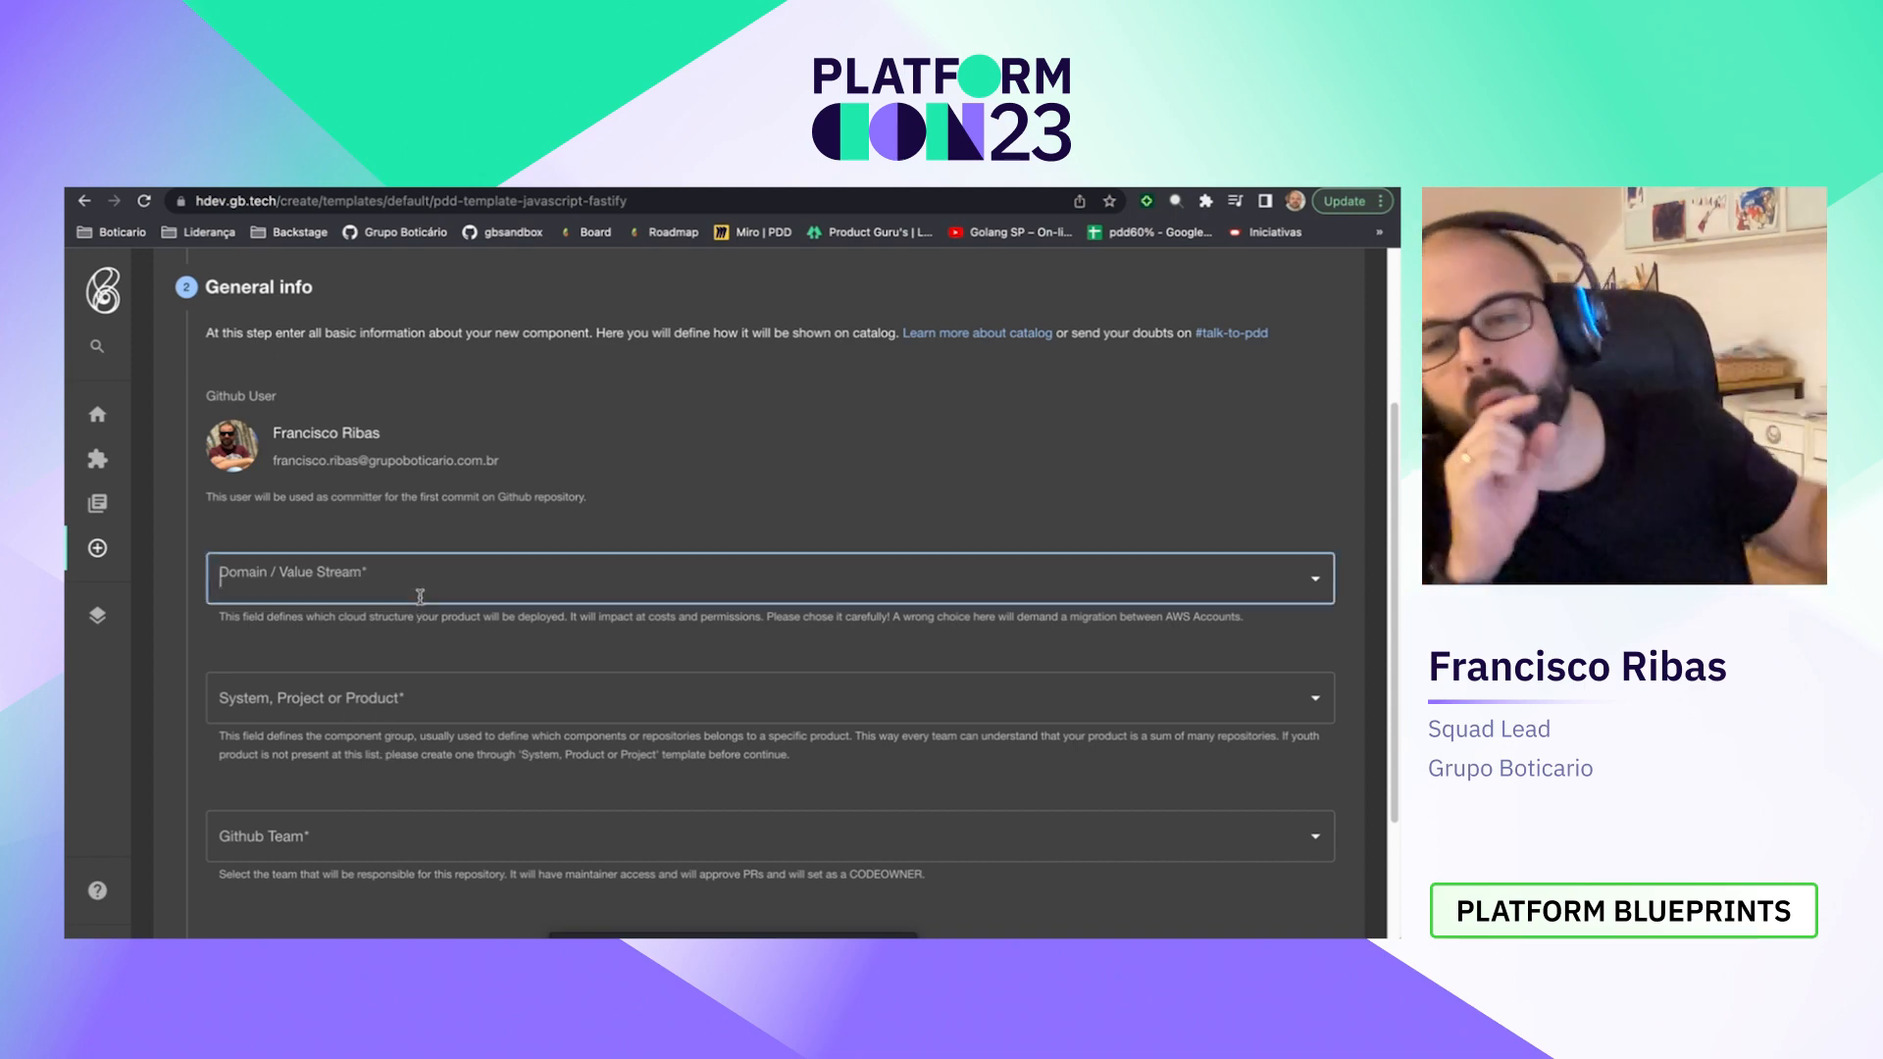
pyautogui.click(769, 578)
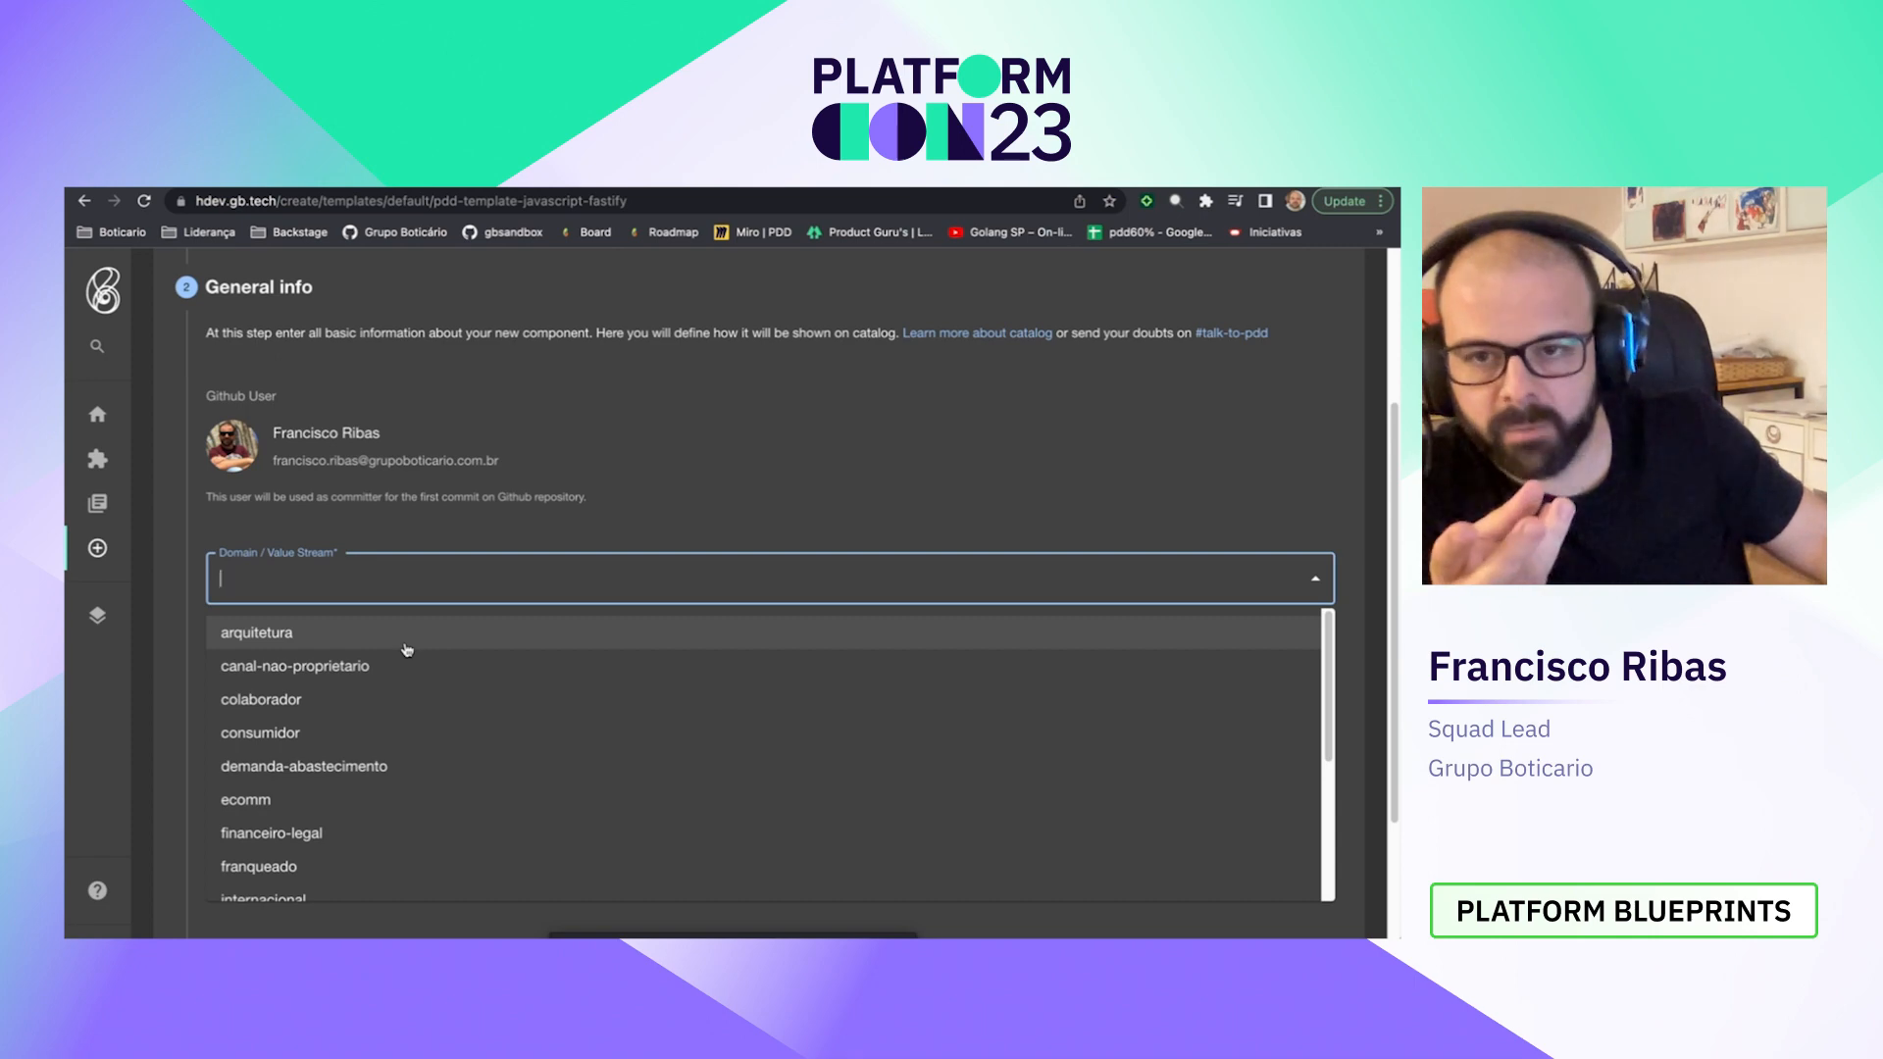
pyautogui.write('s')
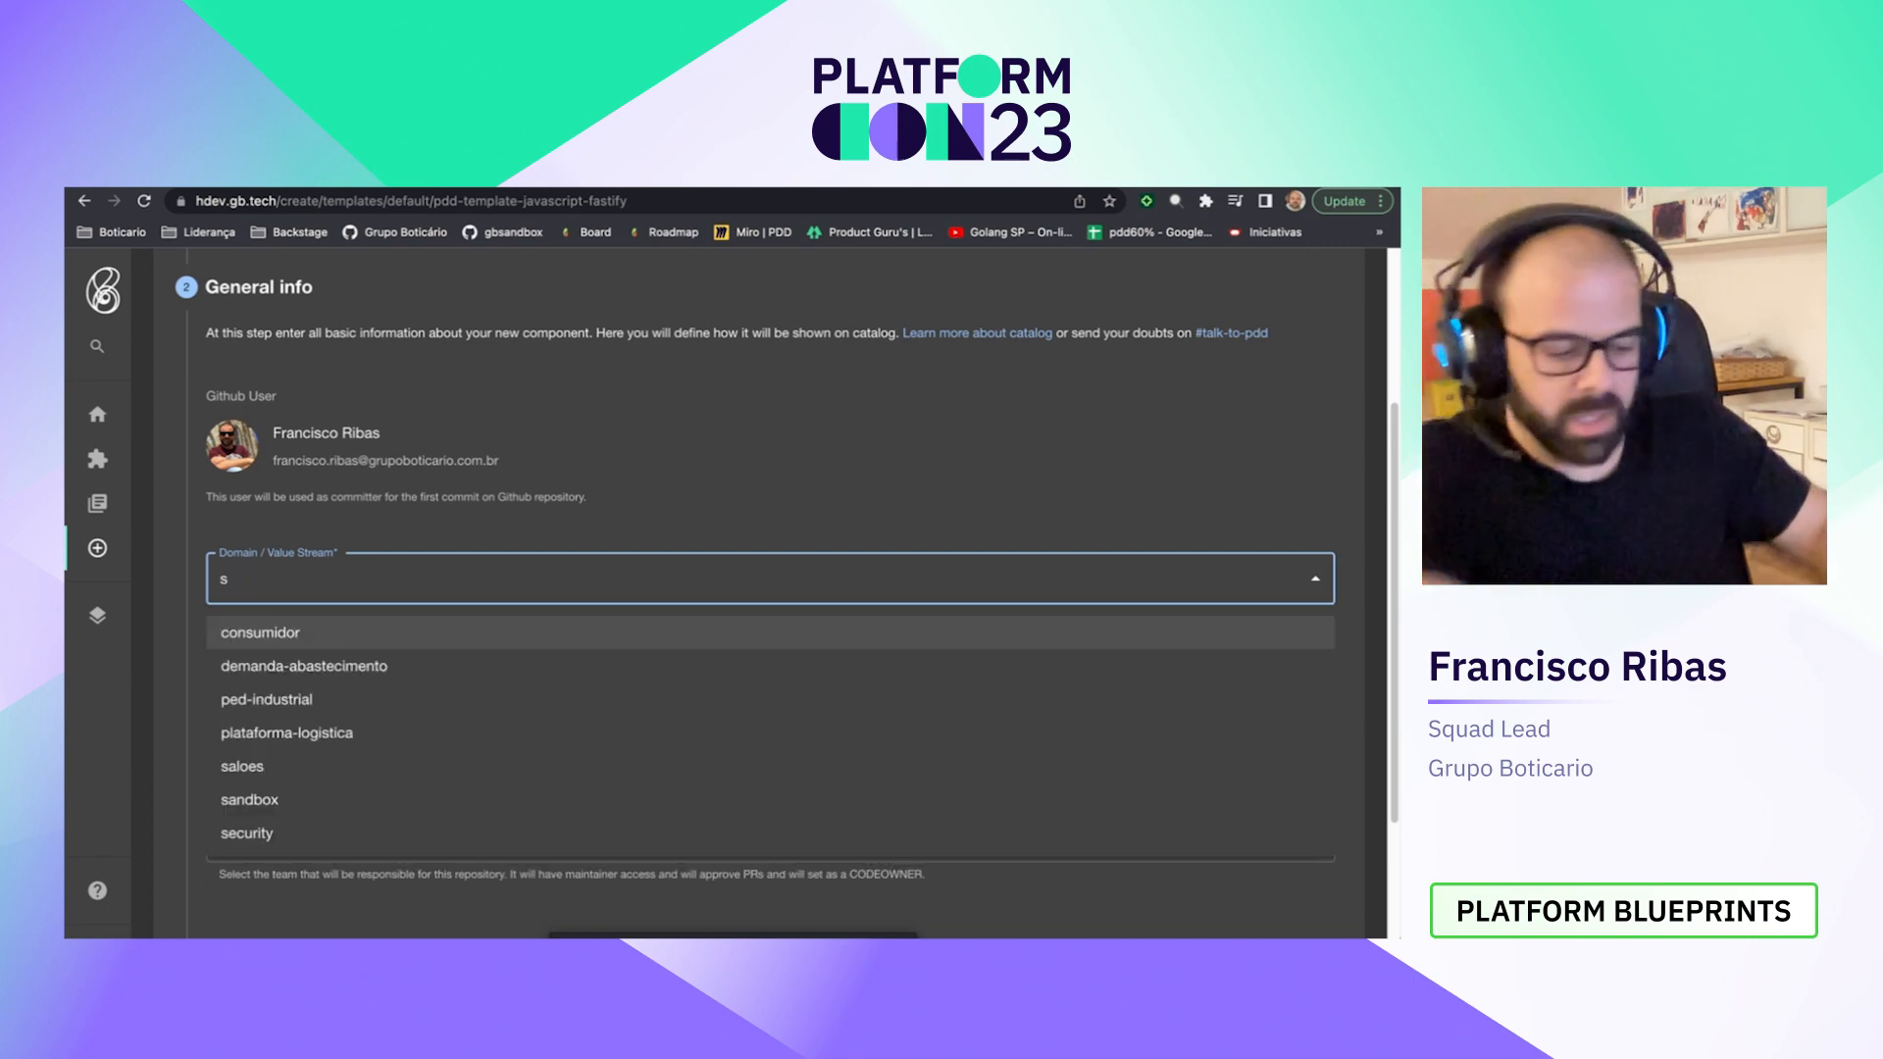
pyautogui.write('an')
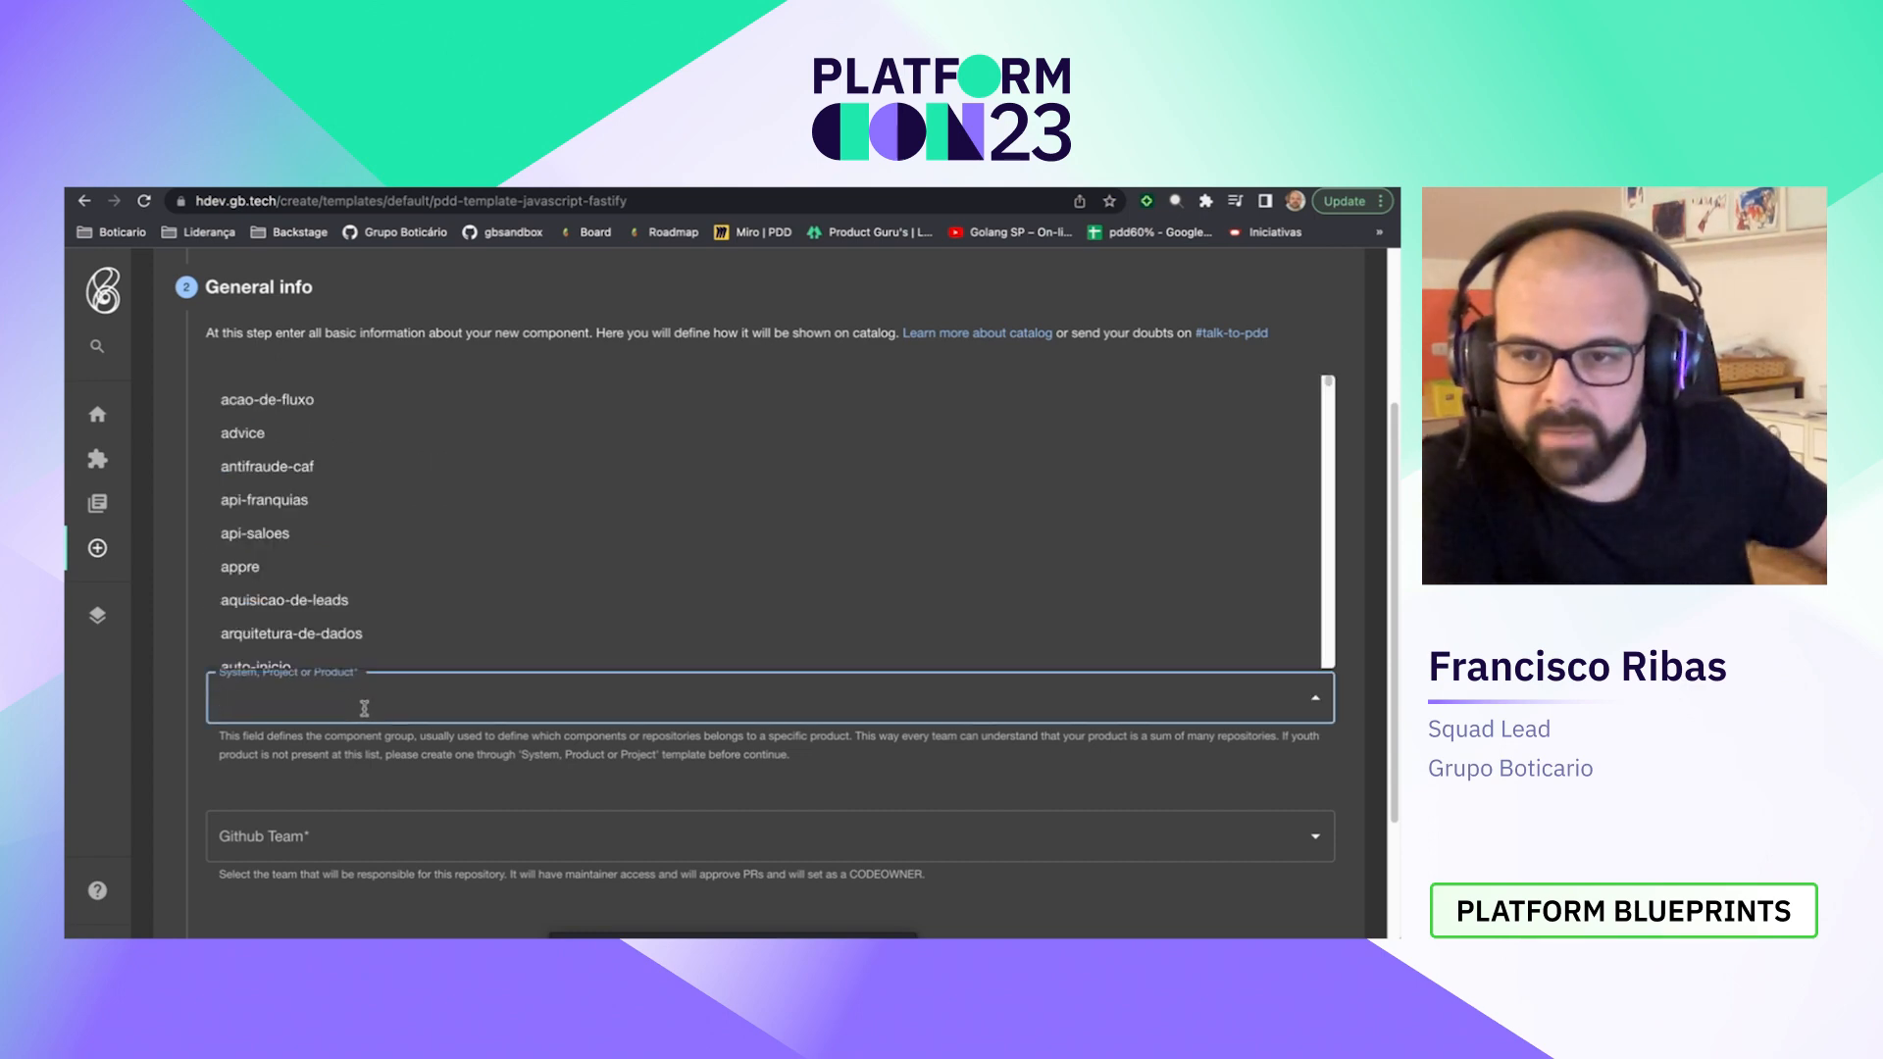
pyautogui.write('pdd')
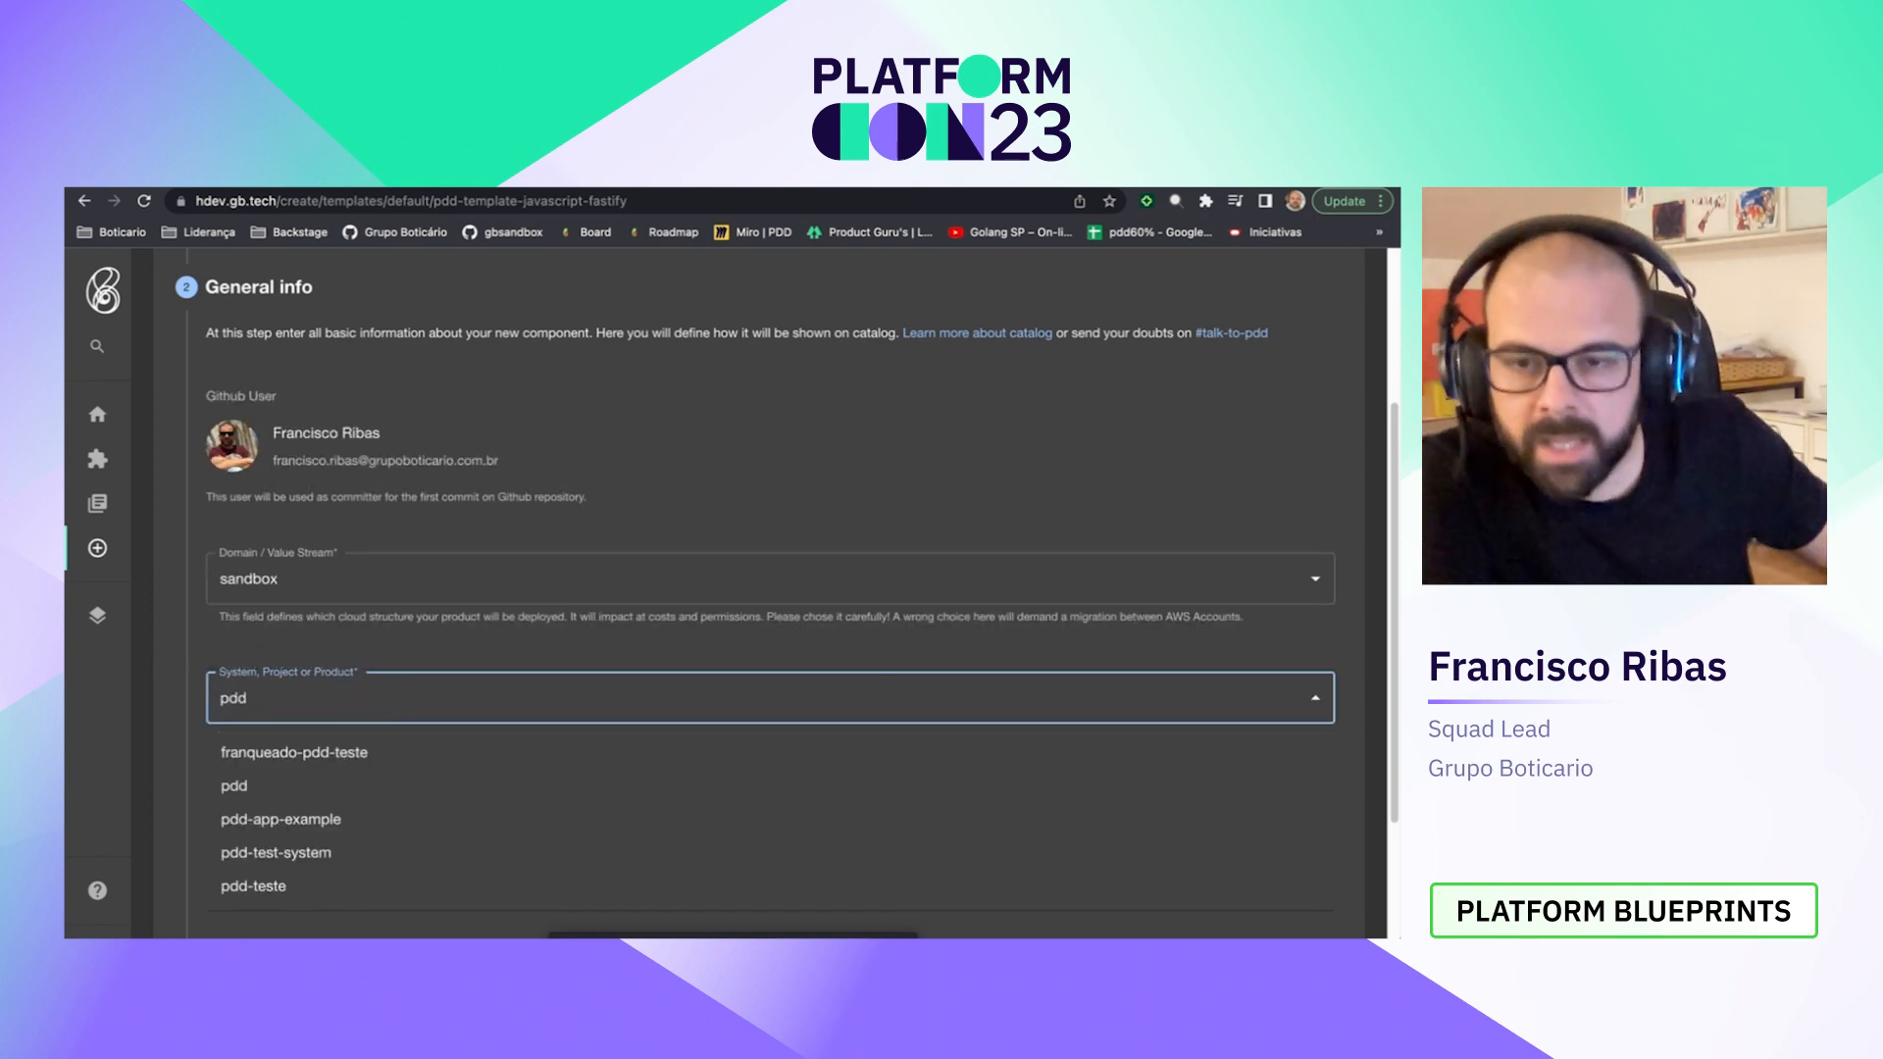
pyautogui.click(275, 852)
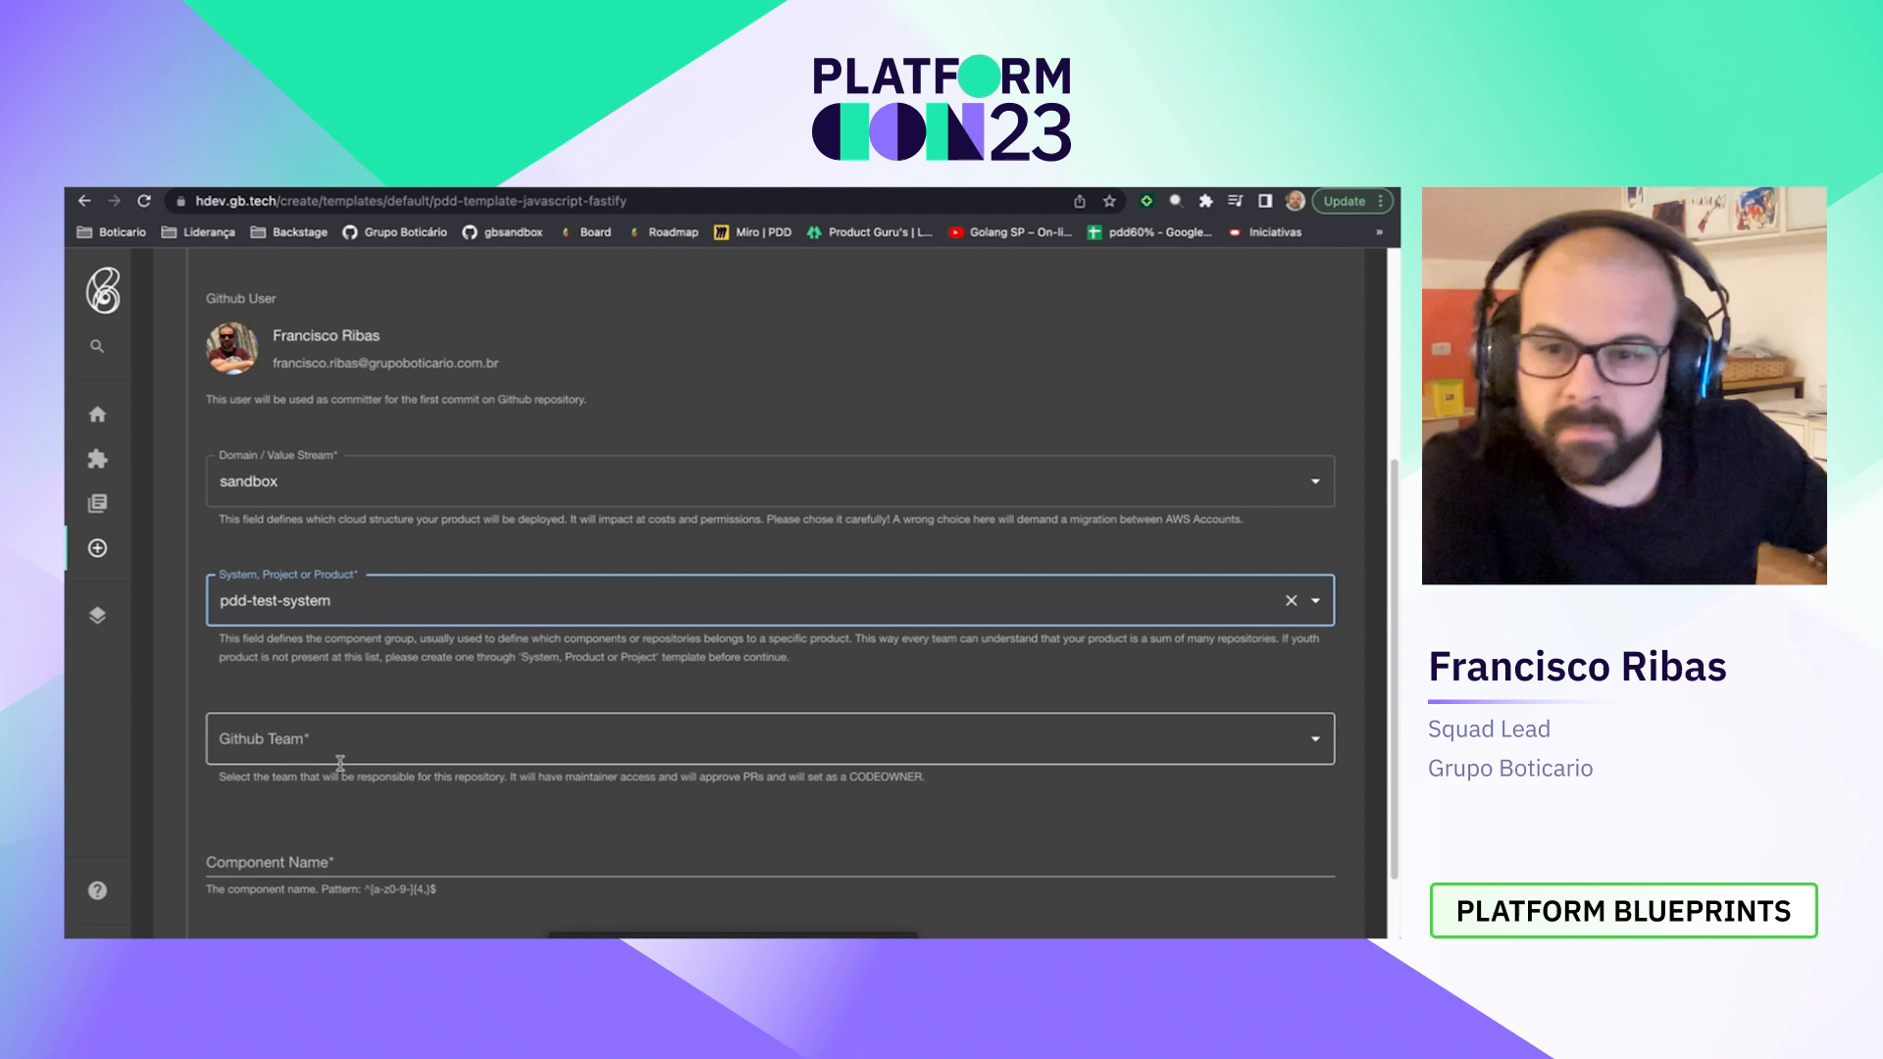
# Step: Choose team pdd-team, name platformcon-demo-2, description 'Platform Con Demo', and continue
pyautogui.click(766, 738)
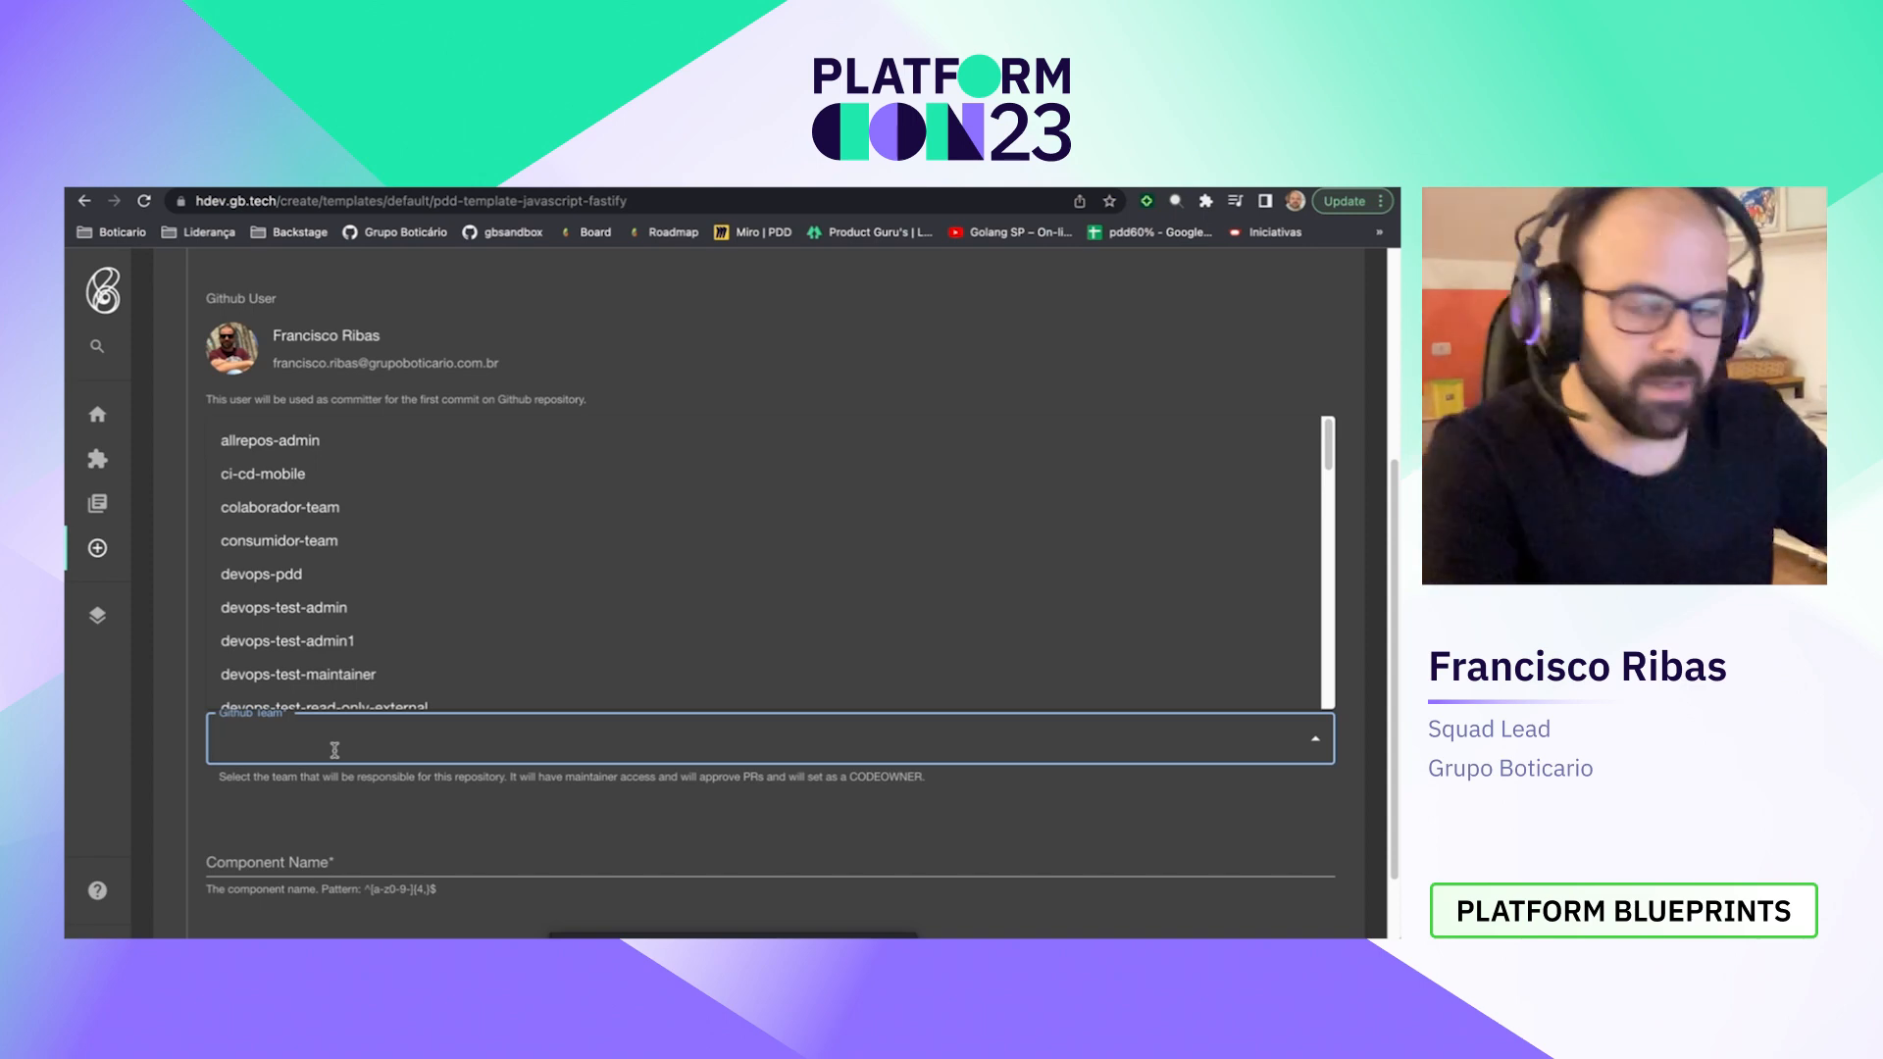
pyautogui.write('pdd-team')
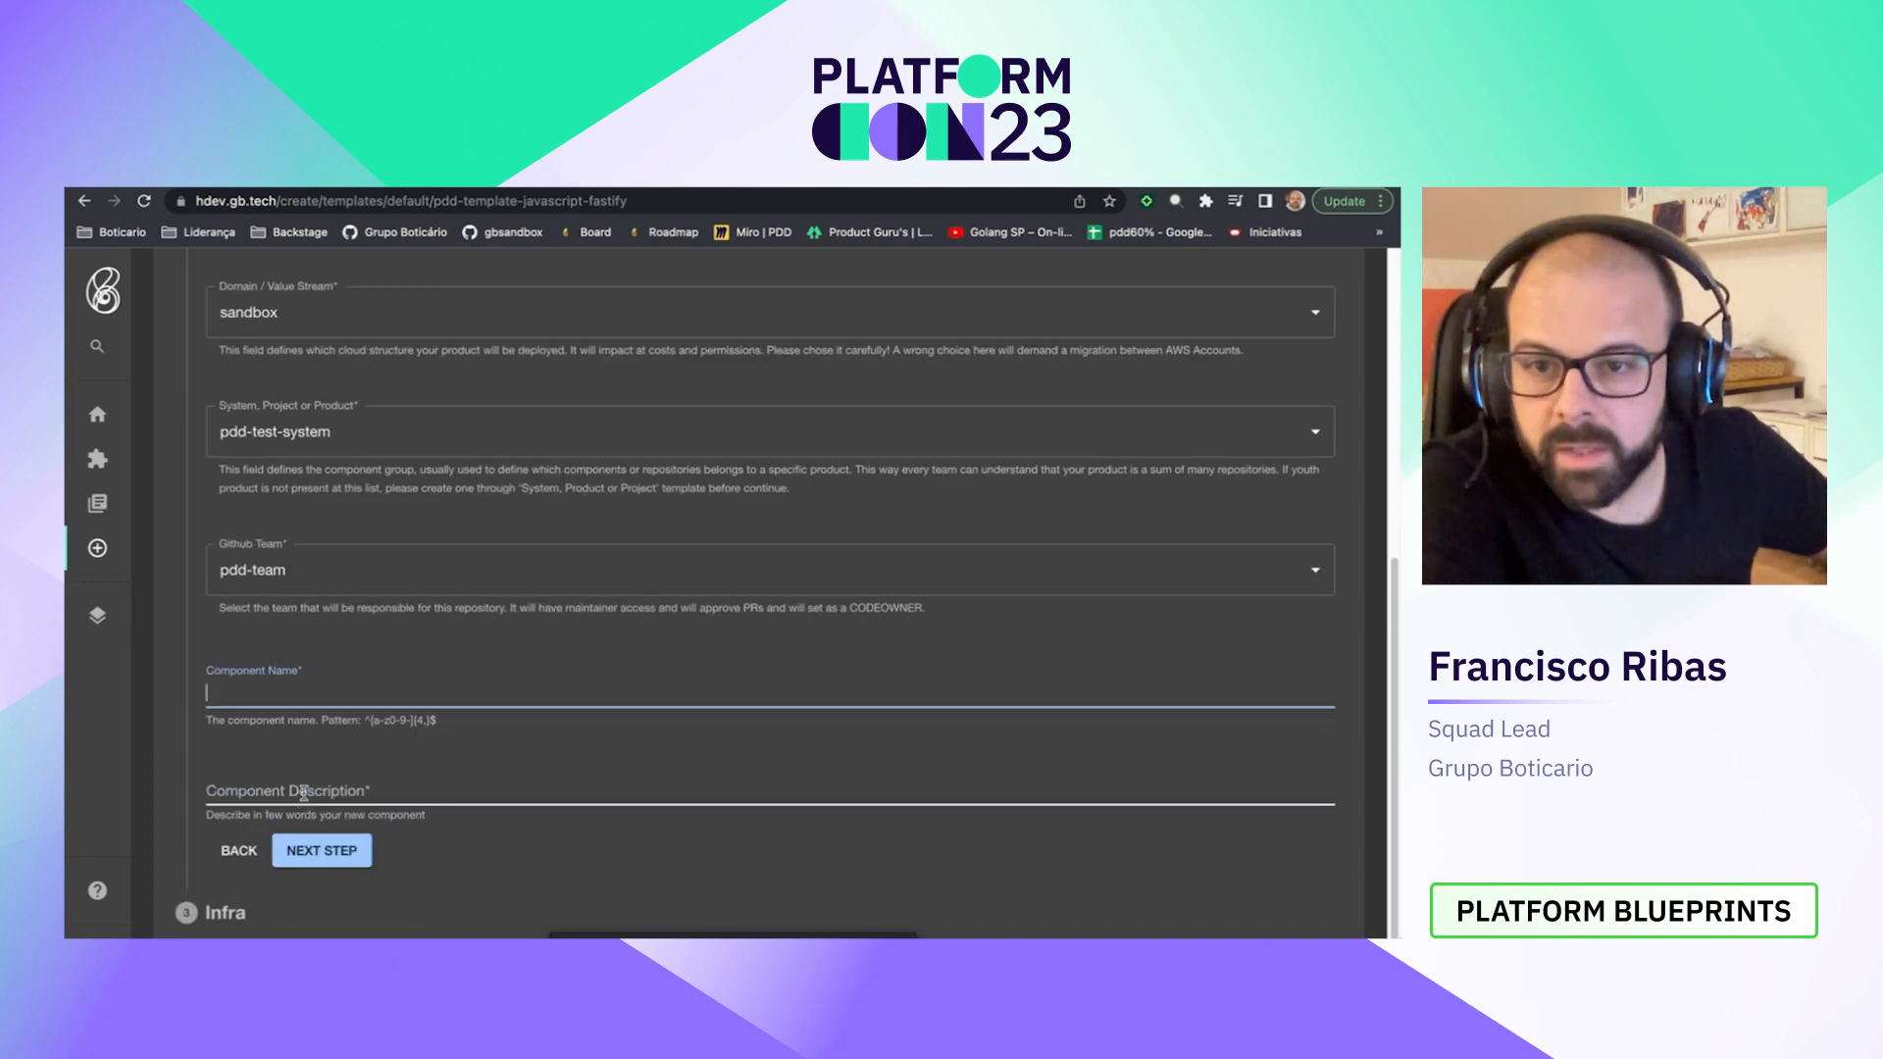
pyautogui.click(769, 691)
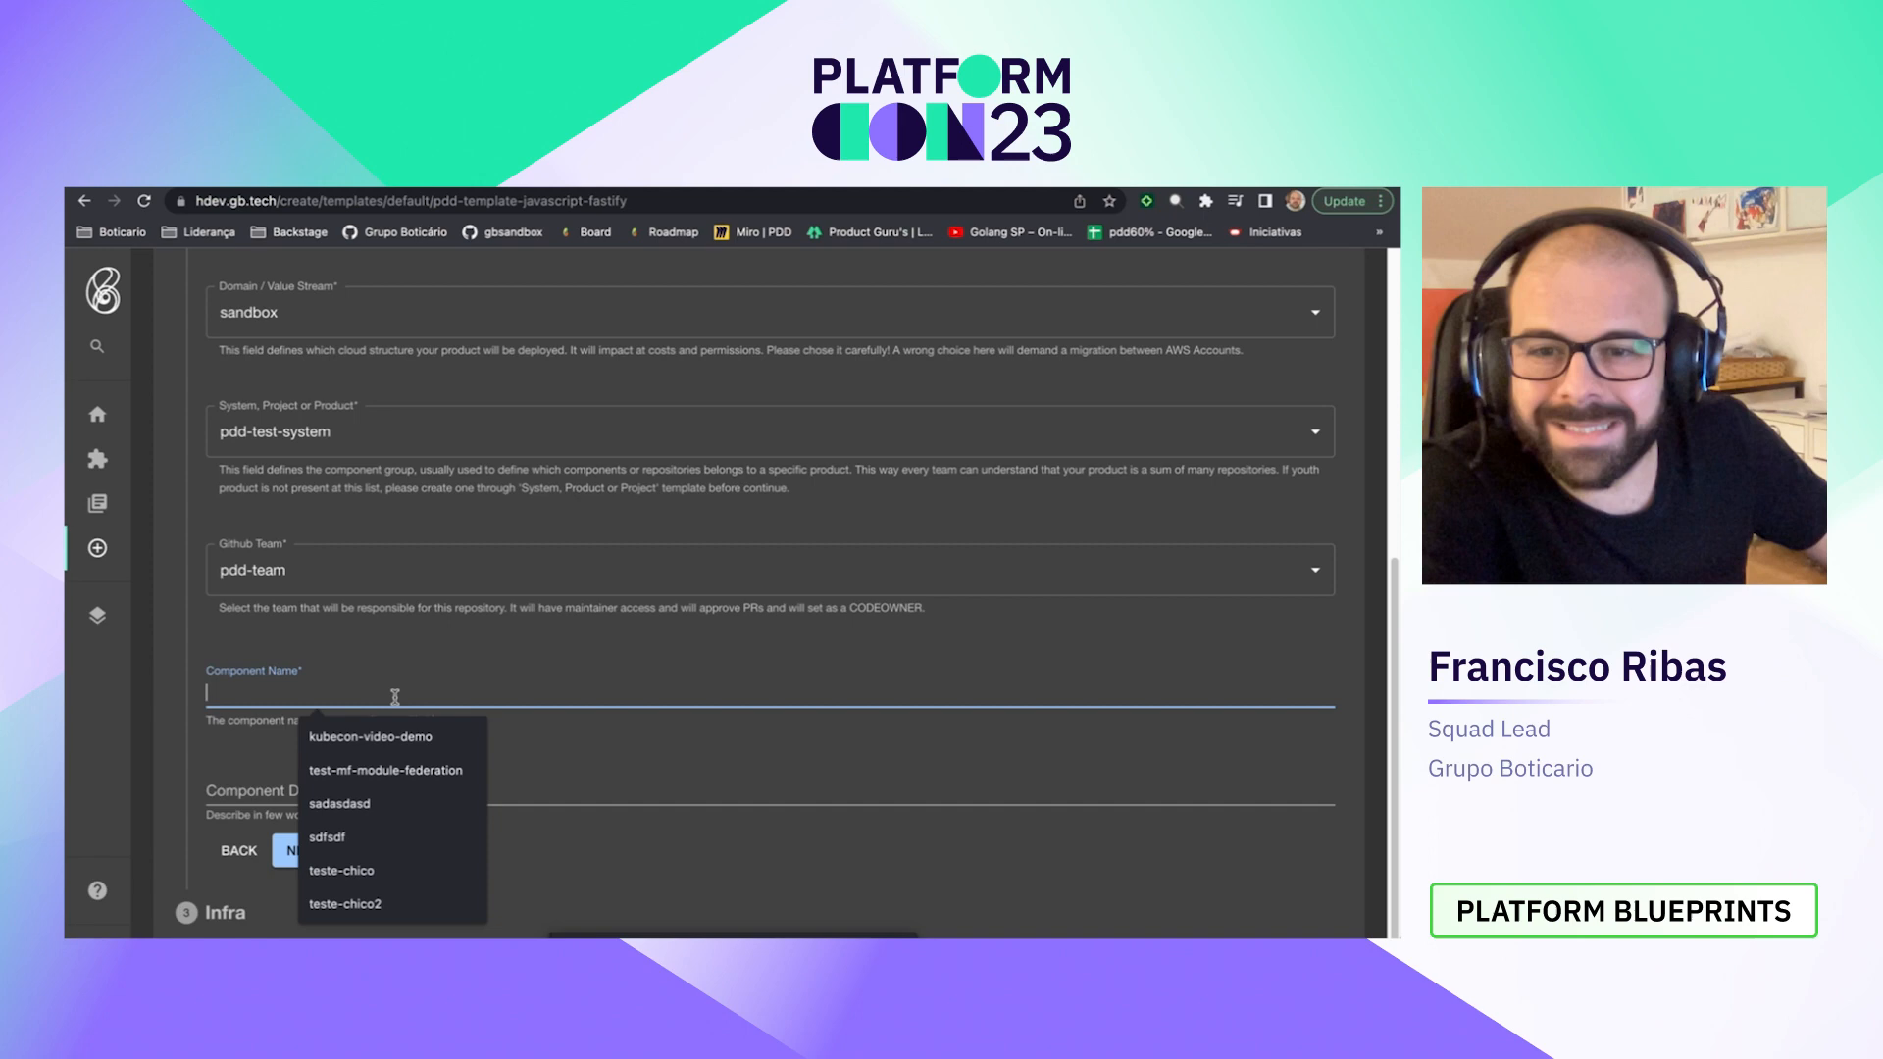
pyautogui.write('platformcon-demo-2')
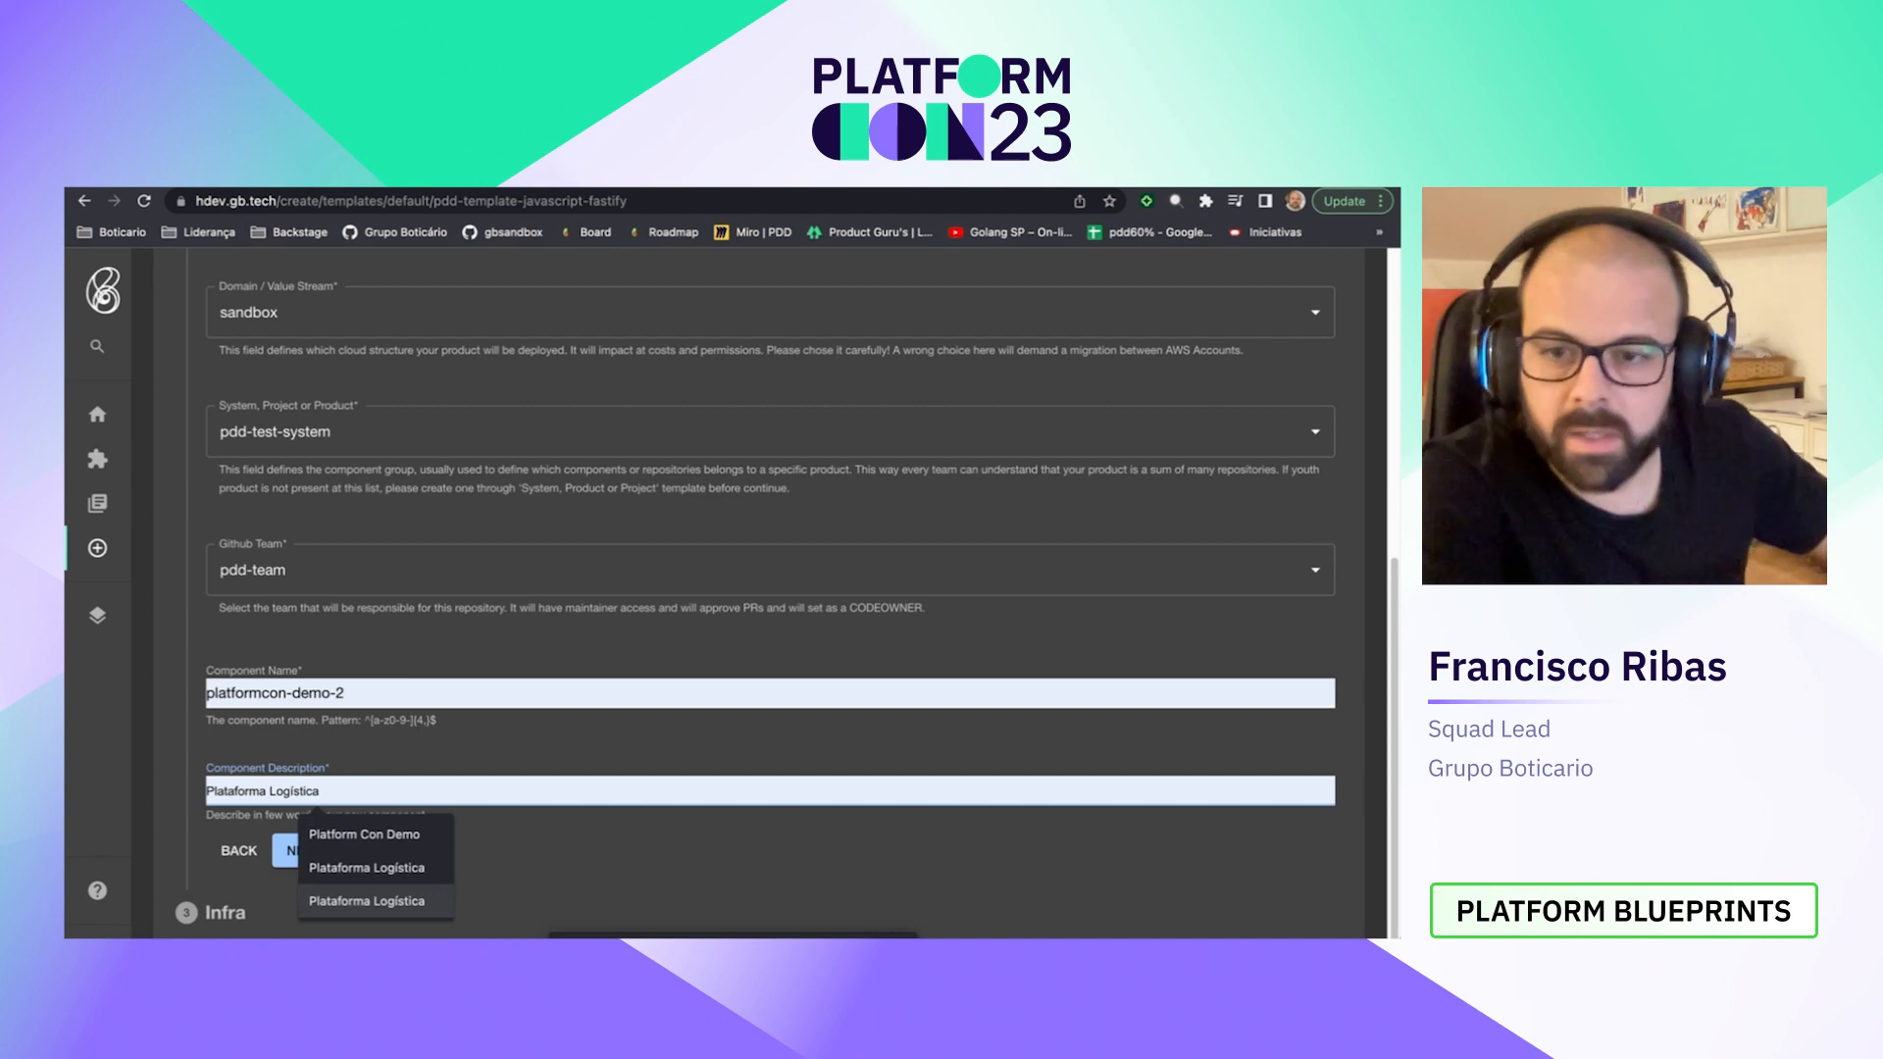
pyautogui.click(364, 833)
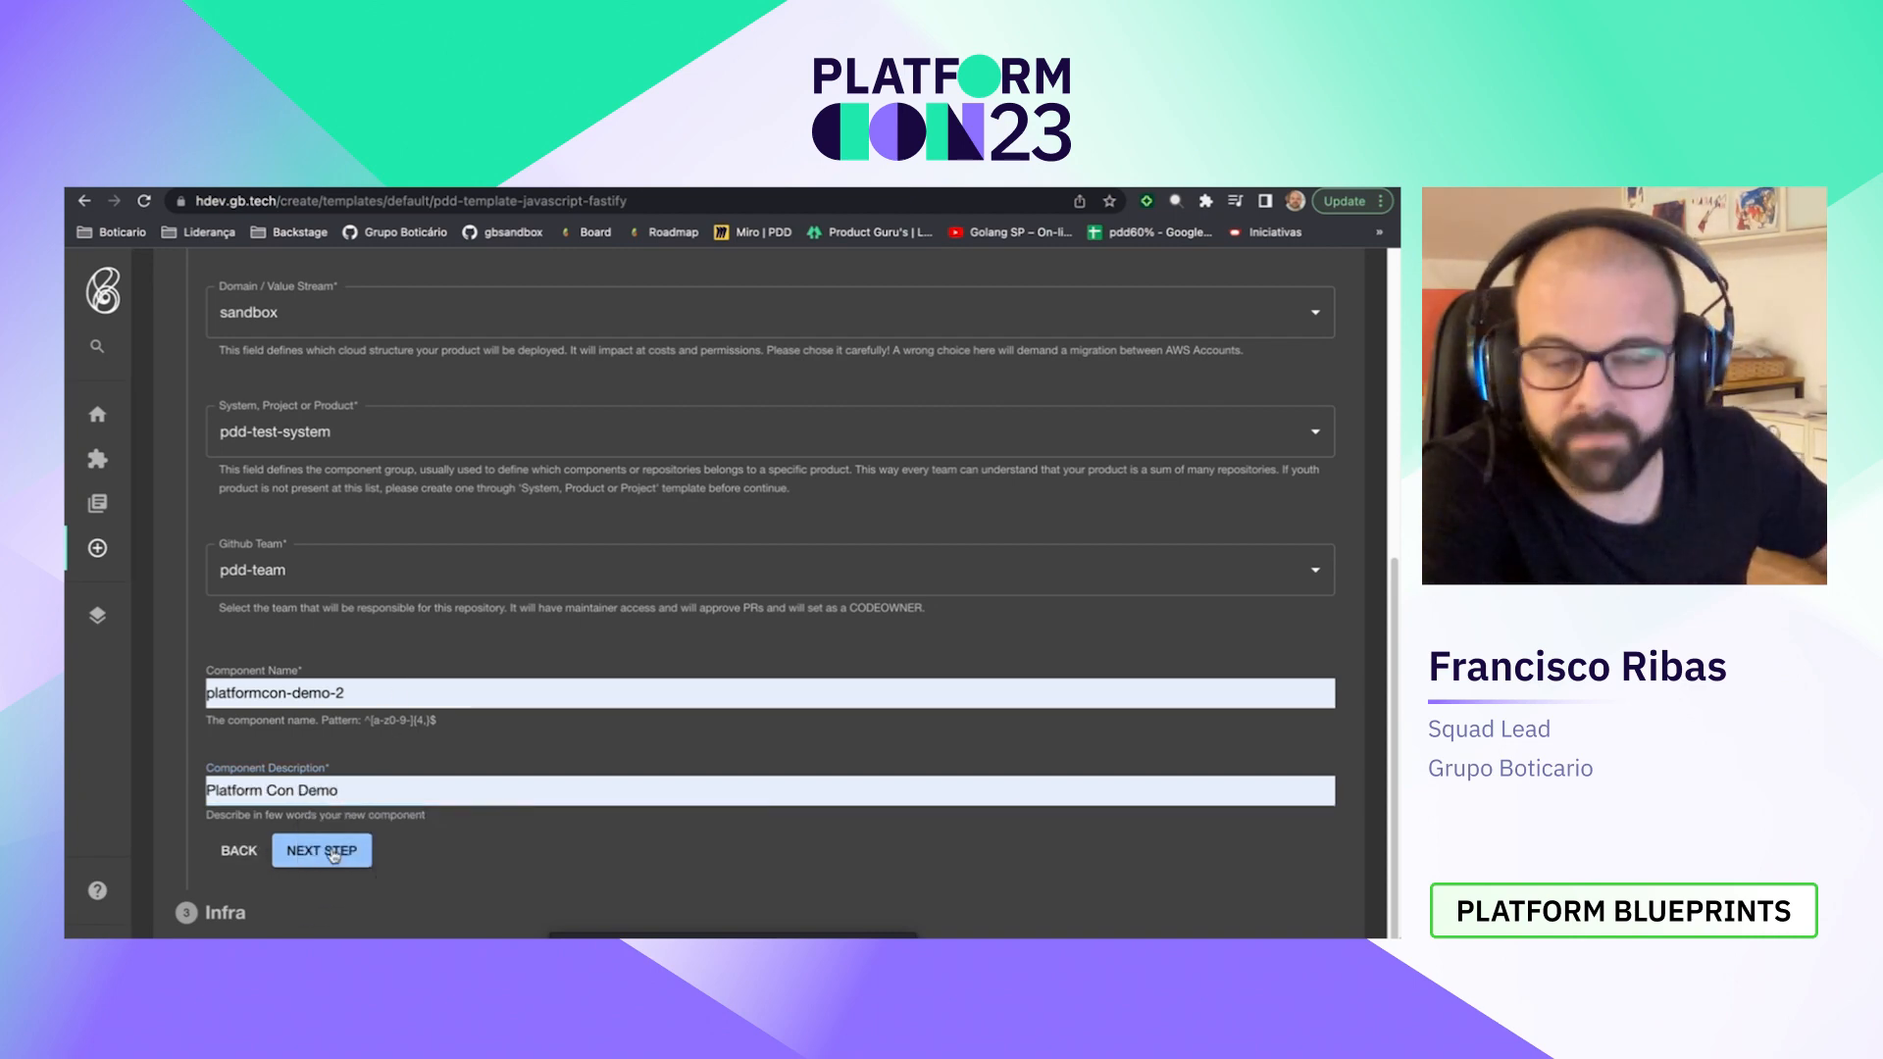
pyautogui.click(320, 850)
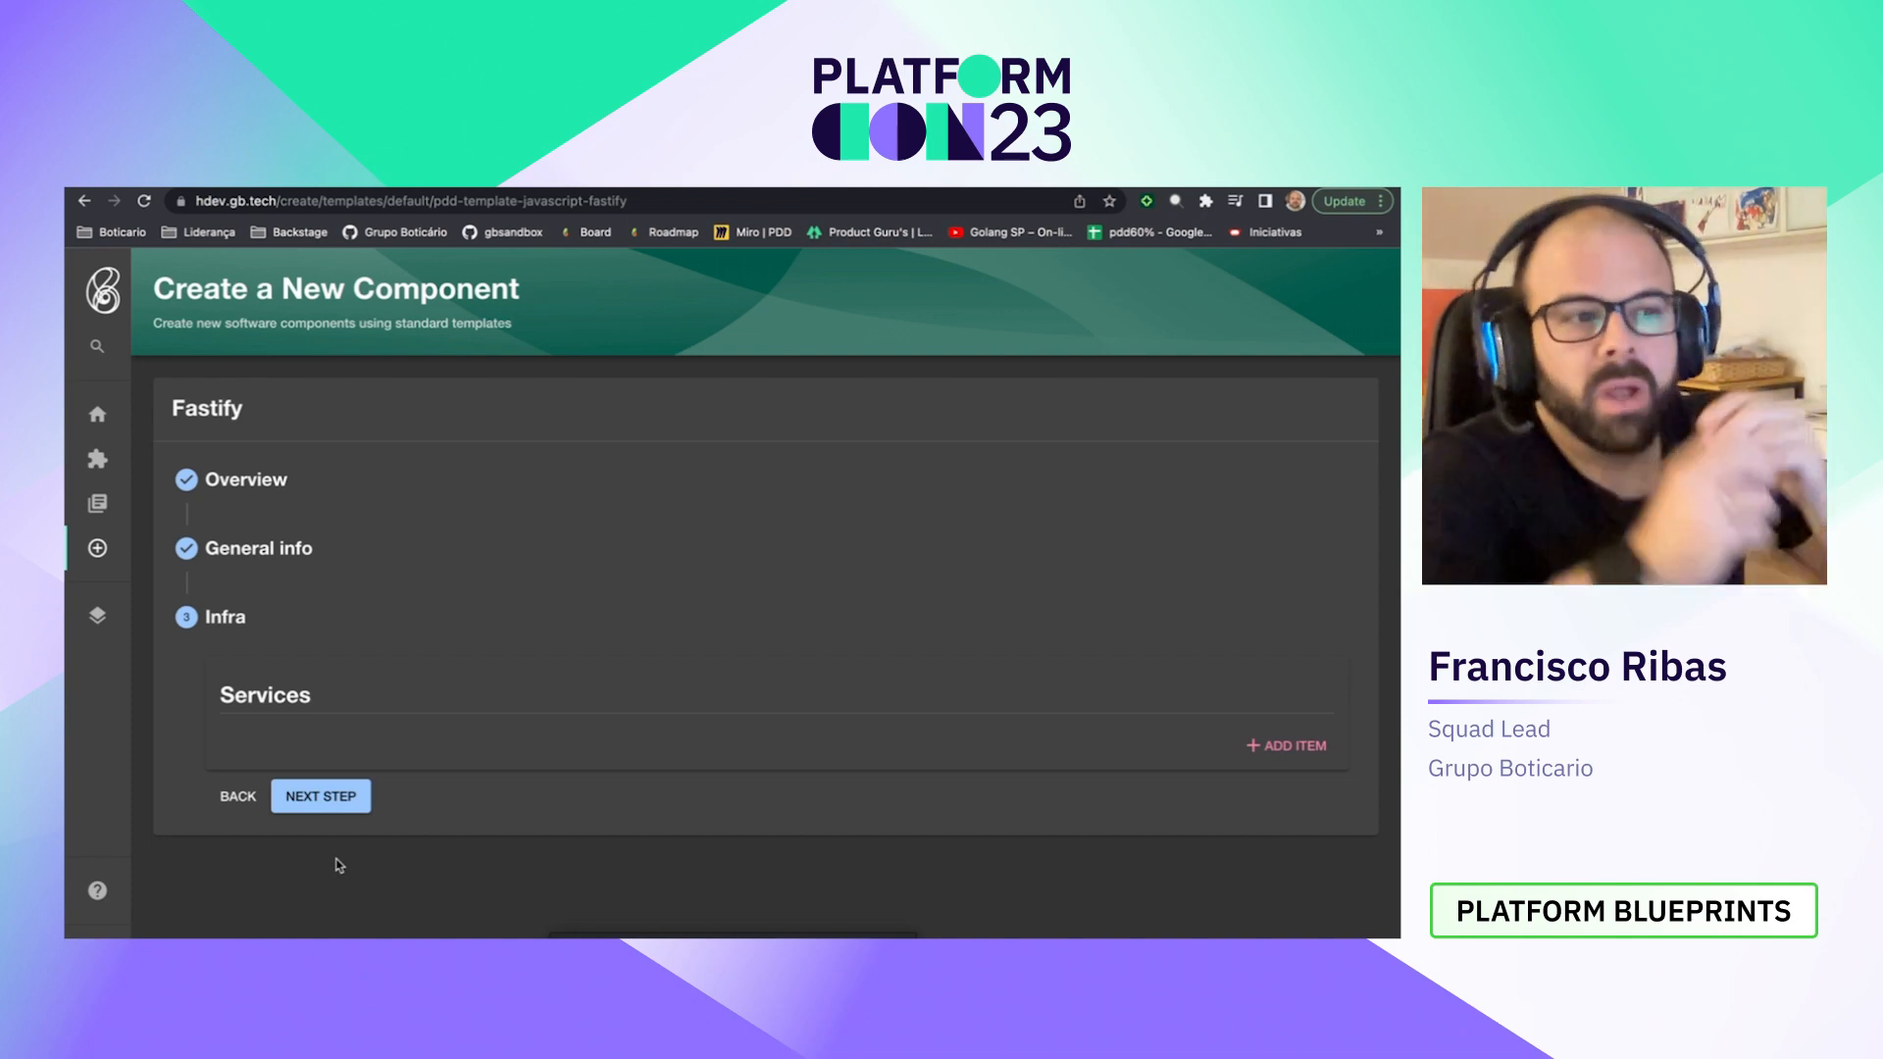
pyautogui.moveTo(636, 804)
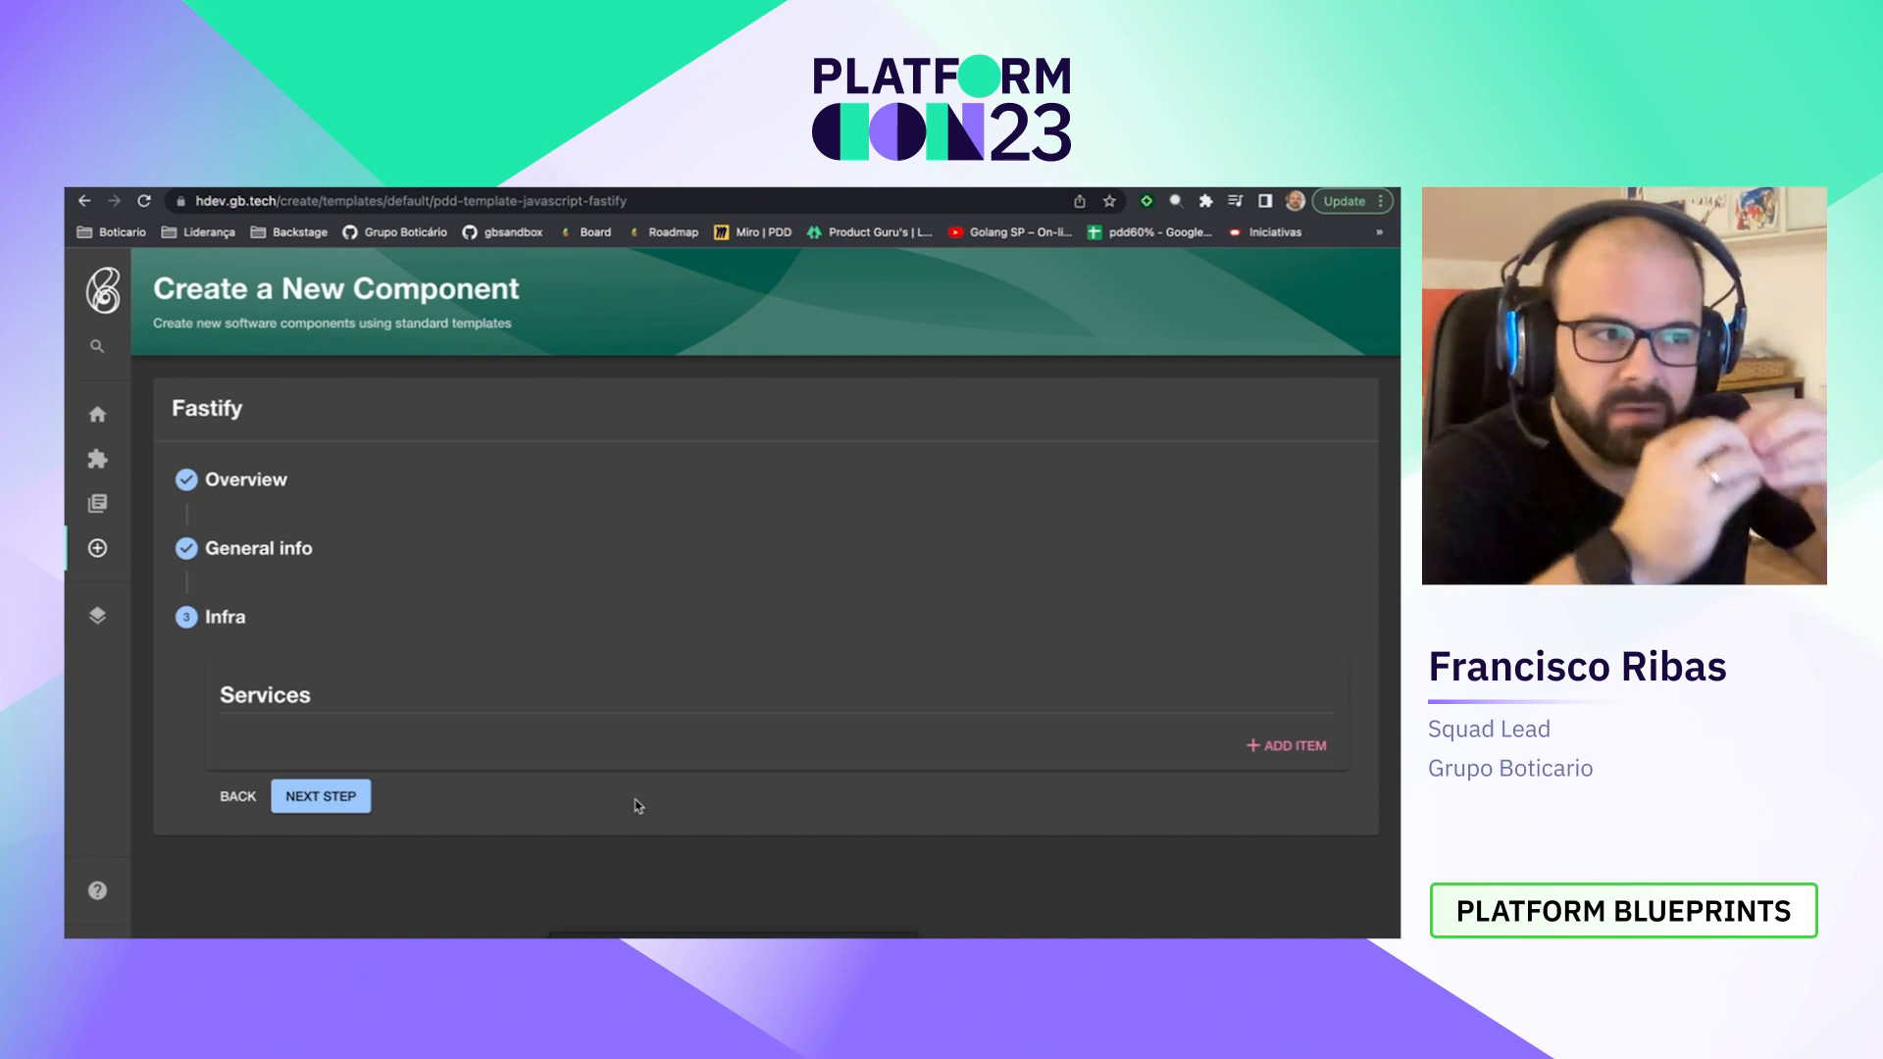
pyautogui.moveTo(1285, 744)
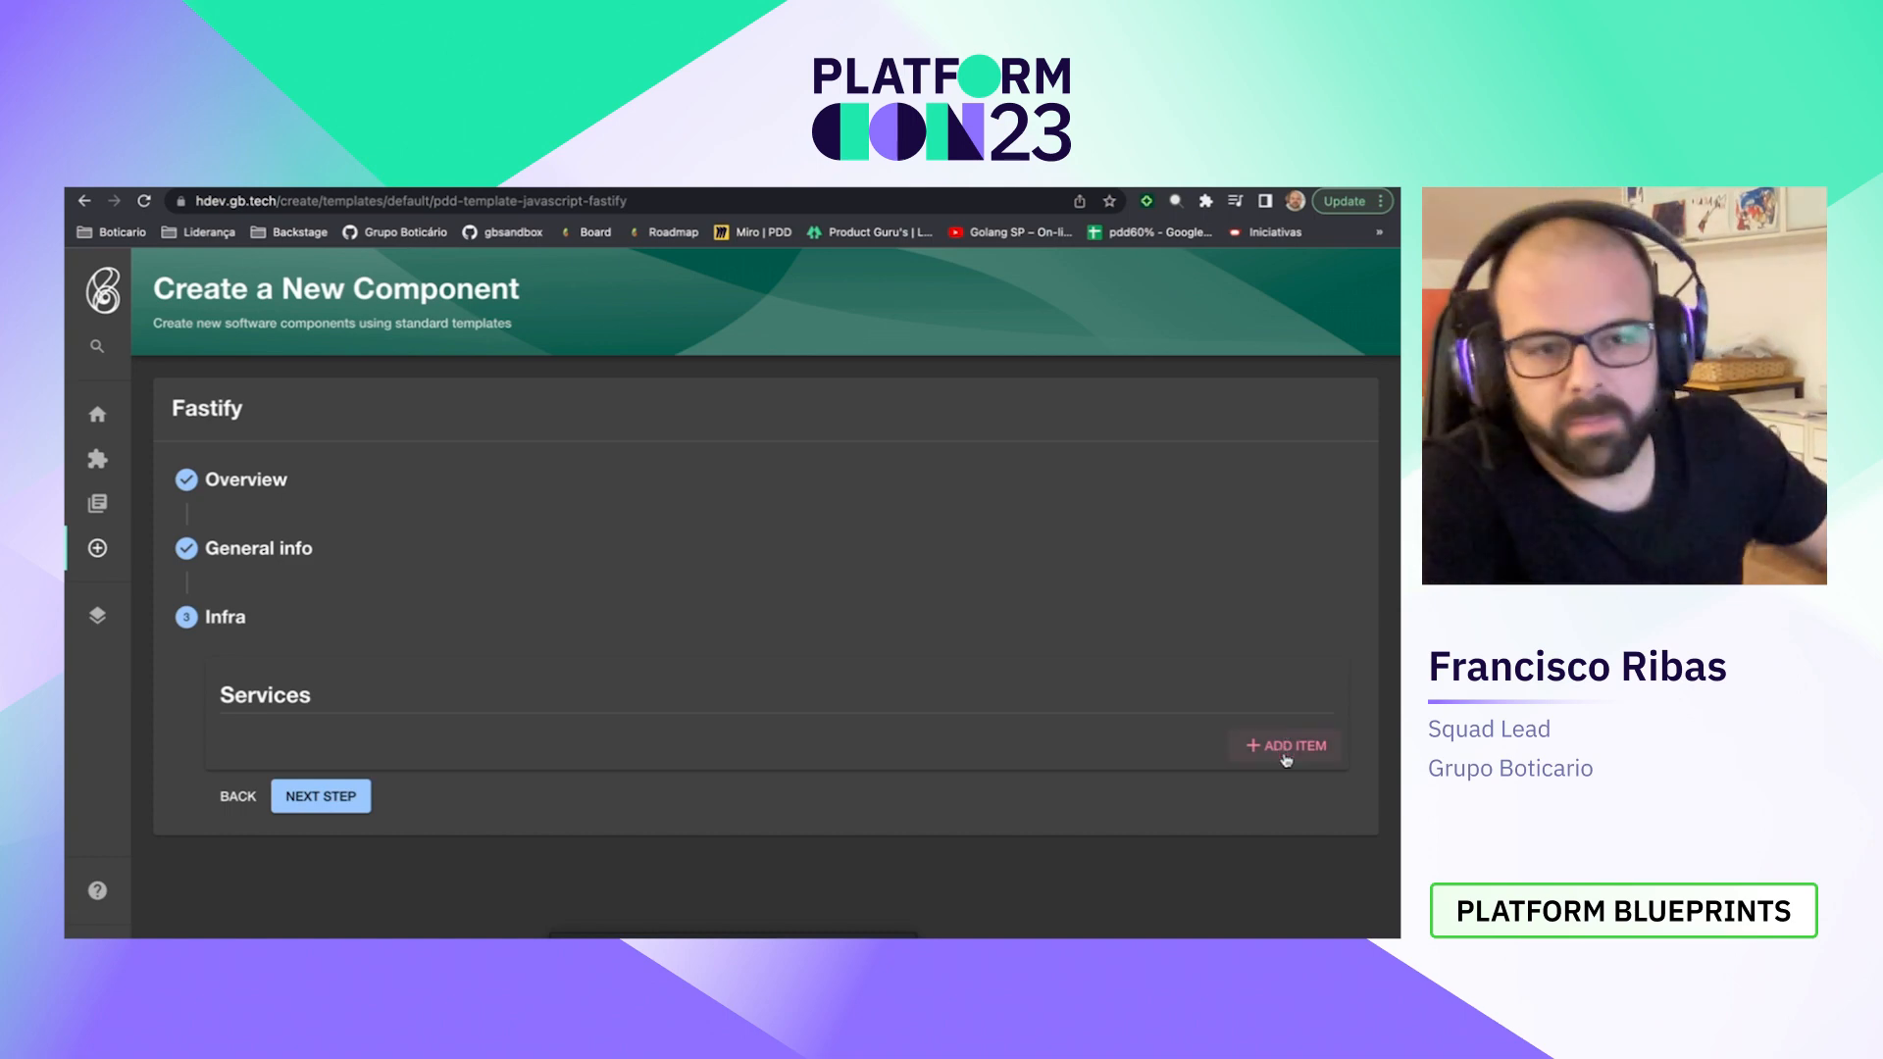
# Step: Add an S3 bucket service named platfarmcon-files
pyautogui.click(1285, 744)
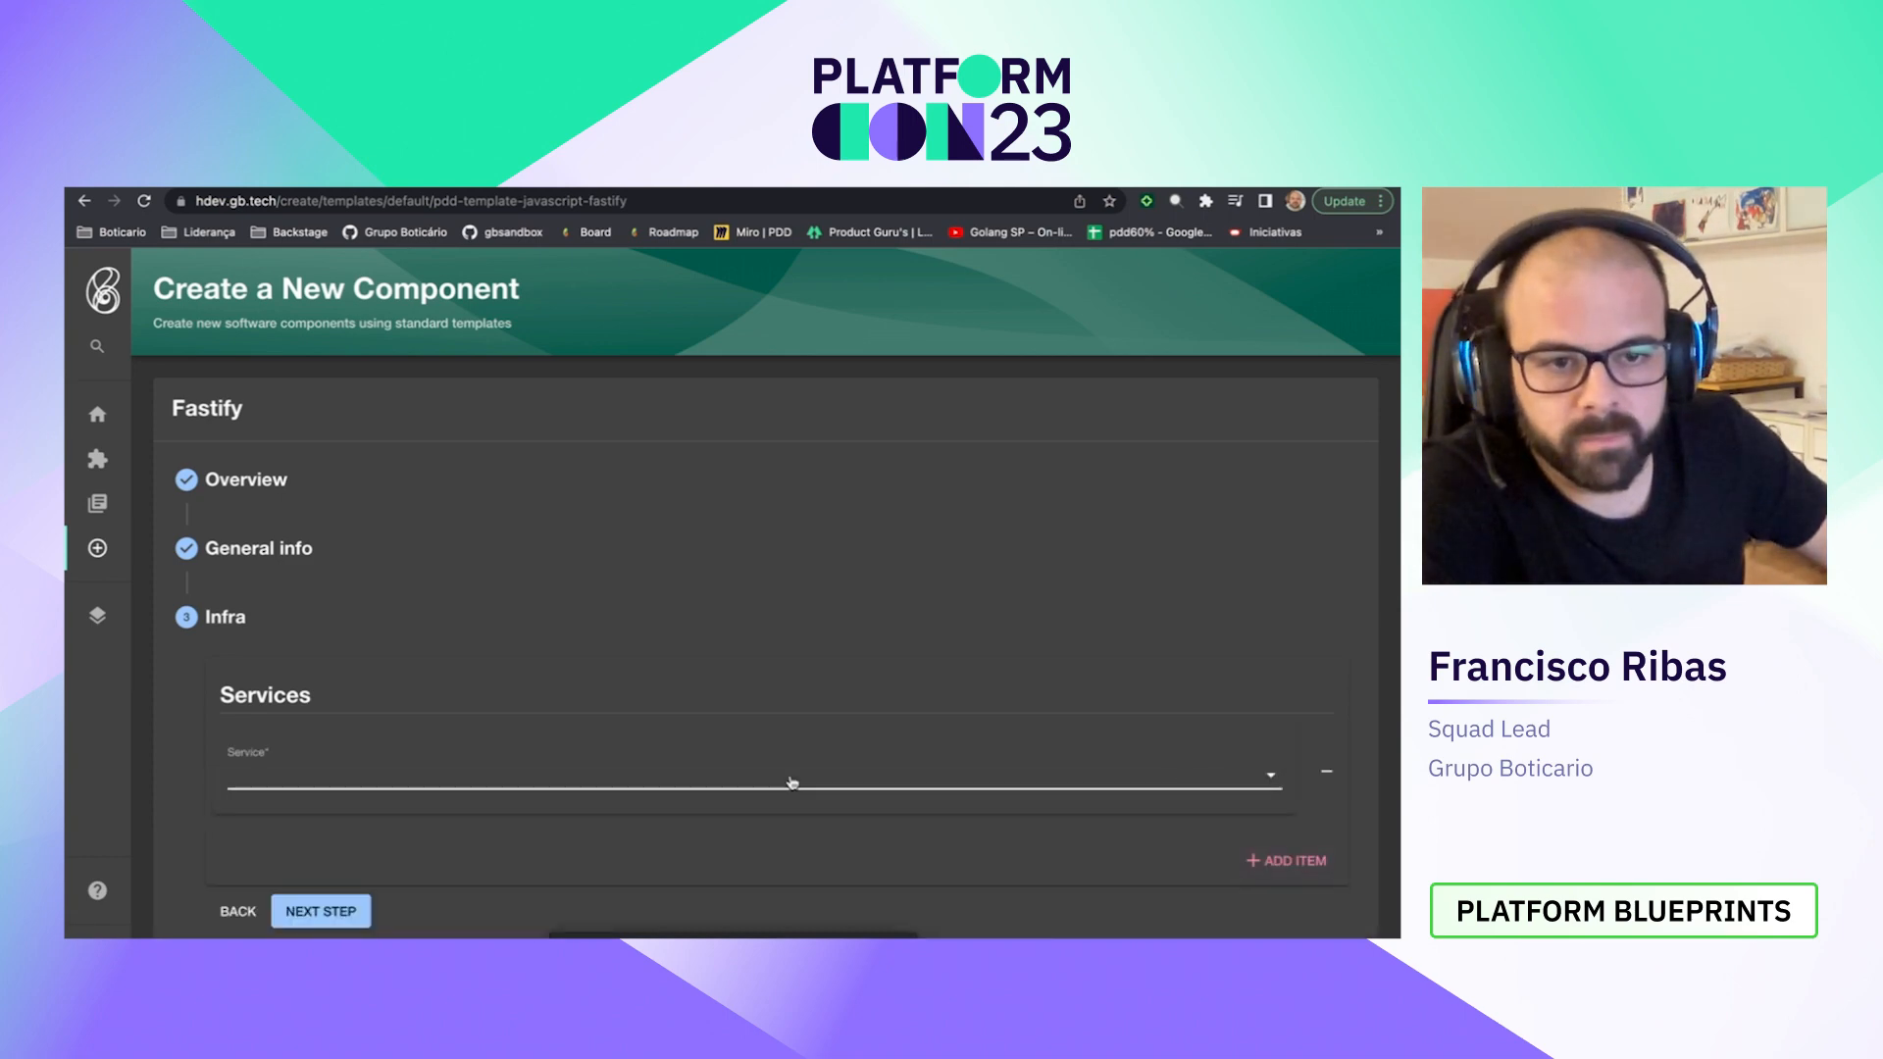
pyautogui.click(754, 775)
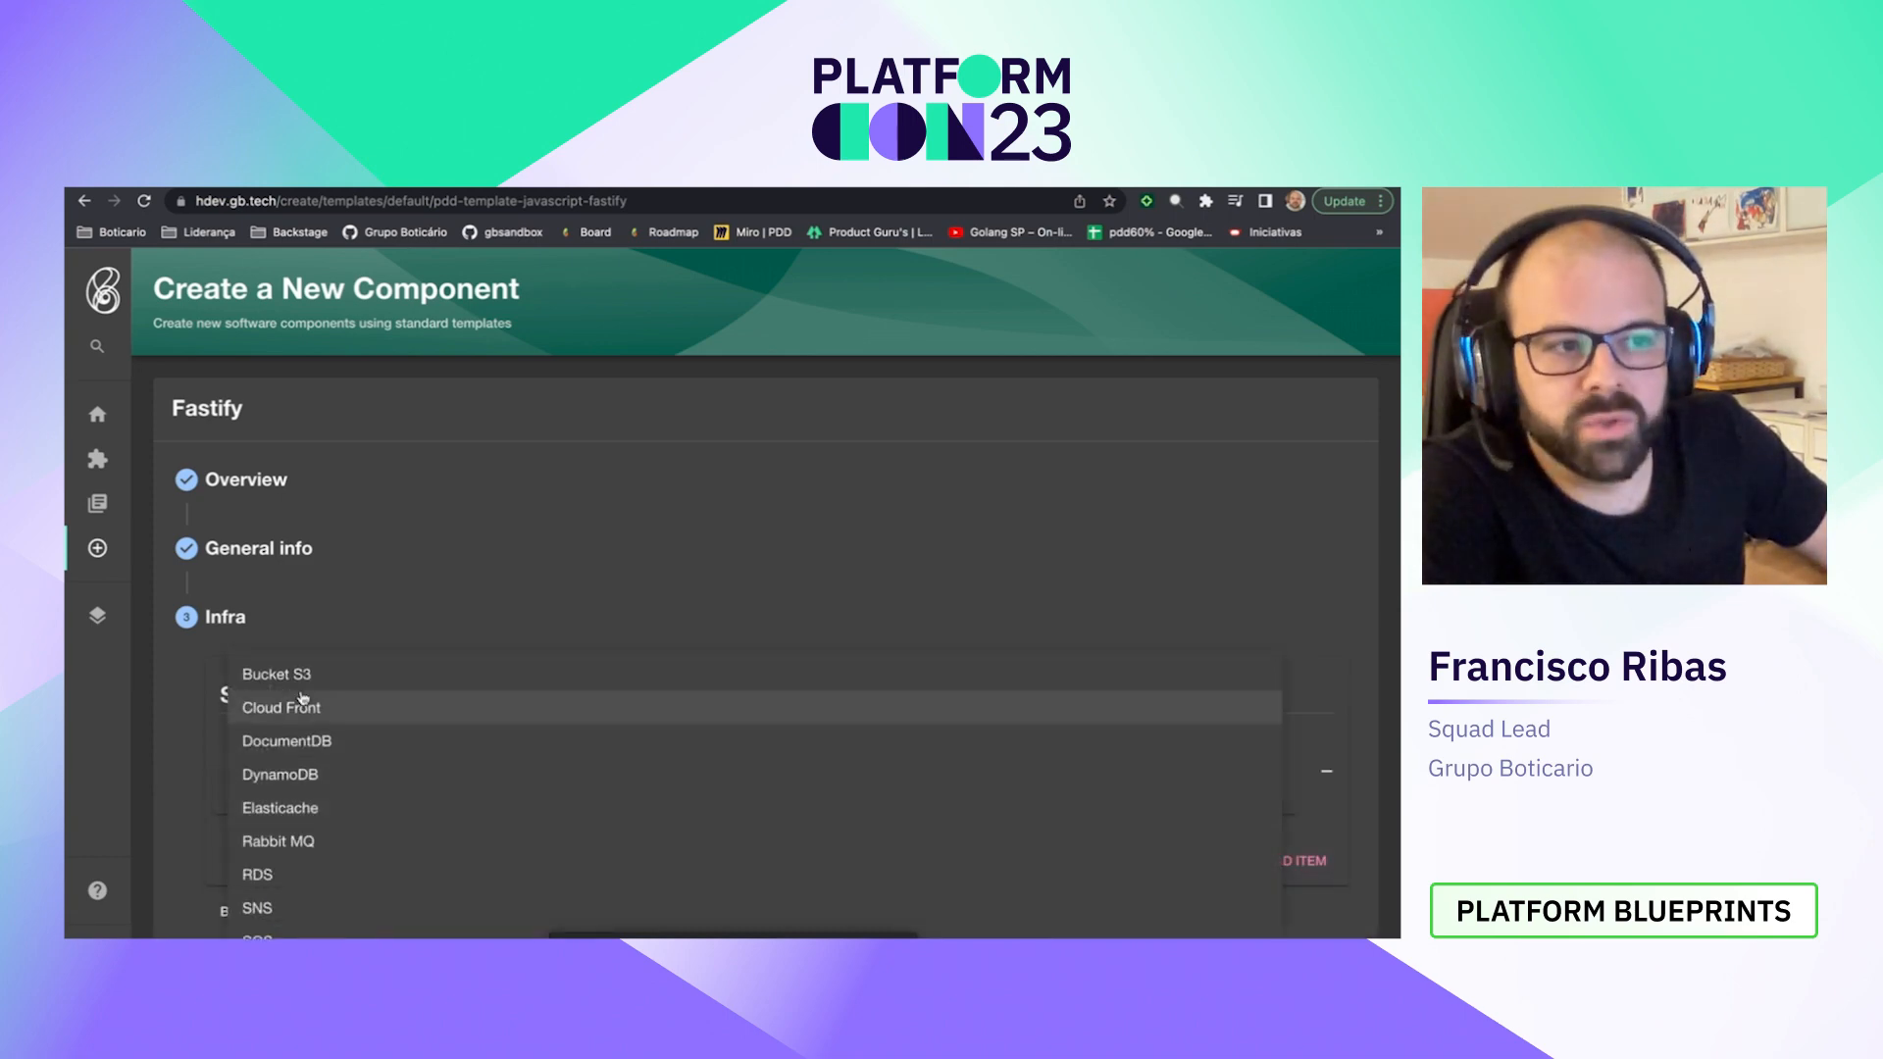
pyautogui.click(276, 672)
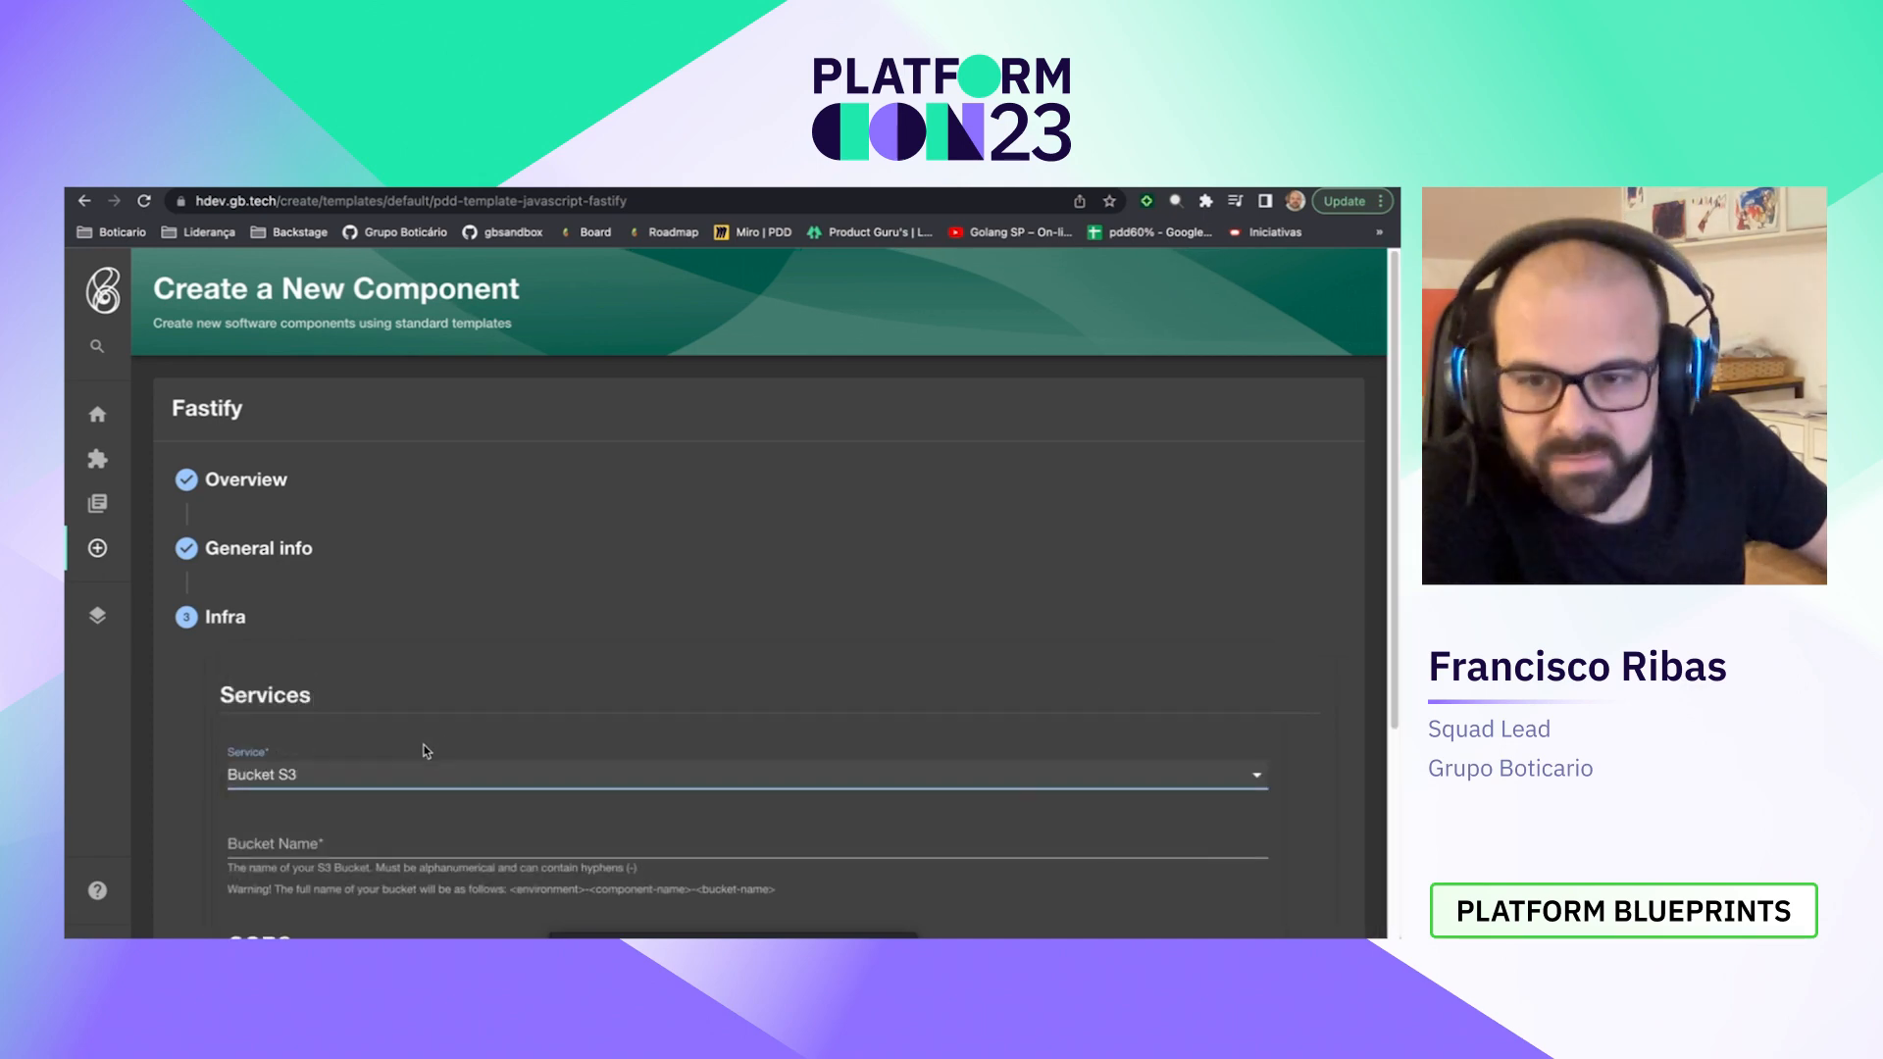
pyautogui.scroll(-3)
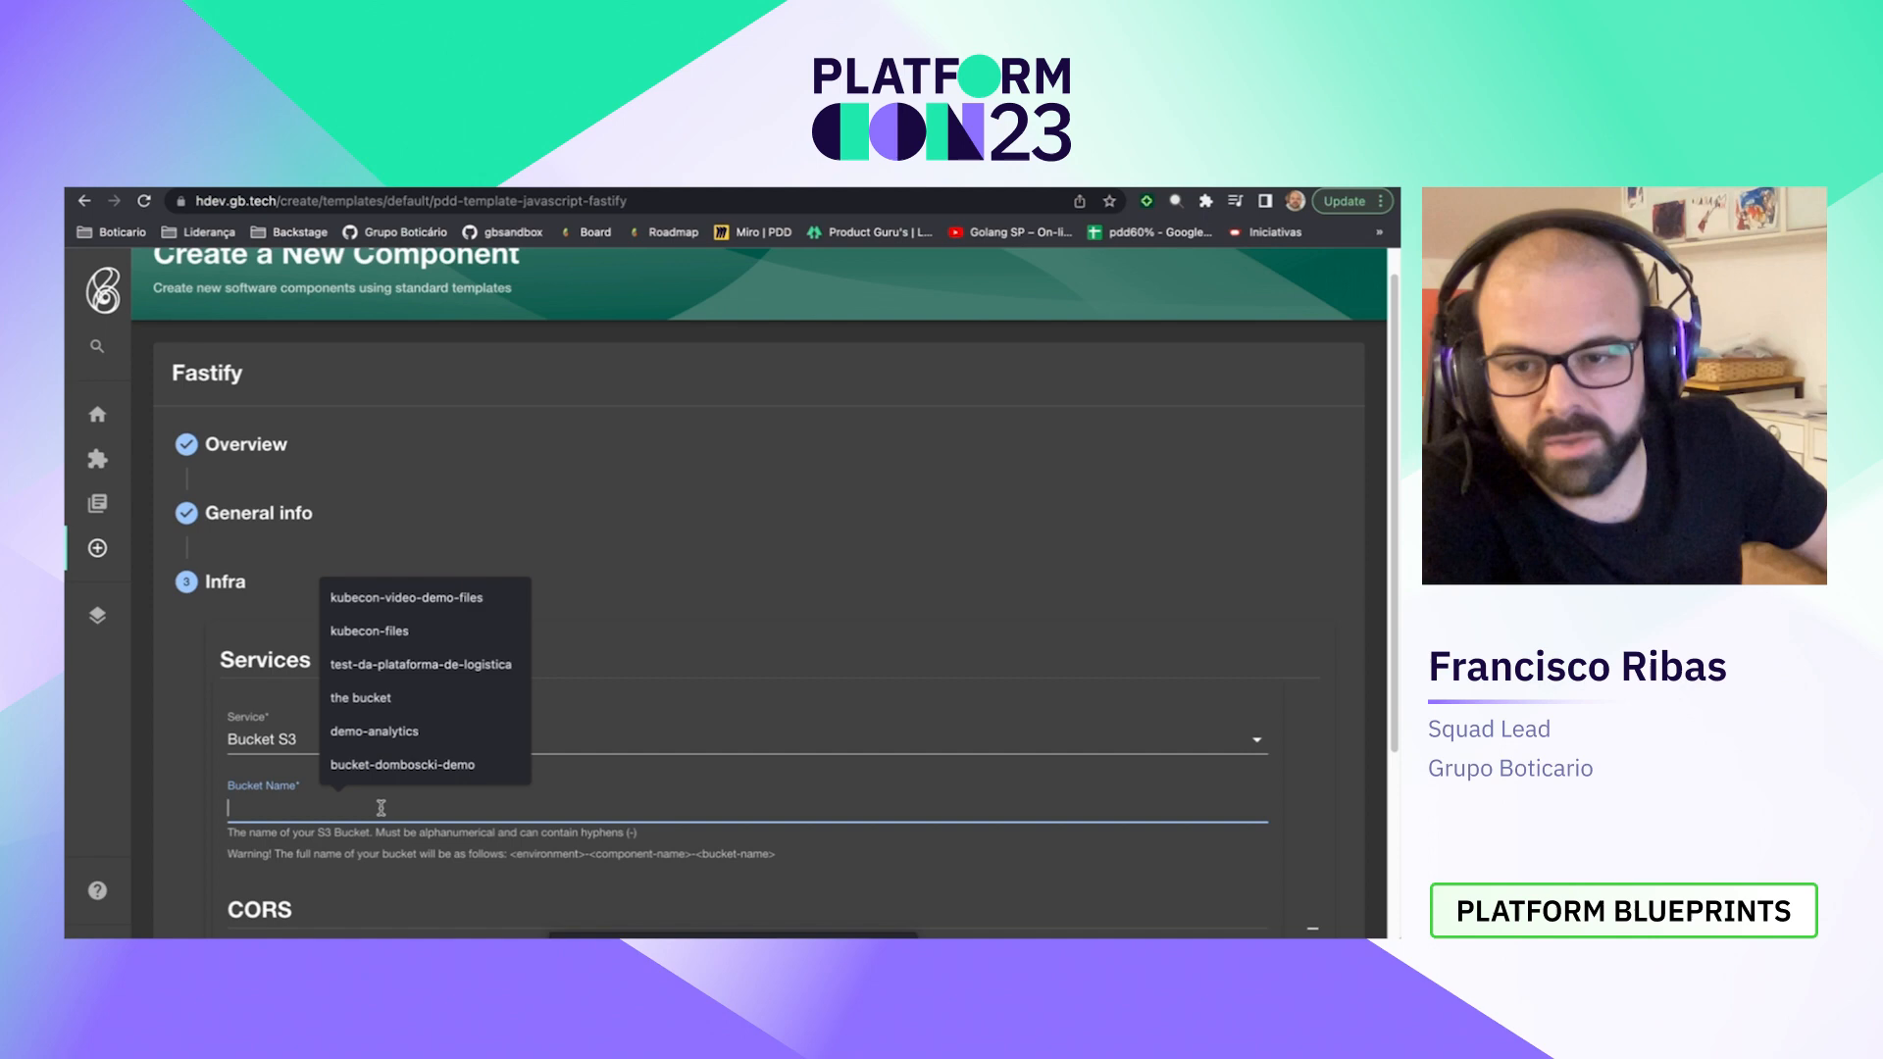
pyautogui.write('pla')
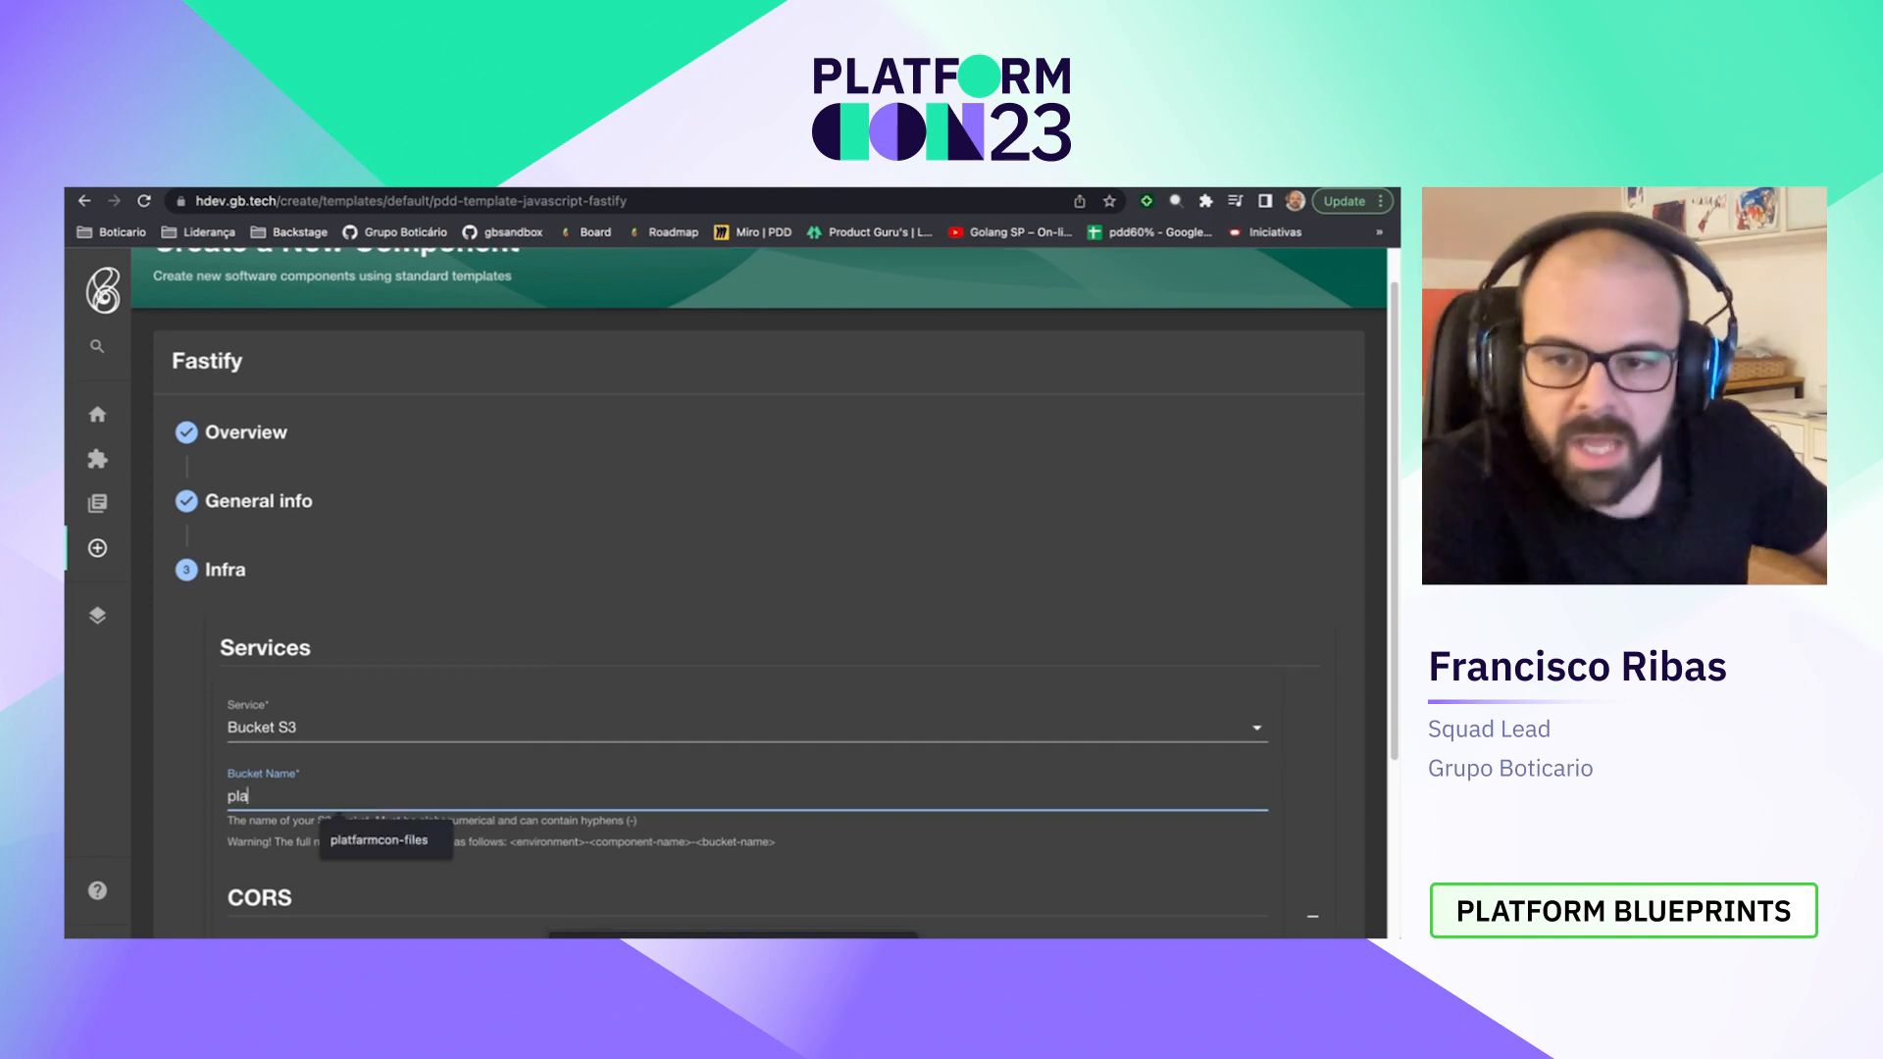
pyautogui.click(378, 839)
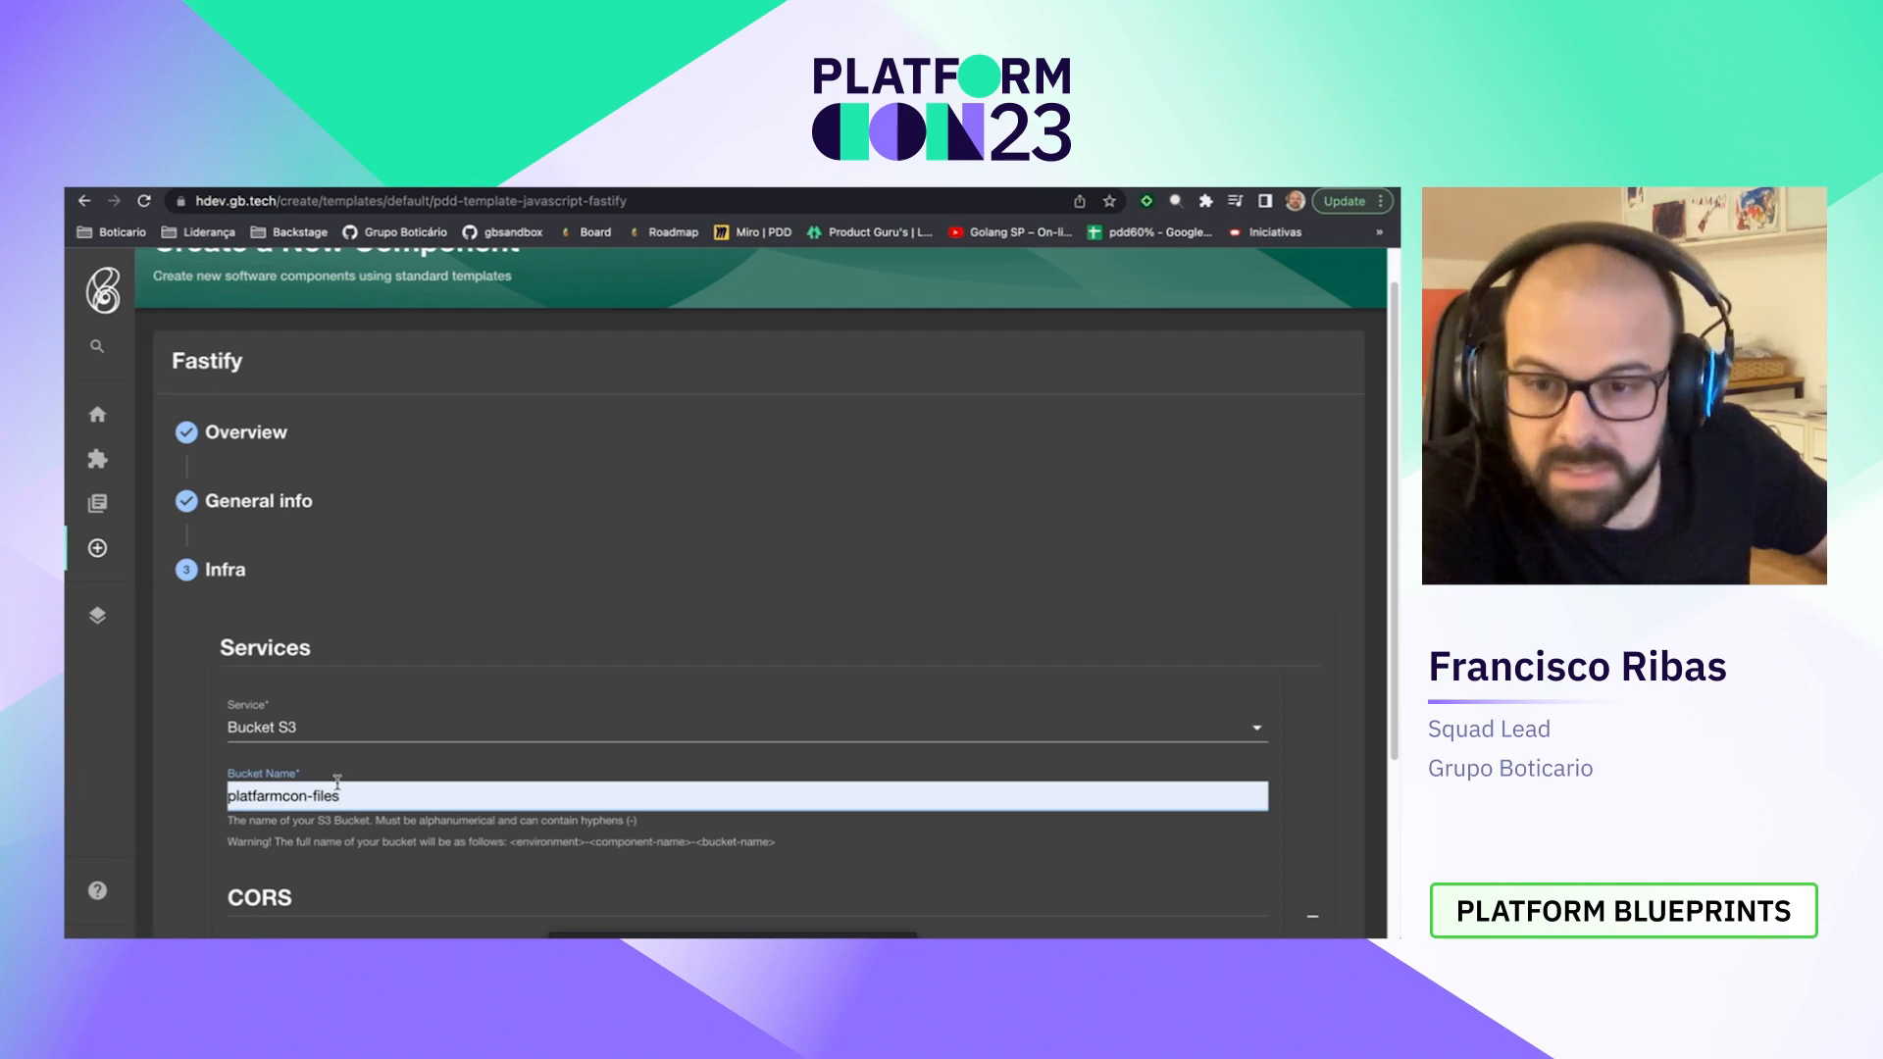
pyautogui.scroll(-3)
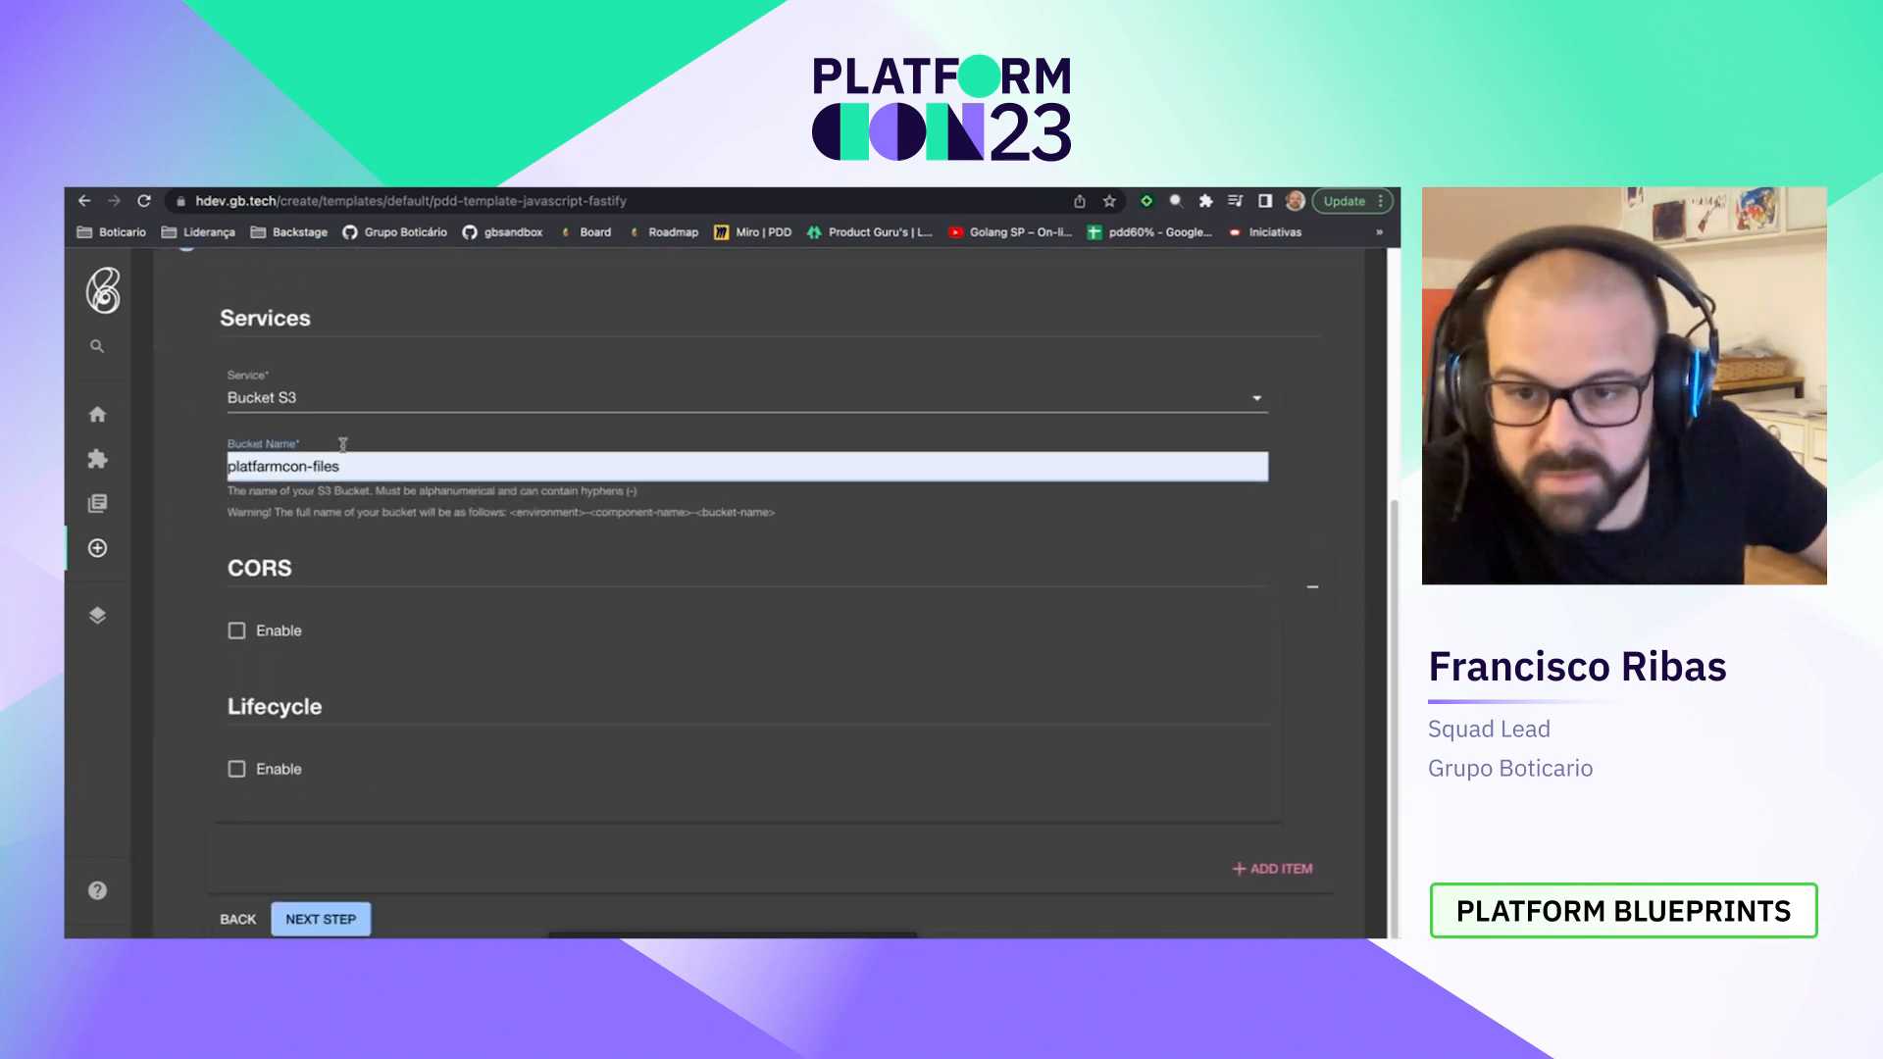
pyautogui.moveTo(349, 628)
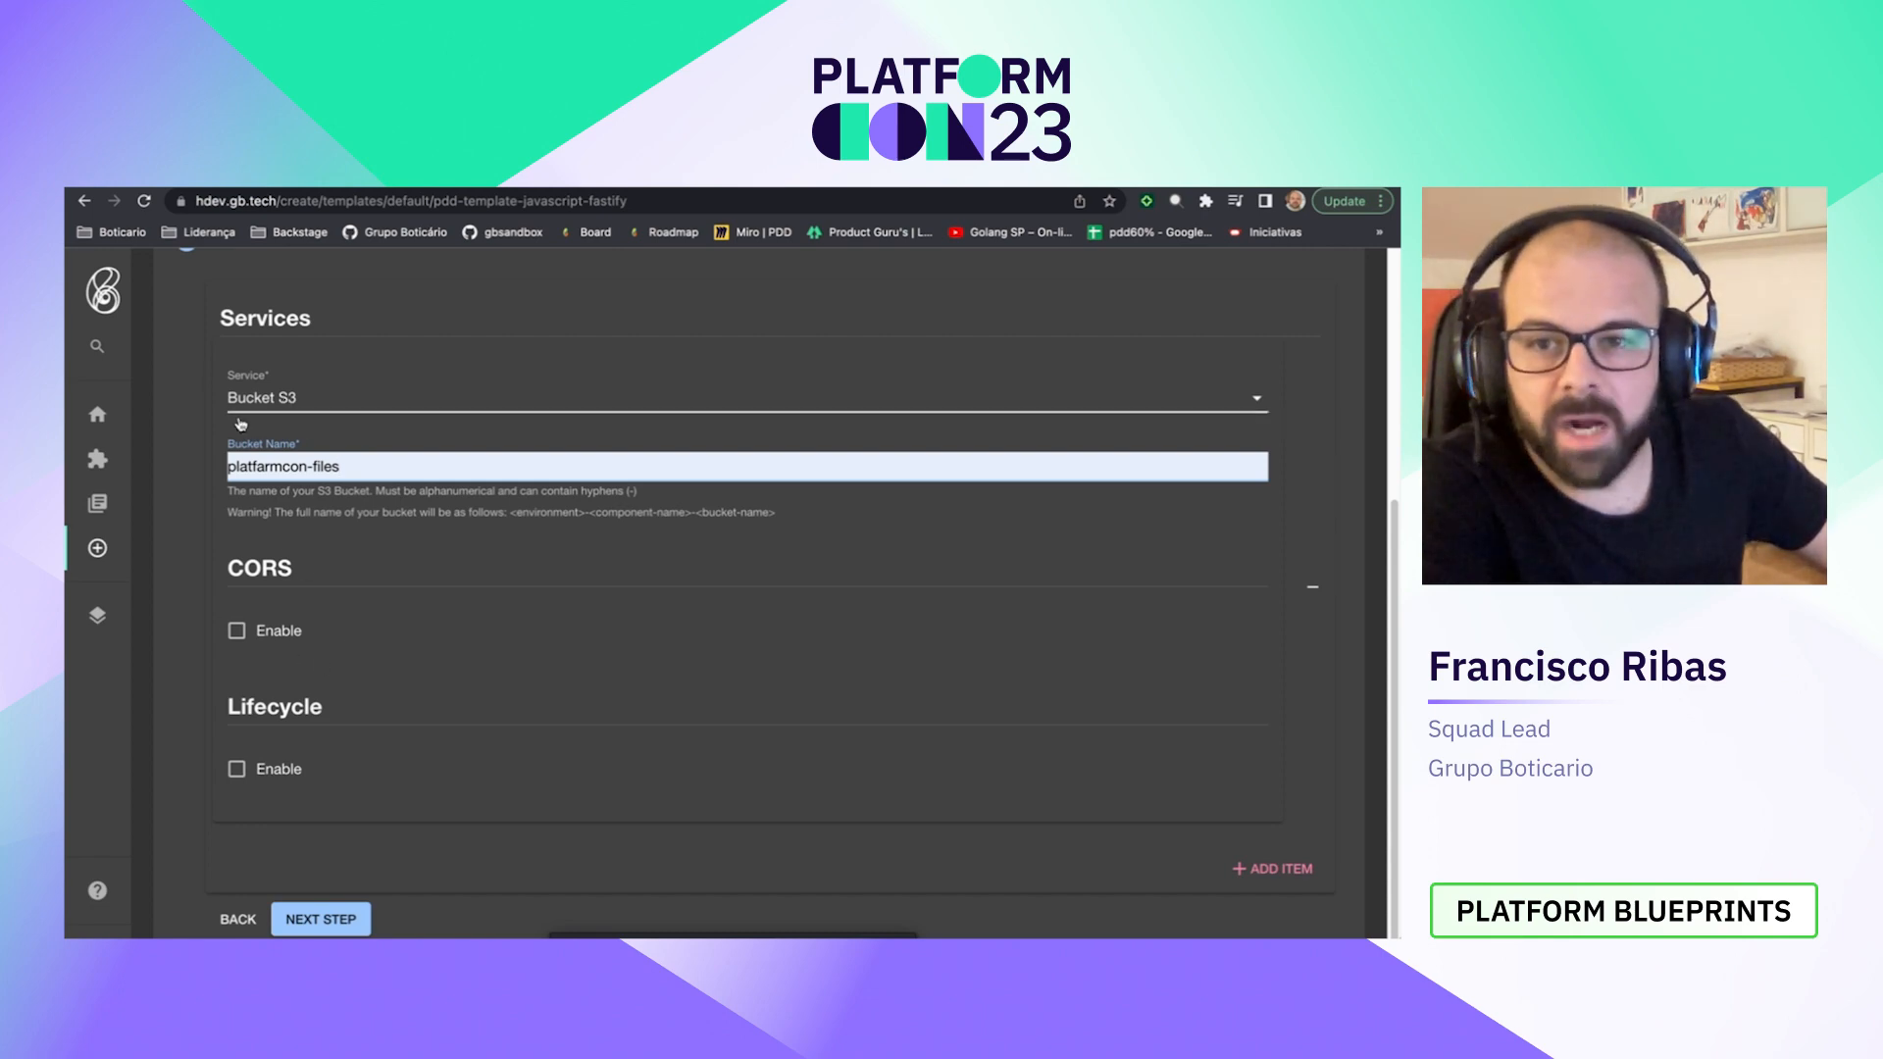
pyautogui.moveTo(319, 919)
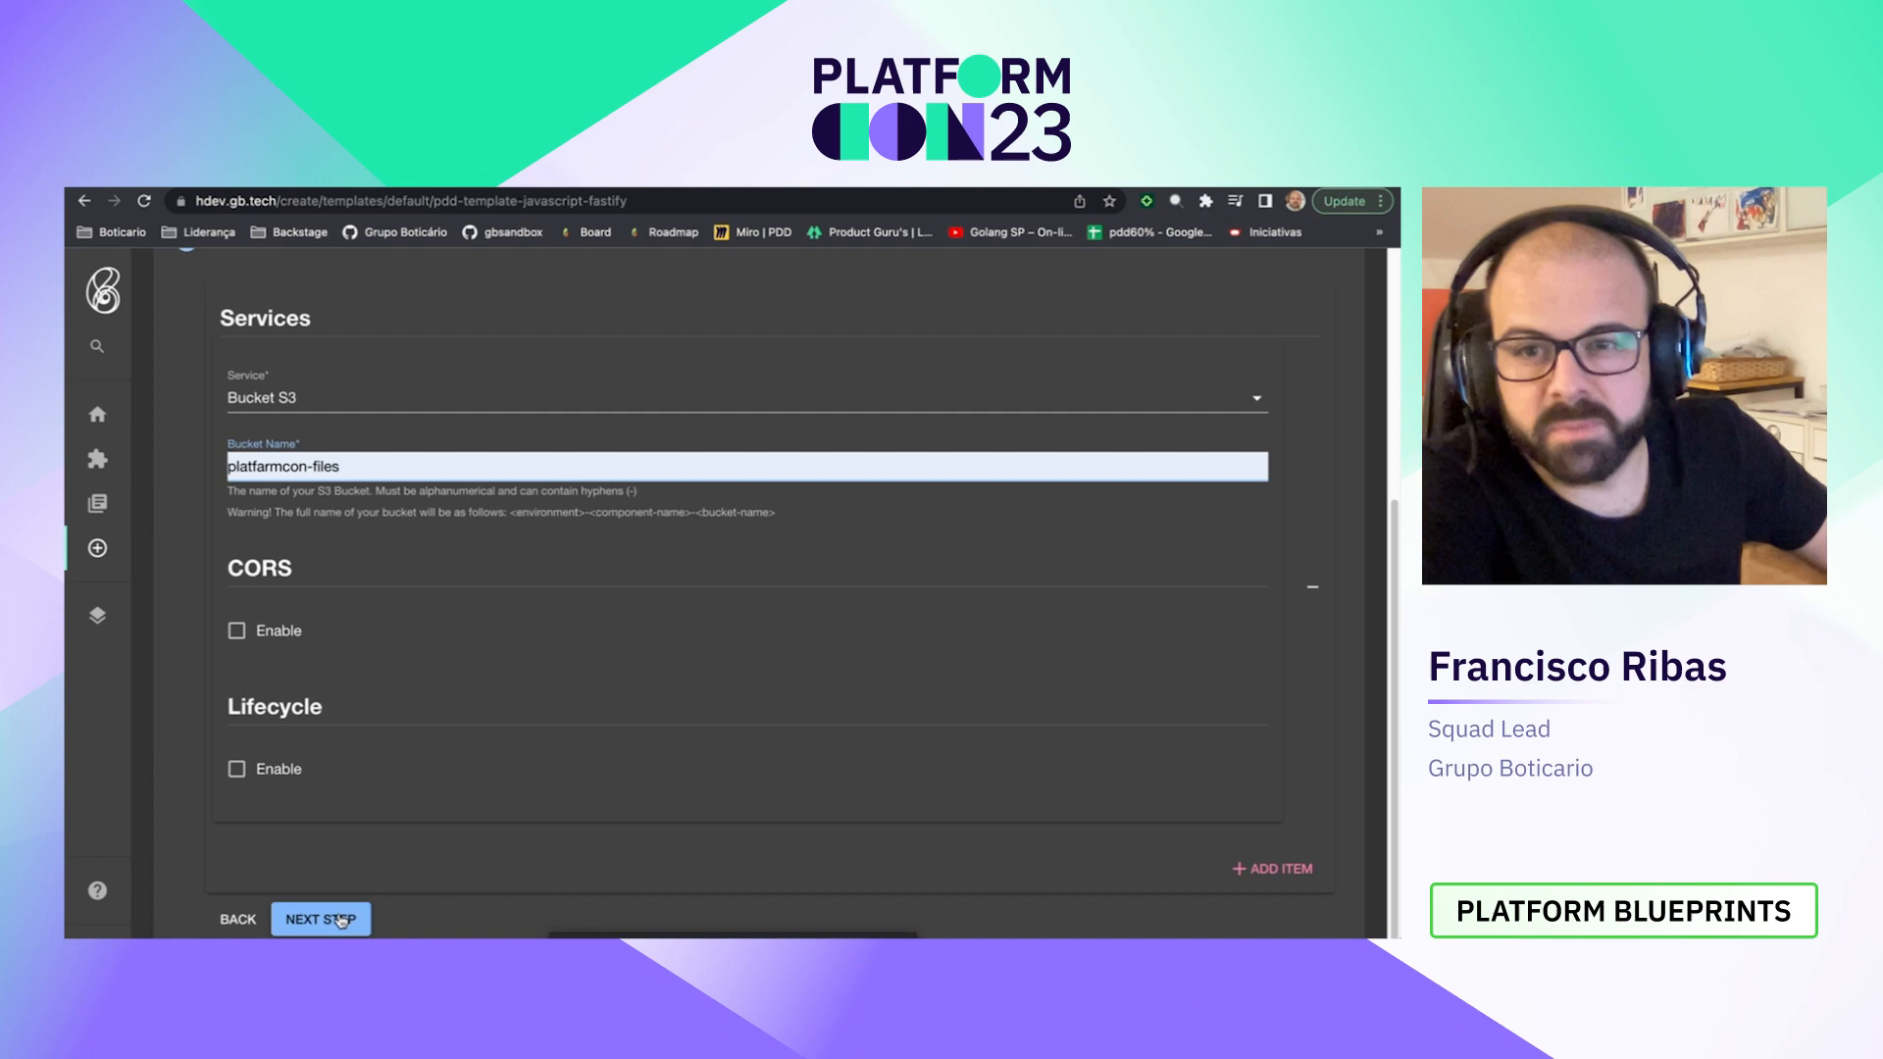
pyautogui.moveTo(403, 795)
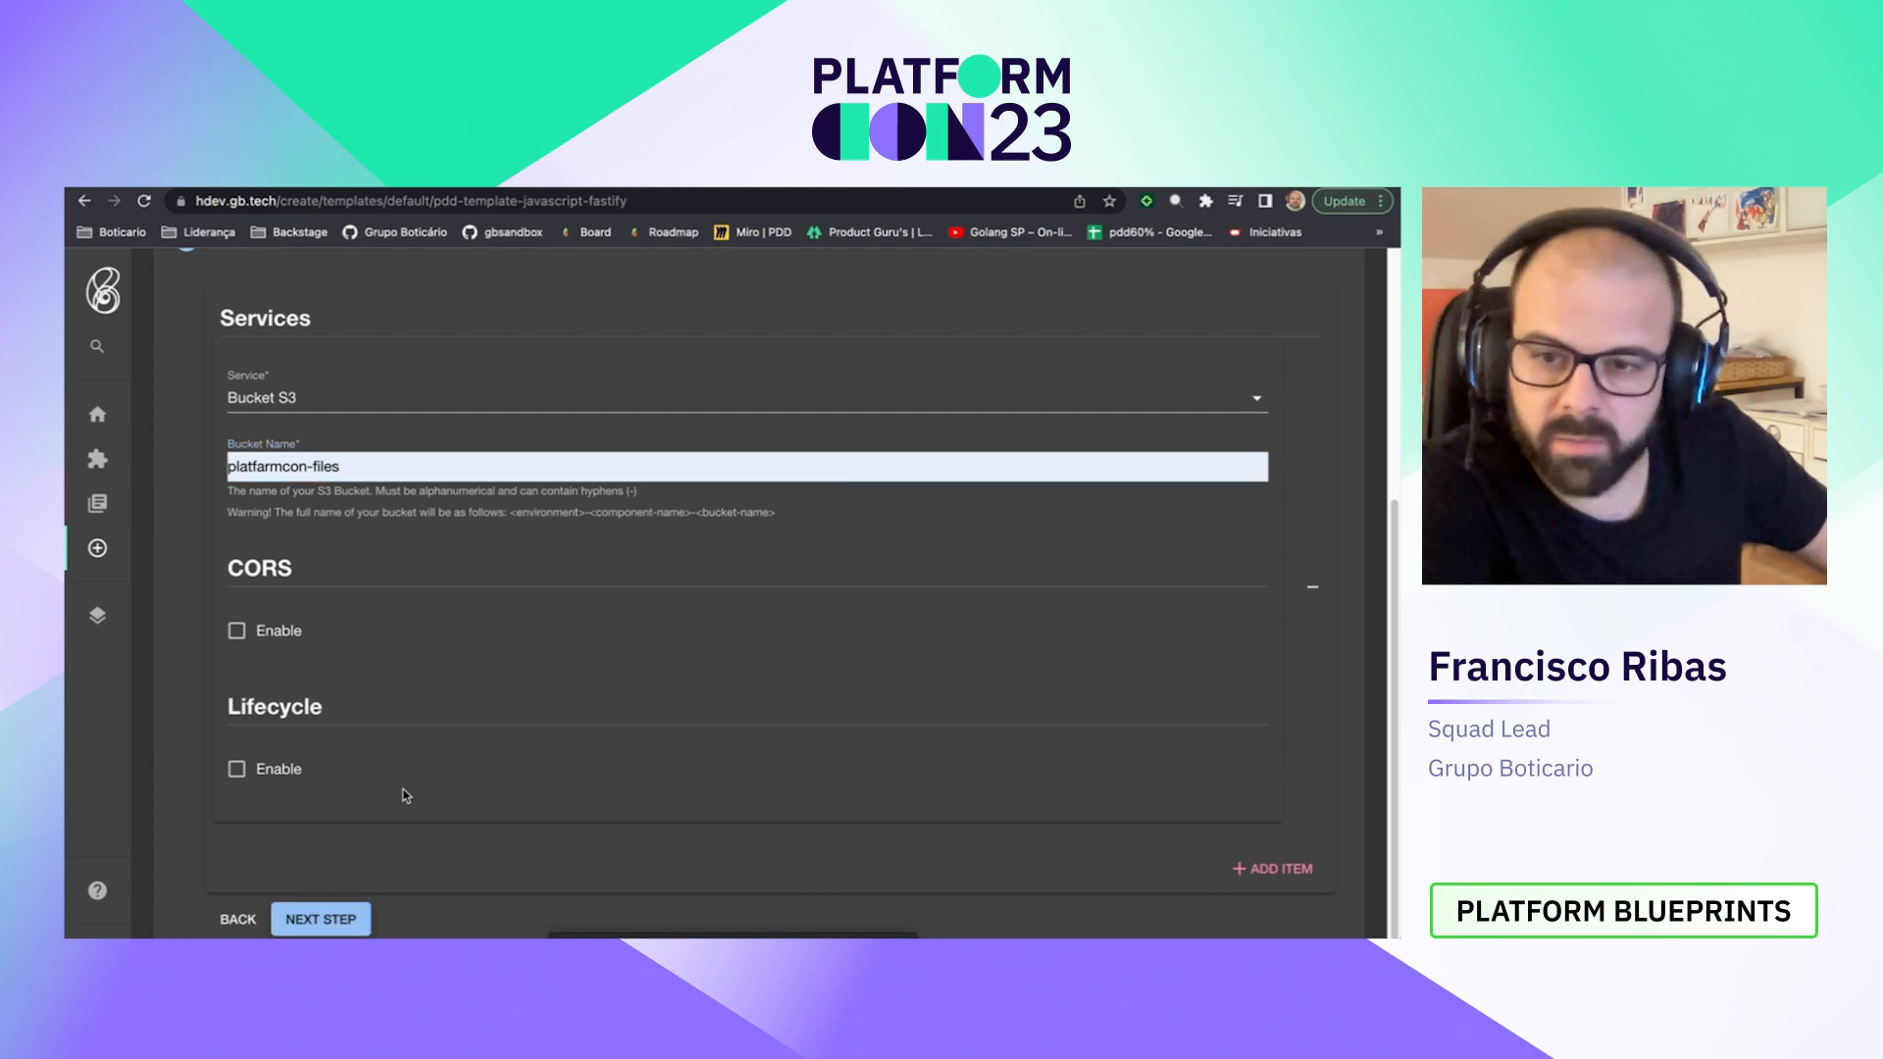
# Step: Add and then remove an extra empty service entry, and proceed to Review and create
pyautogui.click(1271, 868)
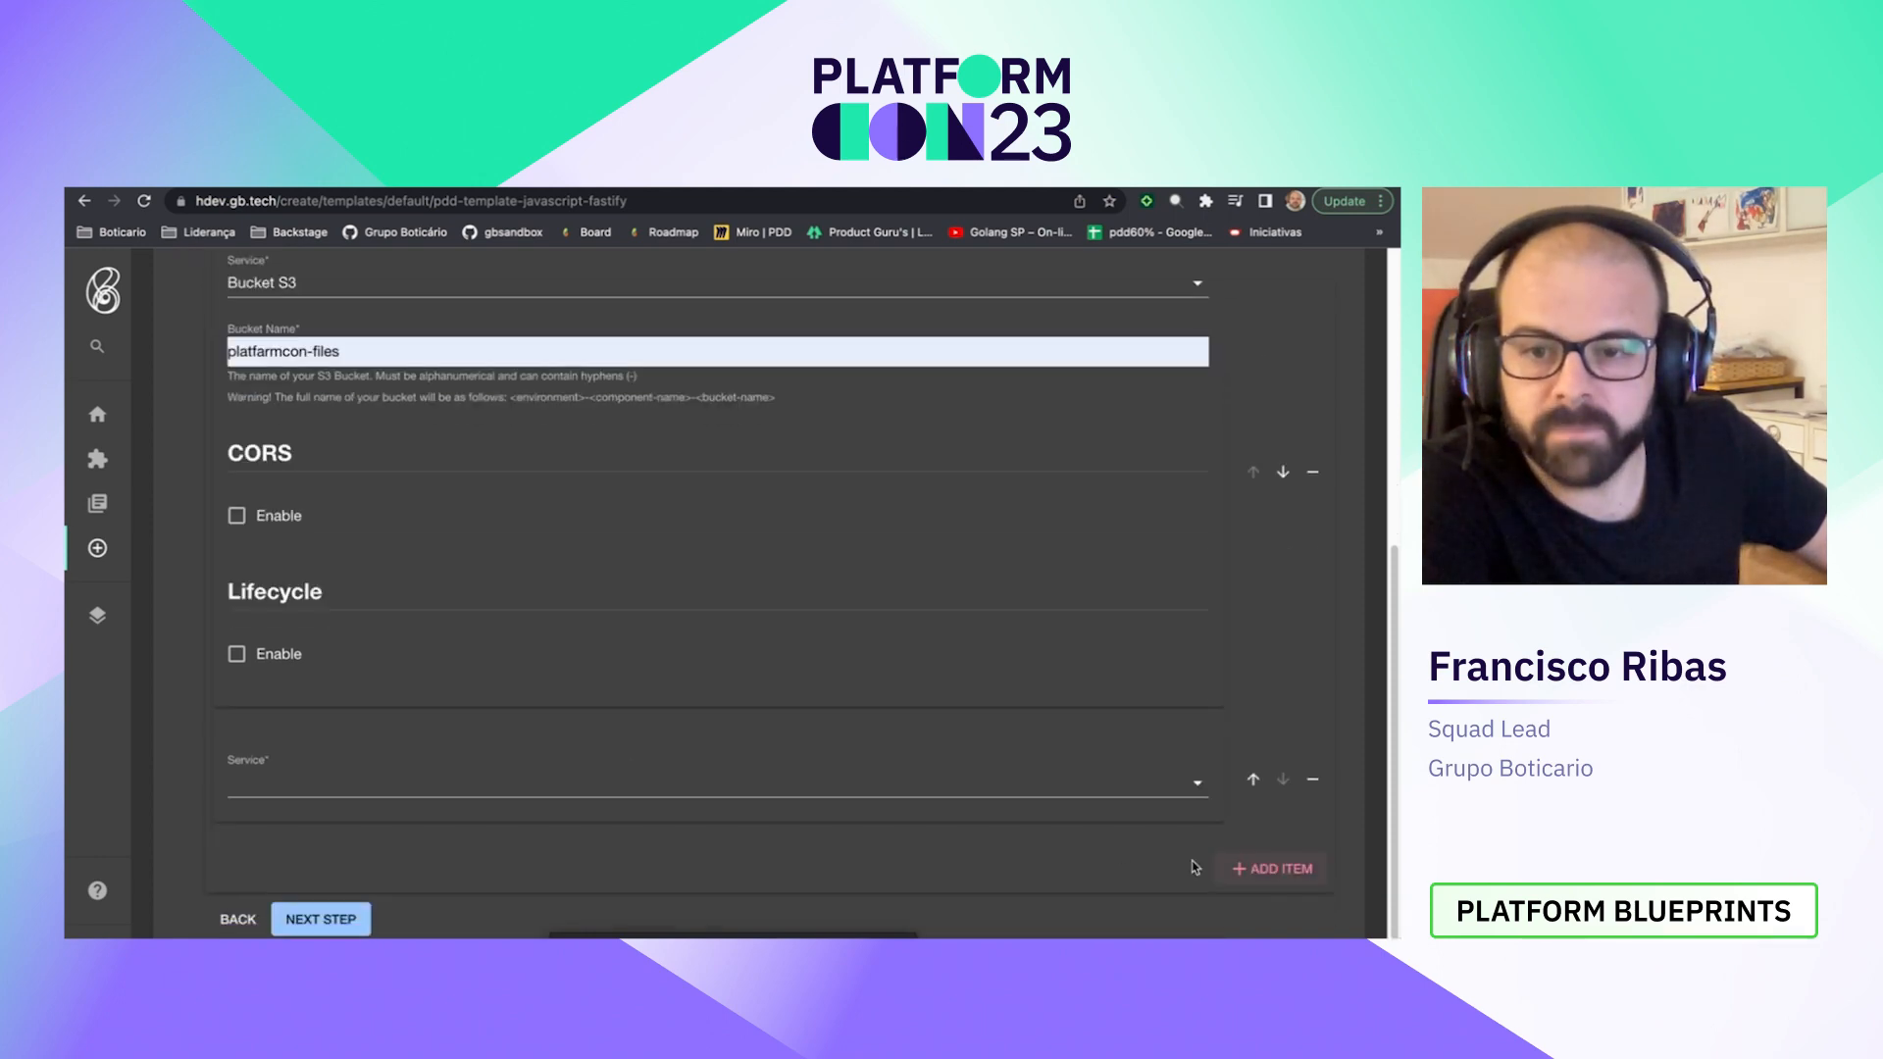
pyautogui.click(715, 780)
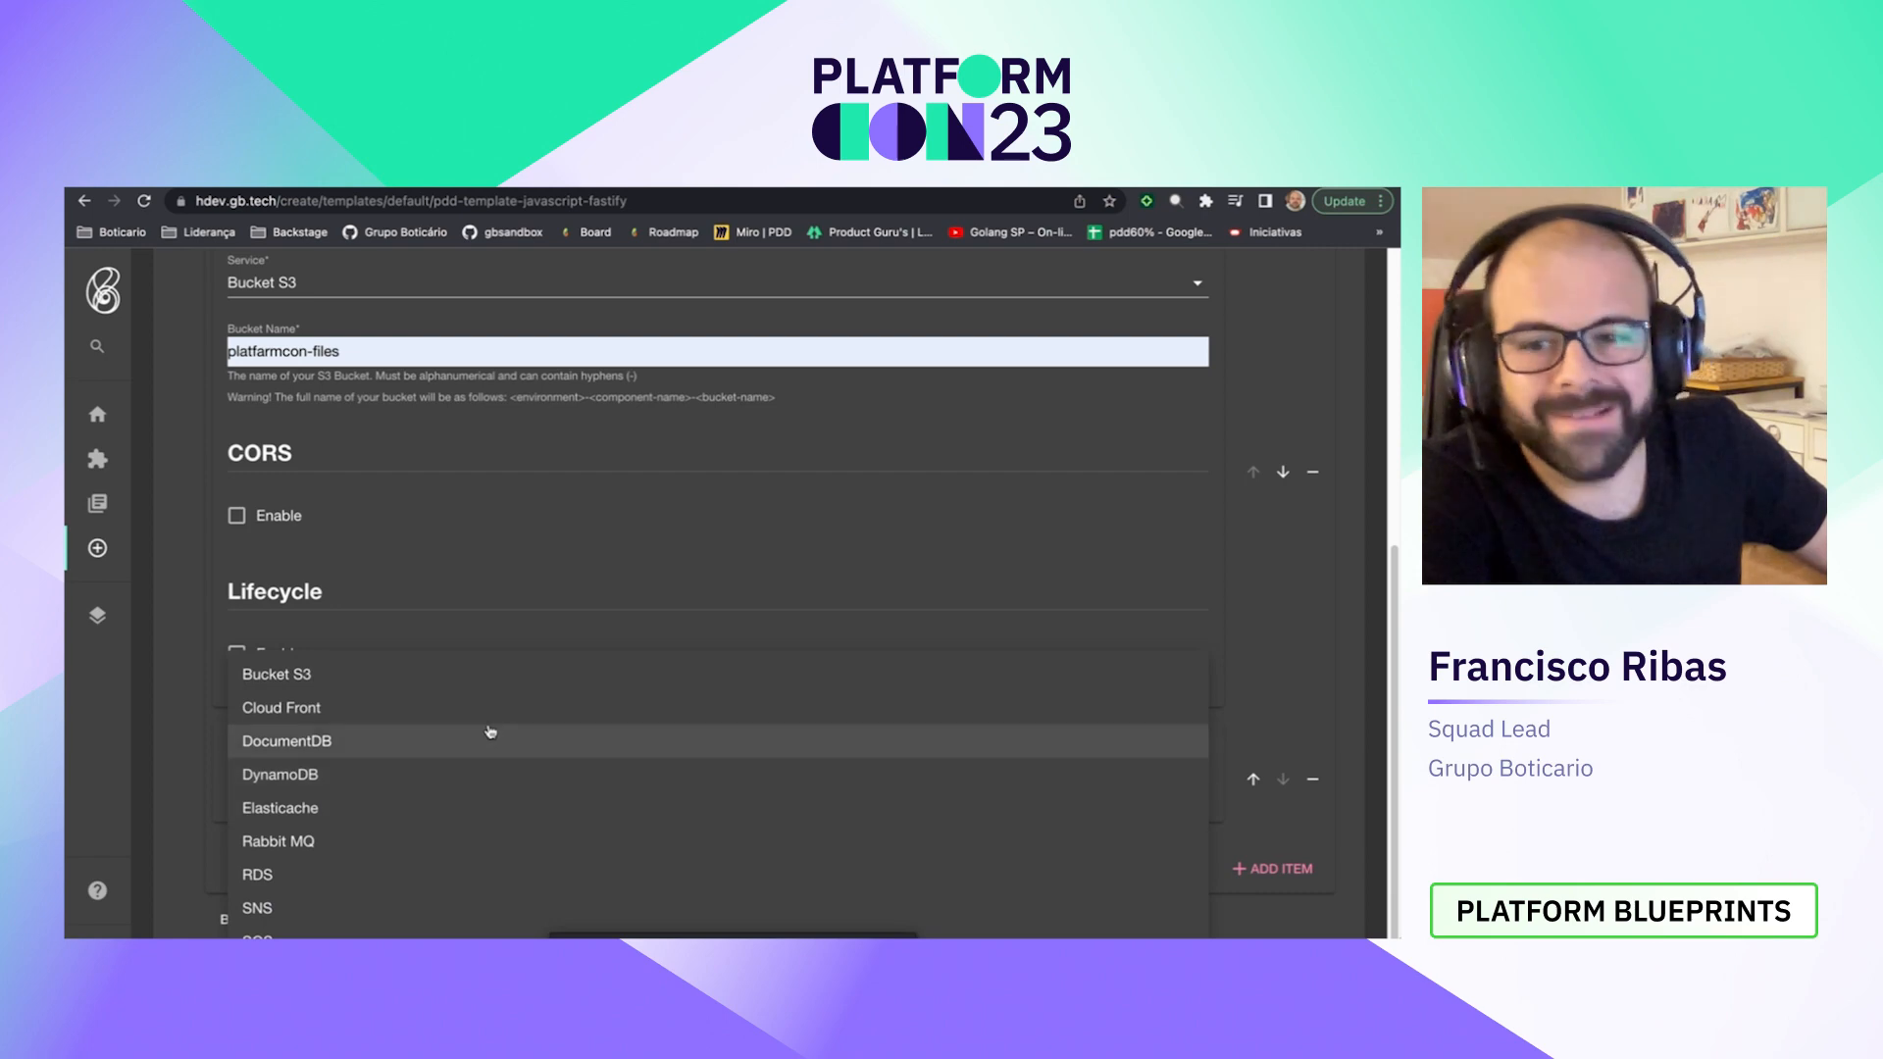
pyautogui.moveTo(481, 690)
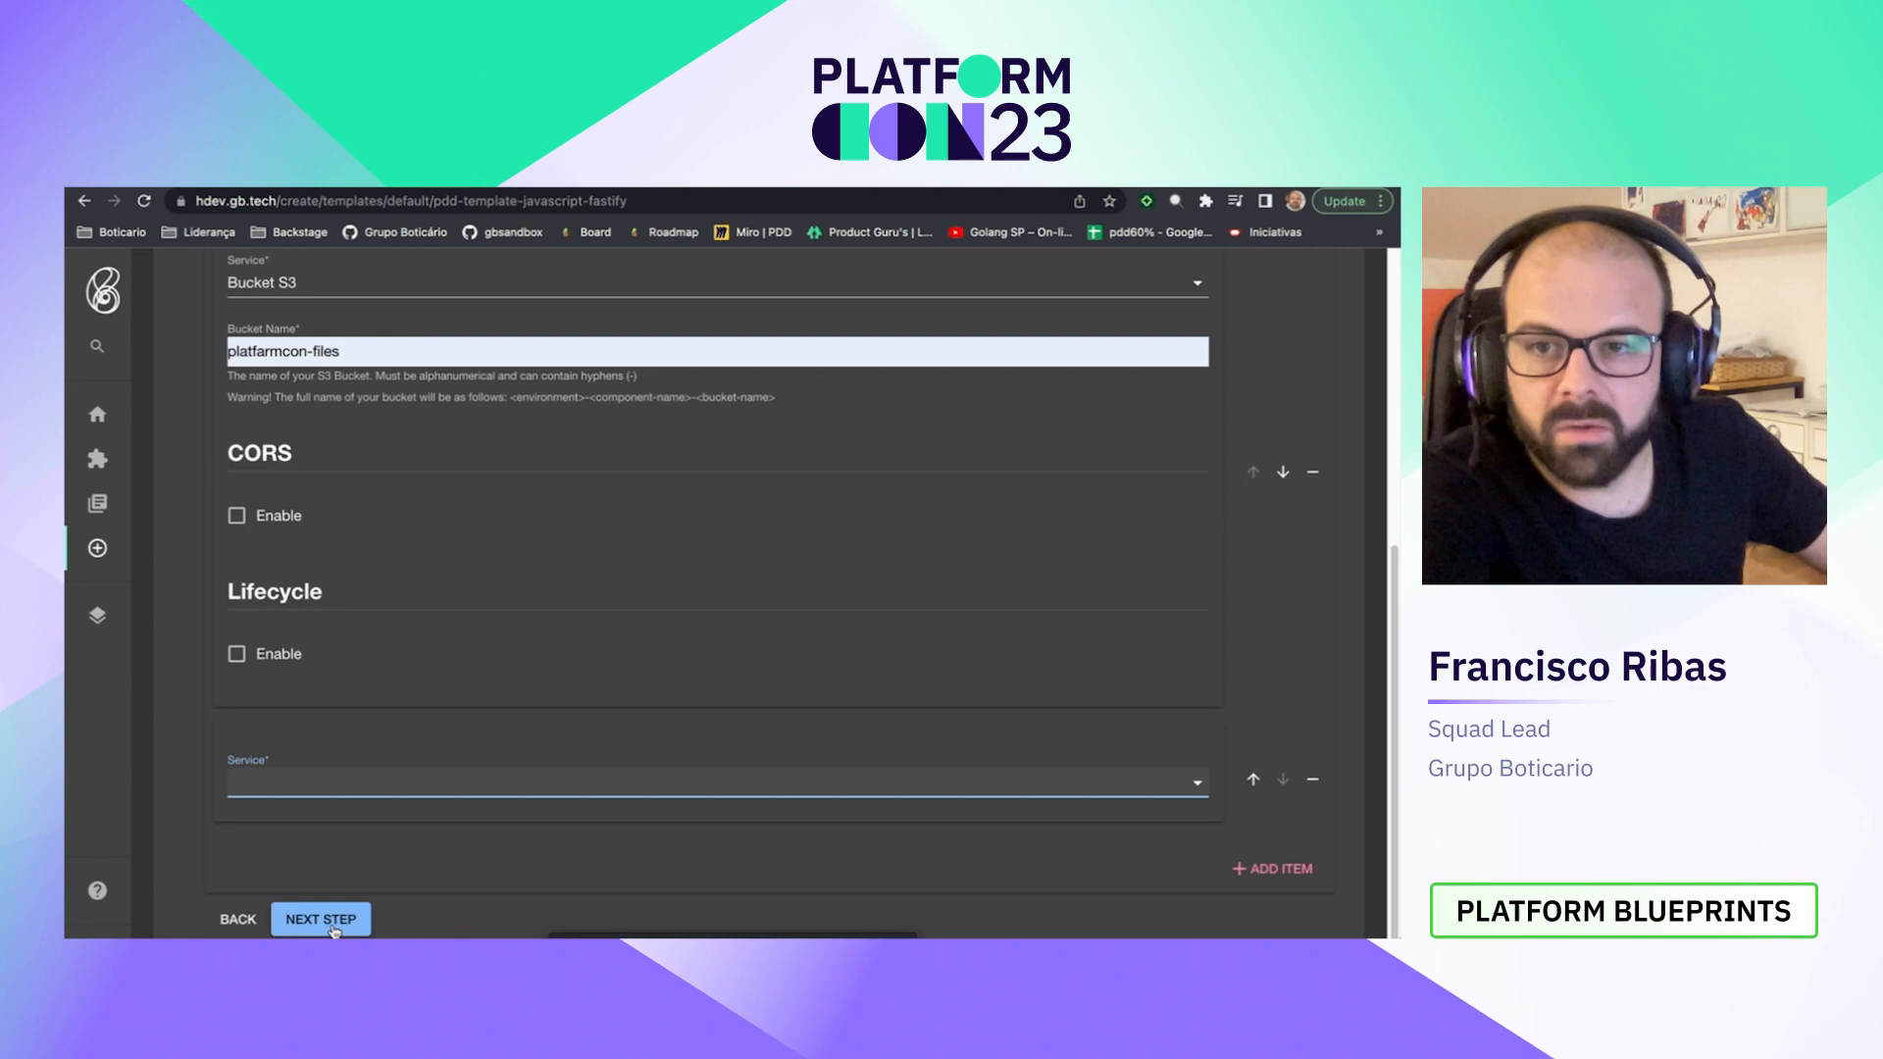
pyautogui.click(320, 919)
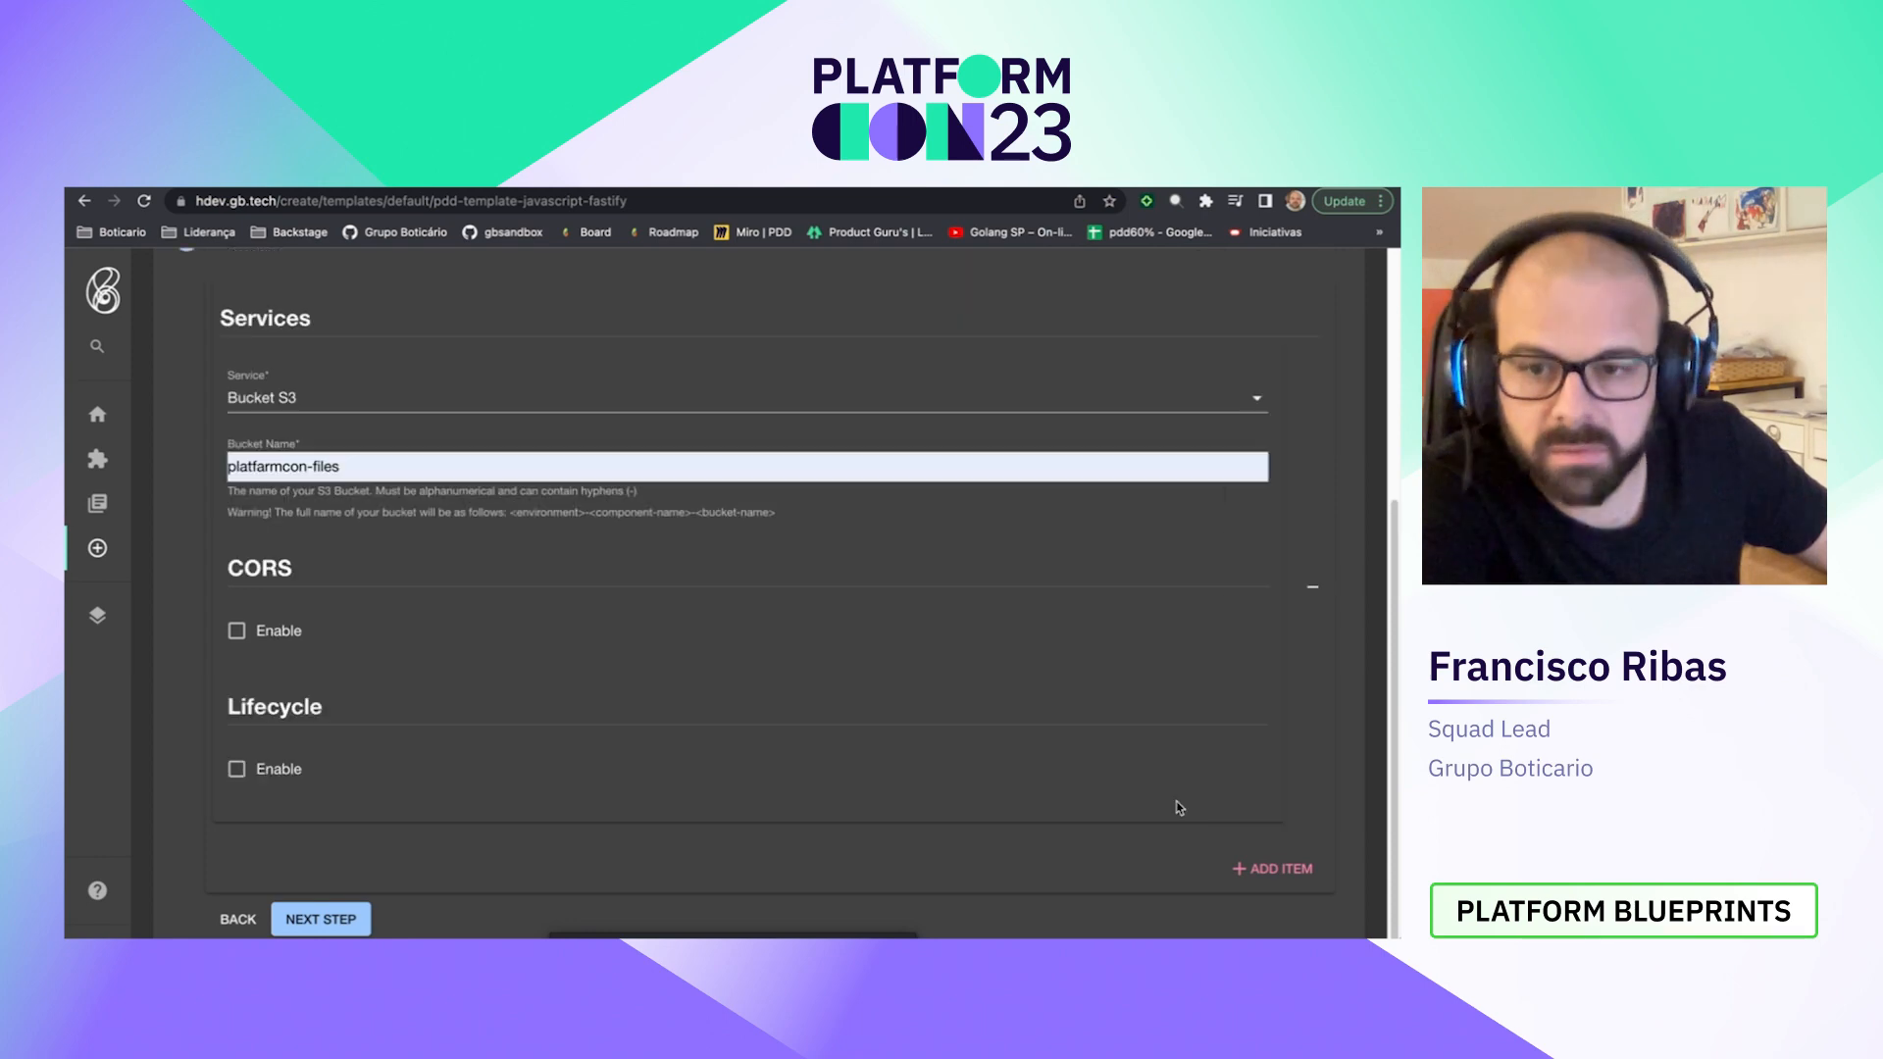
pyautogui.click(320, 919)
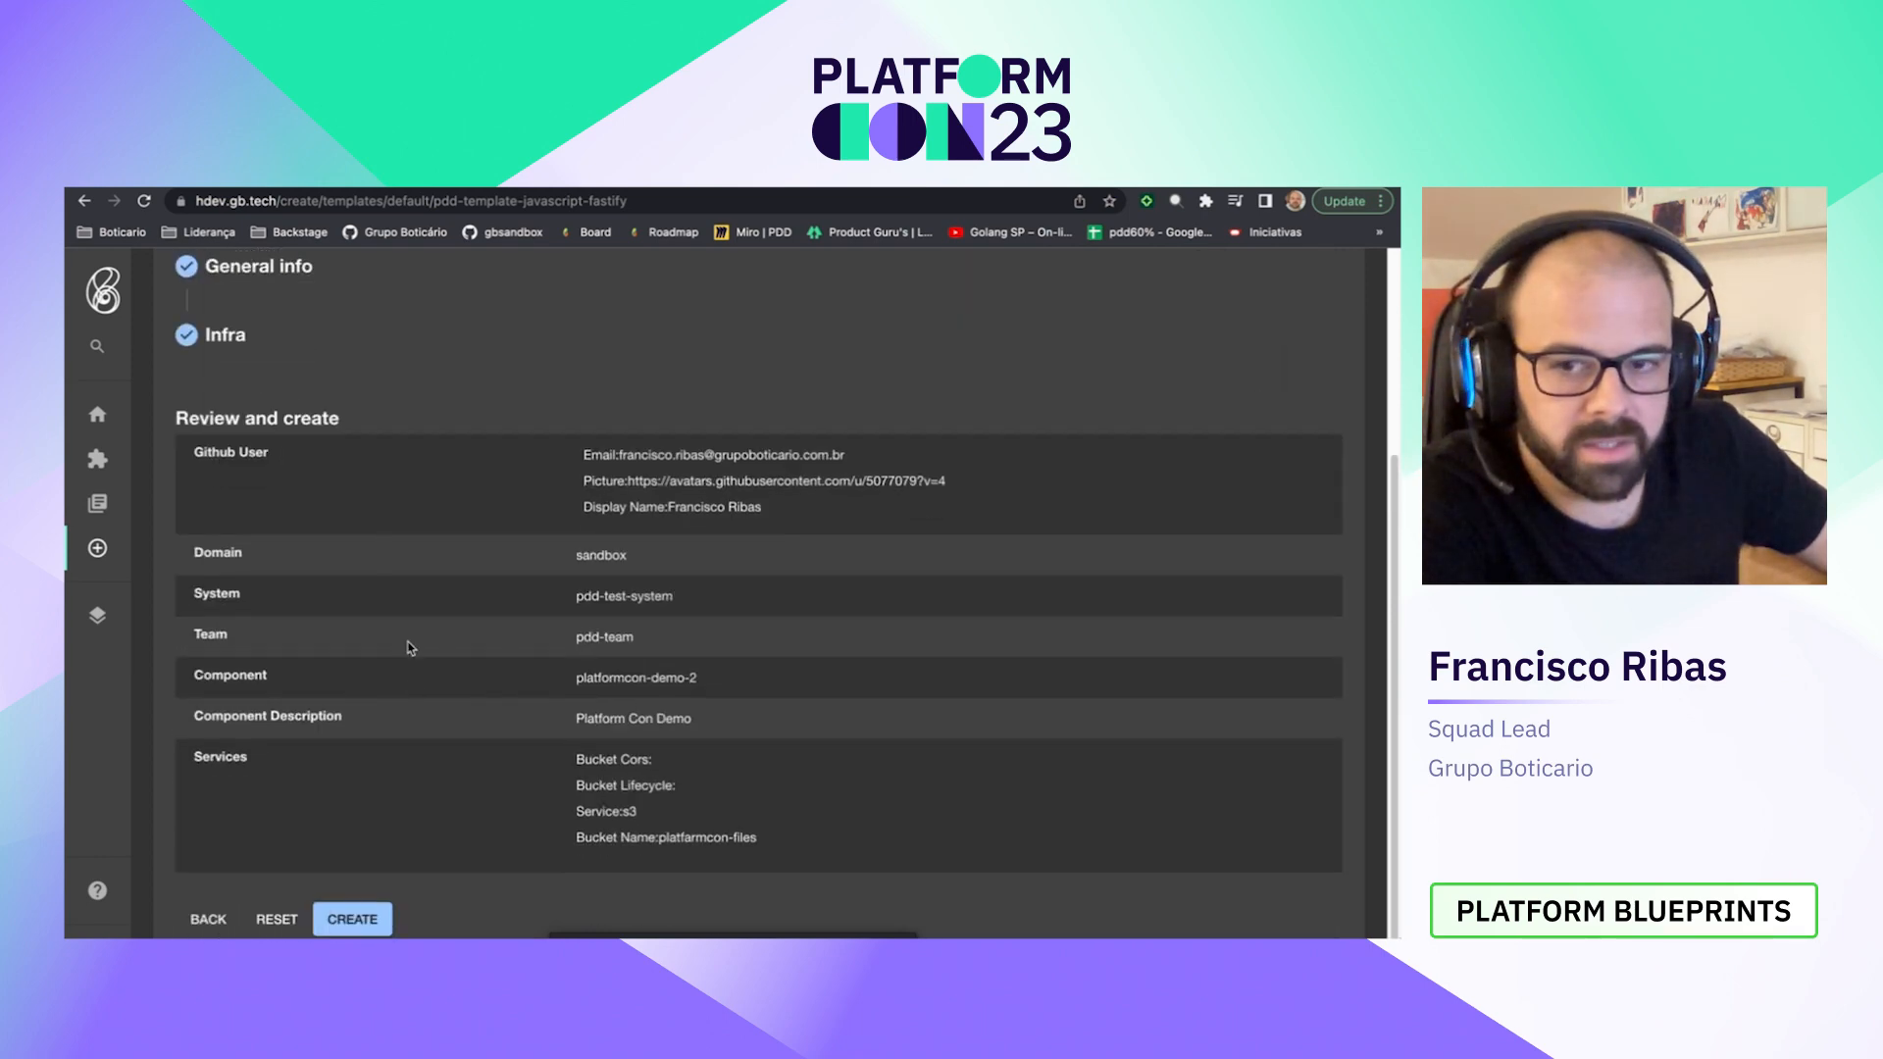
pyautogui.moveTo(416, 884)
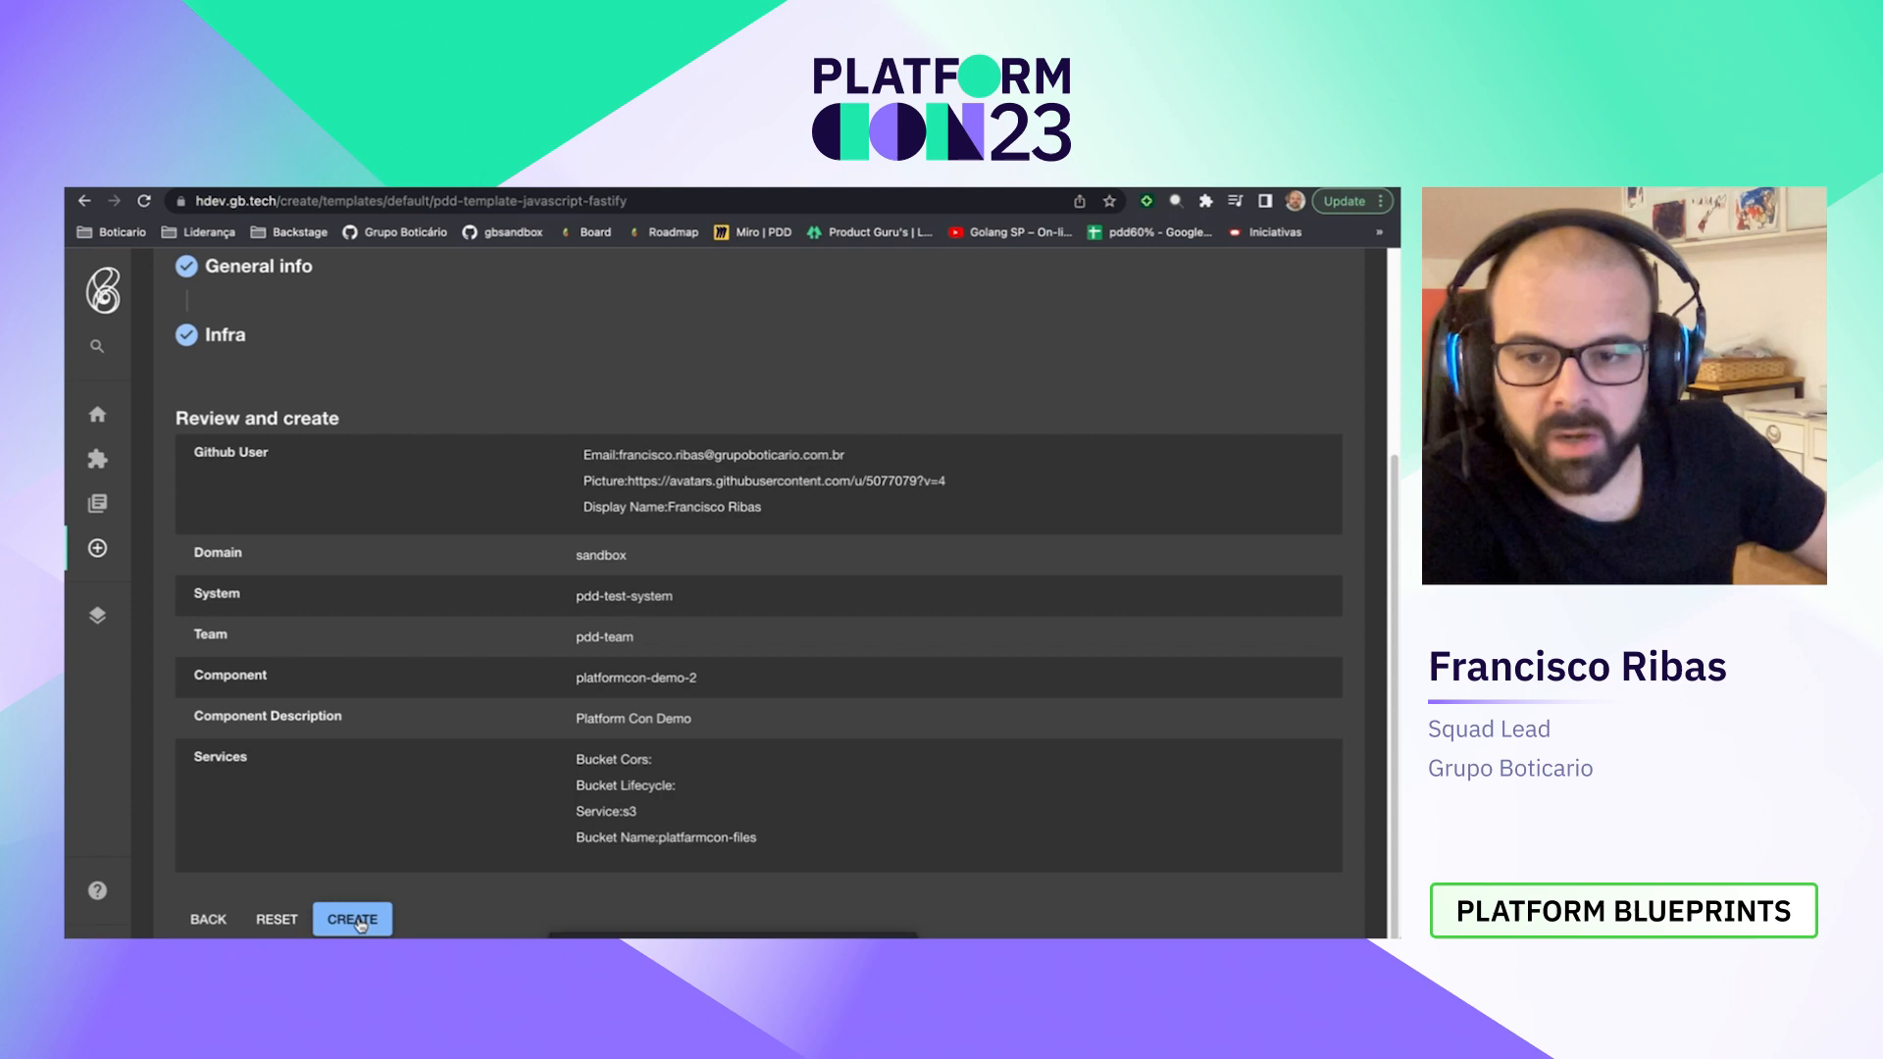
# Step: Create the platformcon-demo-2 component from the reviewed inputs
pyautogui.click(352, 919)
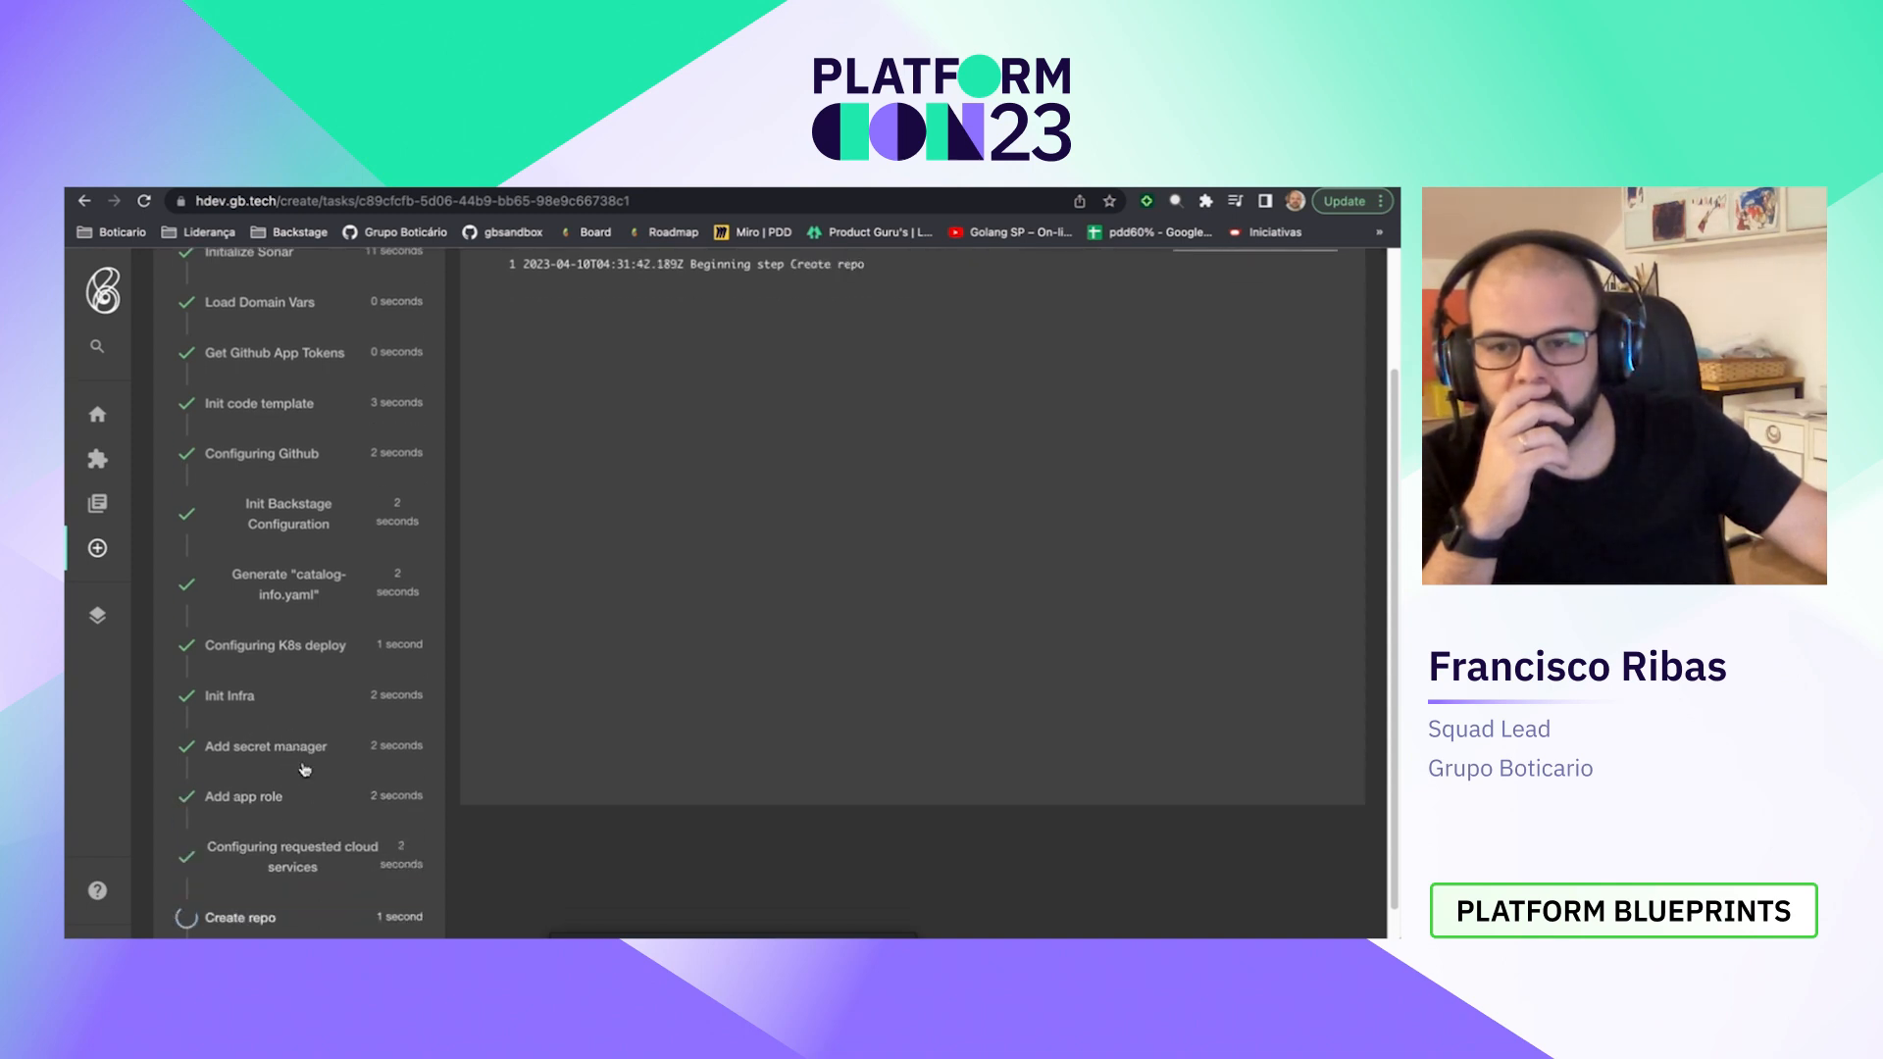
# Step: Watch the task finish, view the cloud services step log, and open the component in the catalog
pyautogui.scroll(-3)
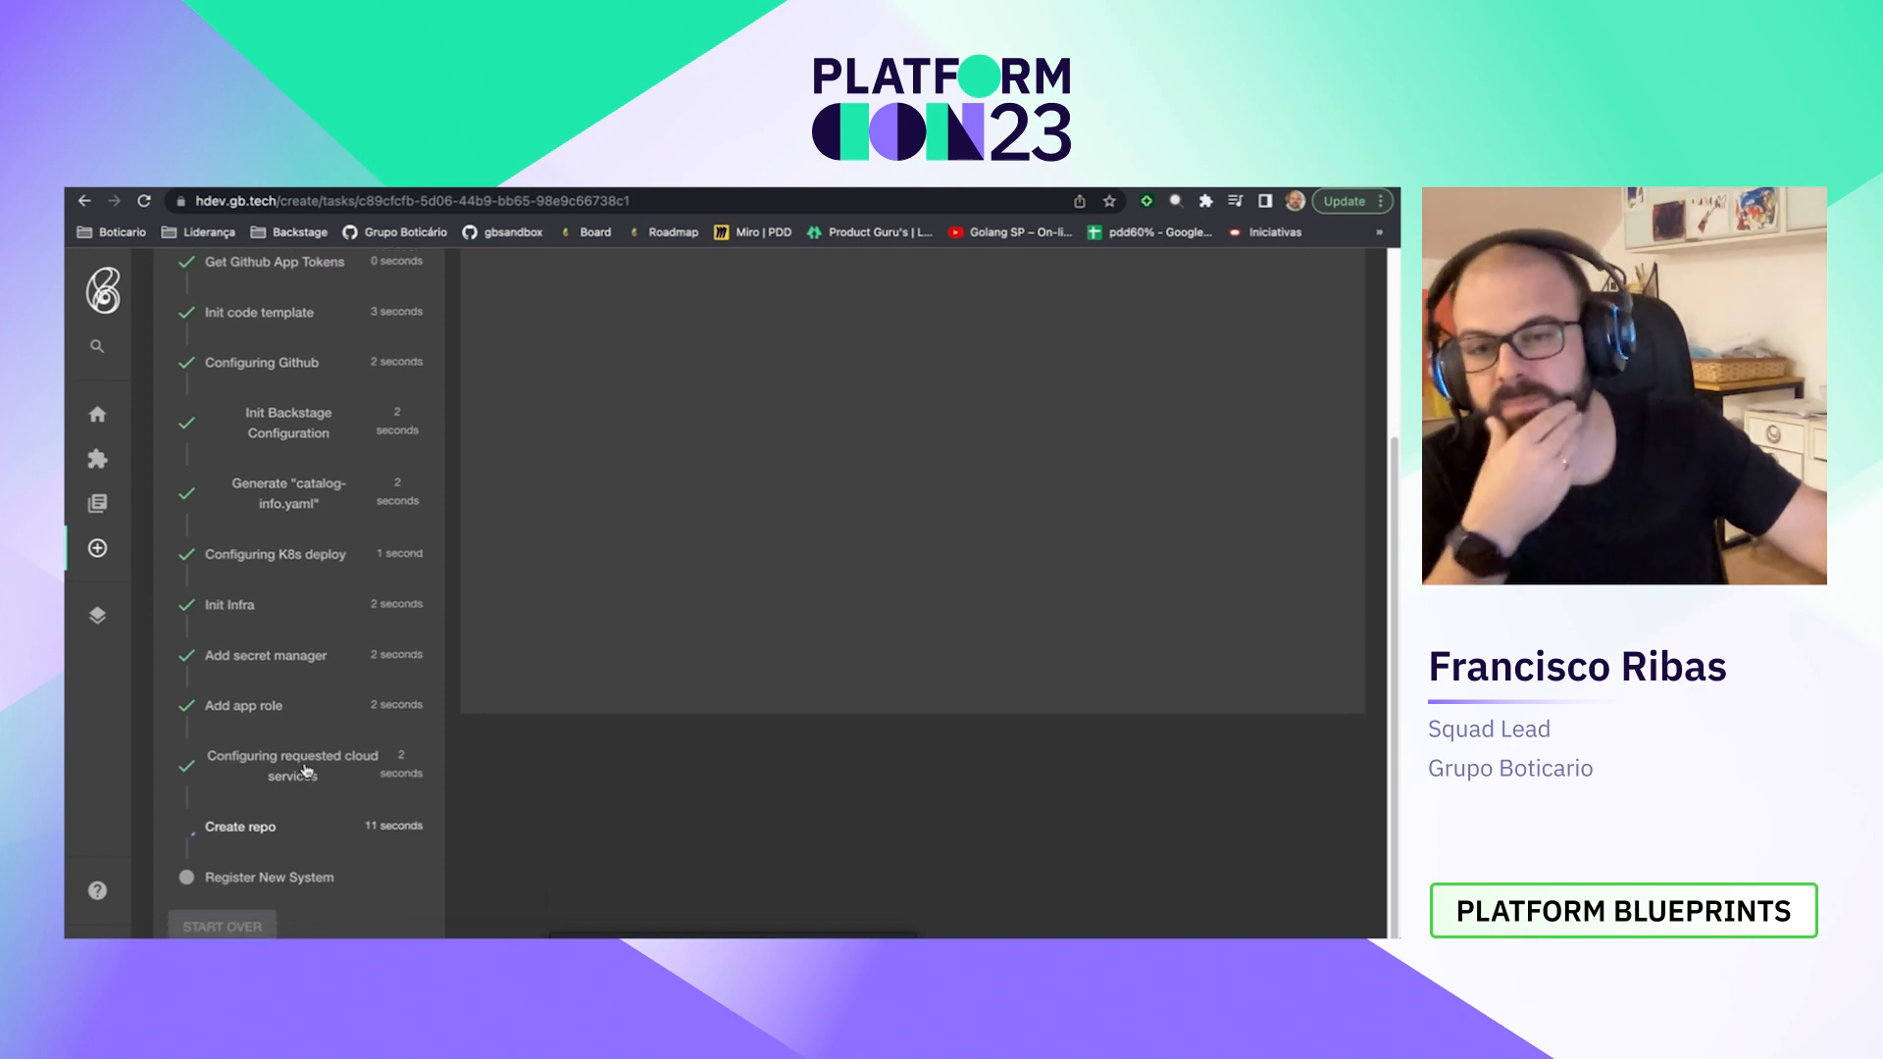
pyautogui.click(239, 826)
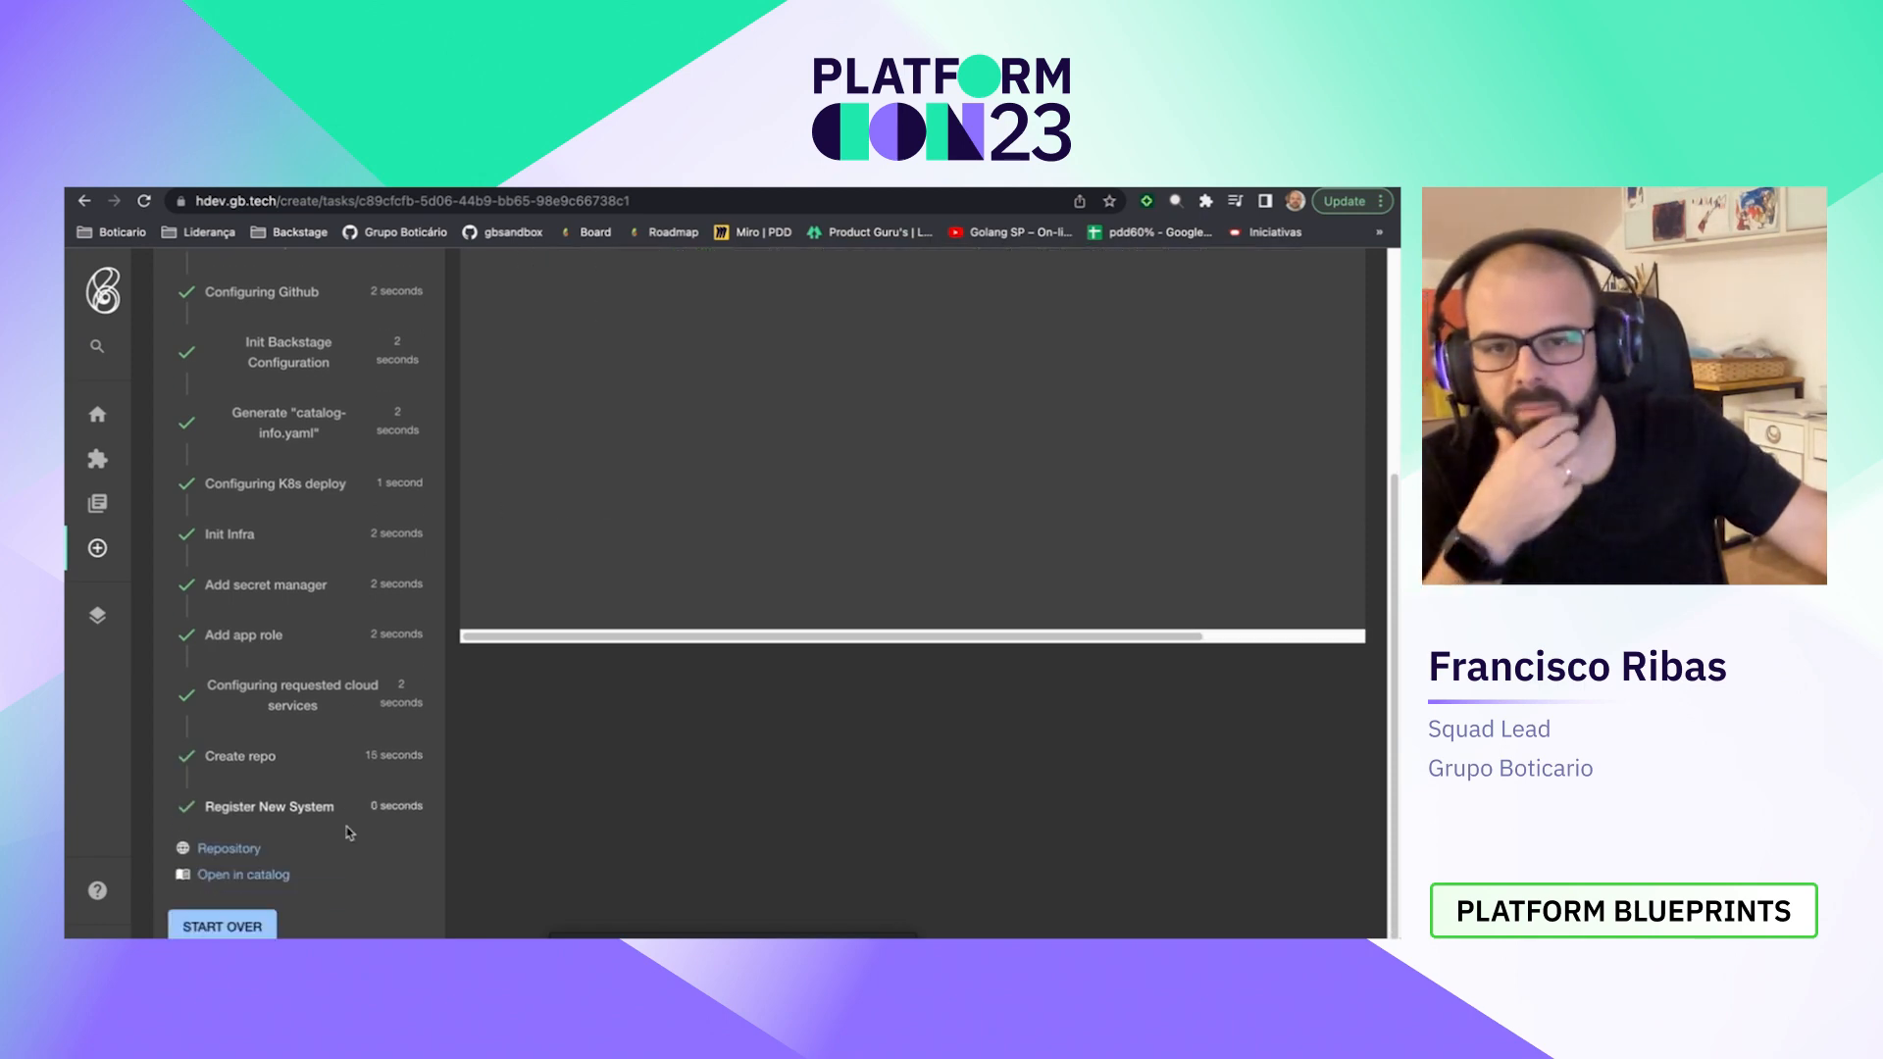
pyautogui.moveTo(319, 859)
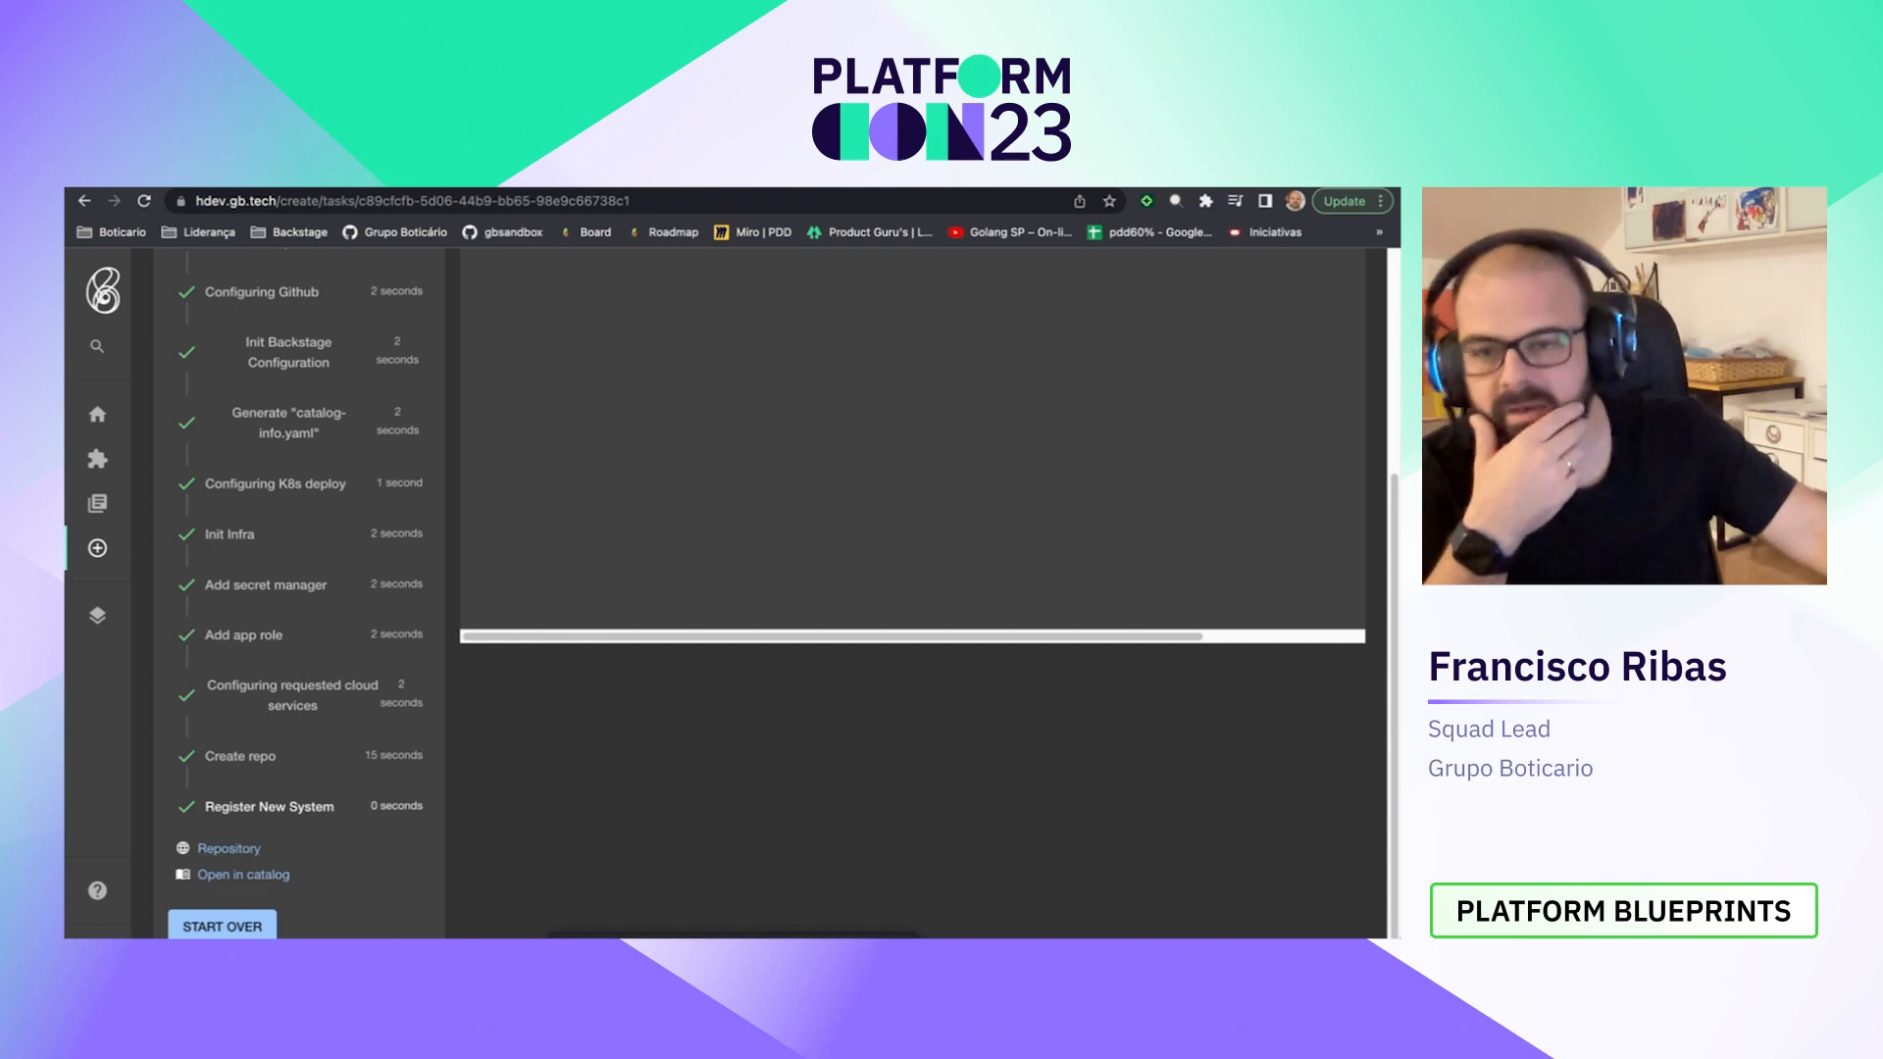
pyautogui.click(242, 873)
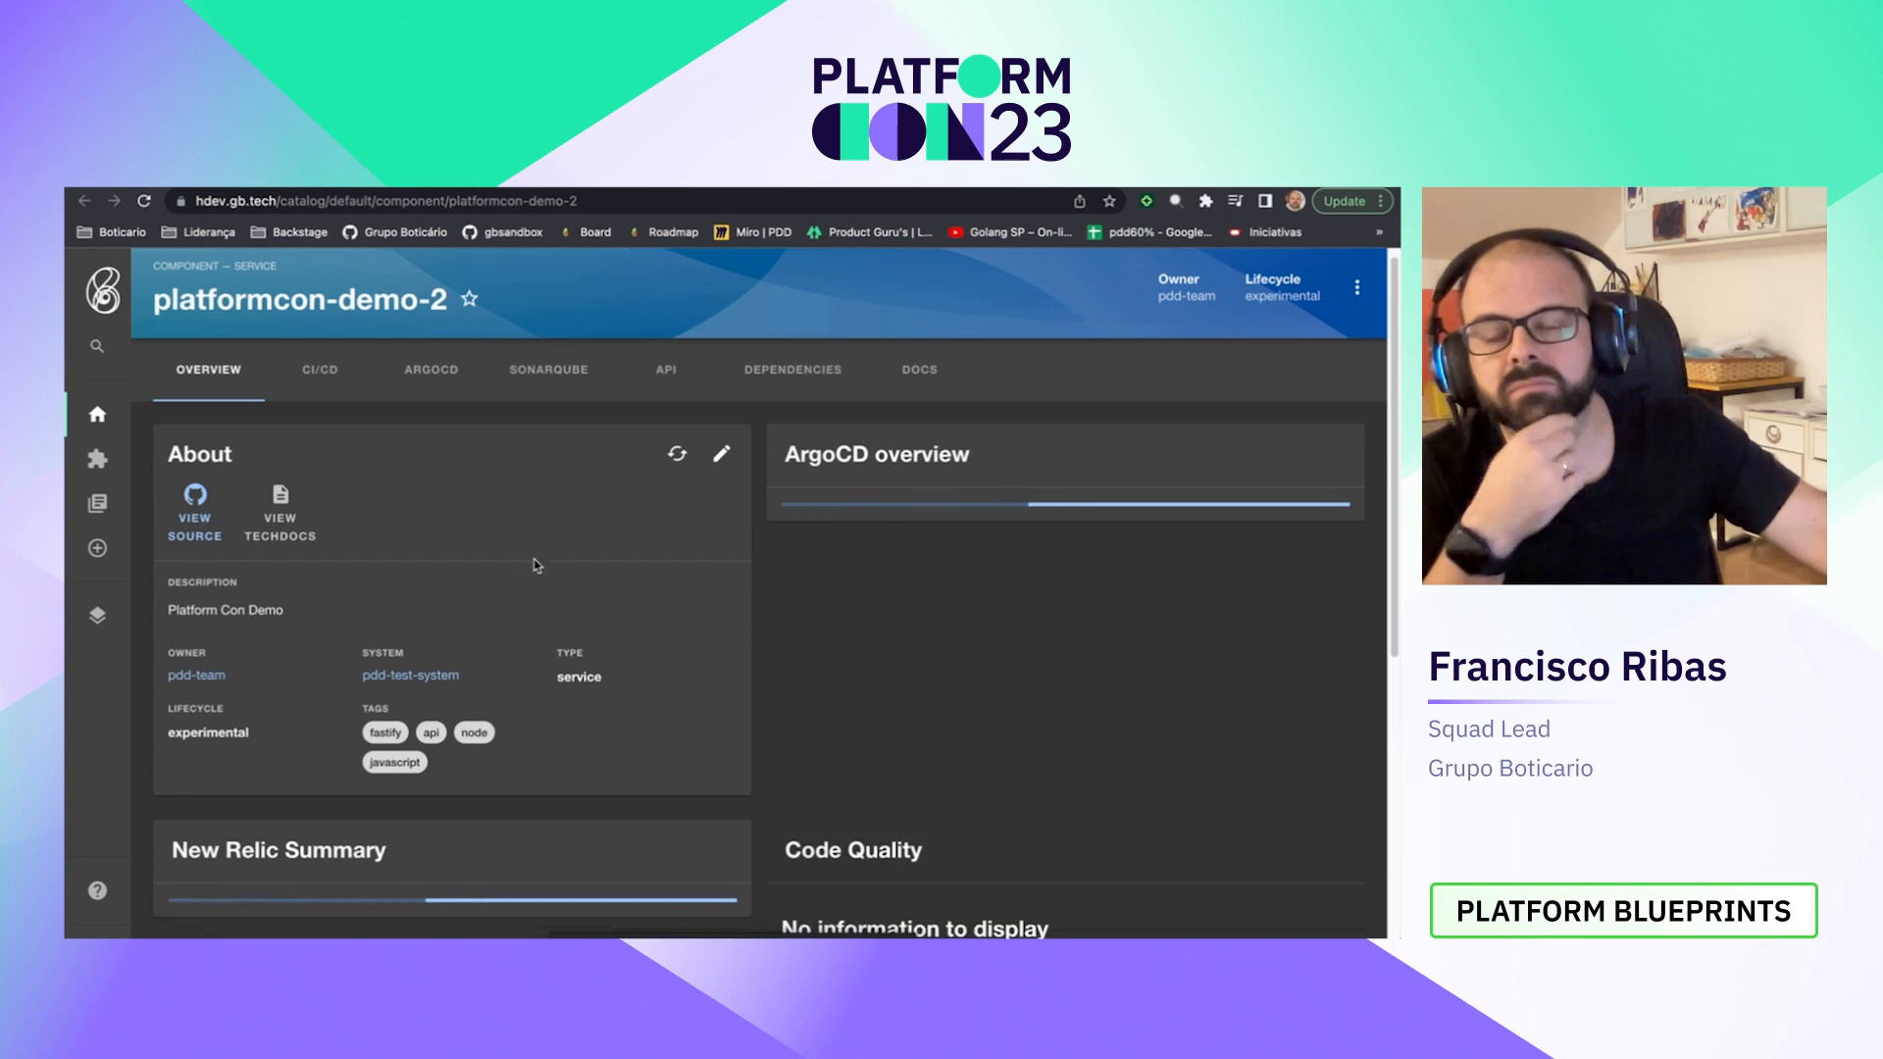
# Step: Scroll the platformcon-demo-2 overview, return to the task, and open its GitHub repository
pyautogui.scroll(-3)
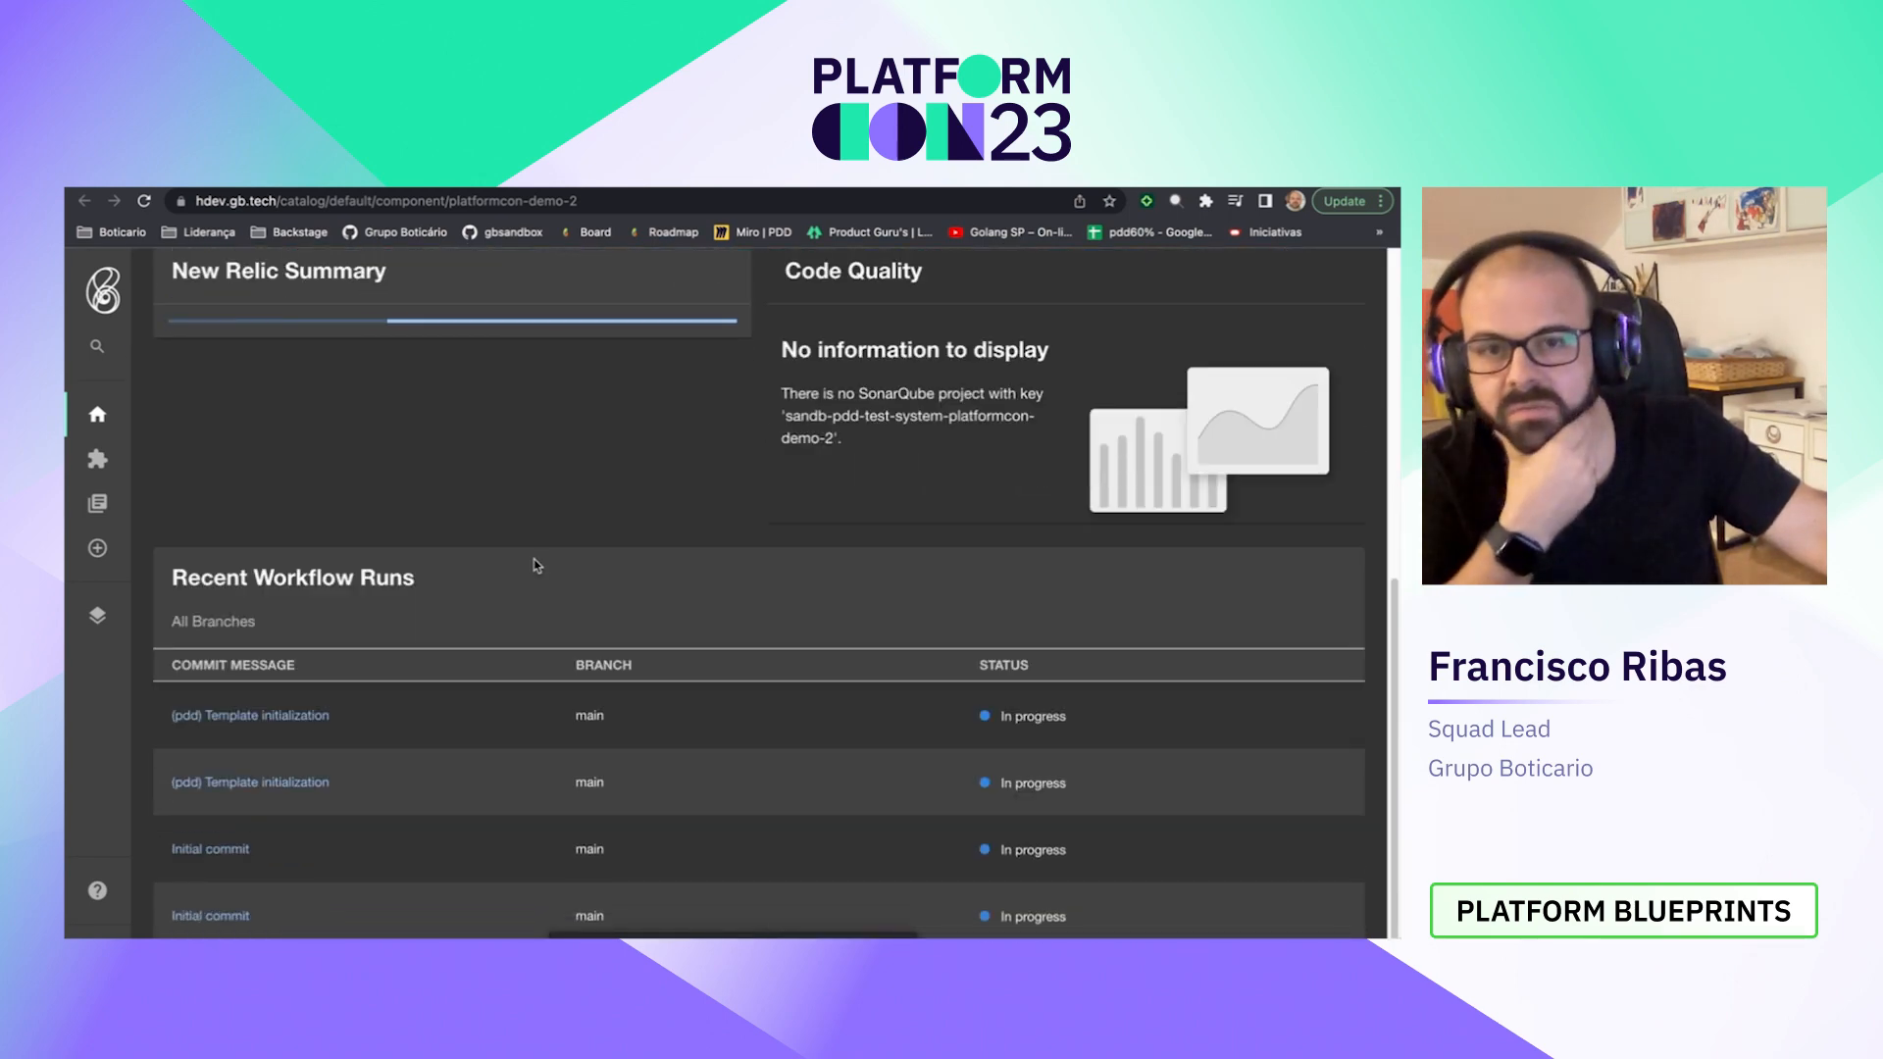
pyautogui.click(97, 548)
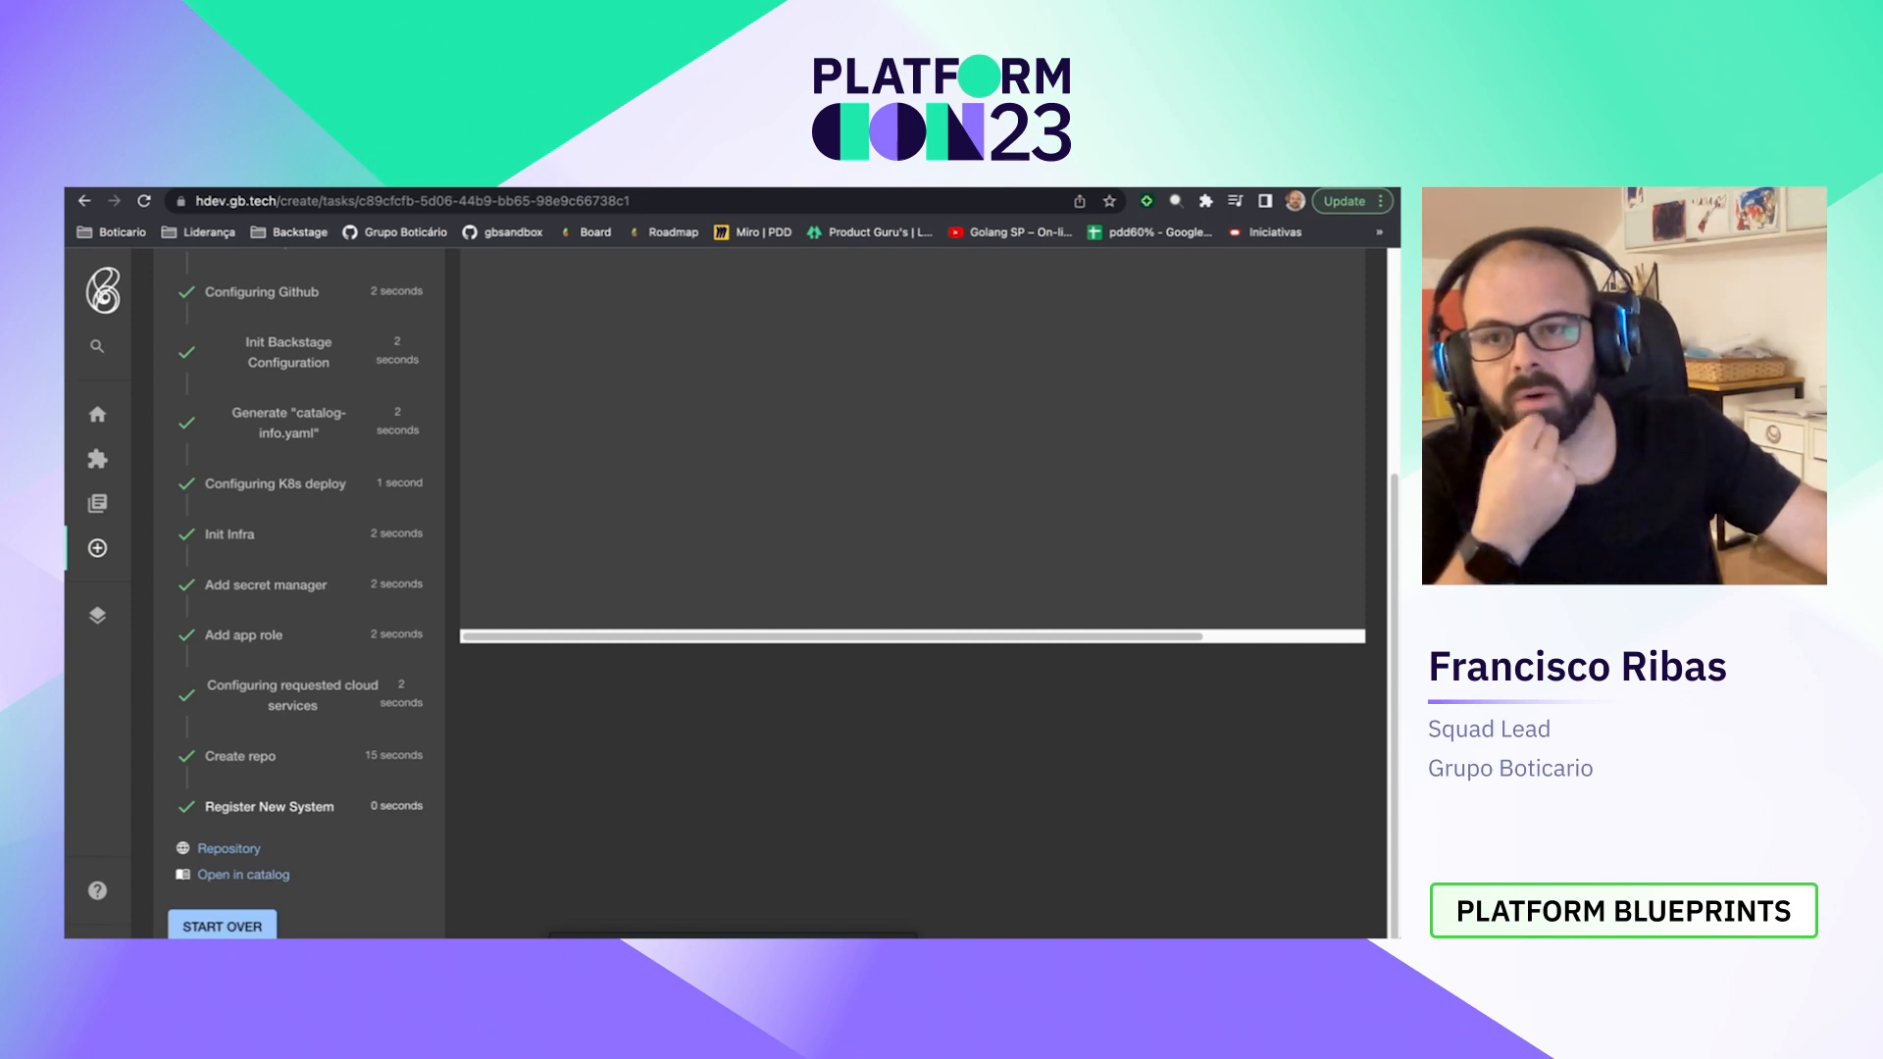
pyautogui.click(242, 872)
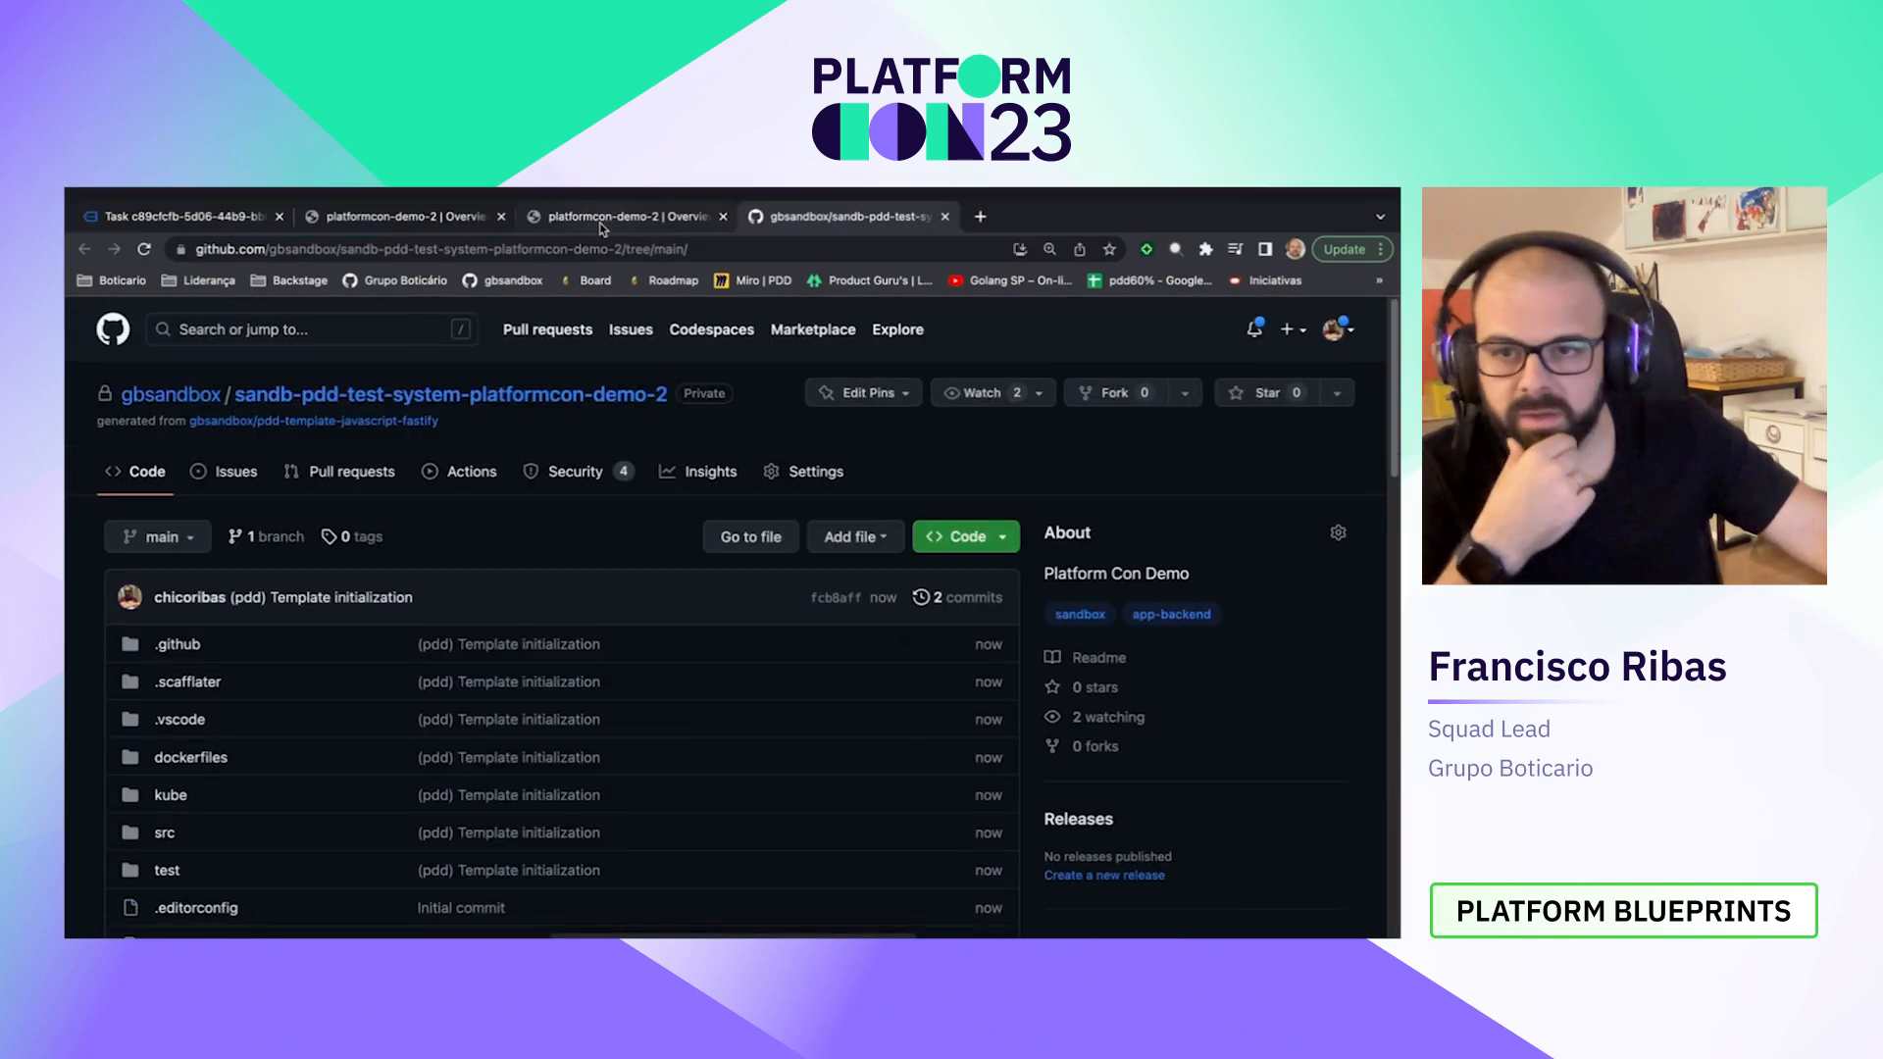
# Step: Scroll through the sandb-pdd-test-system-platformcon-demo-2 repository's template files
pyautogui.scroll(-3)
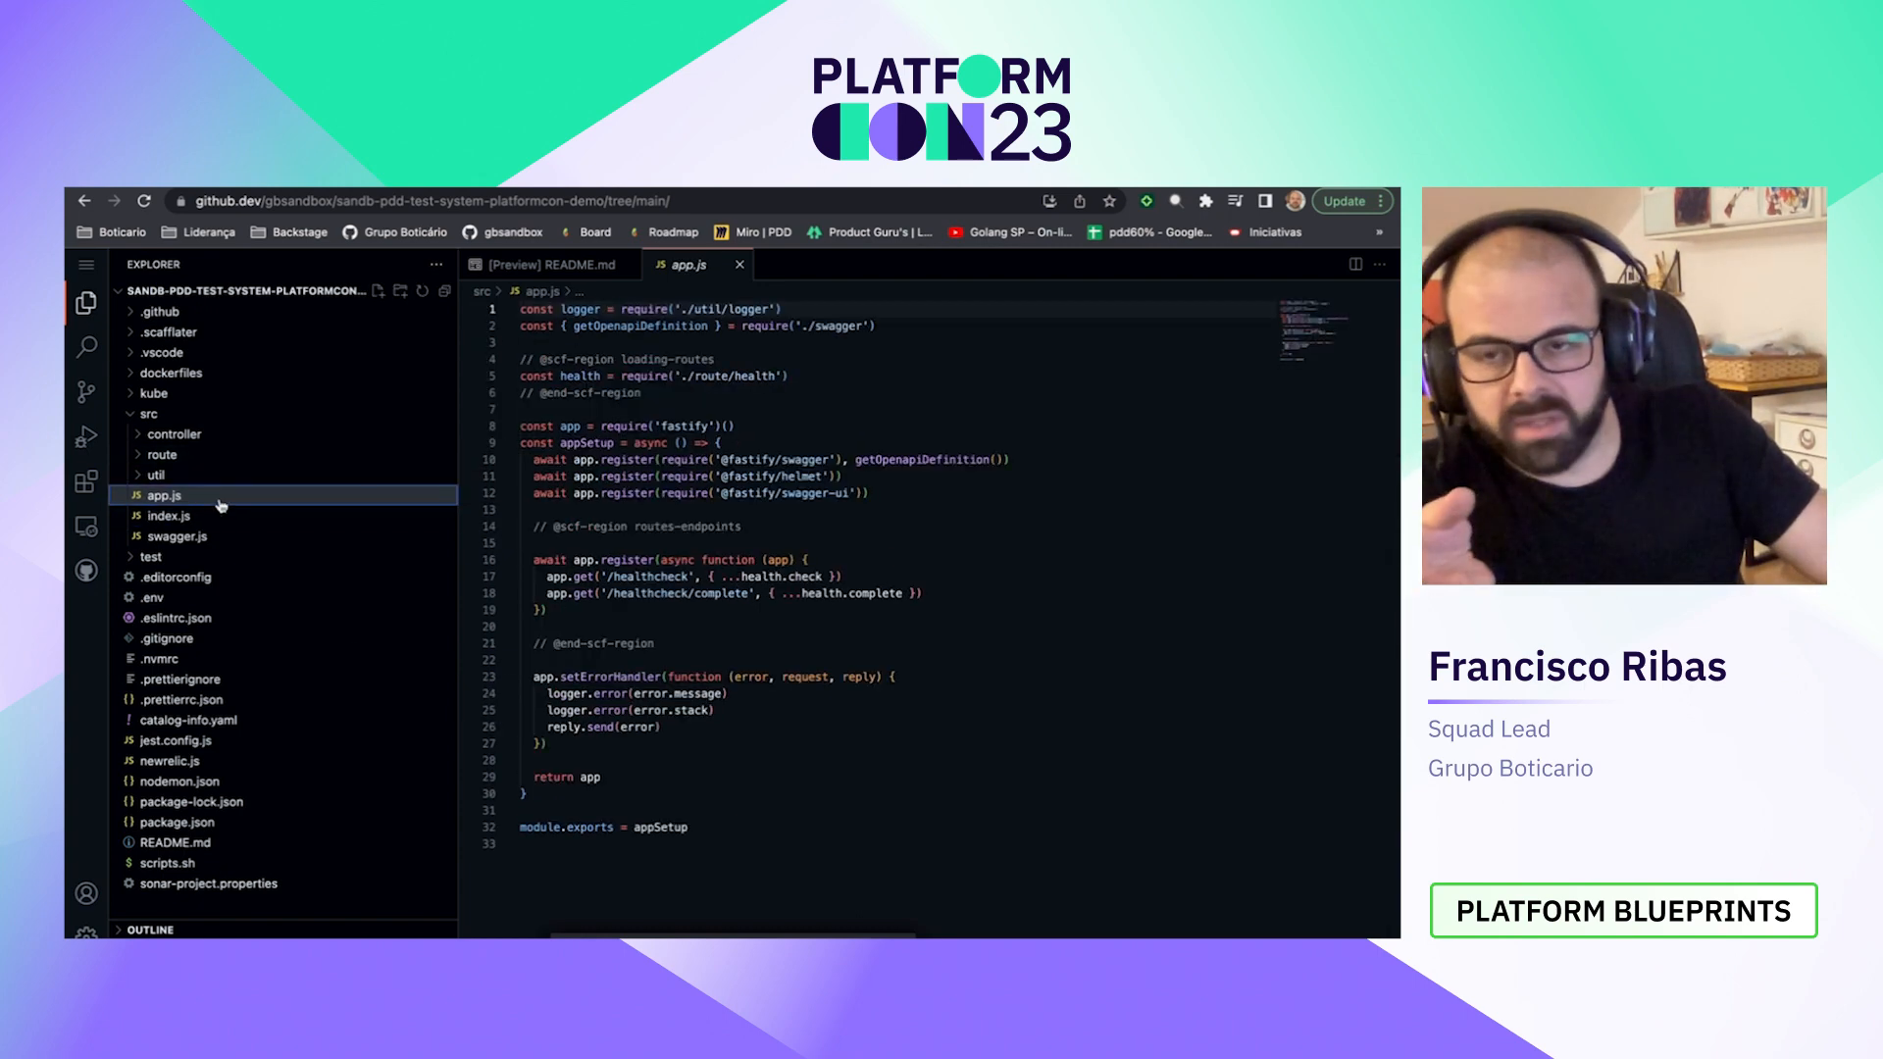
pyautogui.moveTo(215, 515)
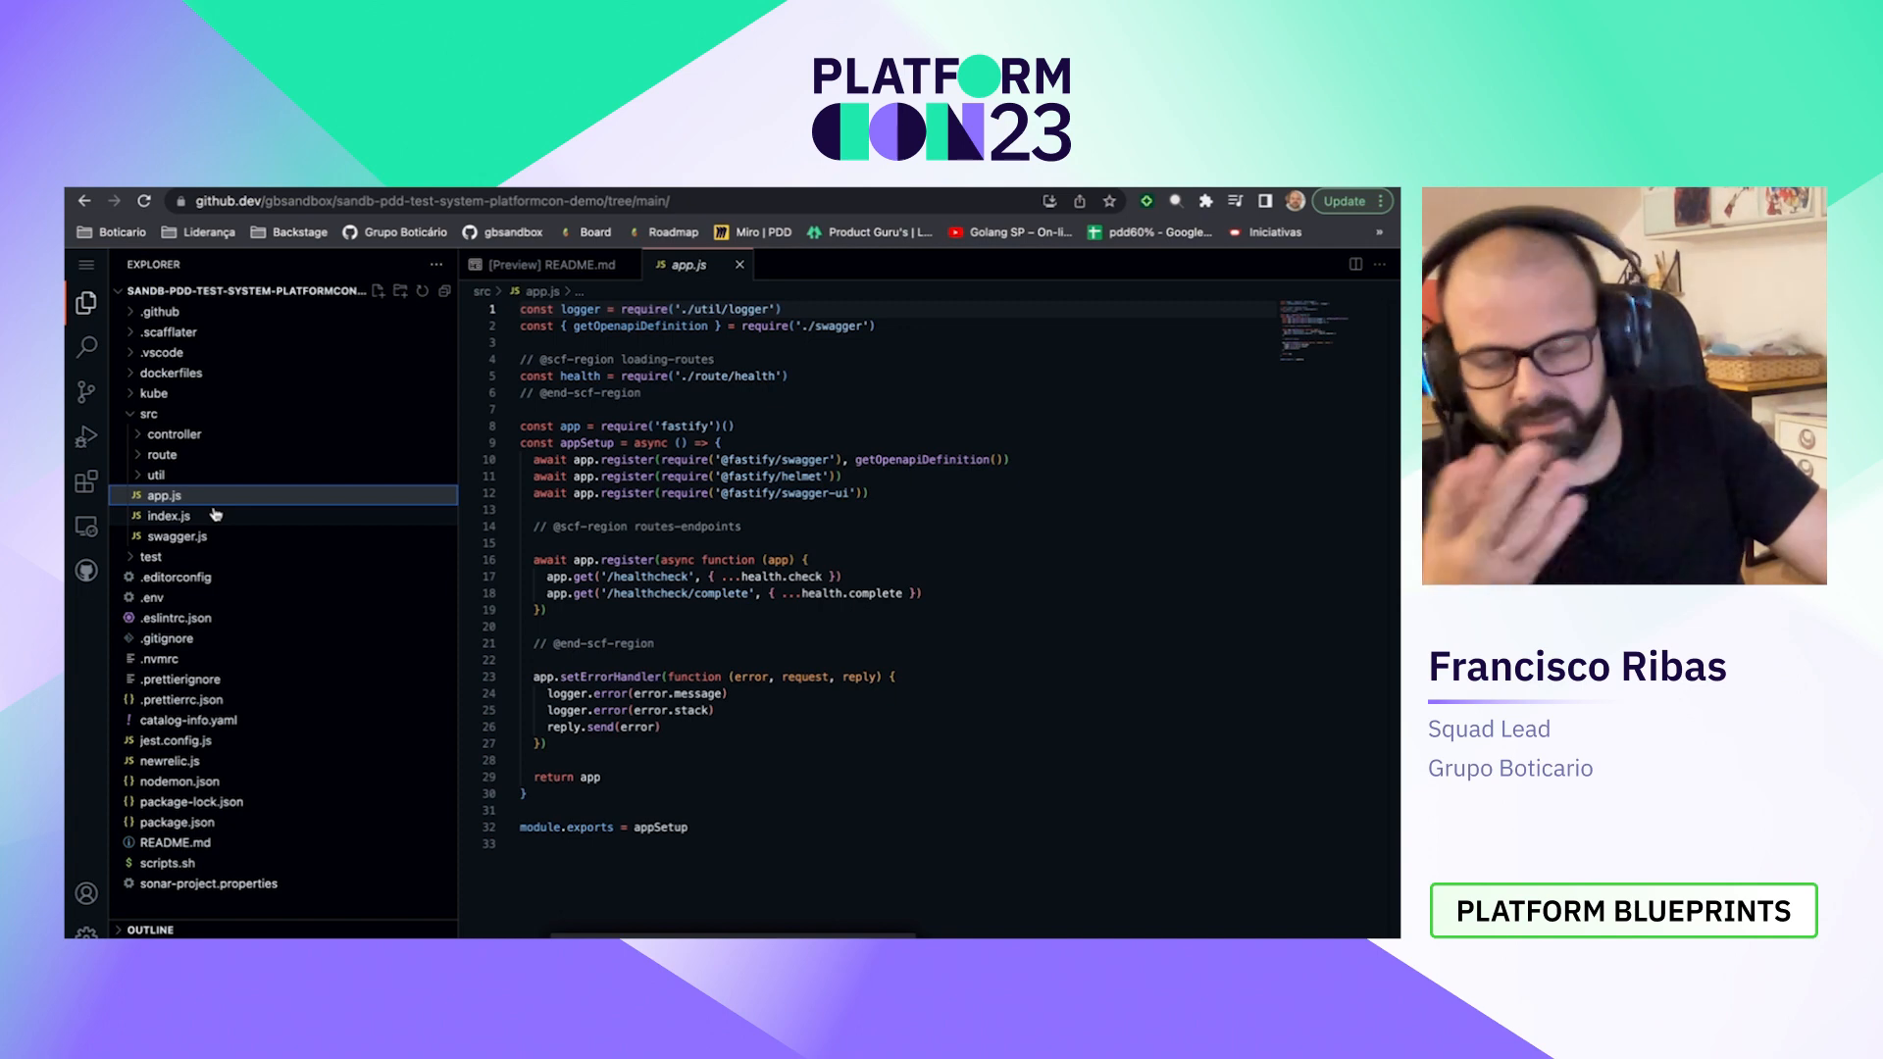
pyautogui.moveTo(168, 515)
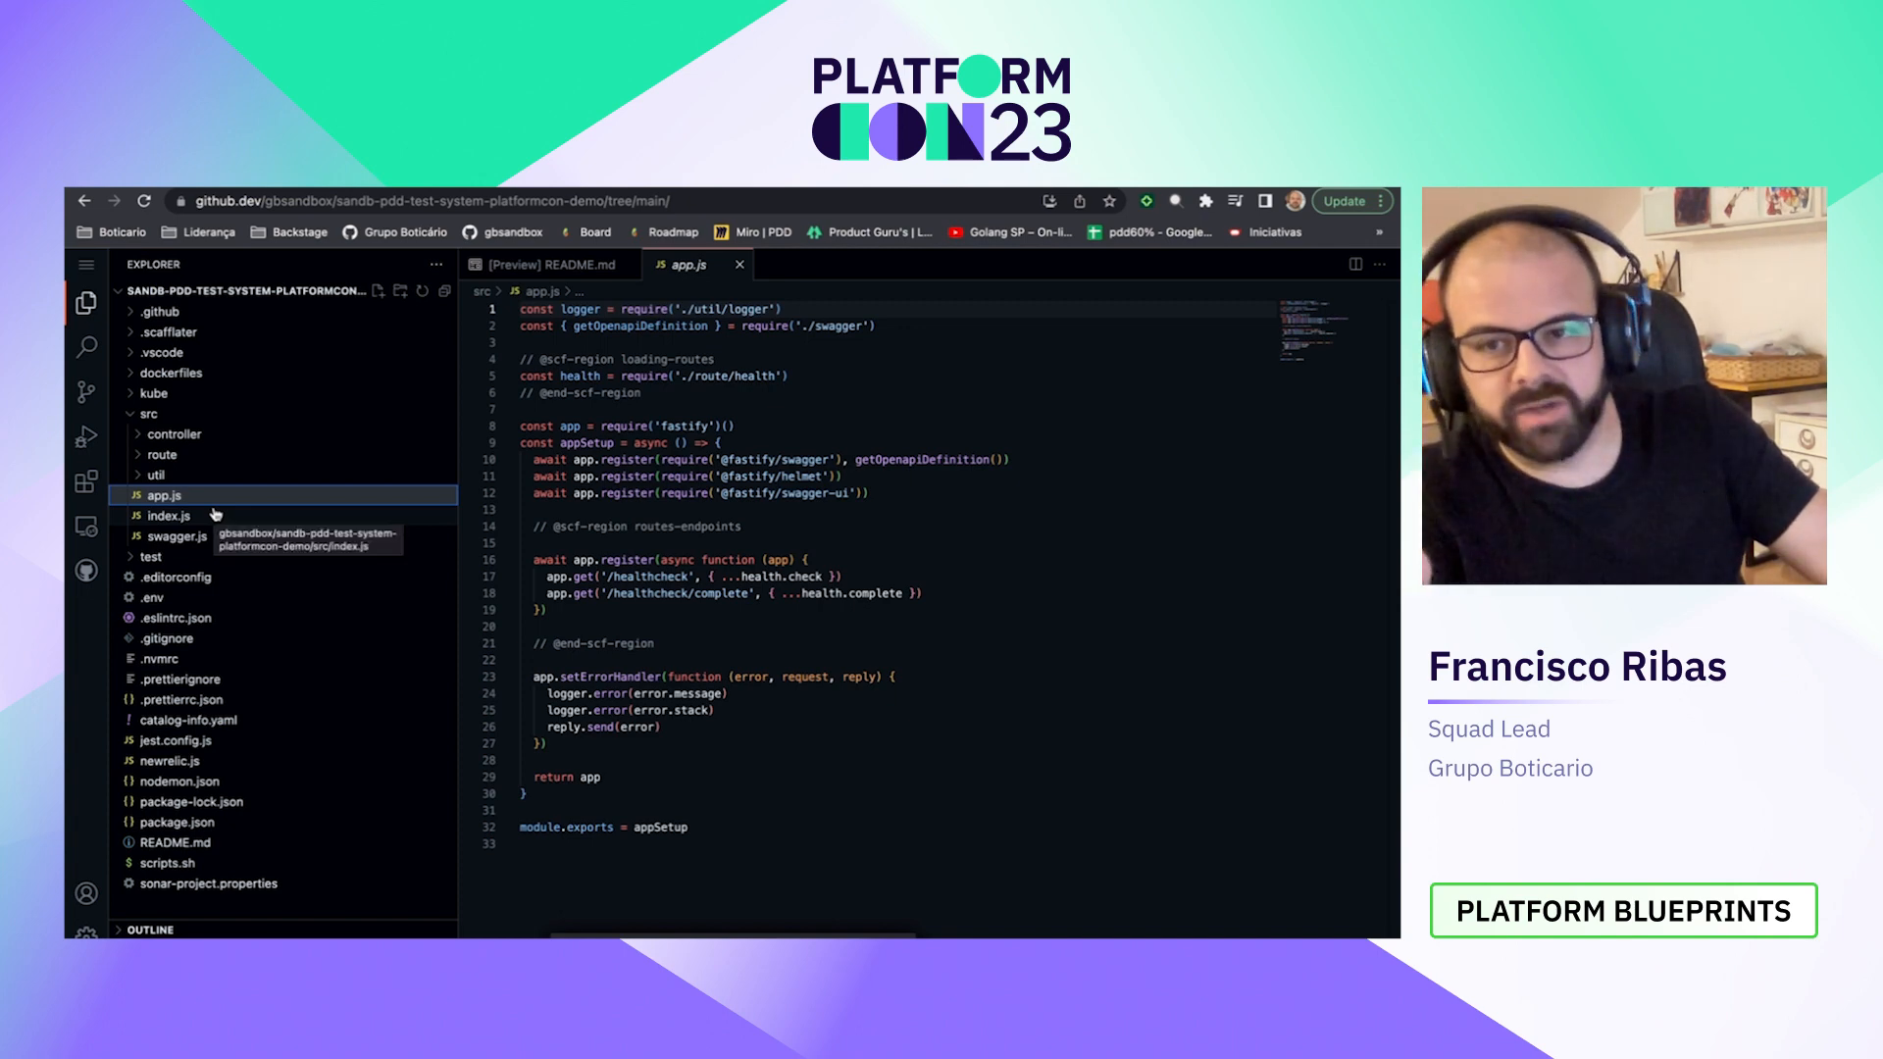
# Step: Collapse src, expand the kube folders, and open kube/dev/app.yaml
pyautogui.click(149, 413)
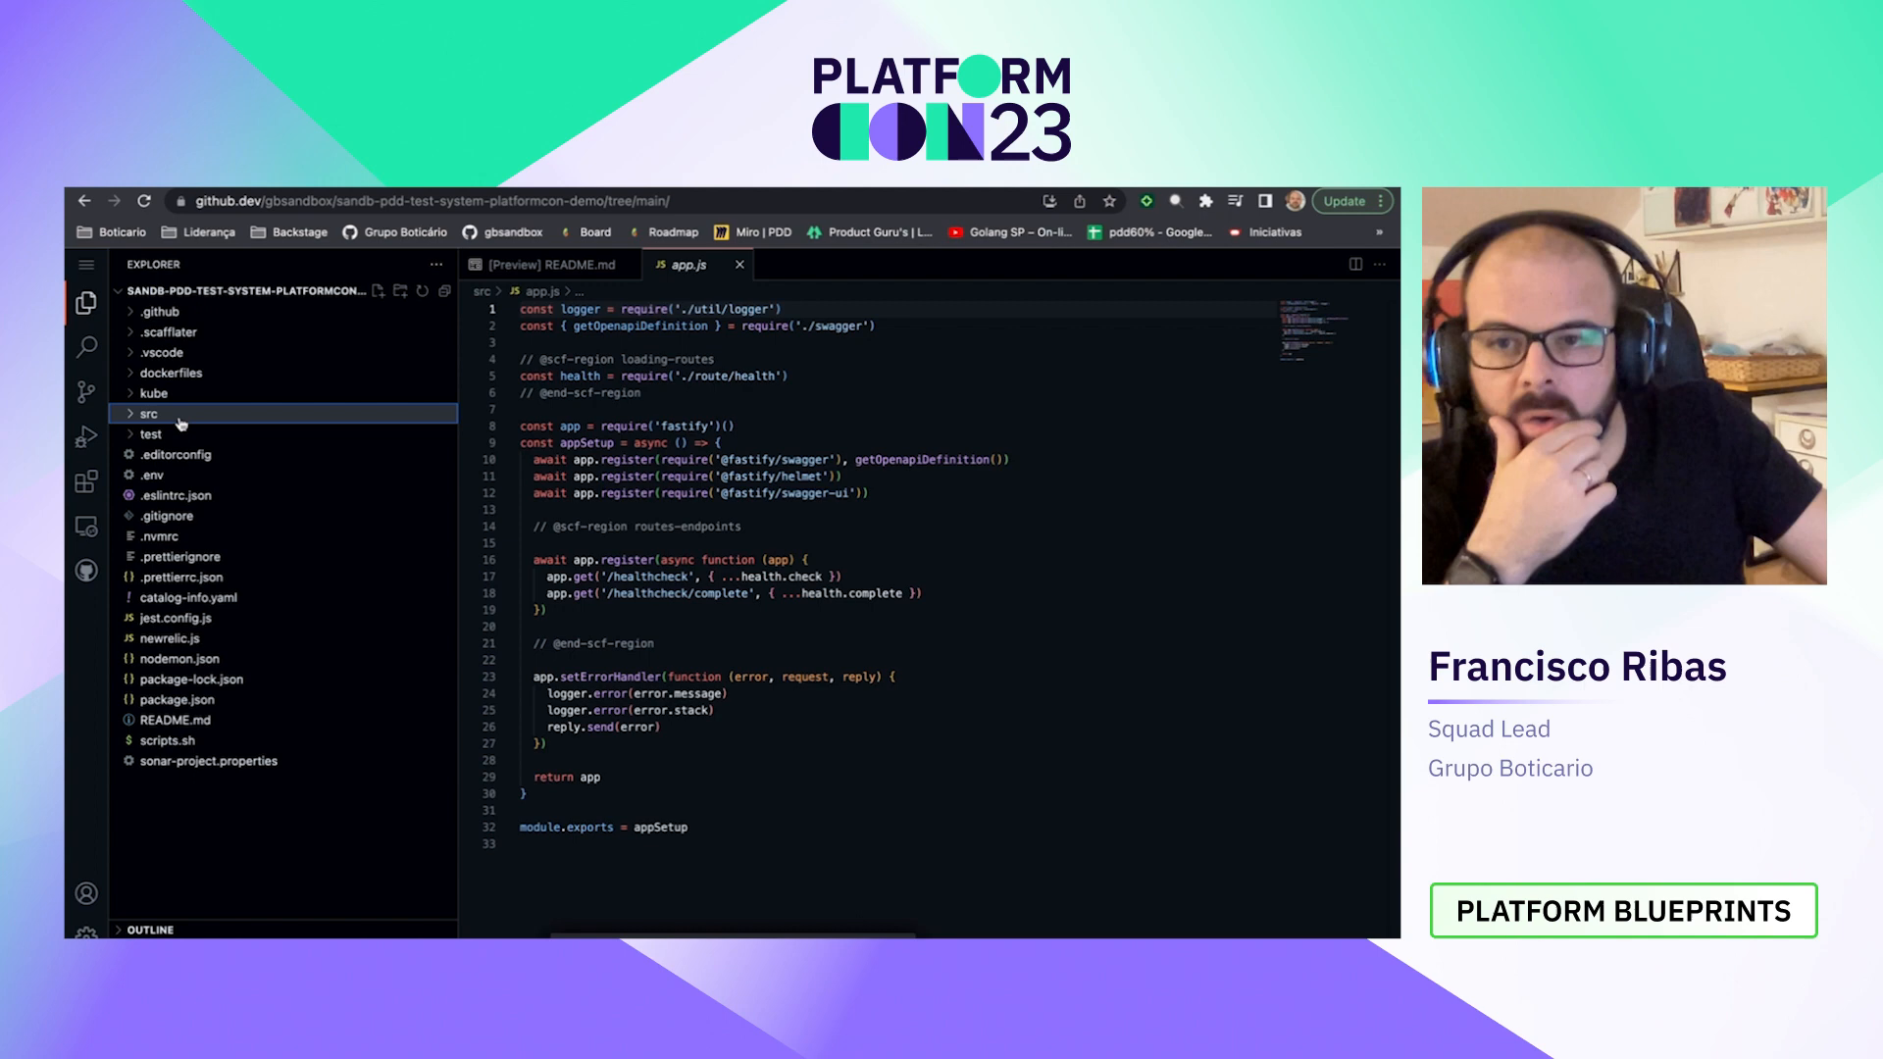
pyautogui.moveTo(170, 401)
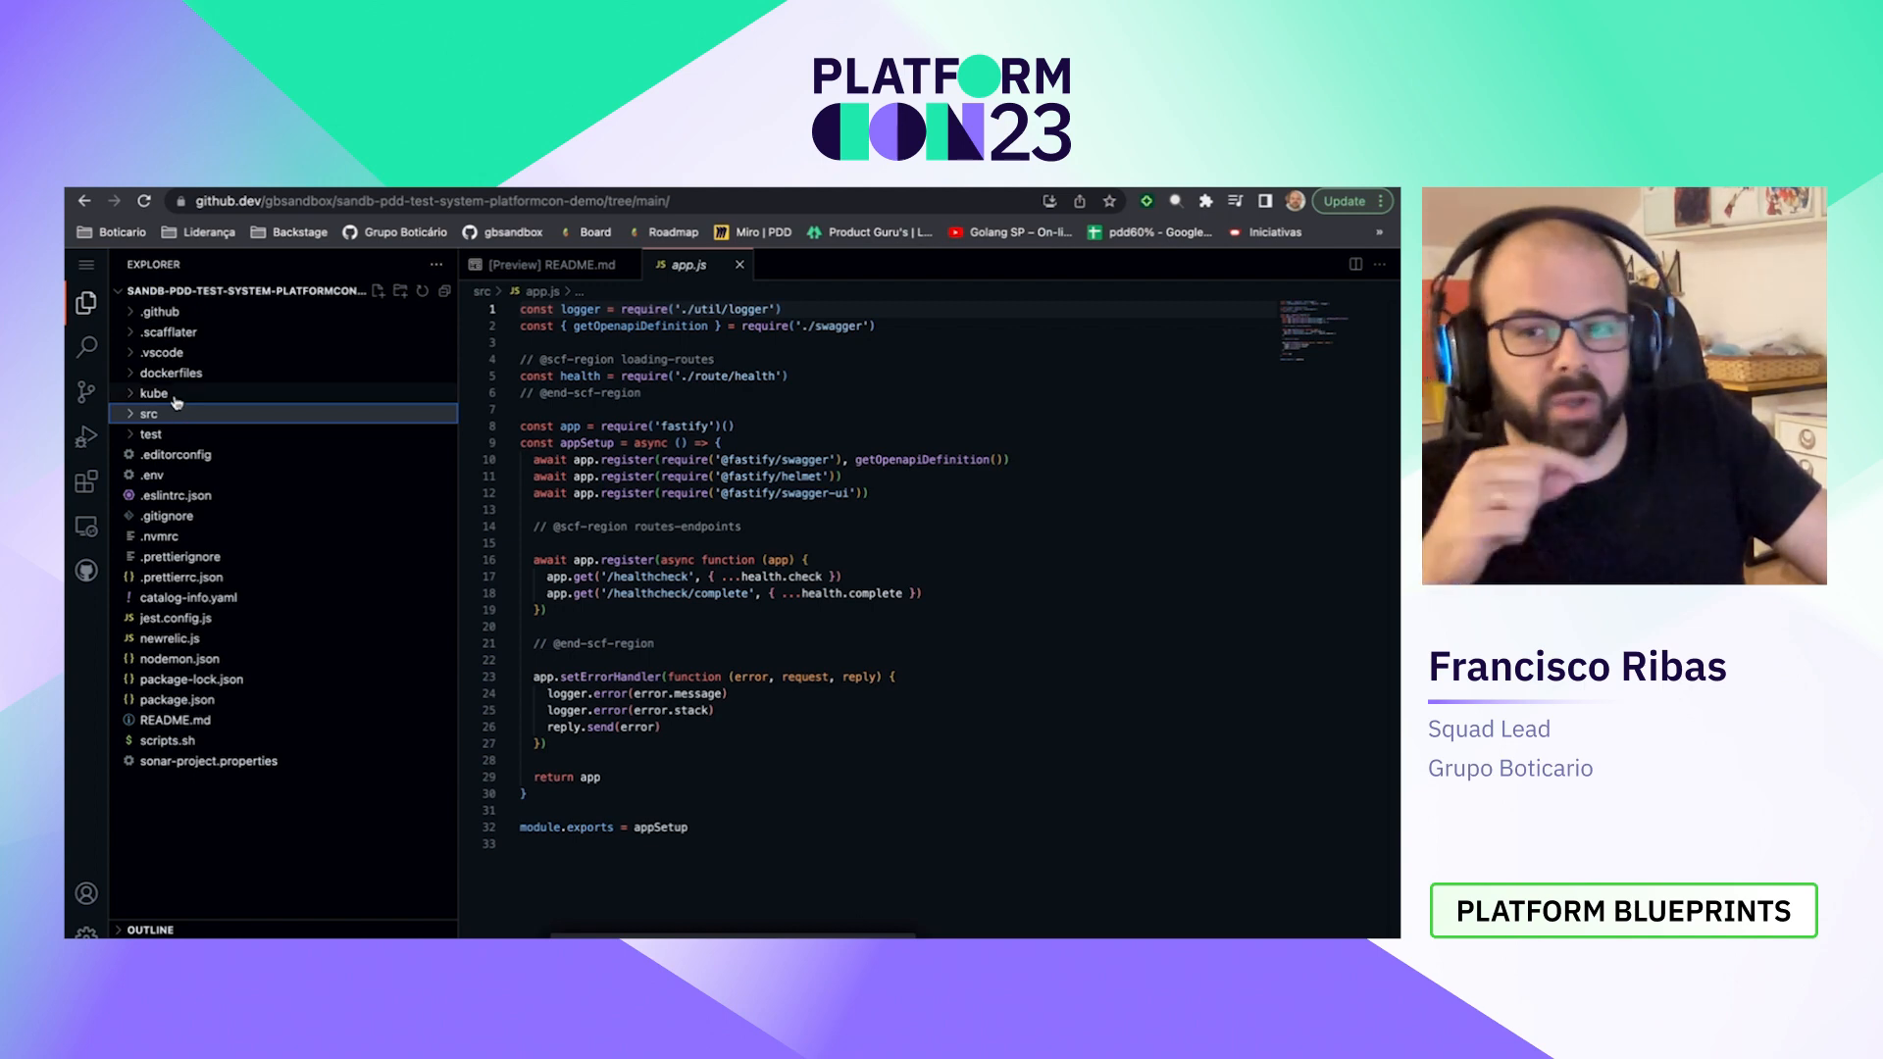
pyautogui.moveTo(153, 394)
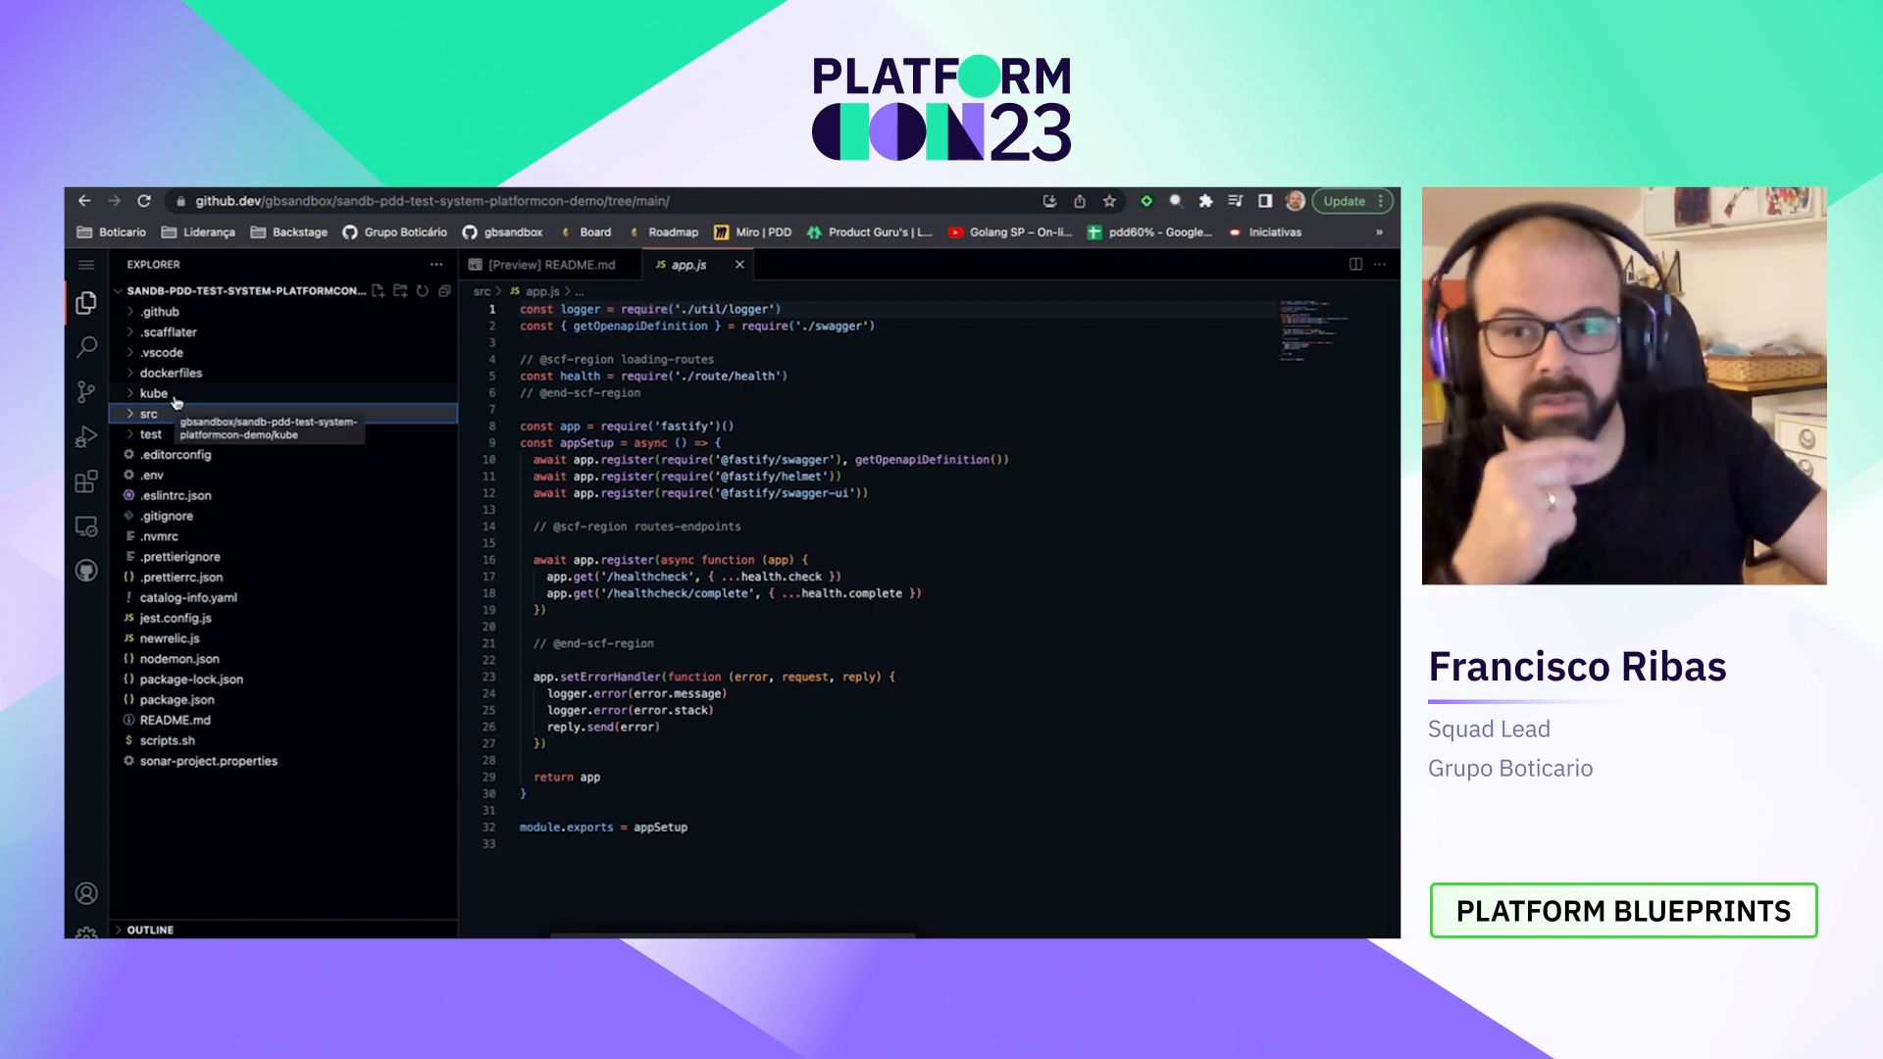
pyautogui.click(153, 392)
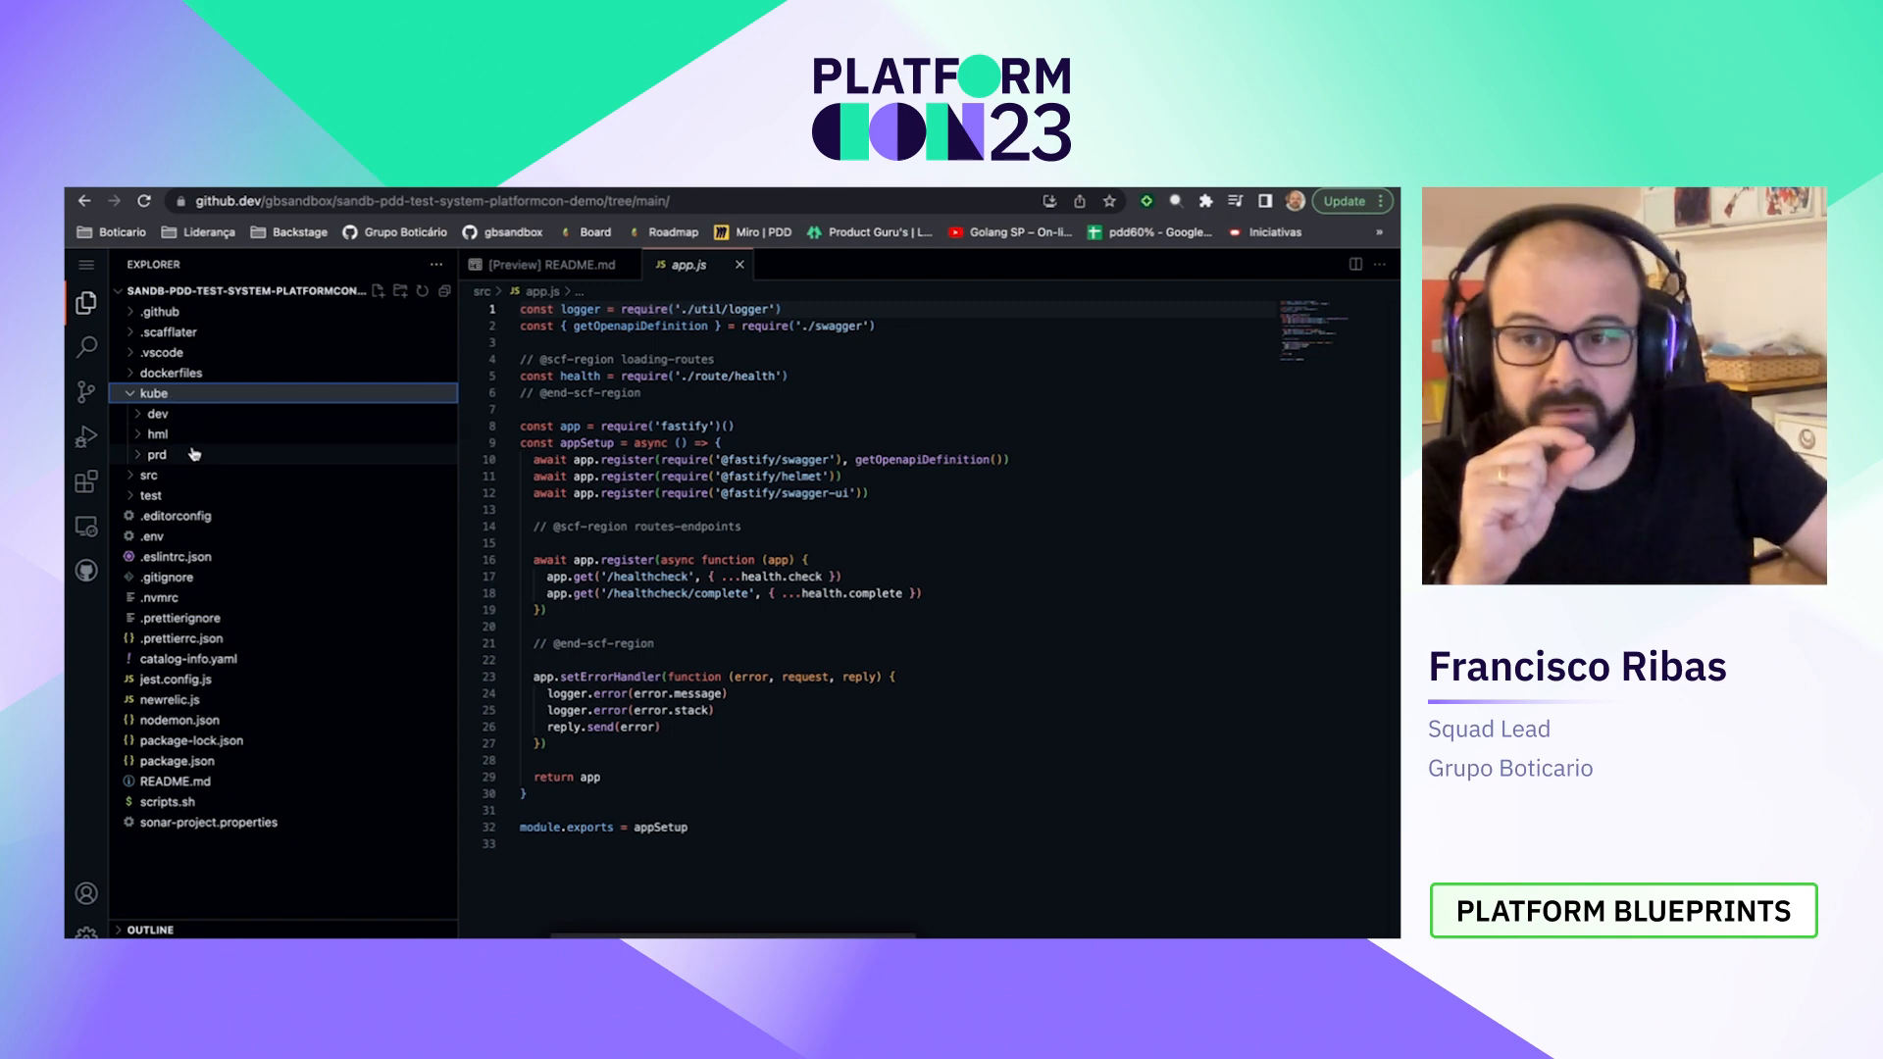
pyautogui.moveTo(156, 454)
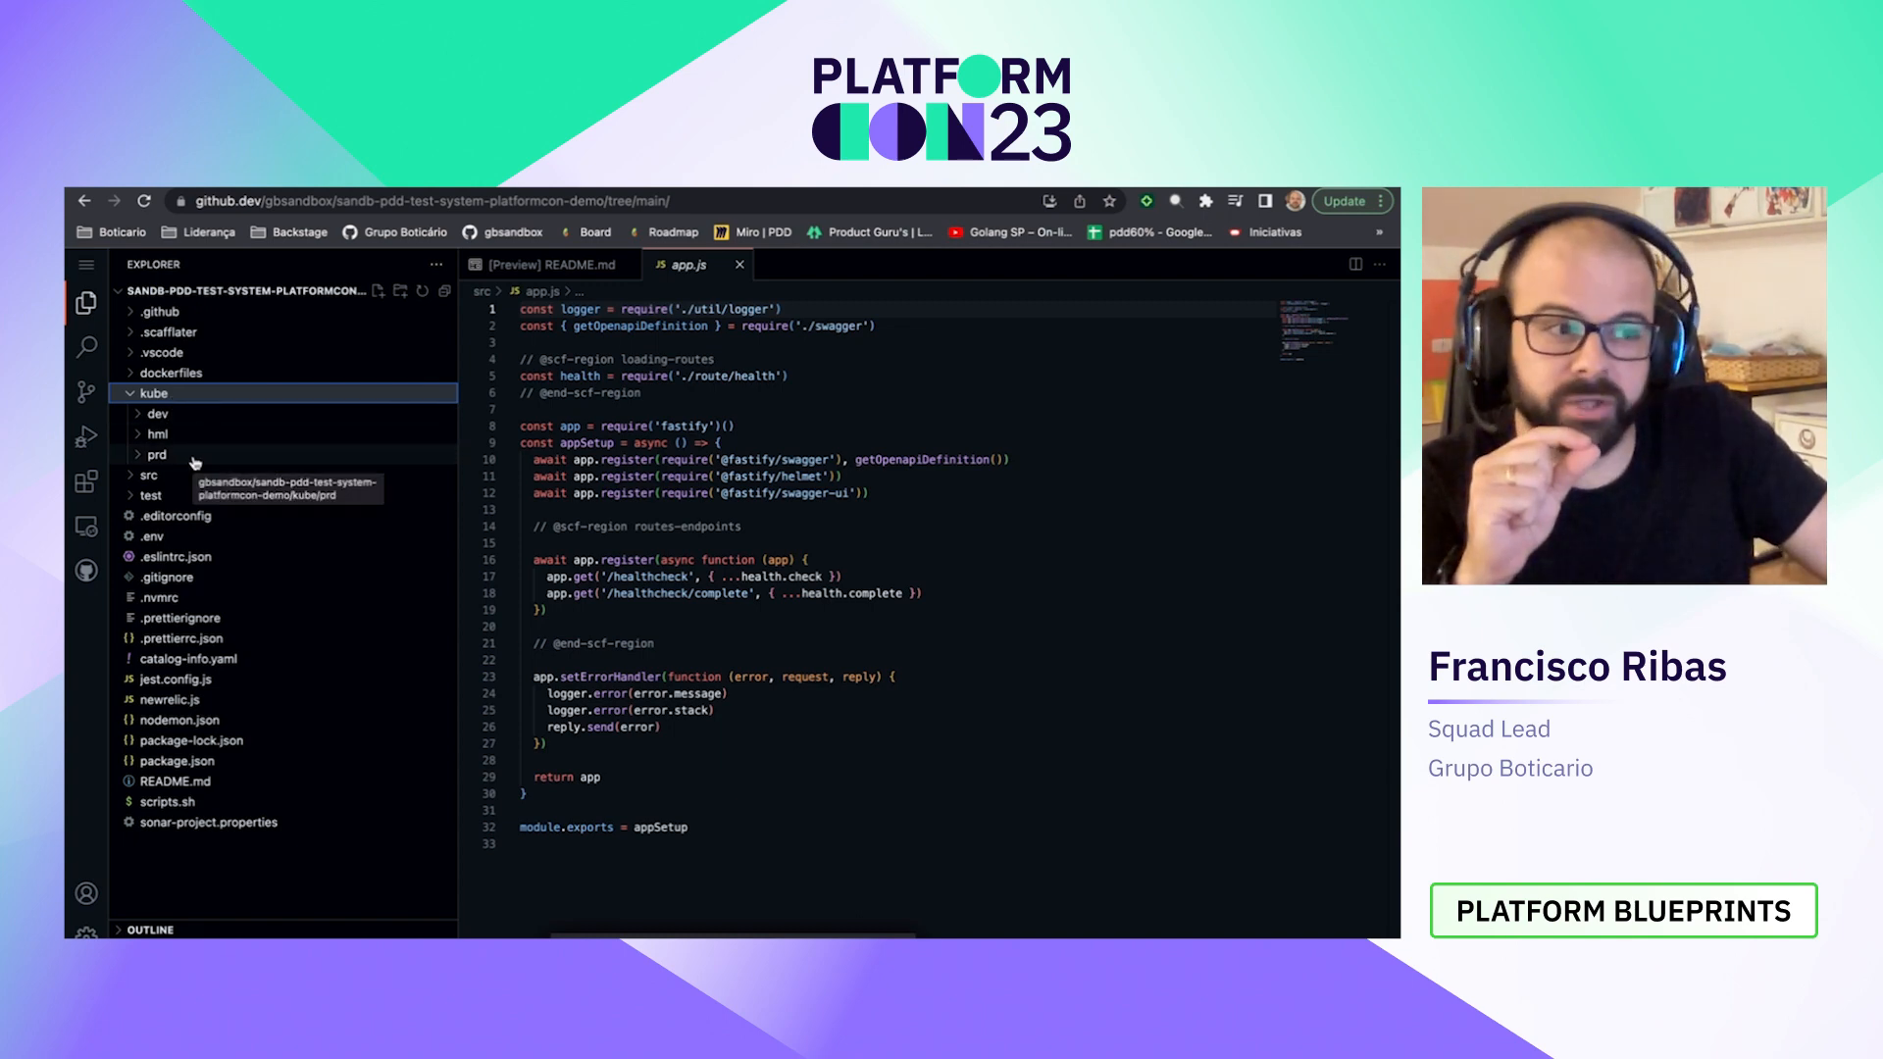
pyautogui.click(157, 412)
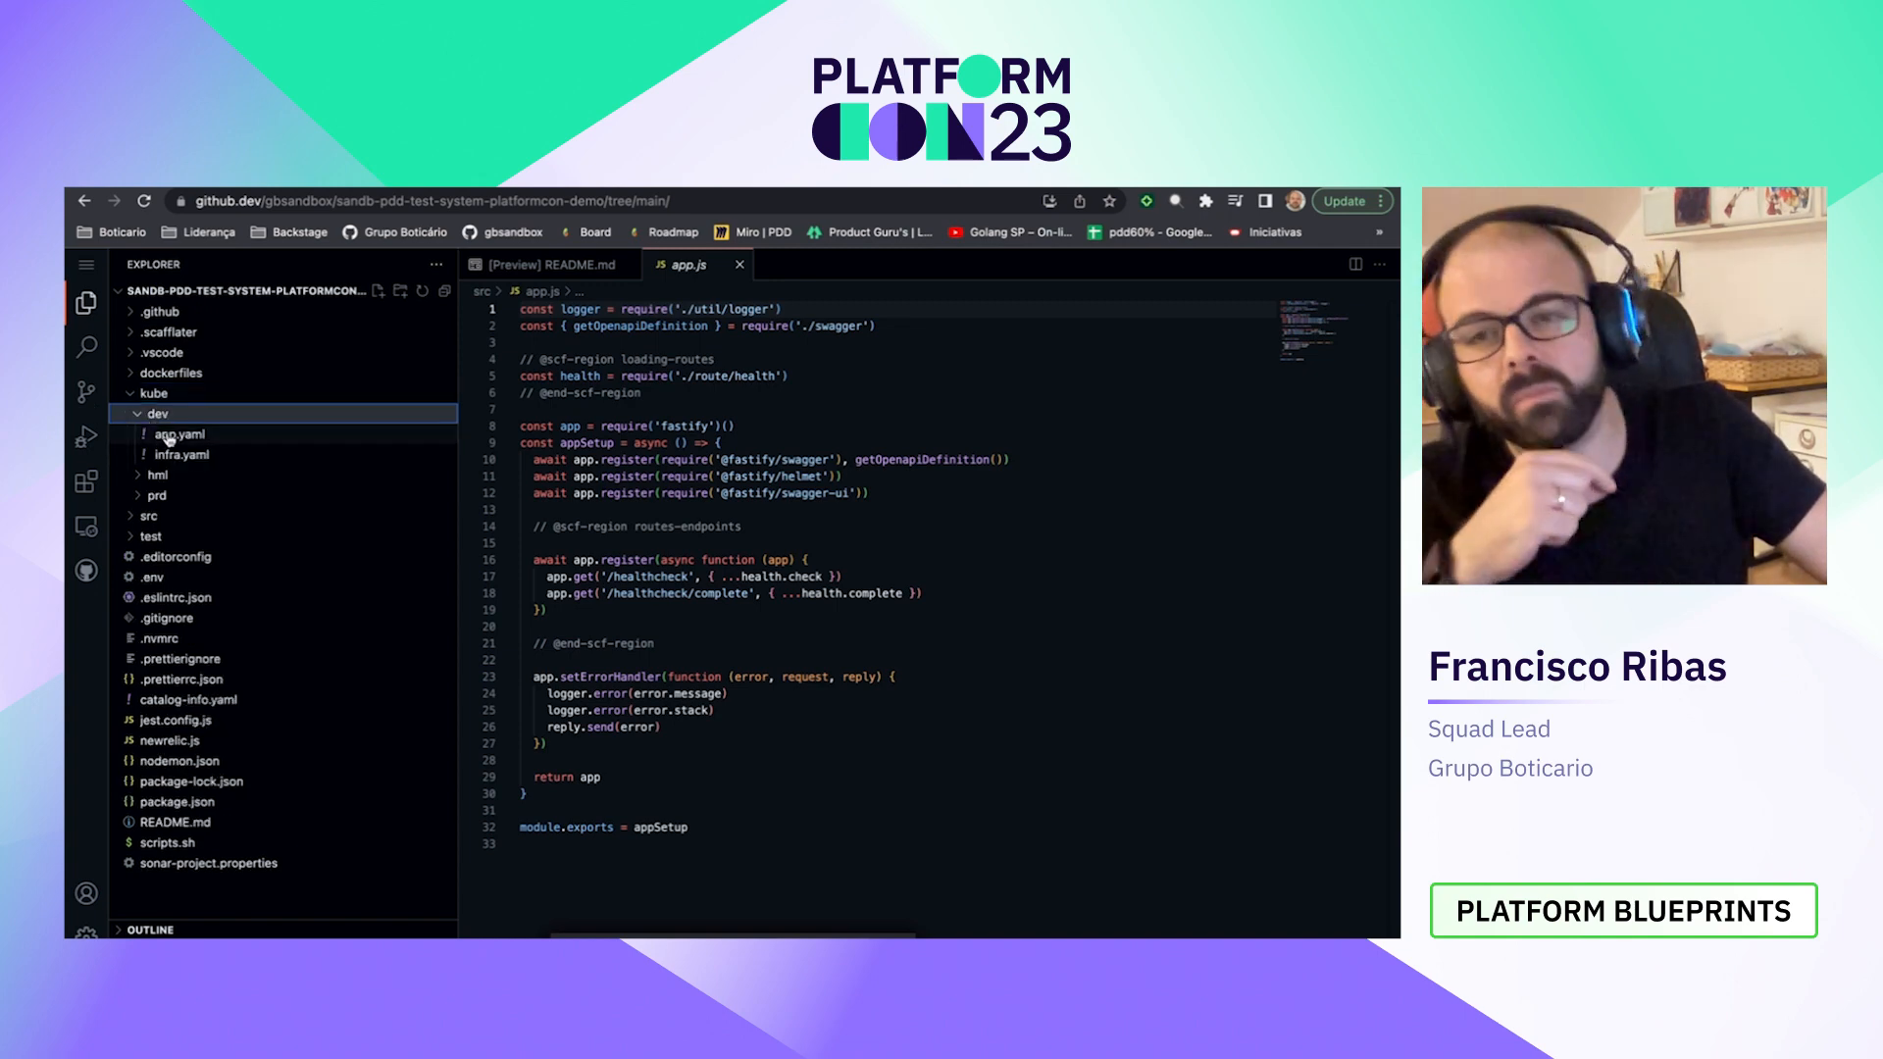
pyautogui.moveTo(177, 433)
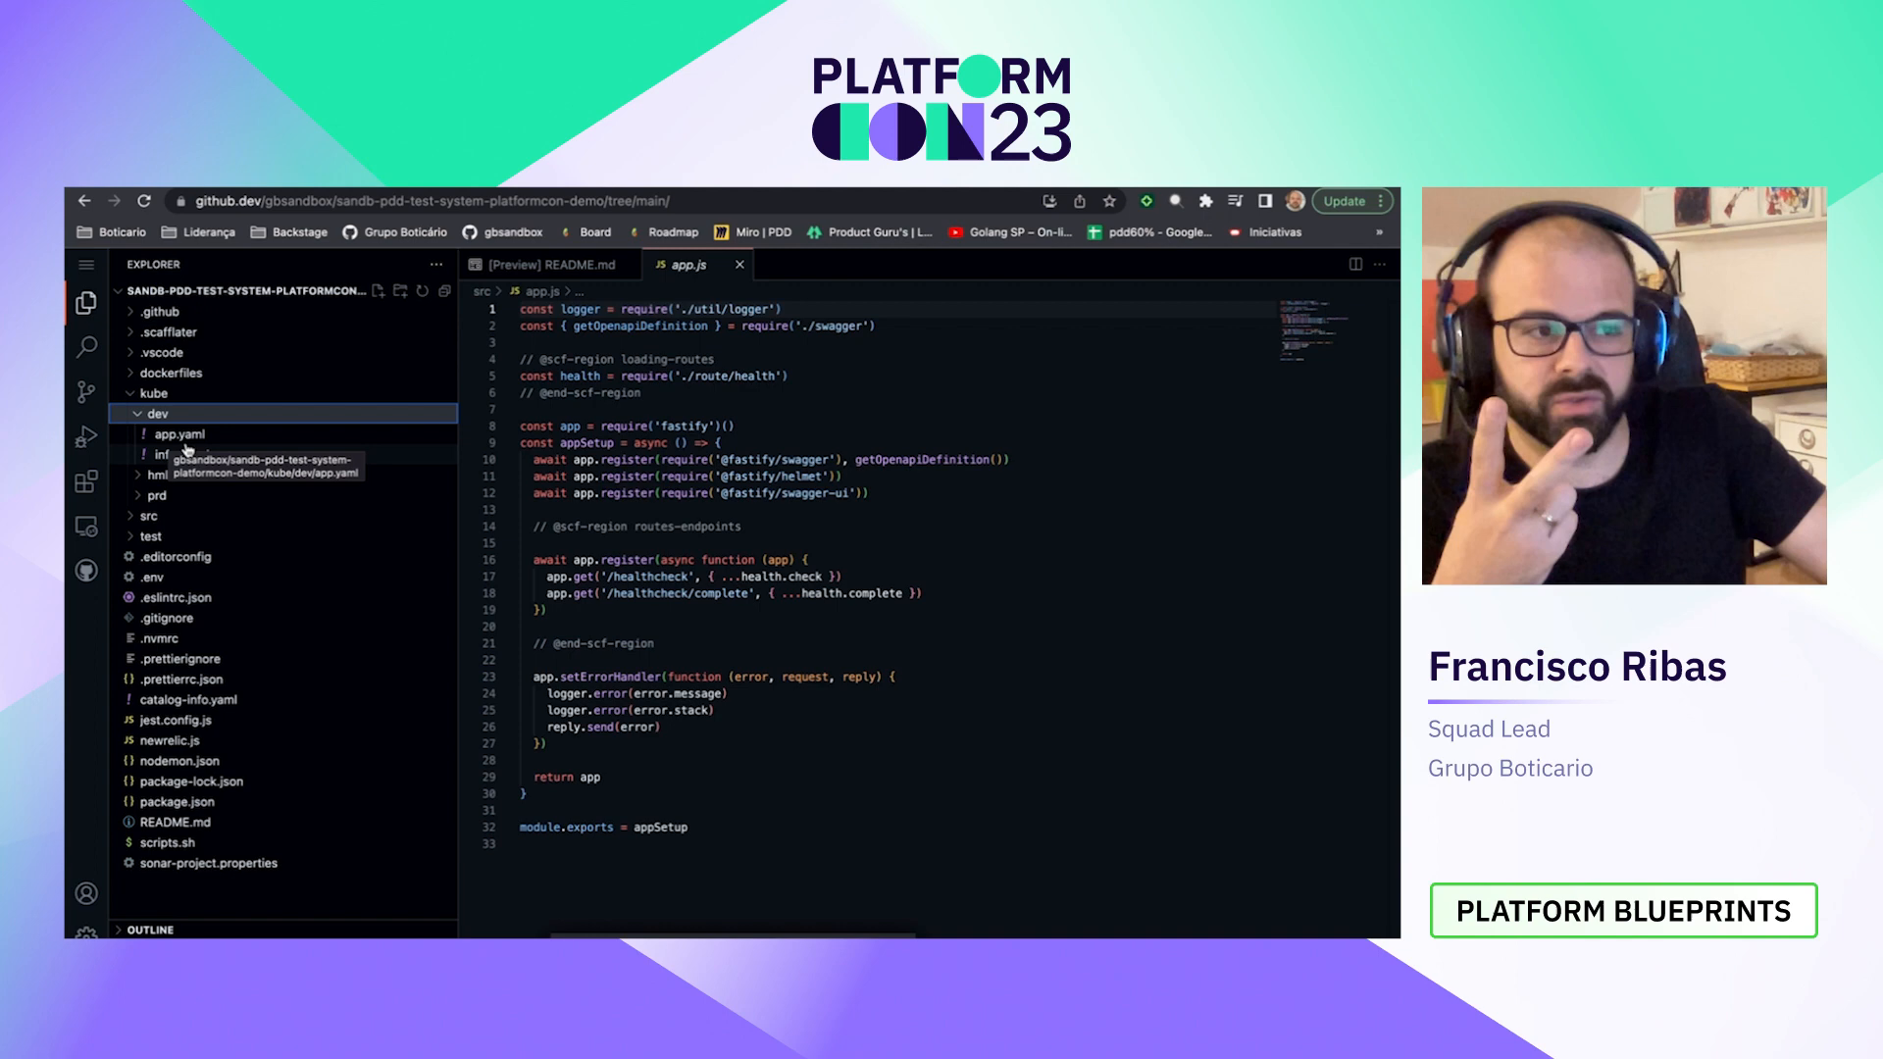
pyautogui.click(180, 433)
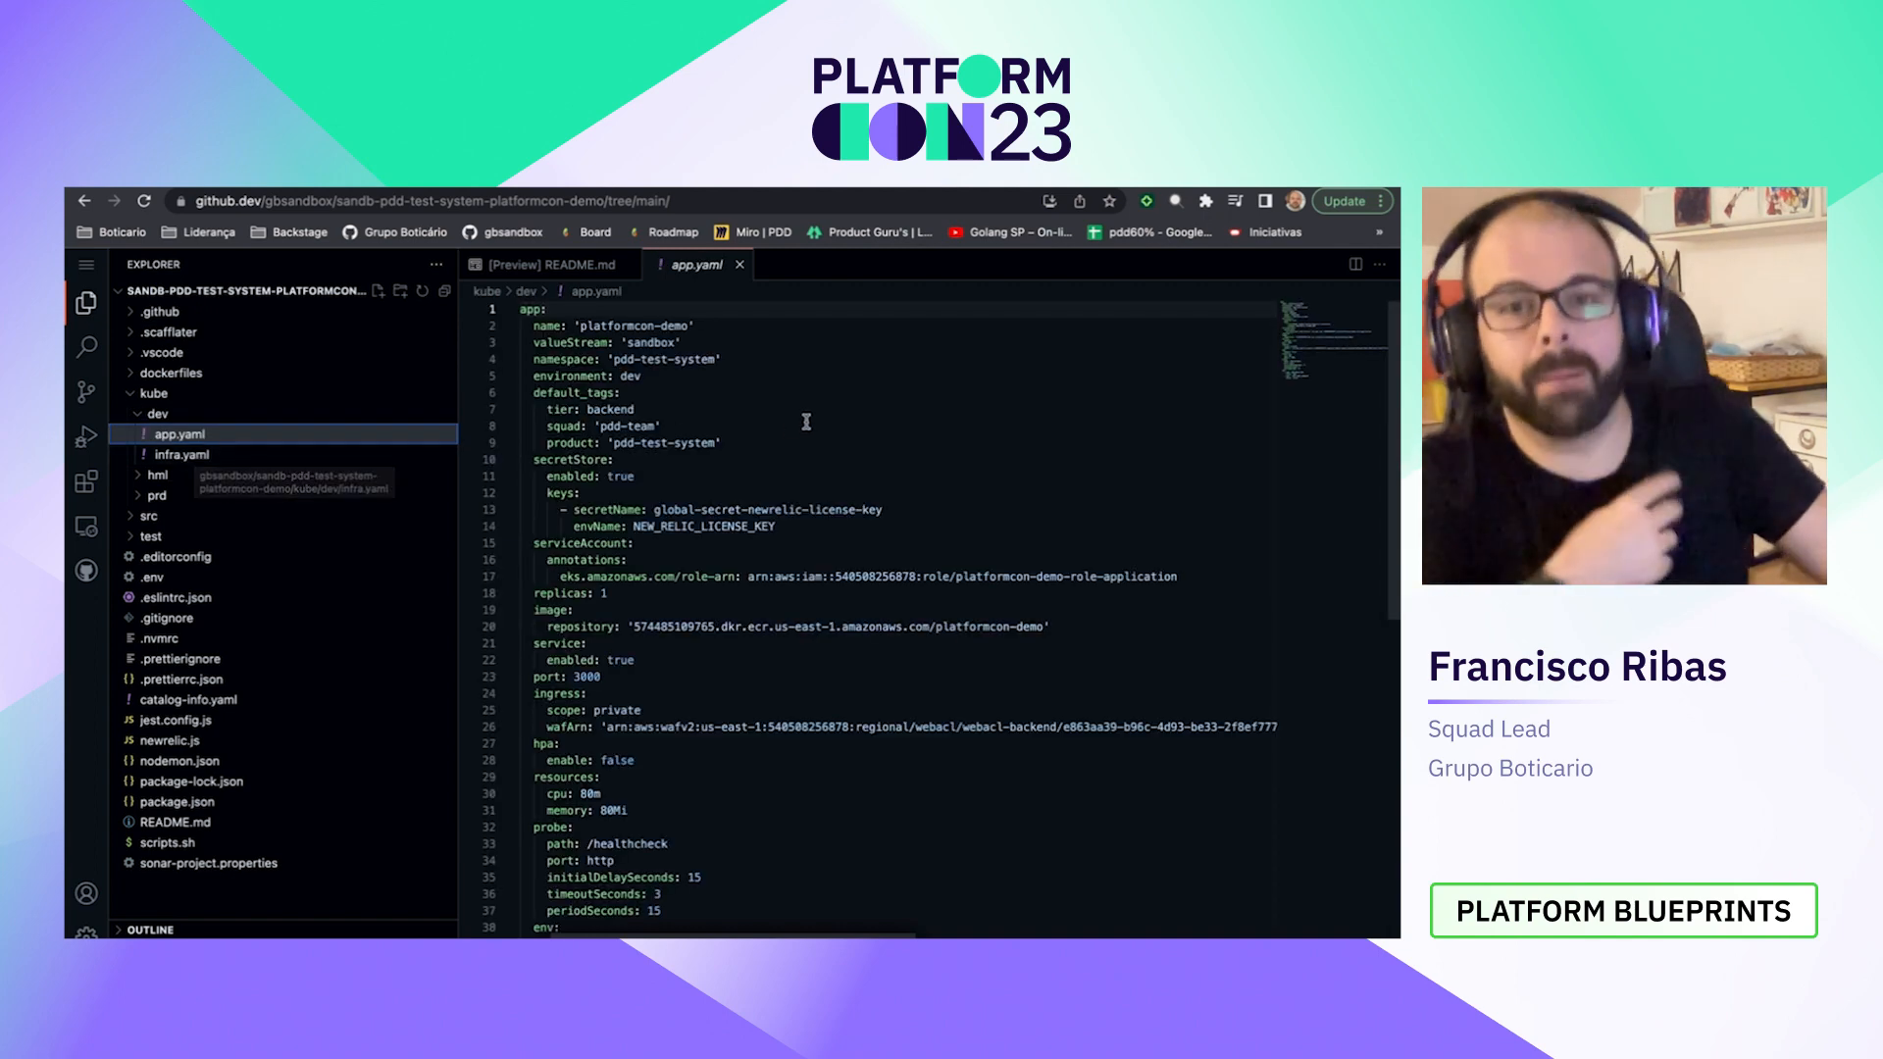
# Step: Scroll through app.yaml, then open kube/dev/infra.yaml
pyautogui.scroll(-3)
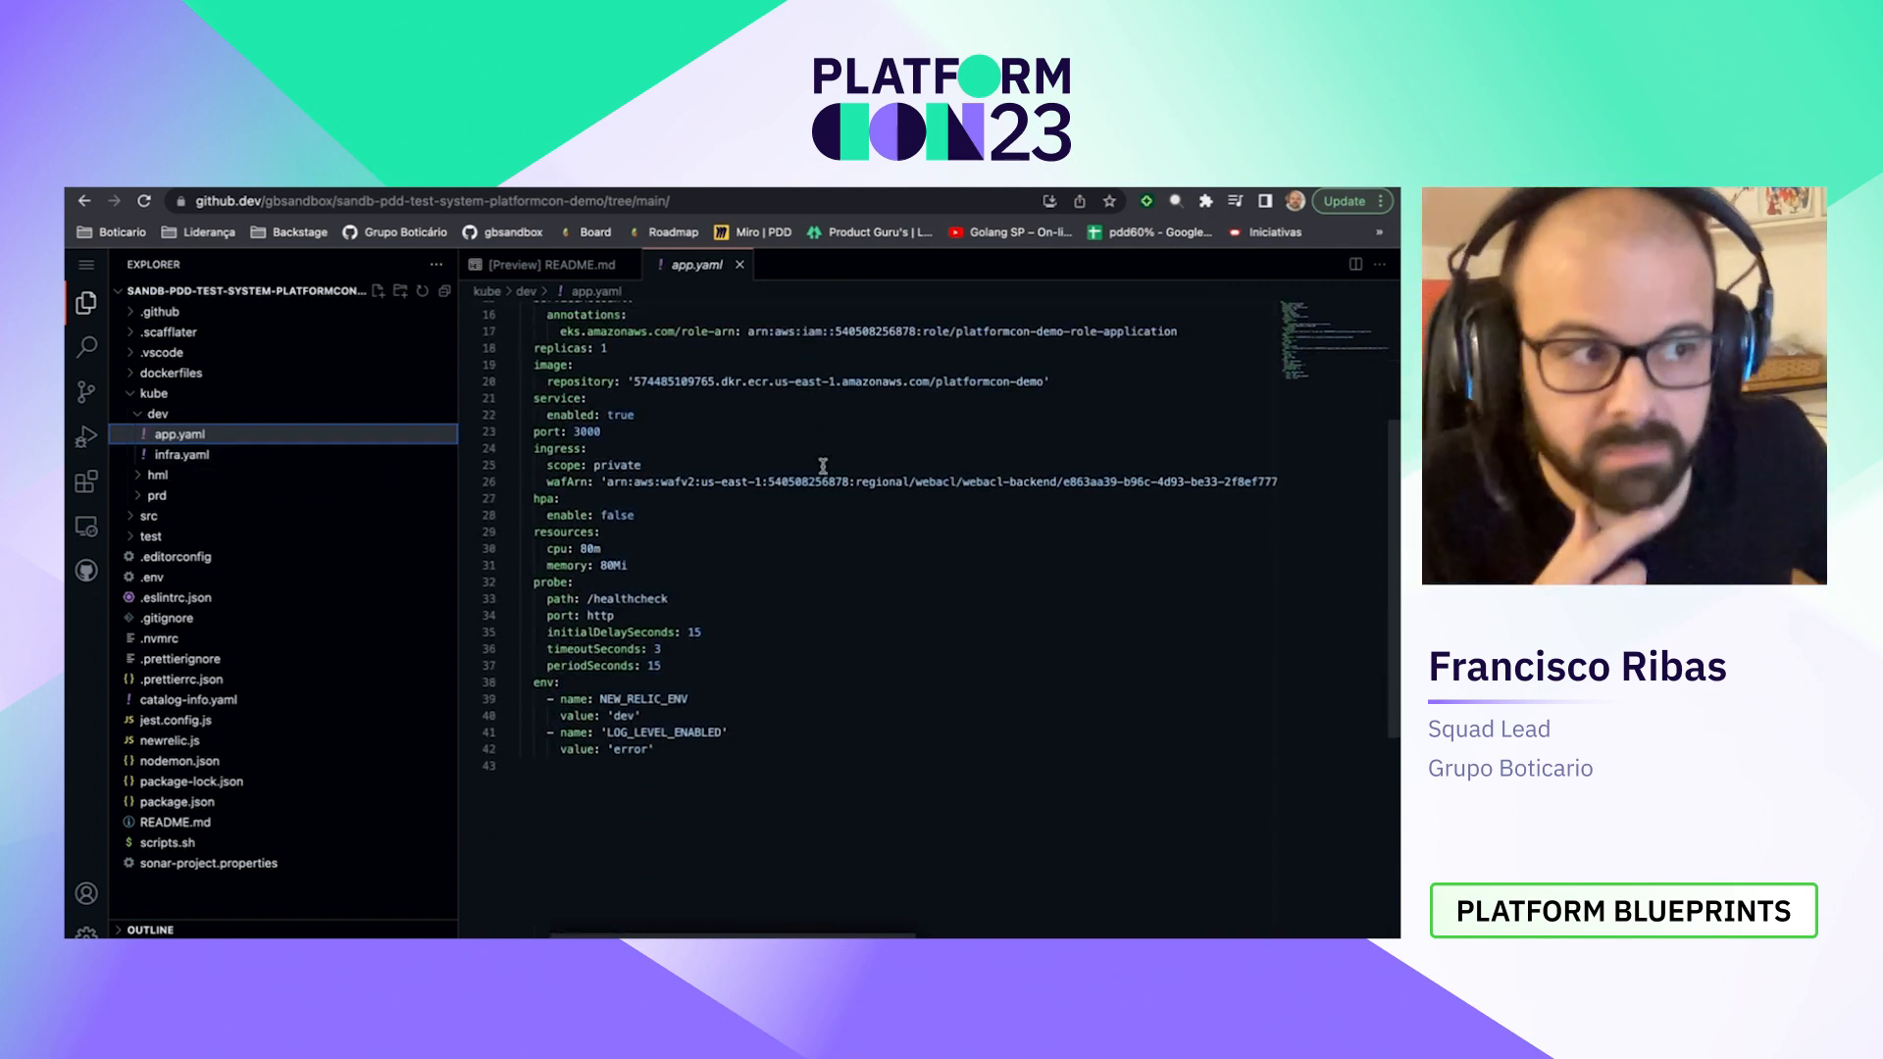
pyautogui.scroll(3)
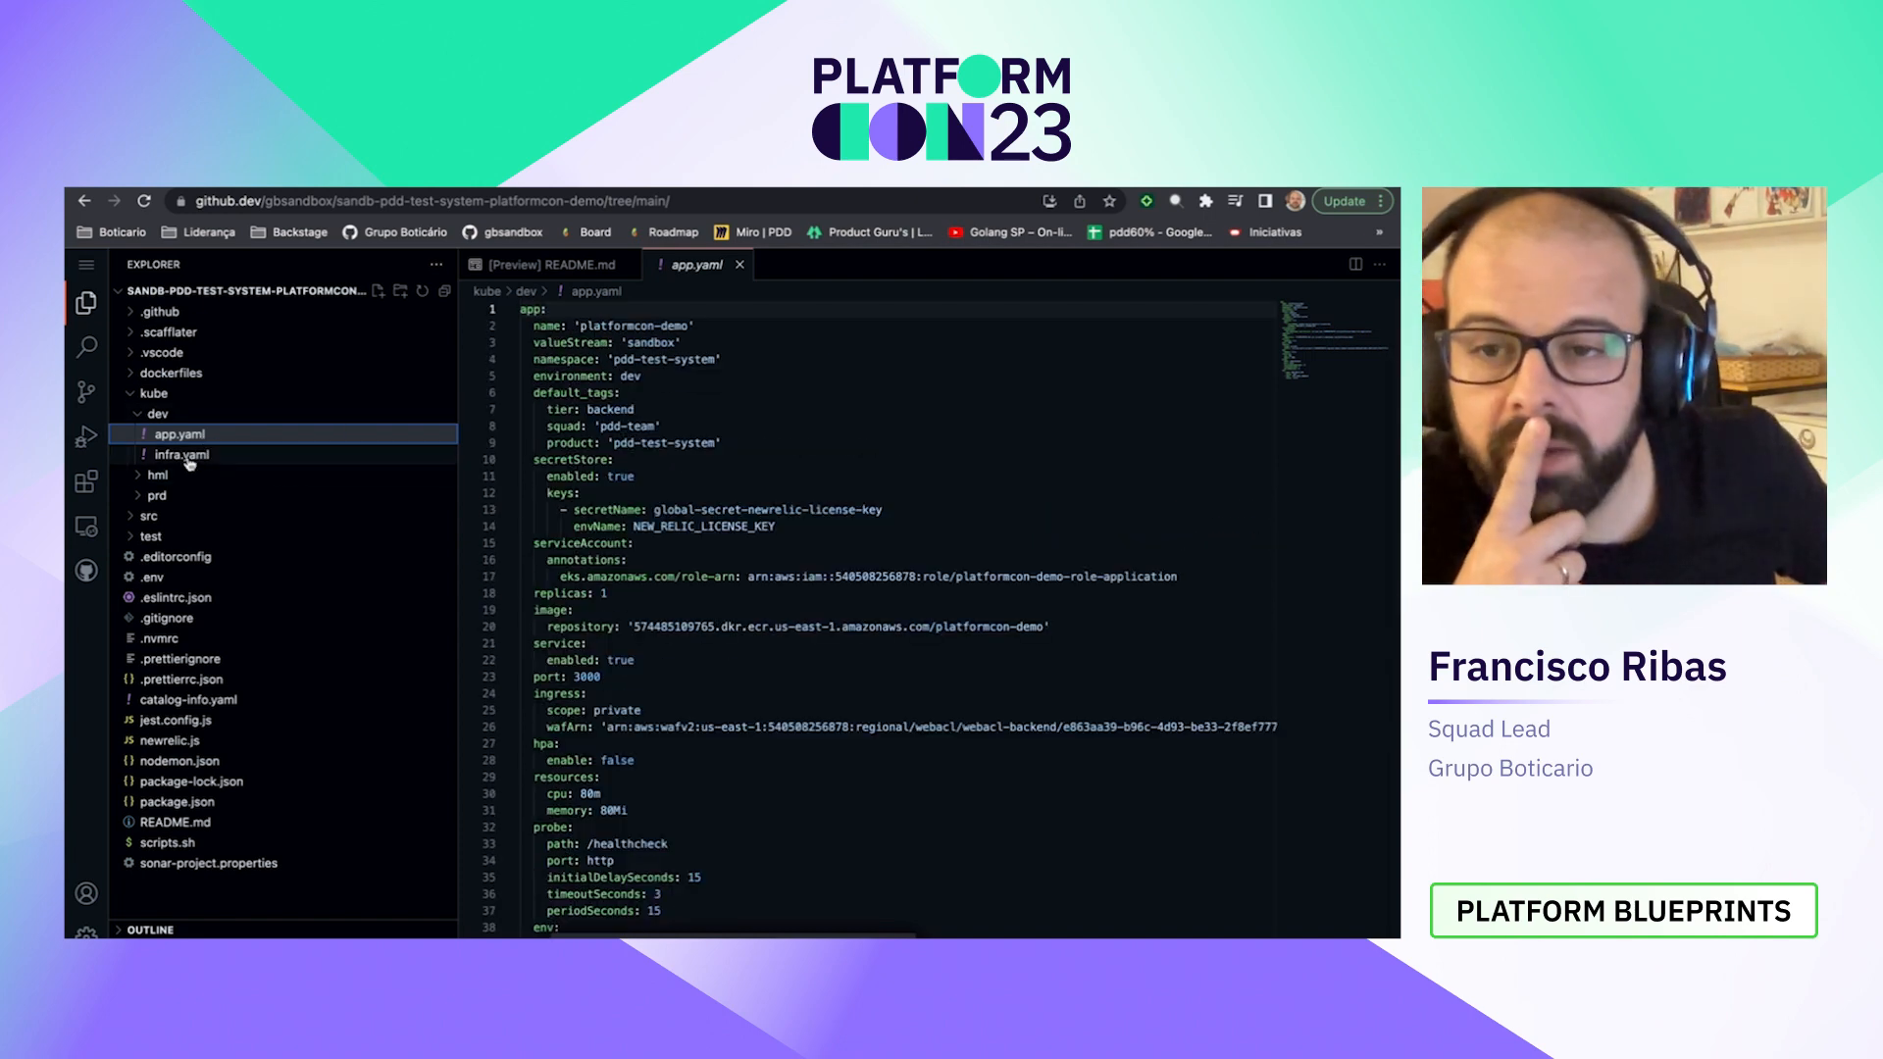
pyautogui.click(181, 454)
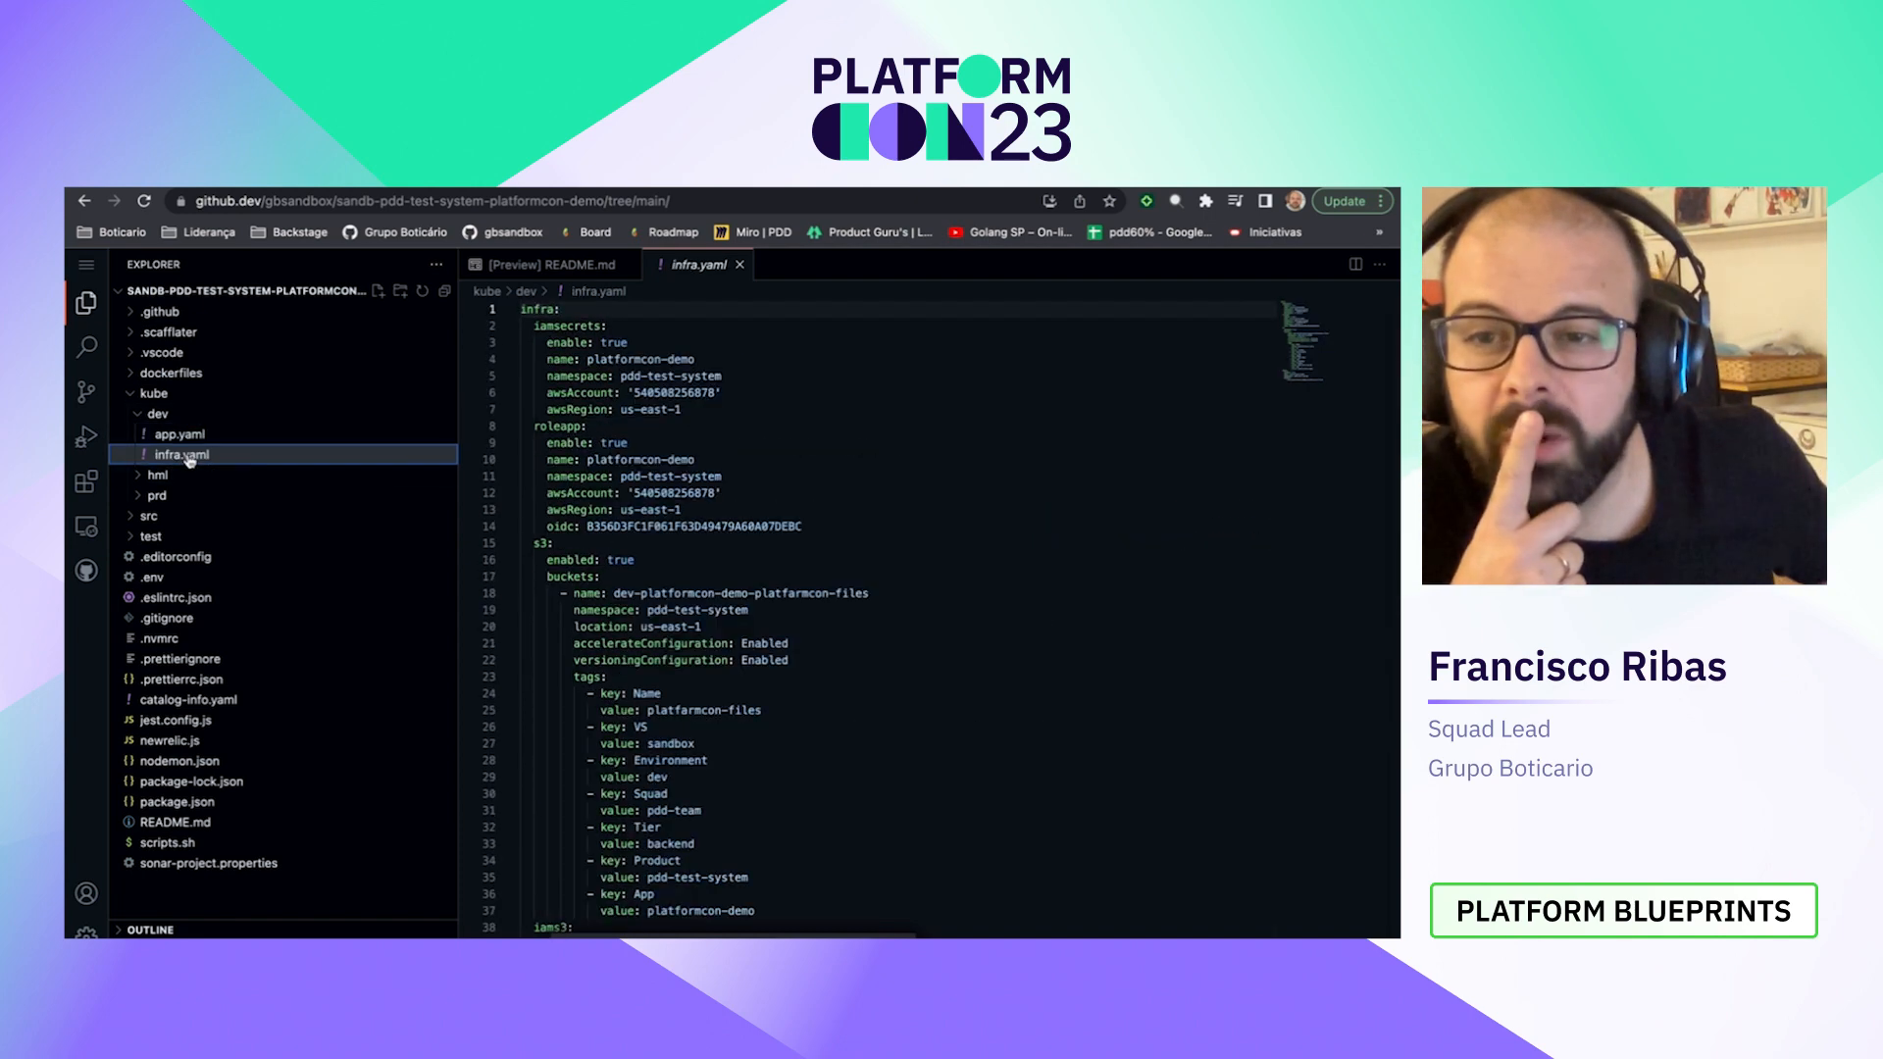
# Step: Review infra.yaml's resources, highlight the iamsecrets section, and expand the .github folder
pyautogui.scroll(-3)
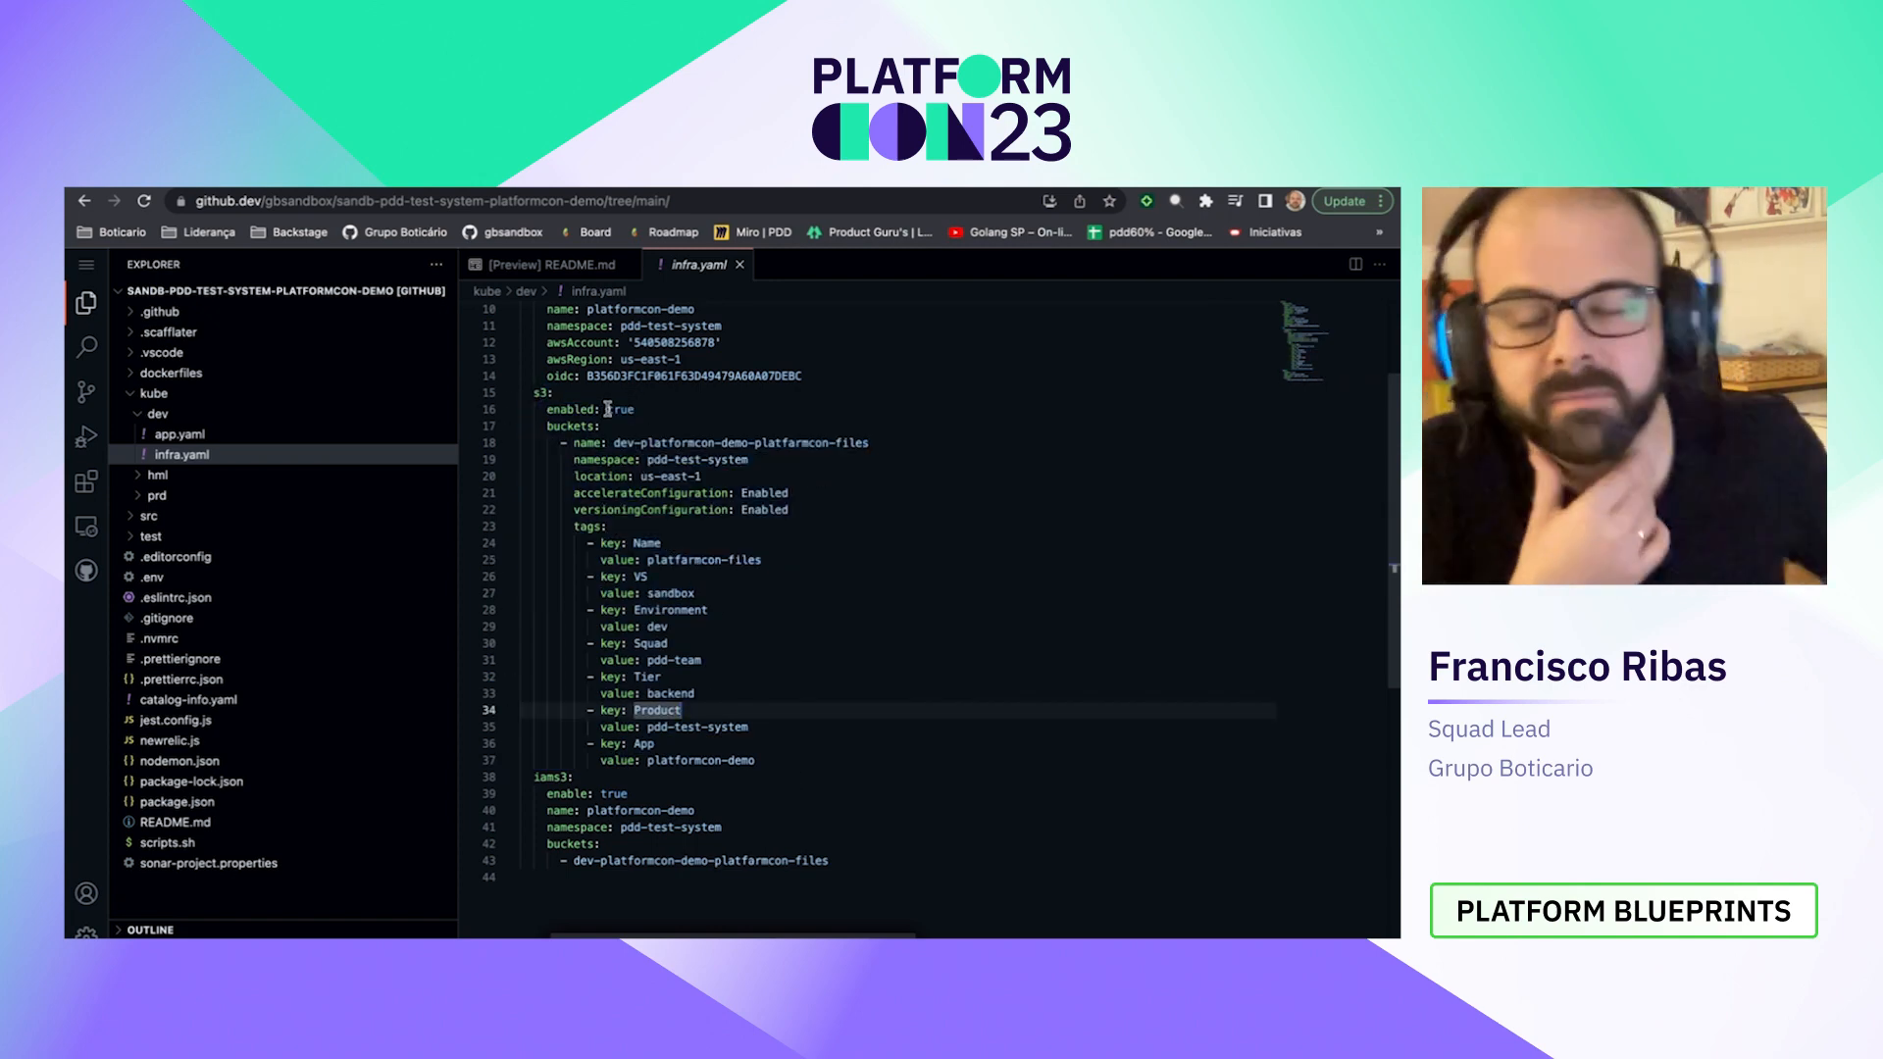
pyautogui.scroll(3)
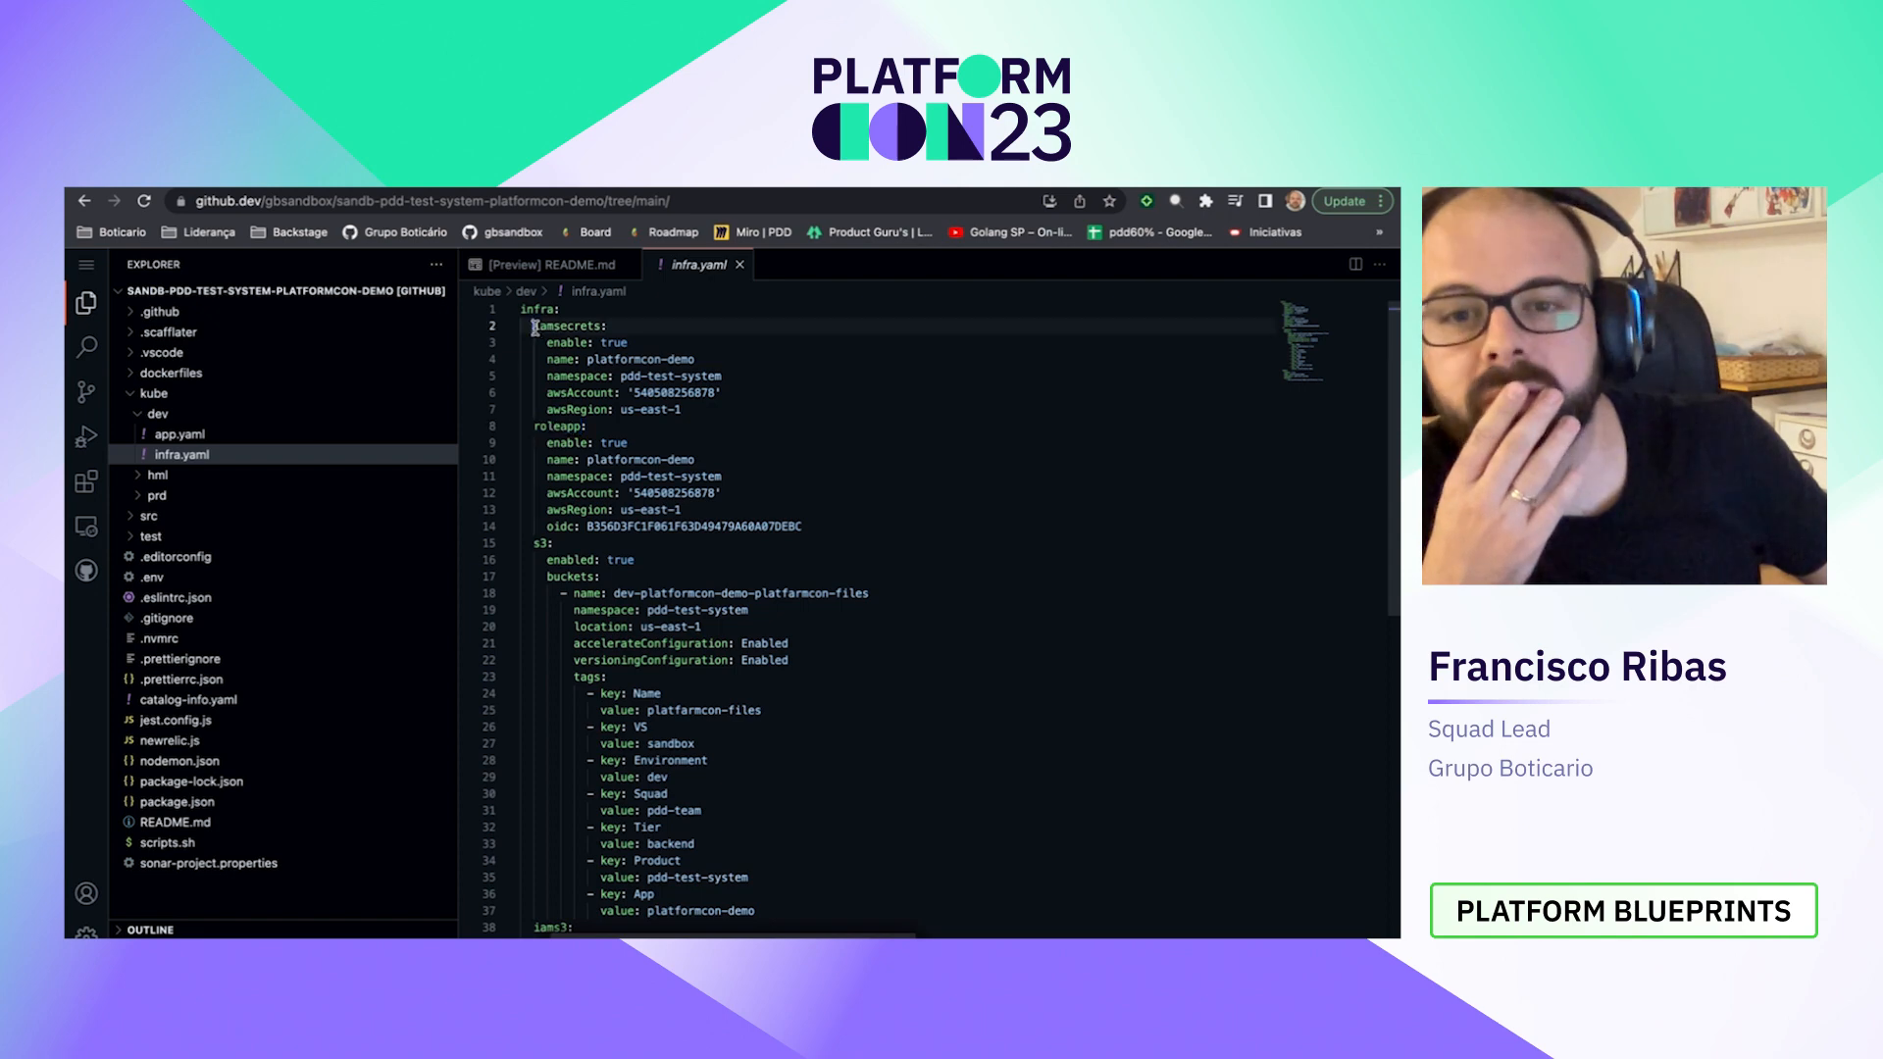
pyautogui.doubleClick(564, 325)
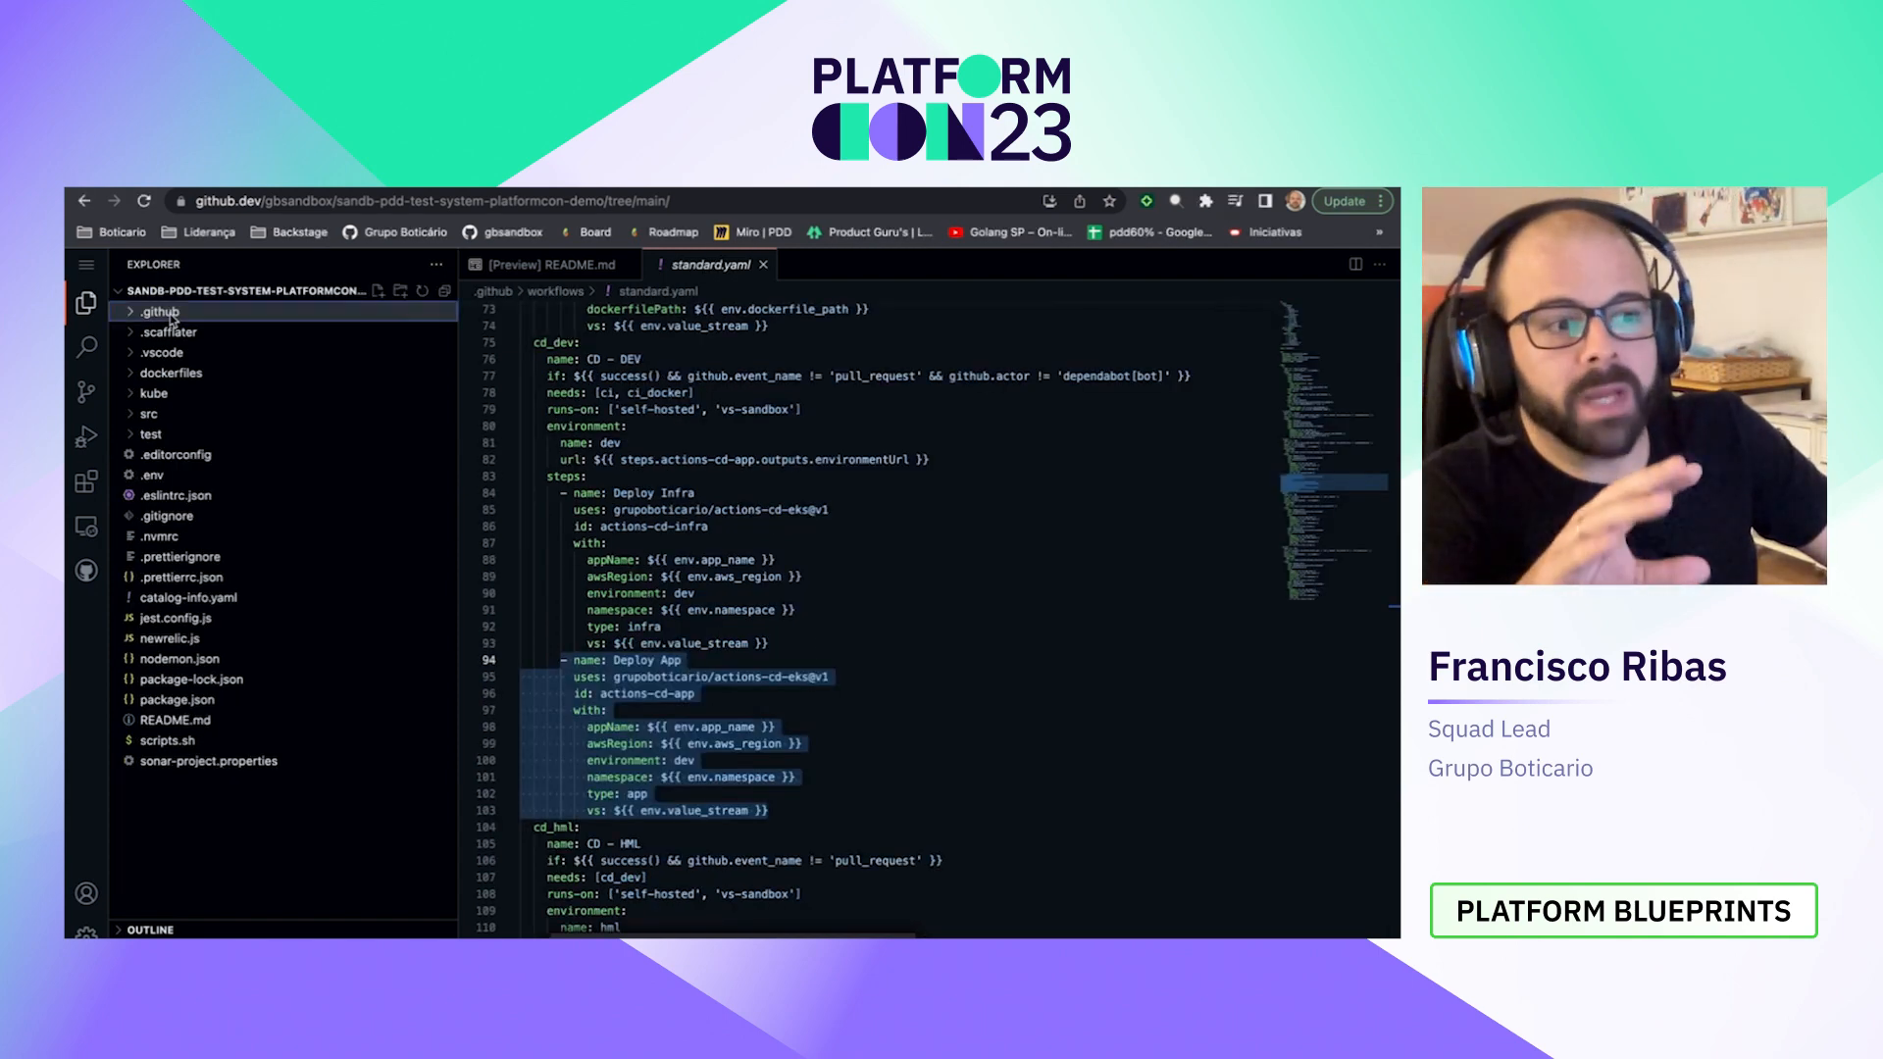
pyautogui.click(159, 311)
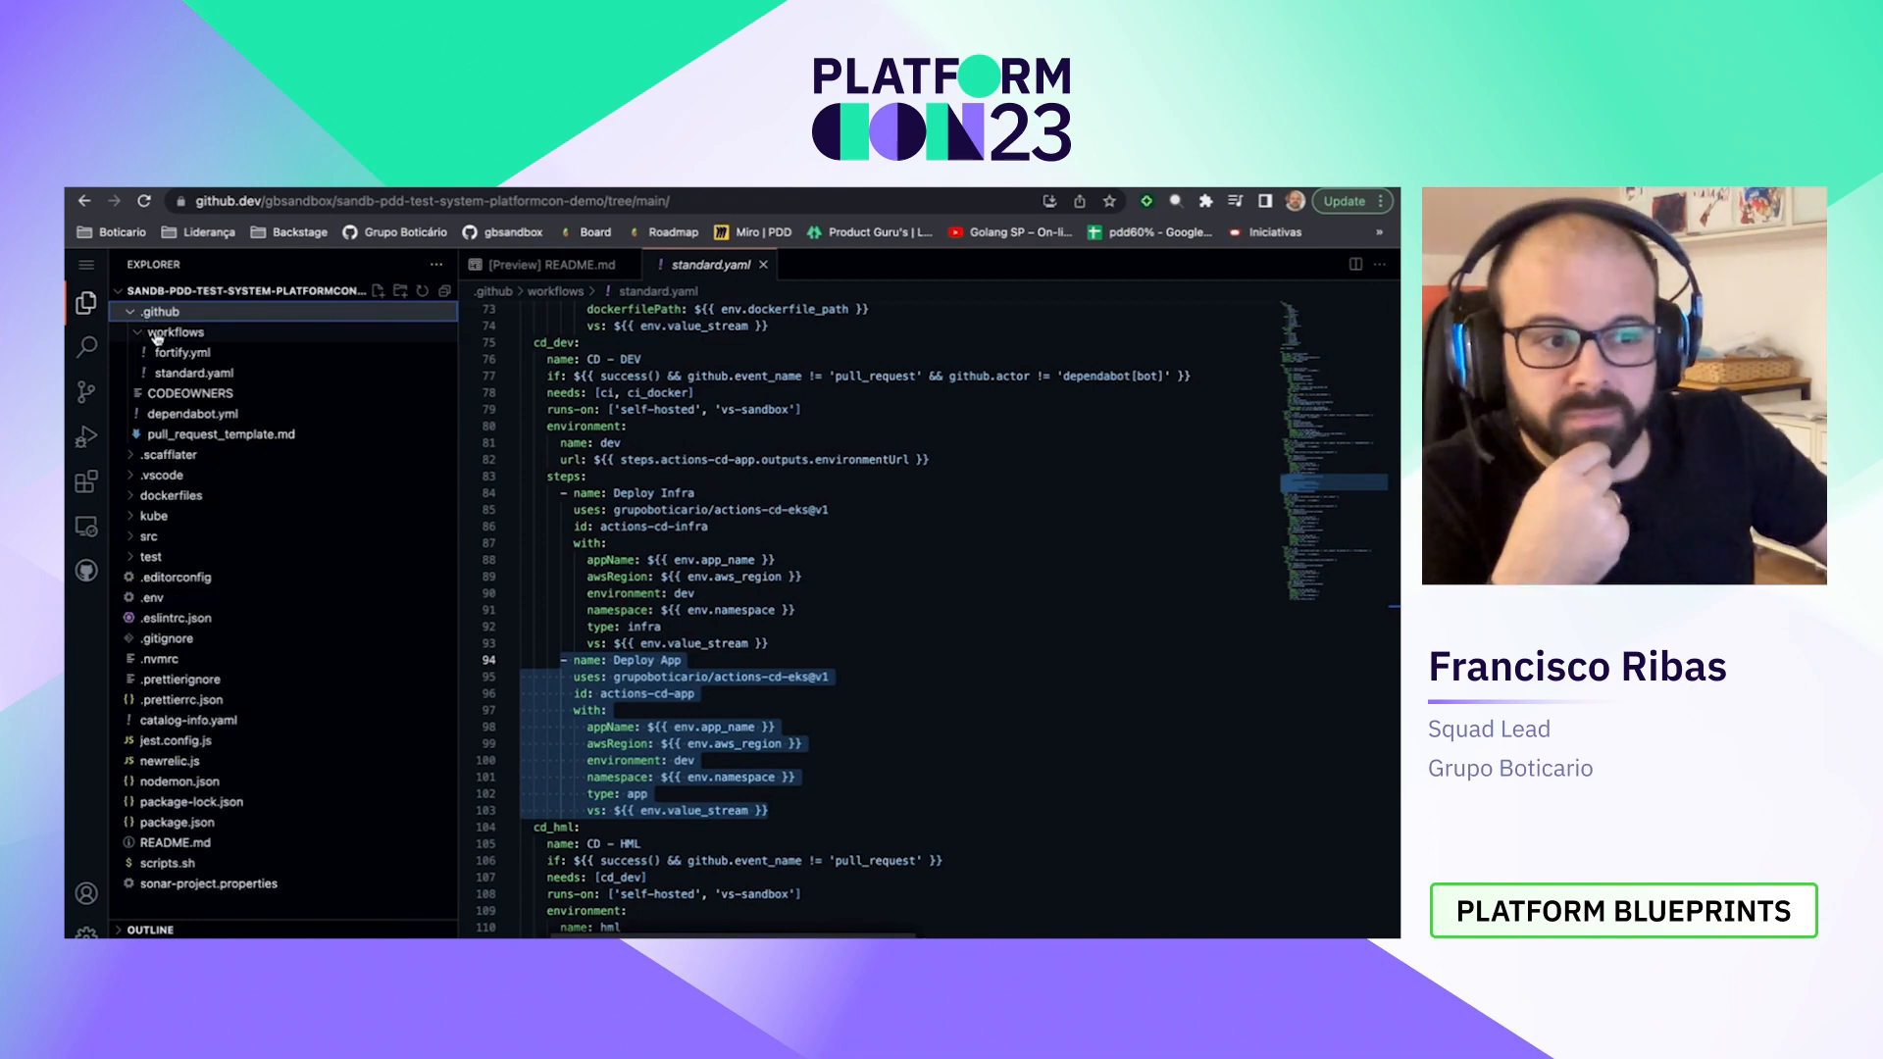
pyautogui.moveTo(190, 373)
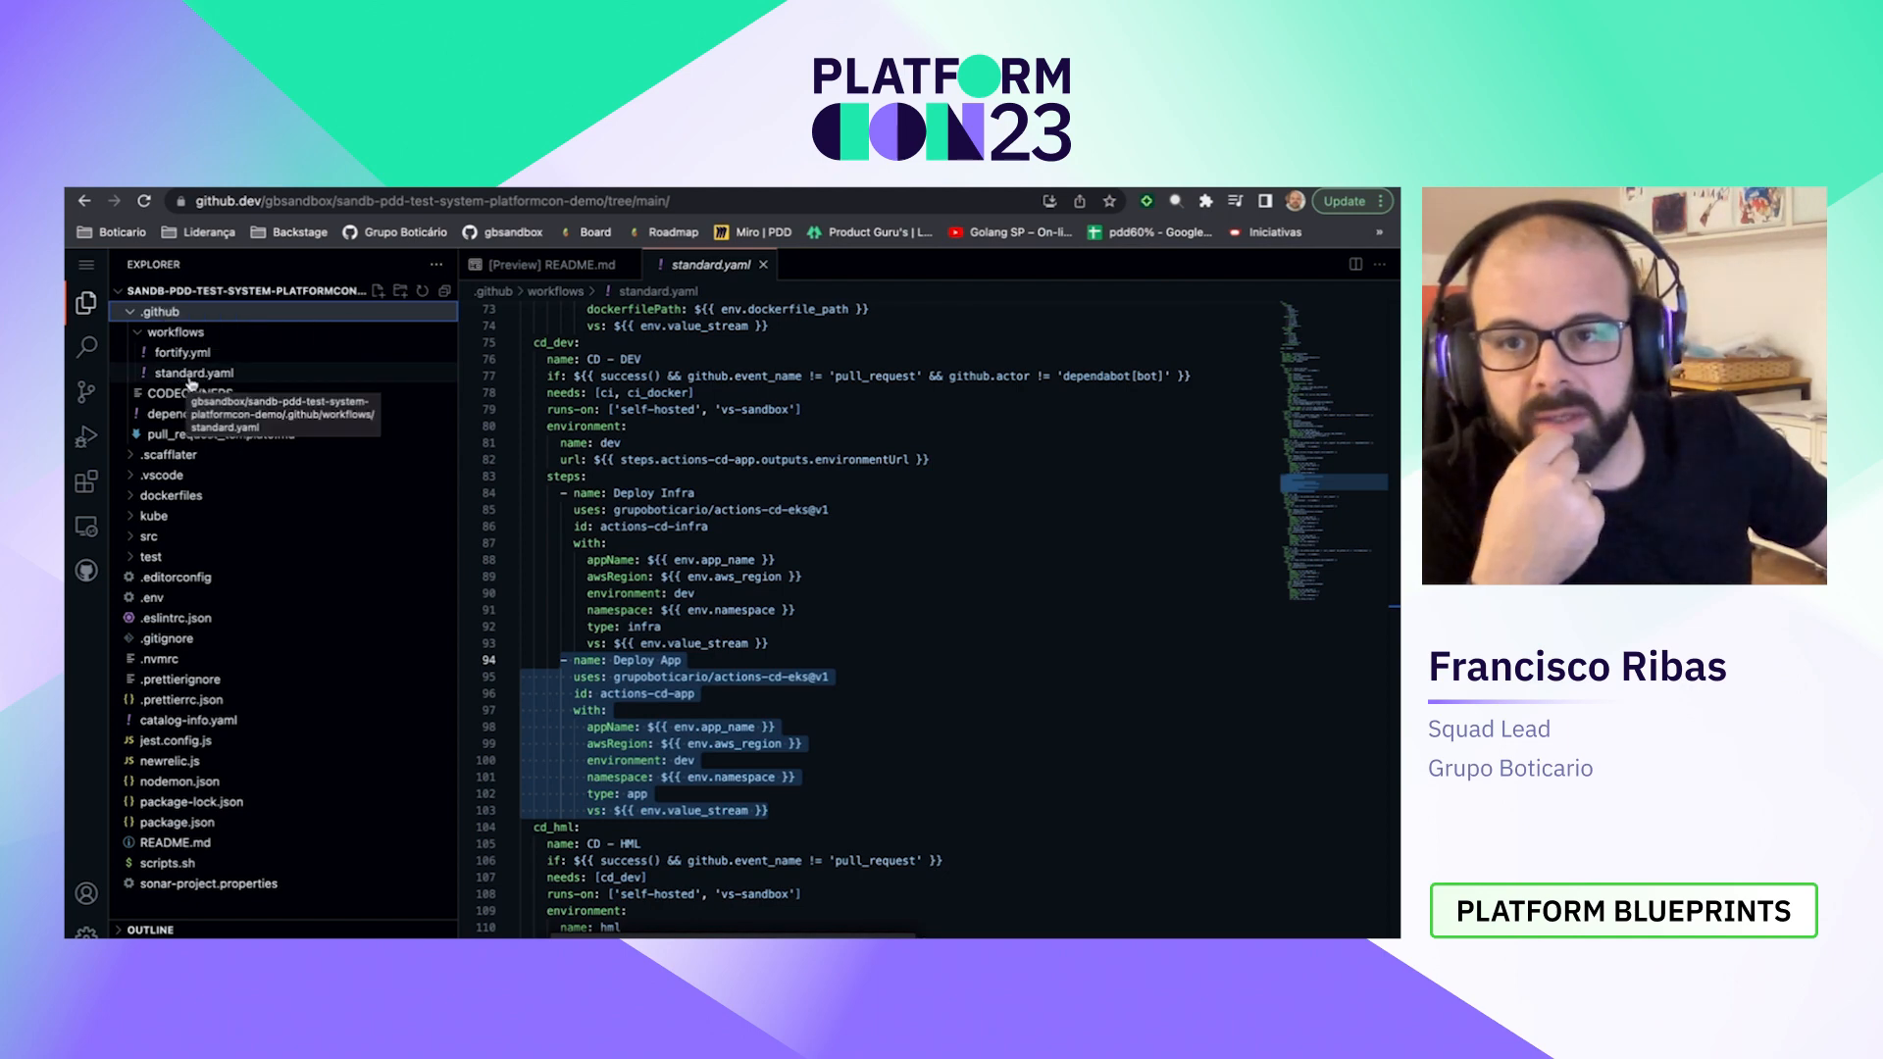
pyautogui.moveTo(756, 379)
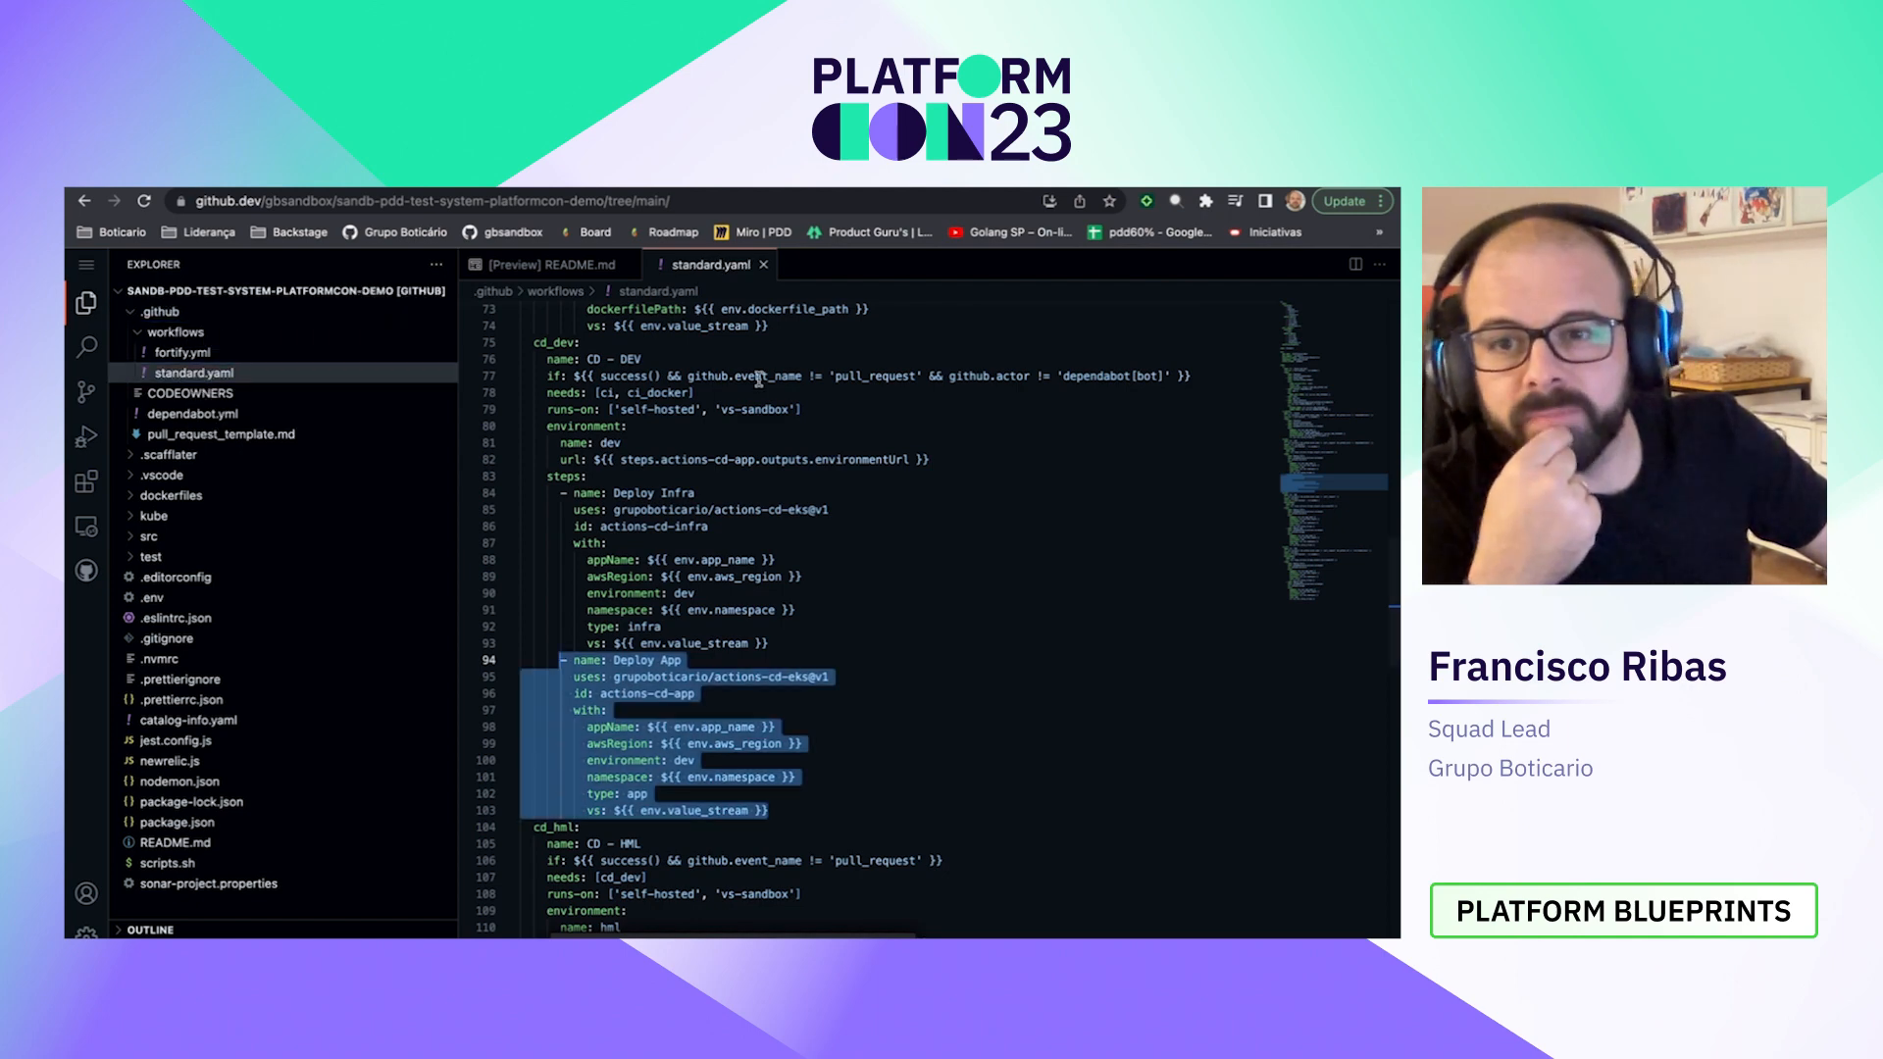
# Step: Scroll through standard.yaml's triggers and its ci, cd_dev, cd_hml and cd_prd jobs
pyautogui.scroll(3)
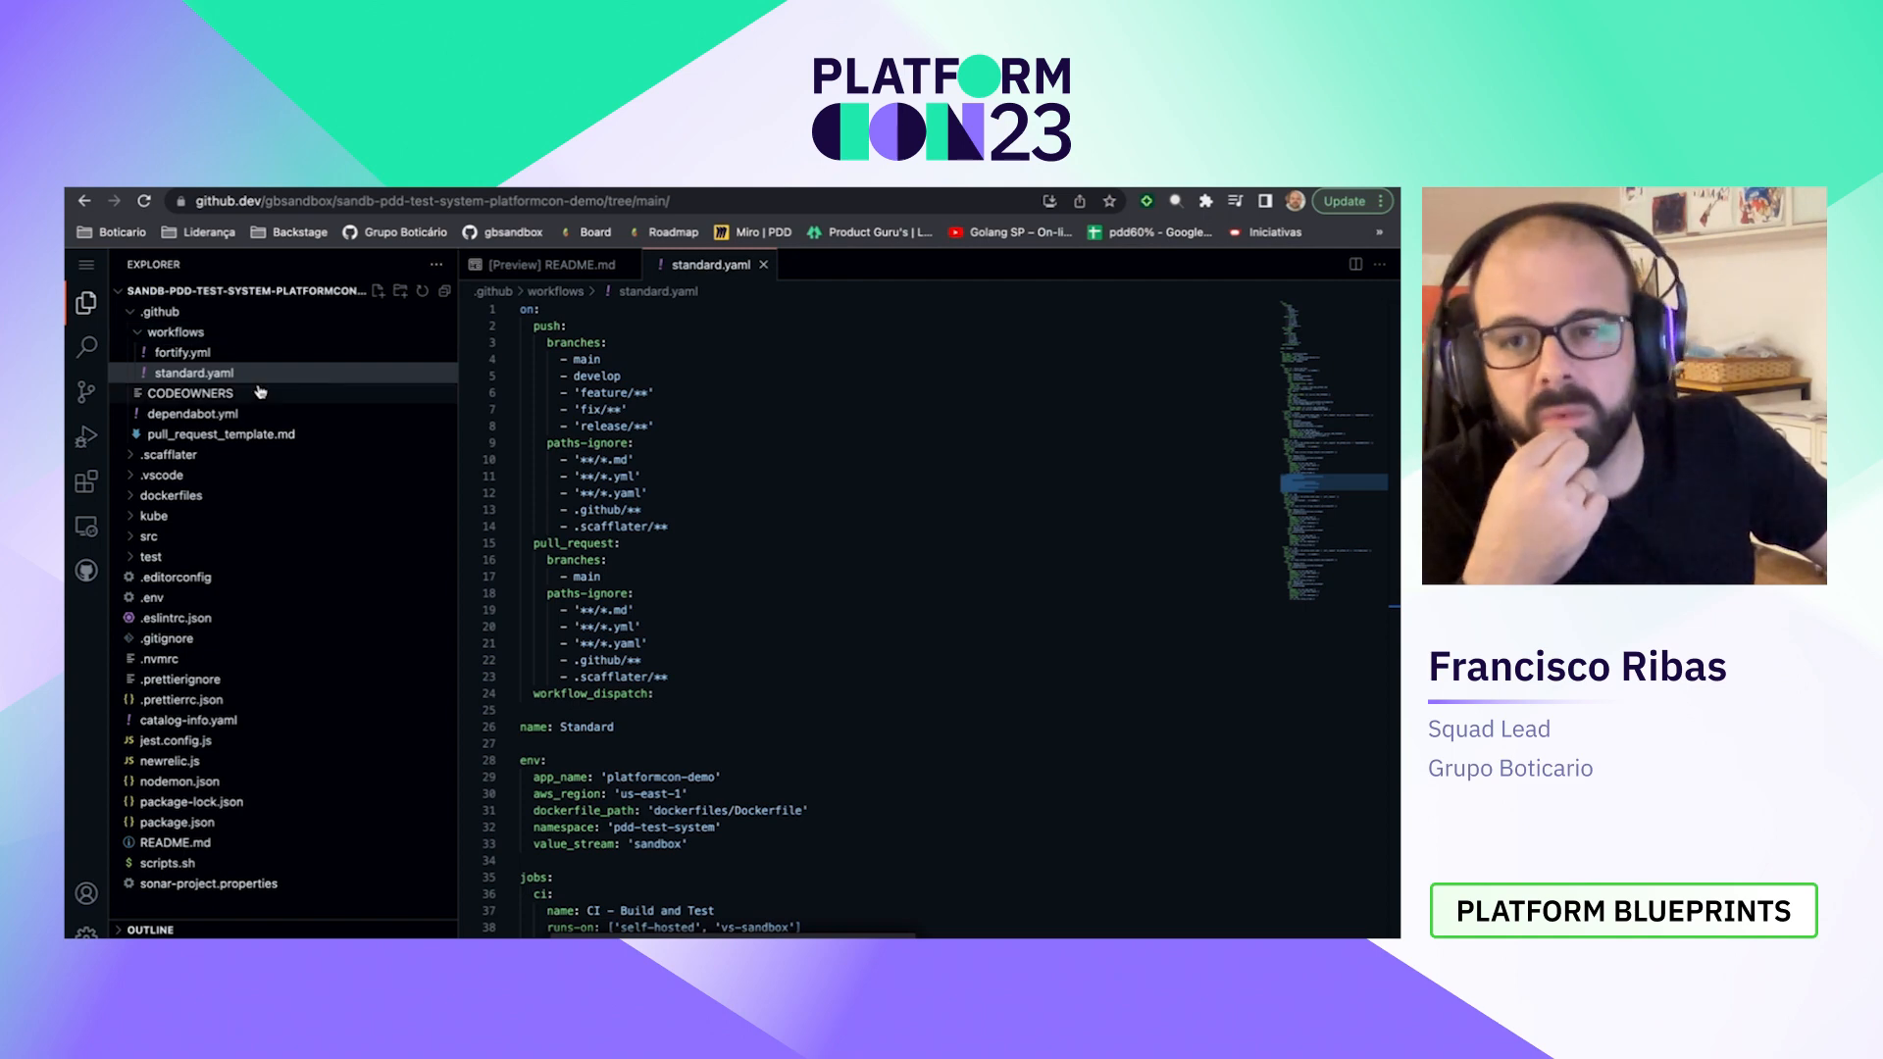
pyautogui.moveTo(192, 373)
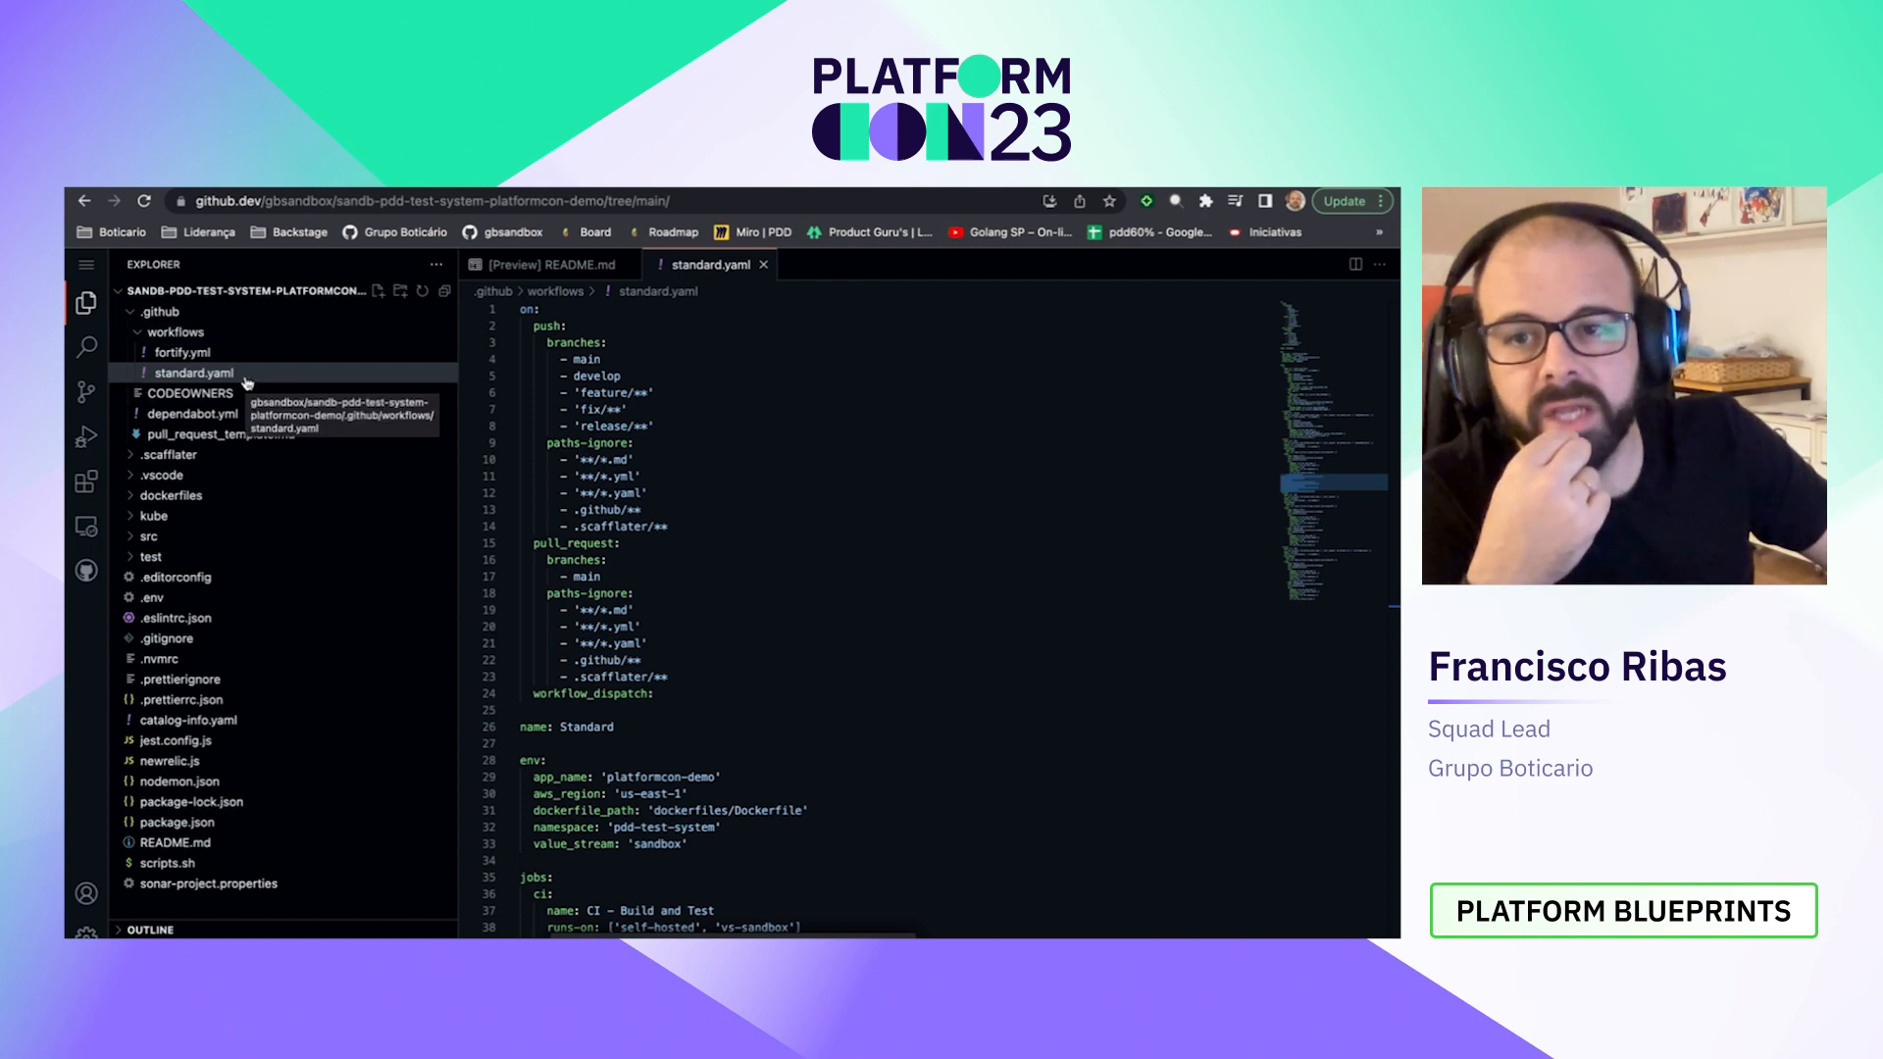
pyautogui.scroll(-3)
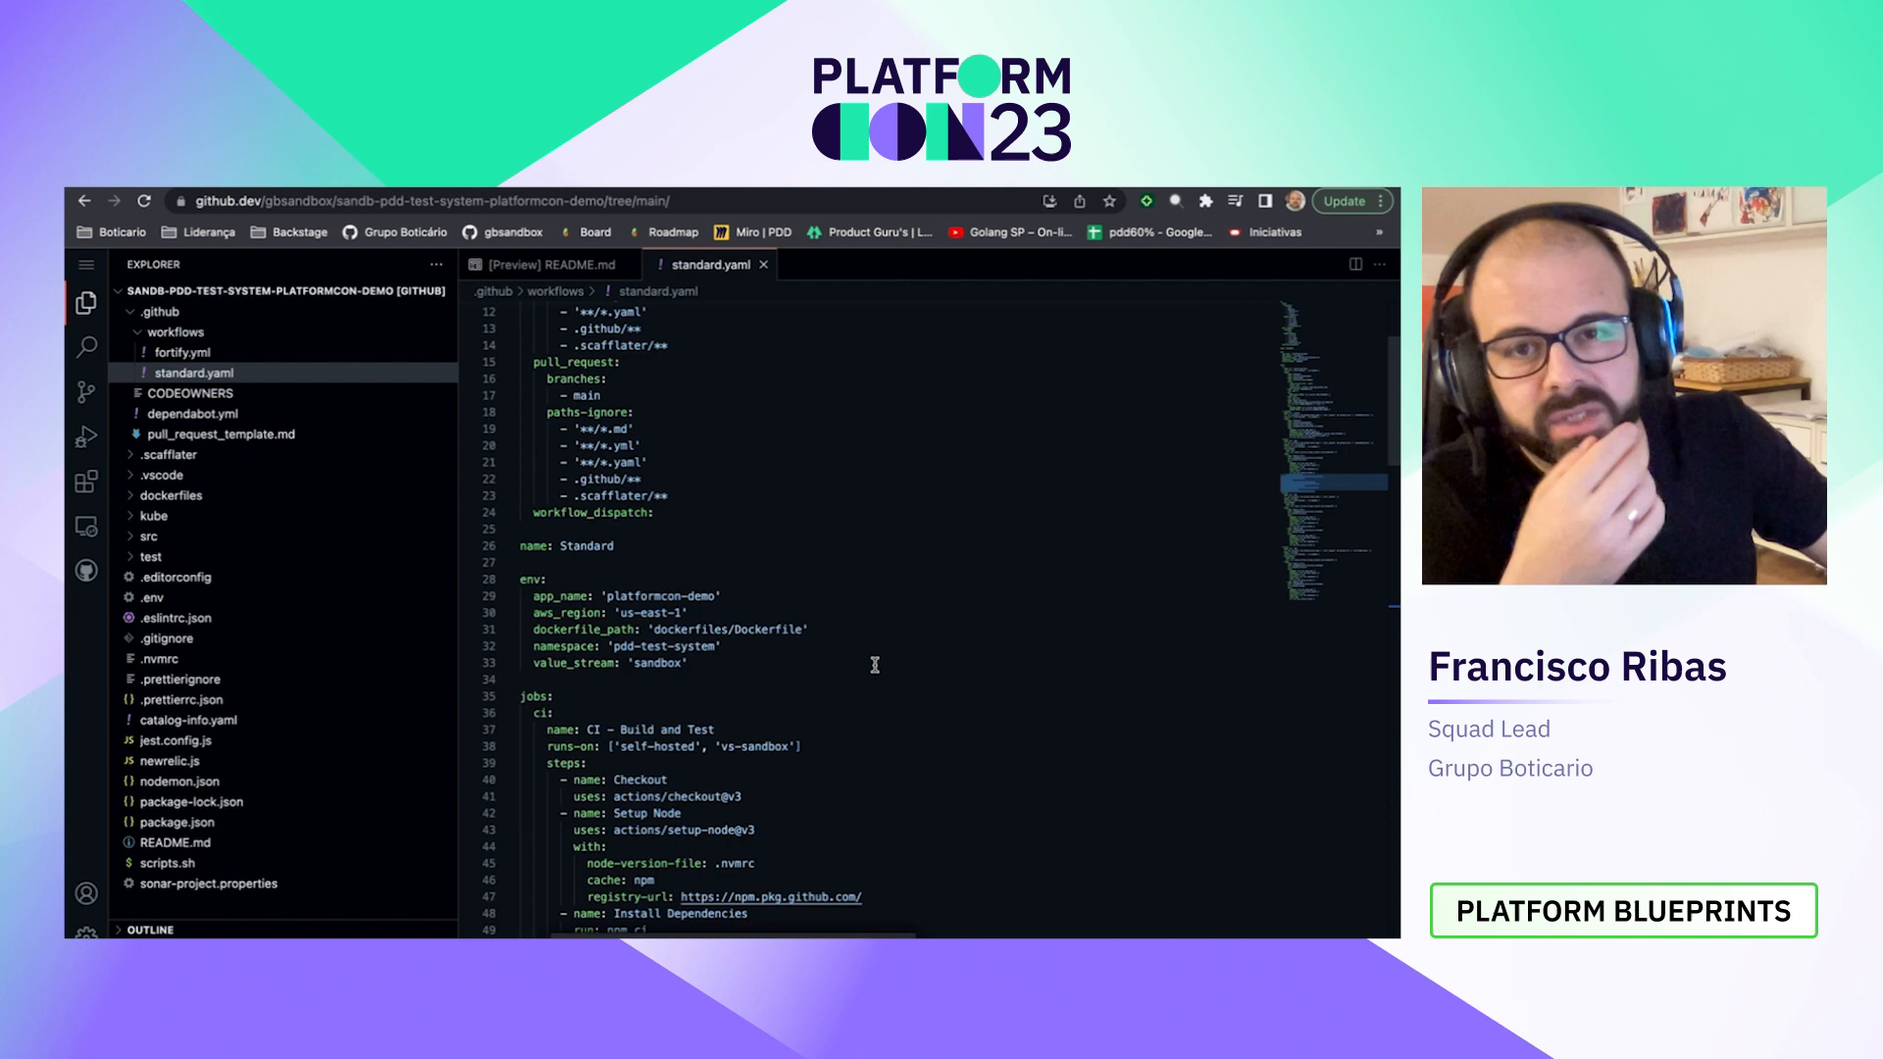
pyautogui.scroll(-3)
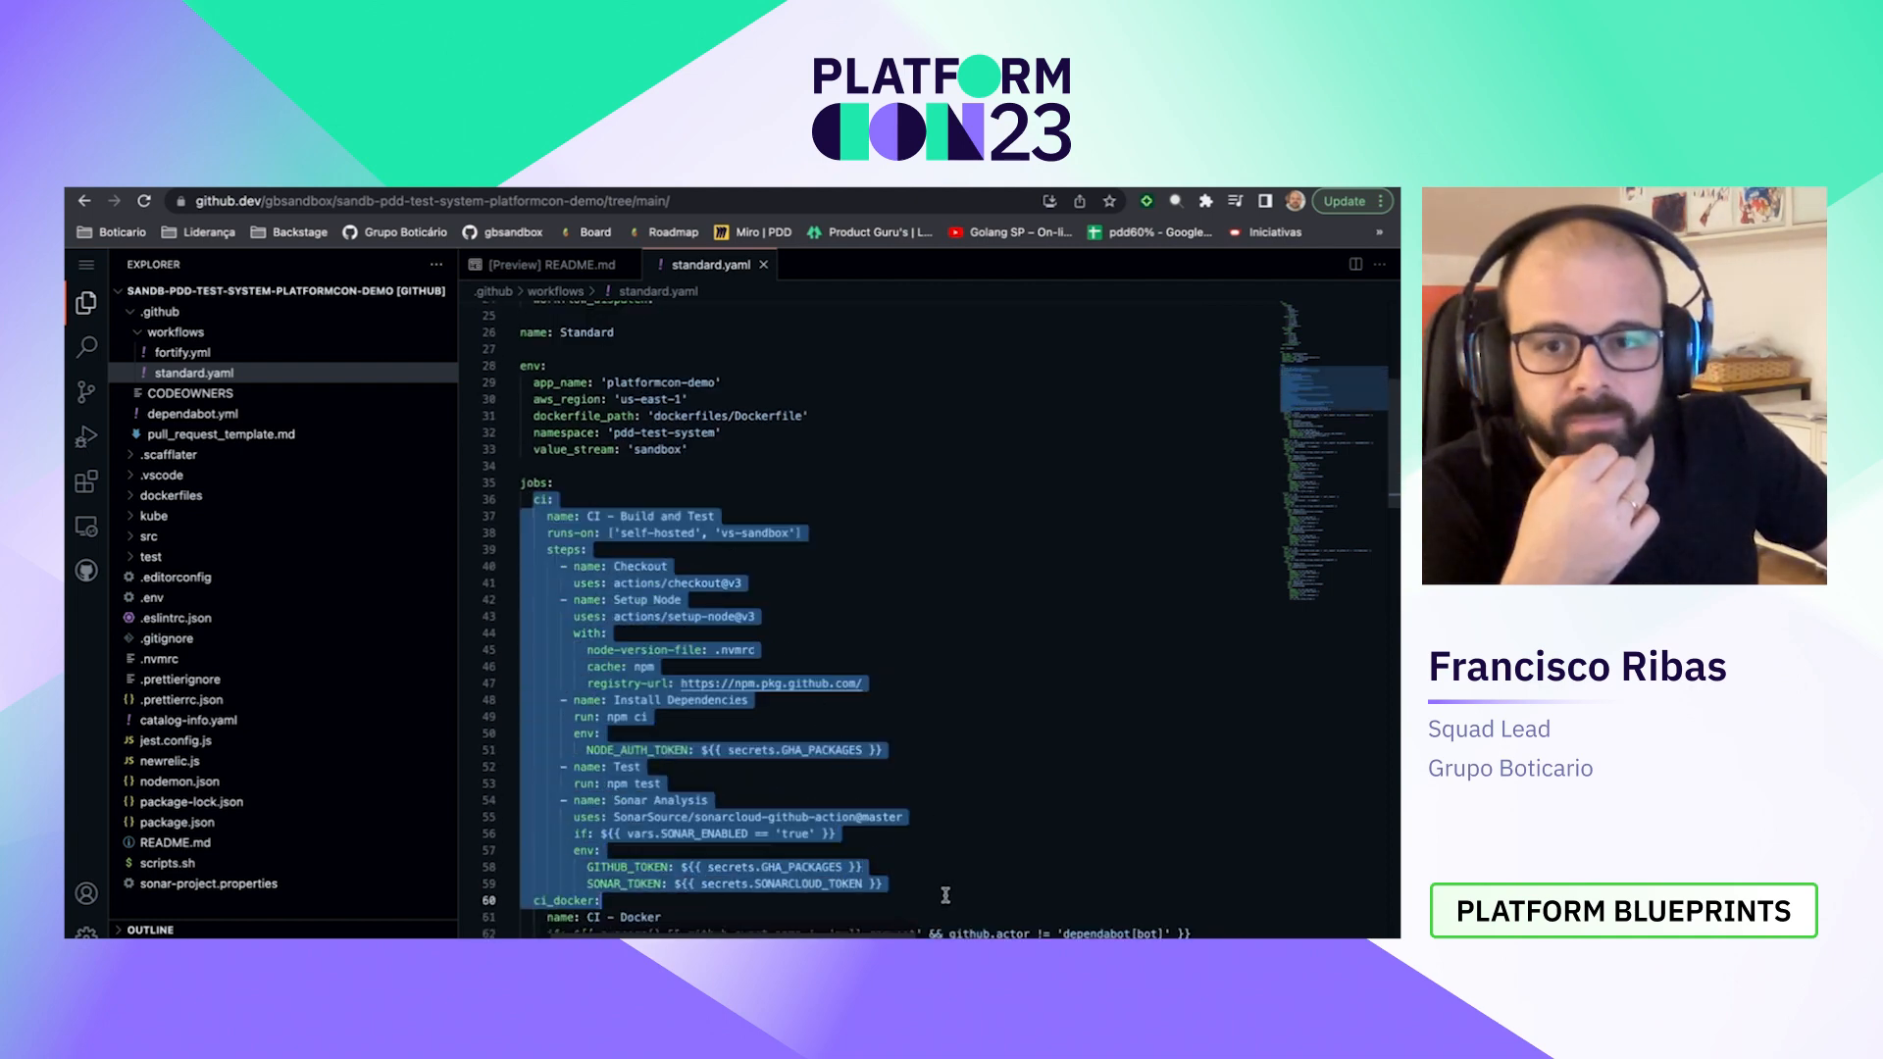
pyautogui.scroll(-3)
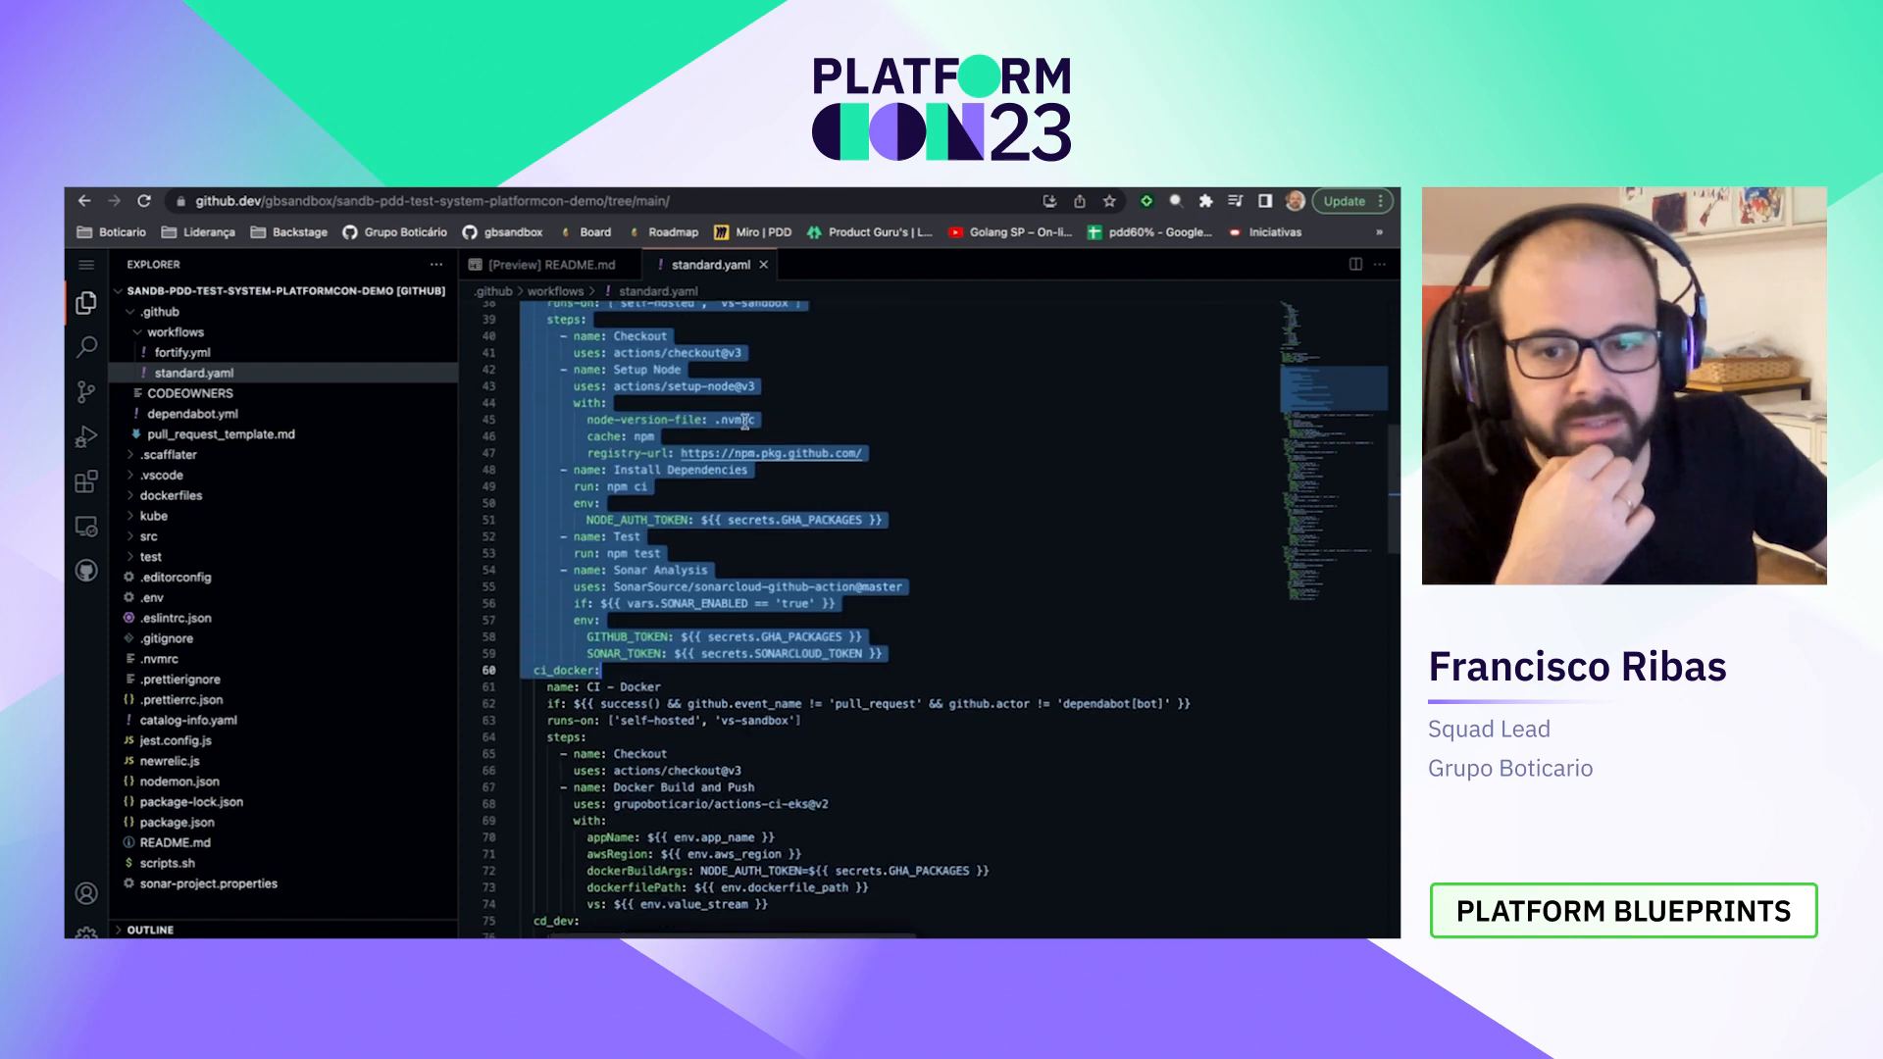
pyautogui.scroll(3)
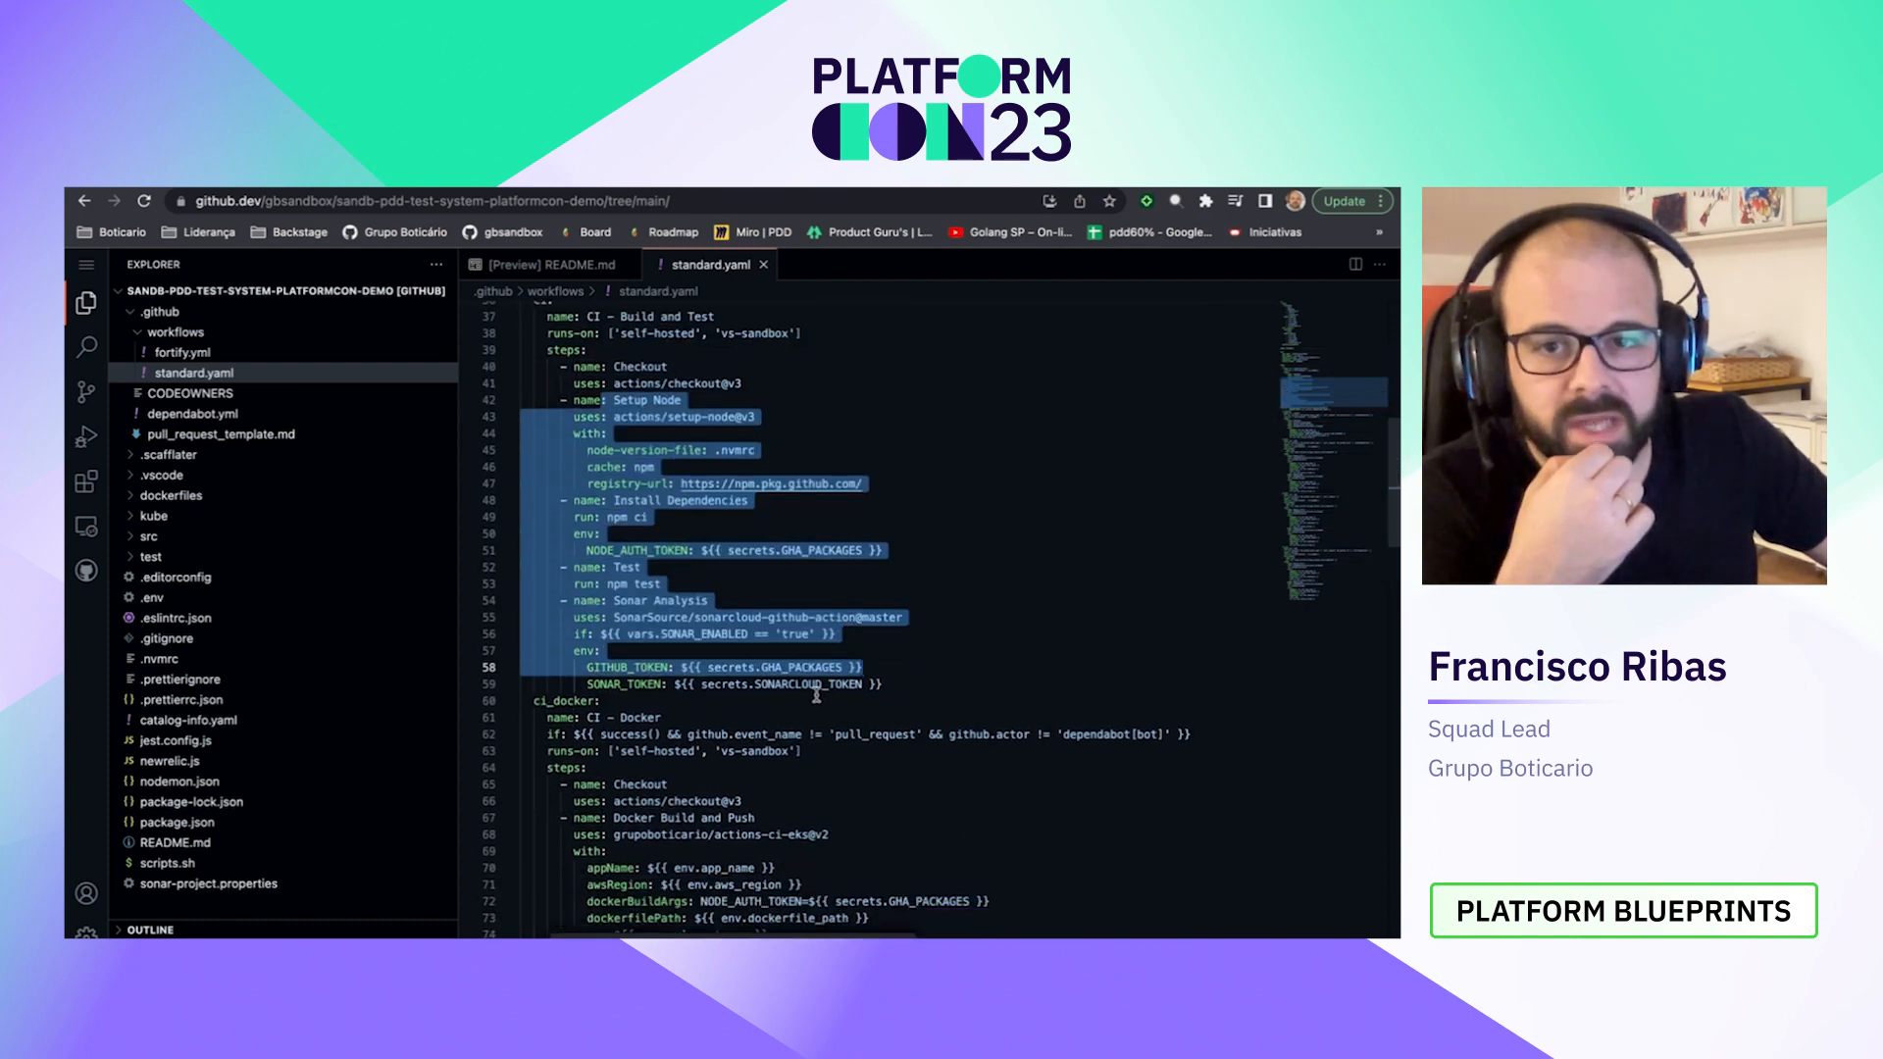
pyautogui.scroll(-3)
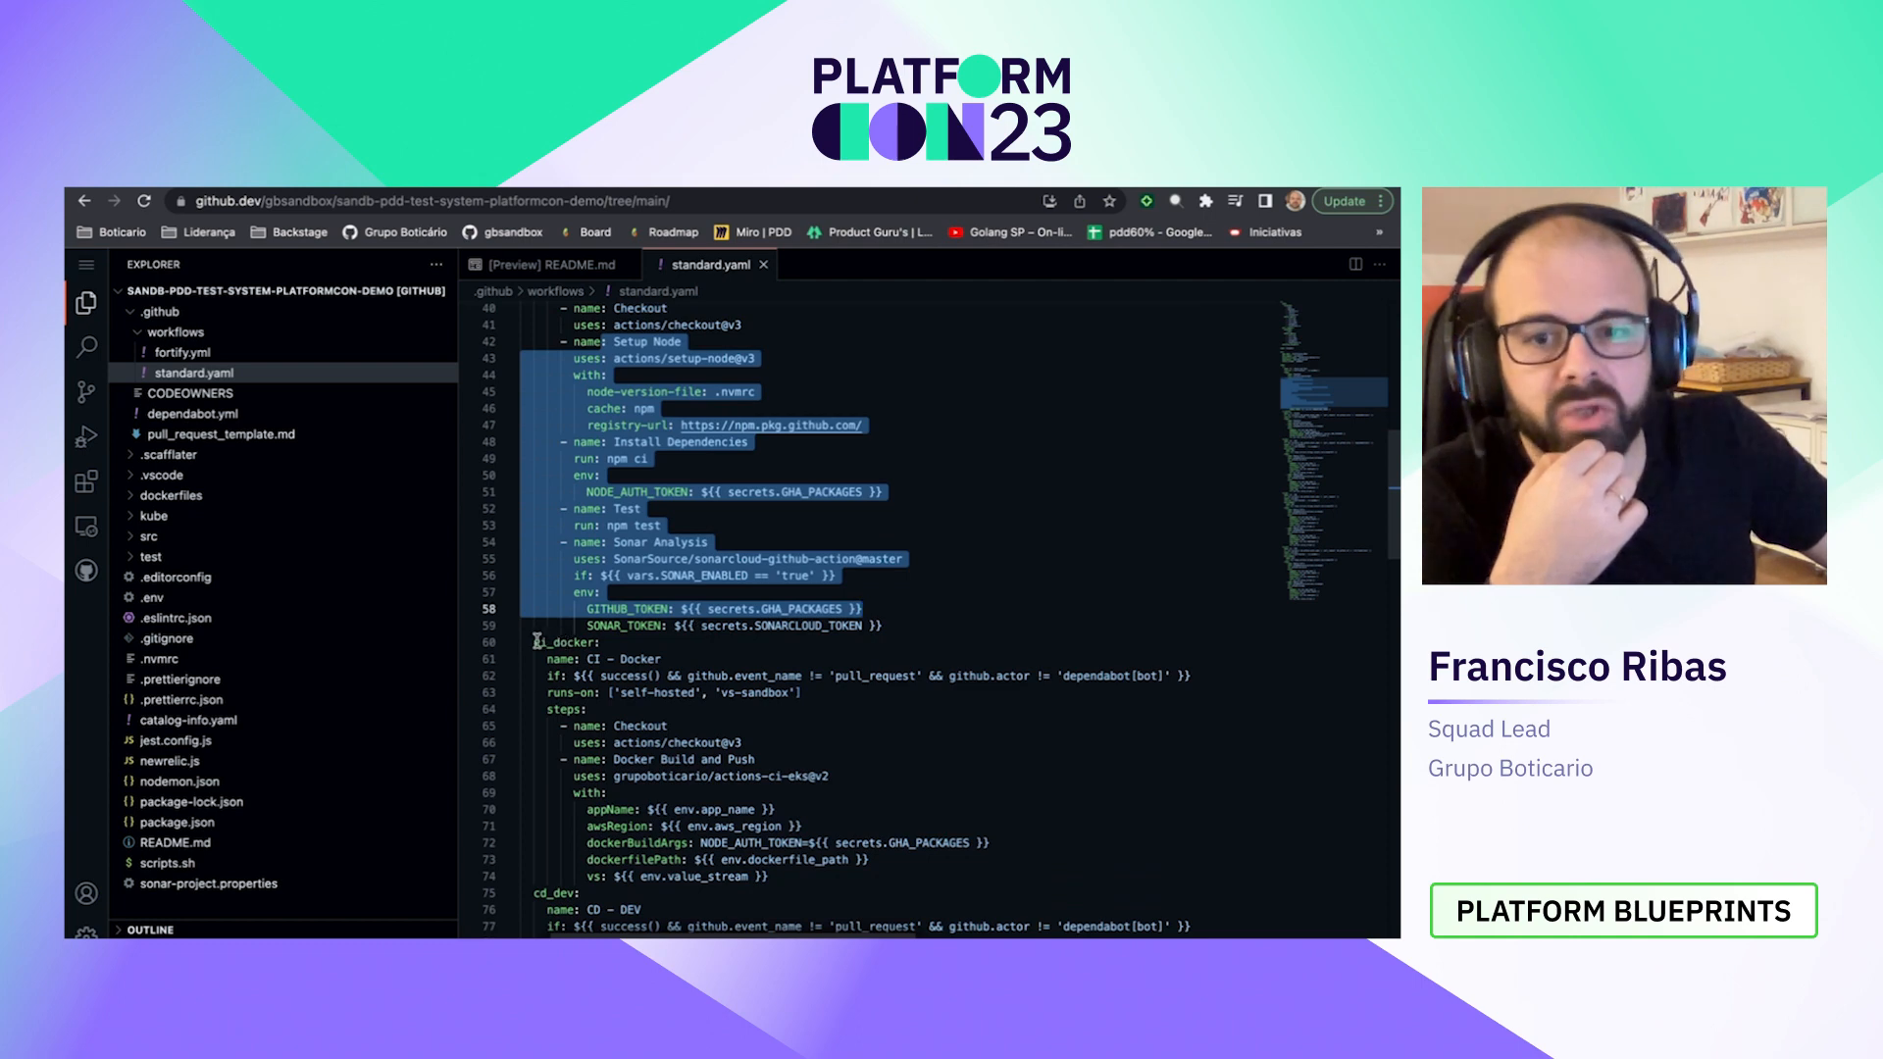
pyautogui.scroll(-3)
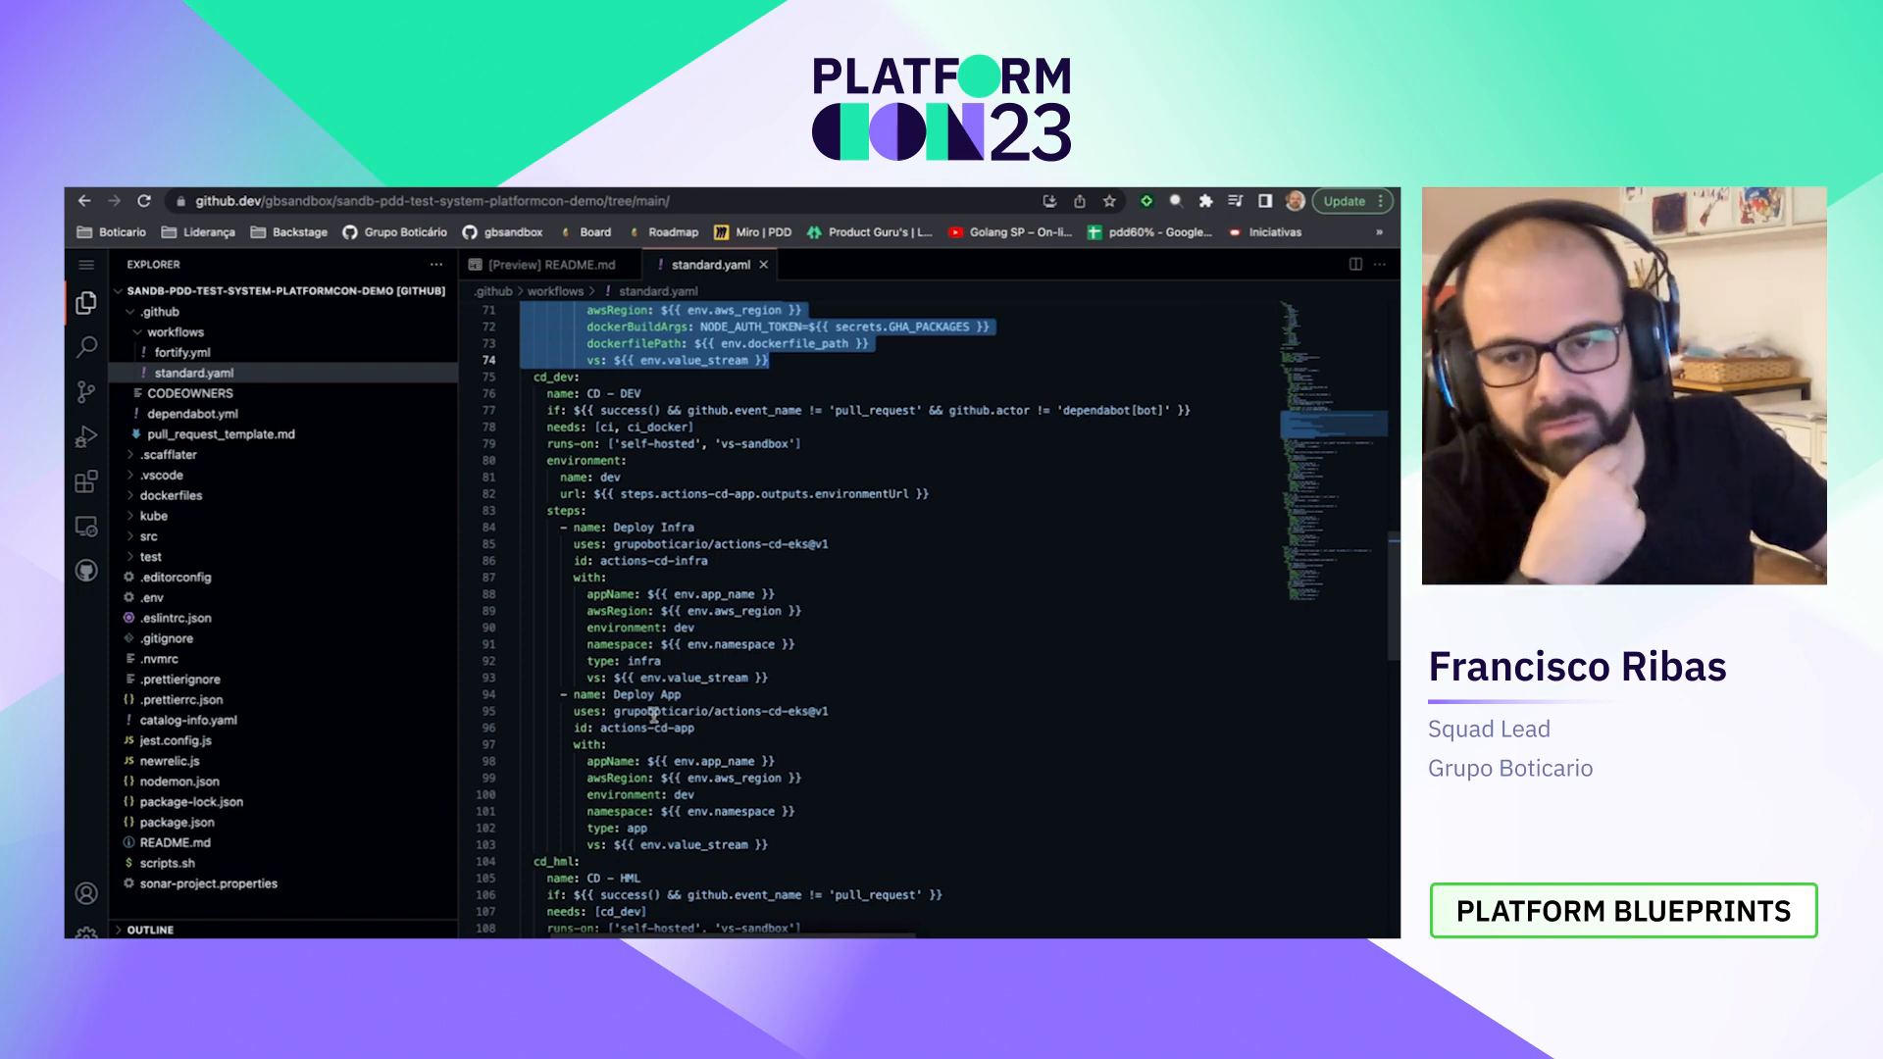
pyautogui.scroll(-3)
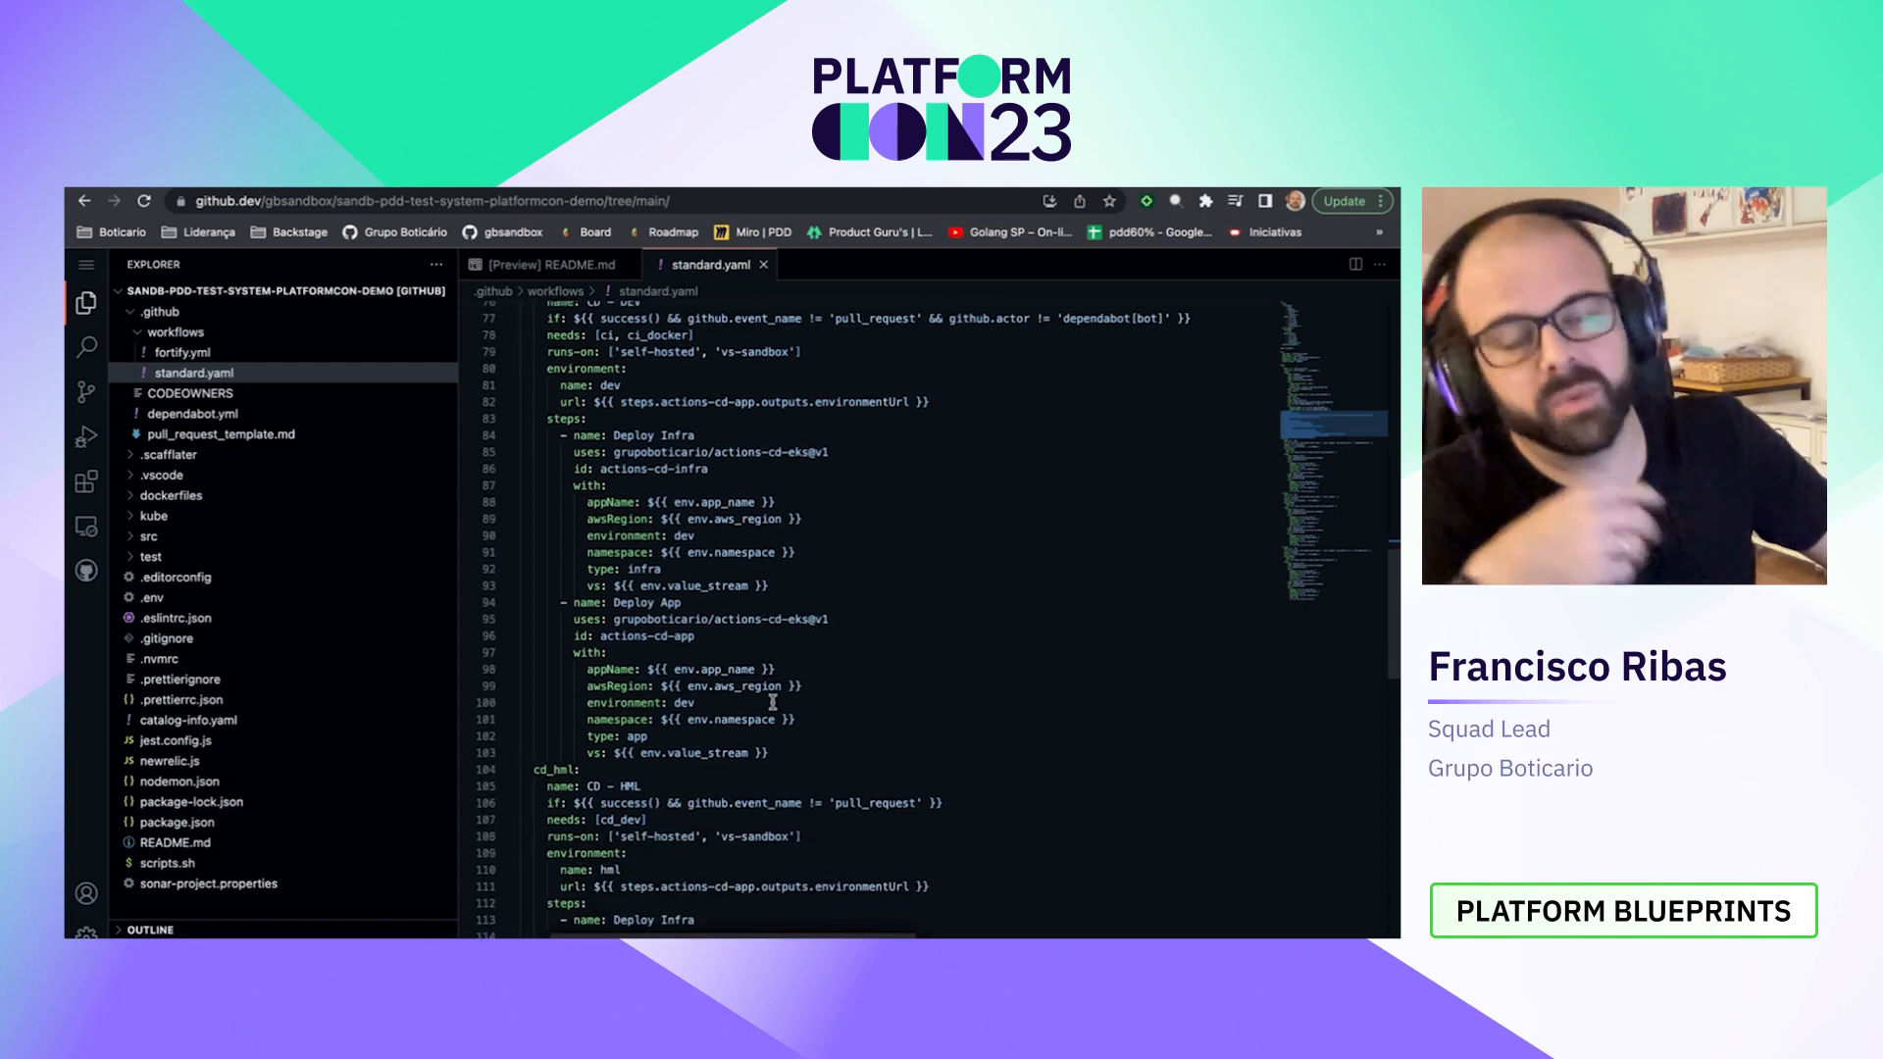
pyautogui.scroll(-3)
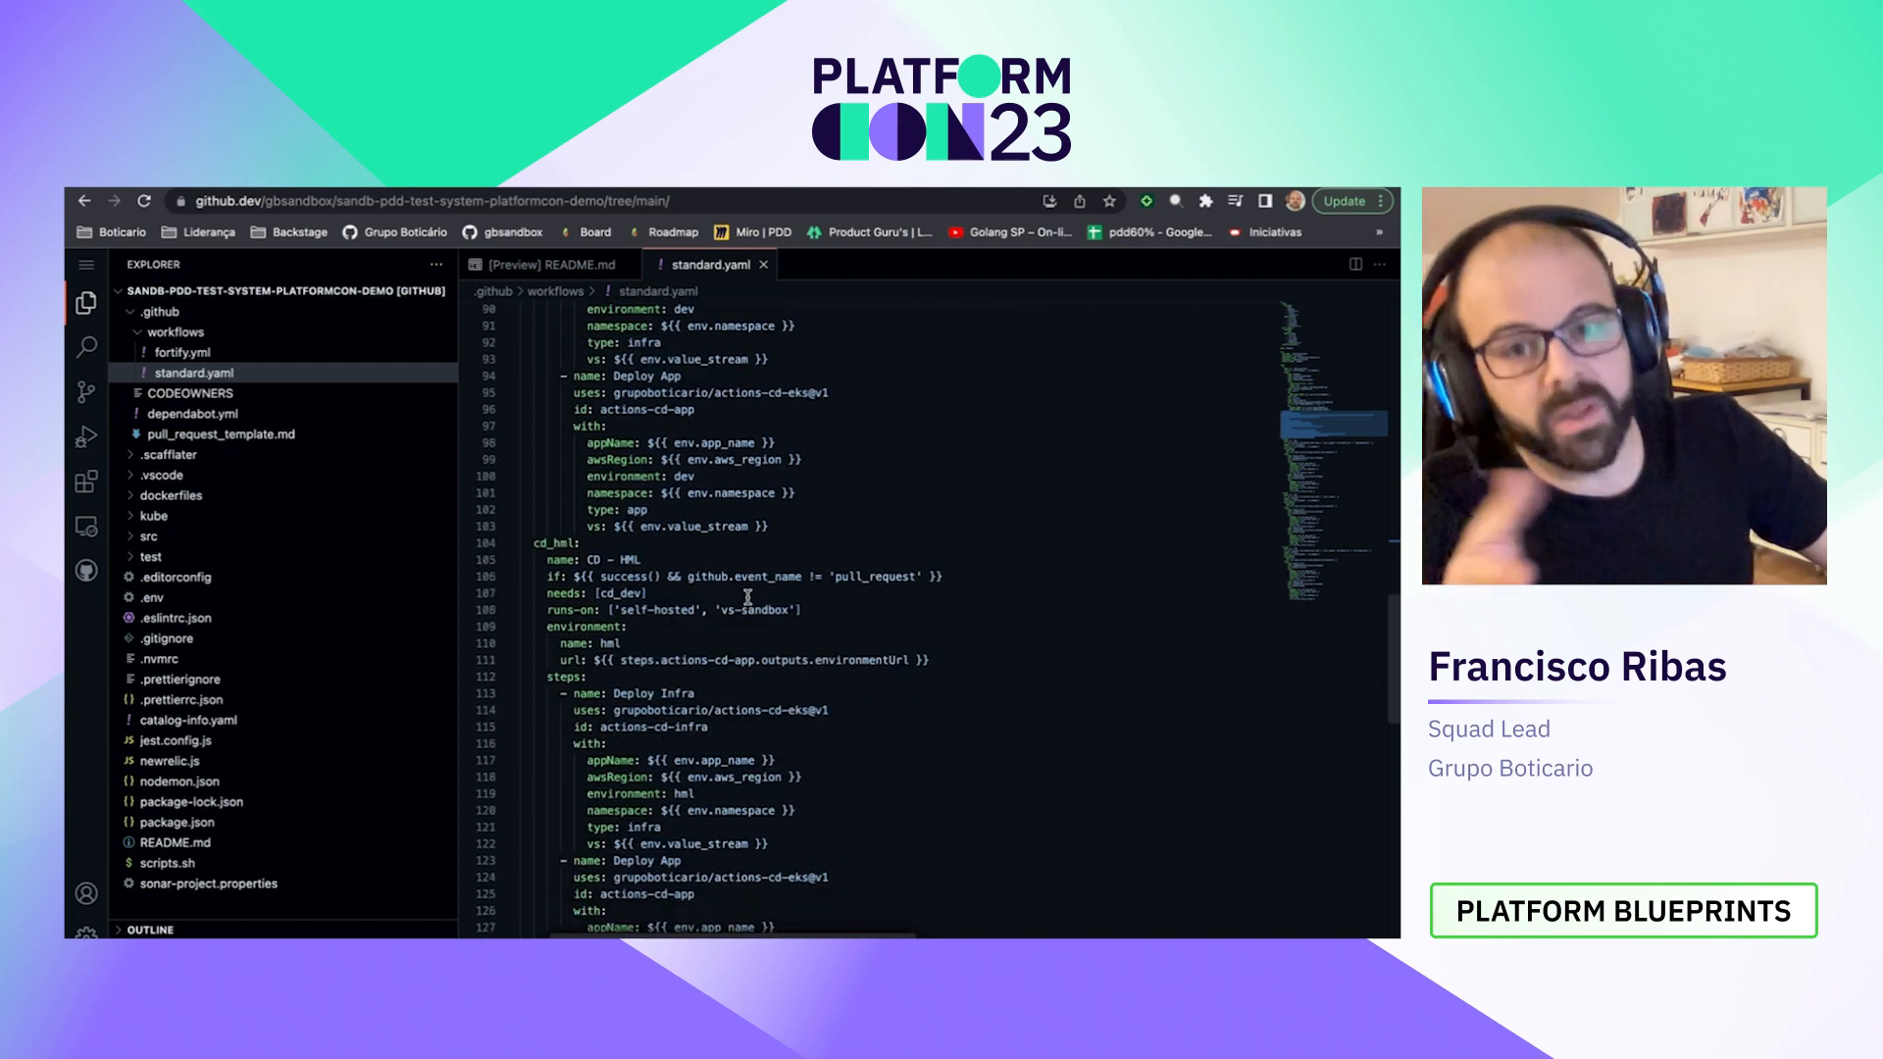
pyautogui.scroll(-3)
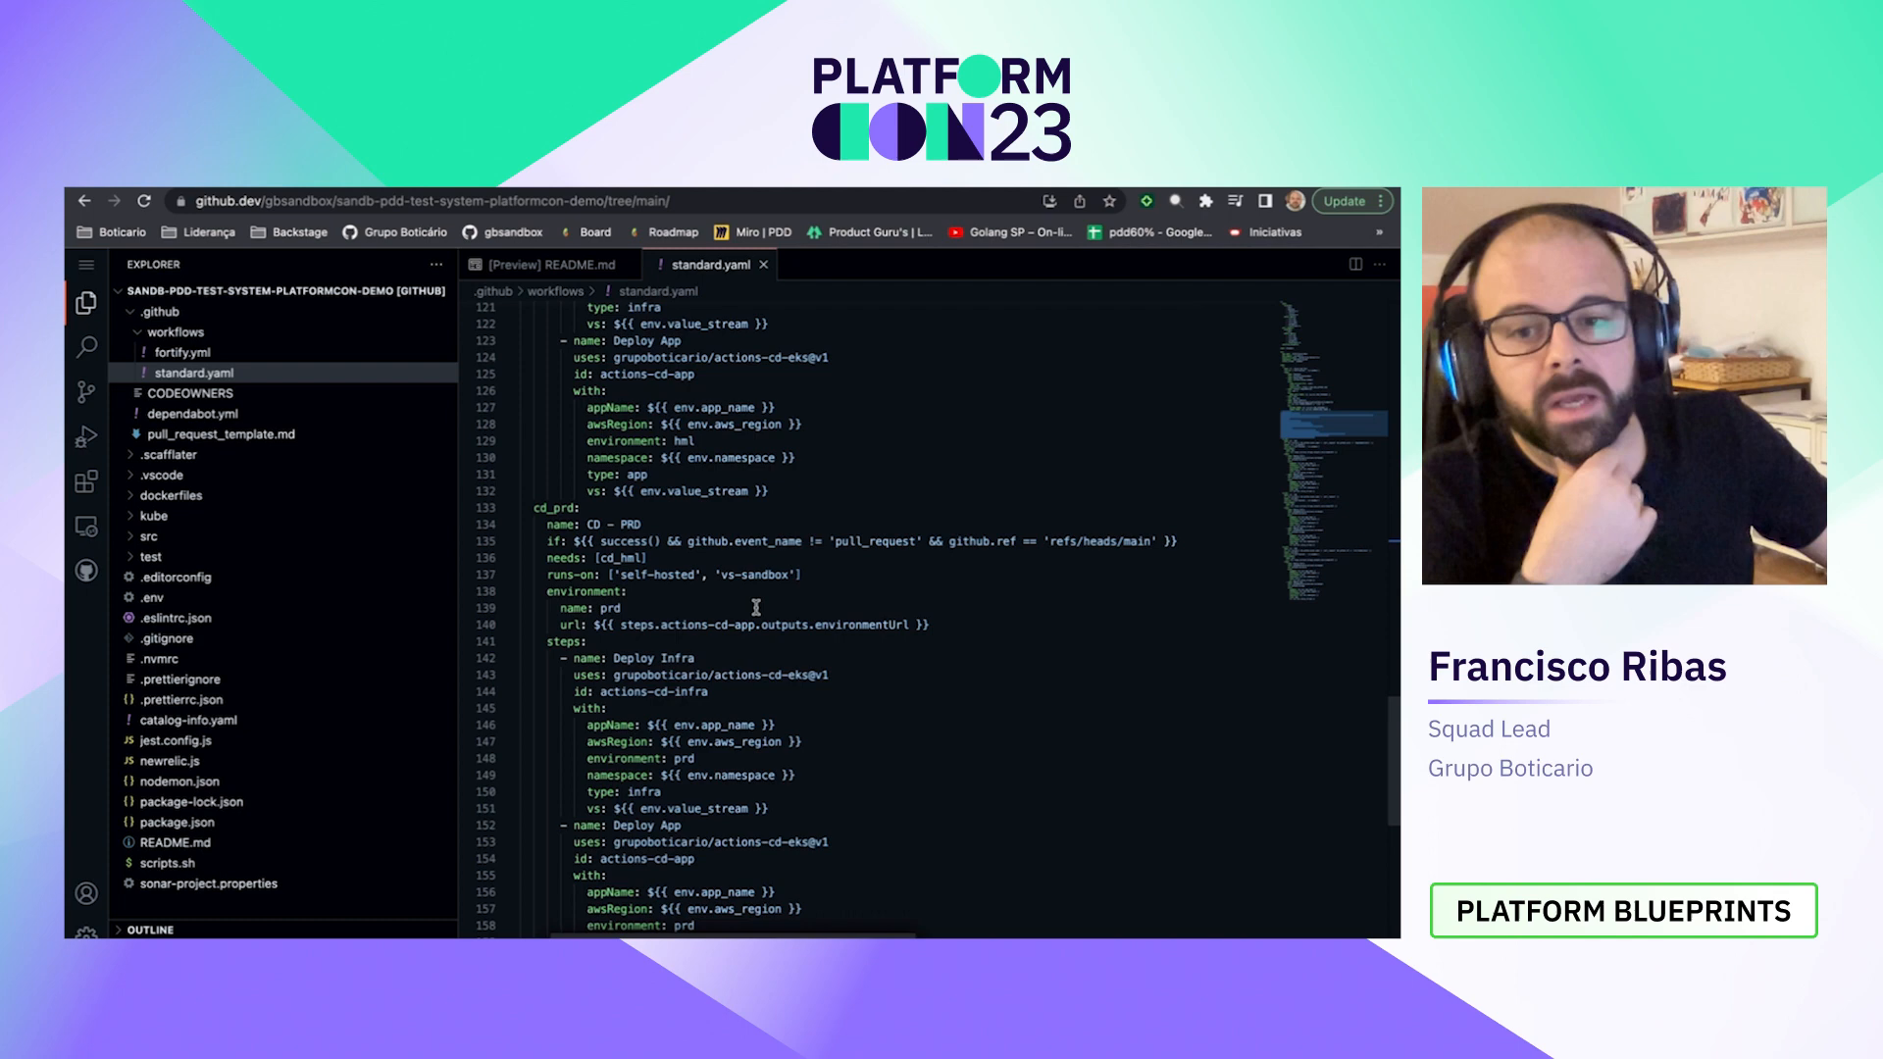
pyautogui.scroll(3)
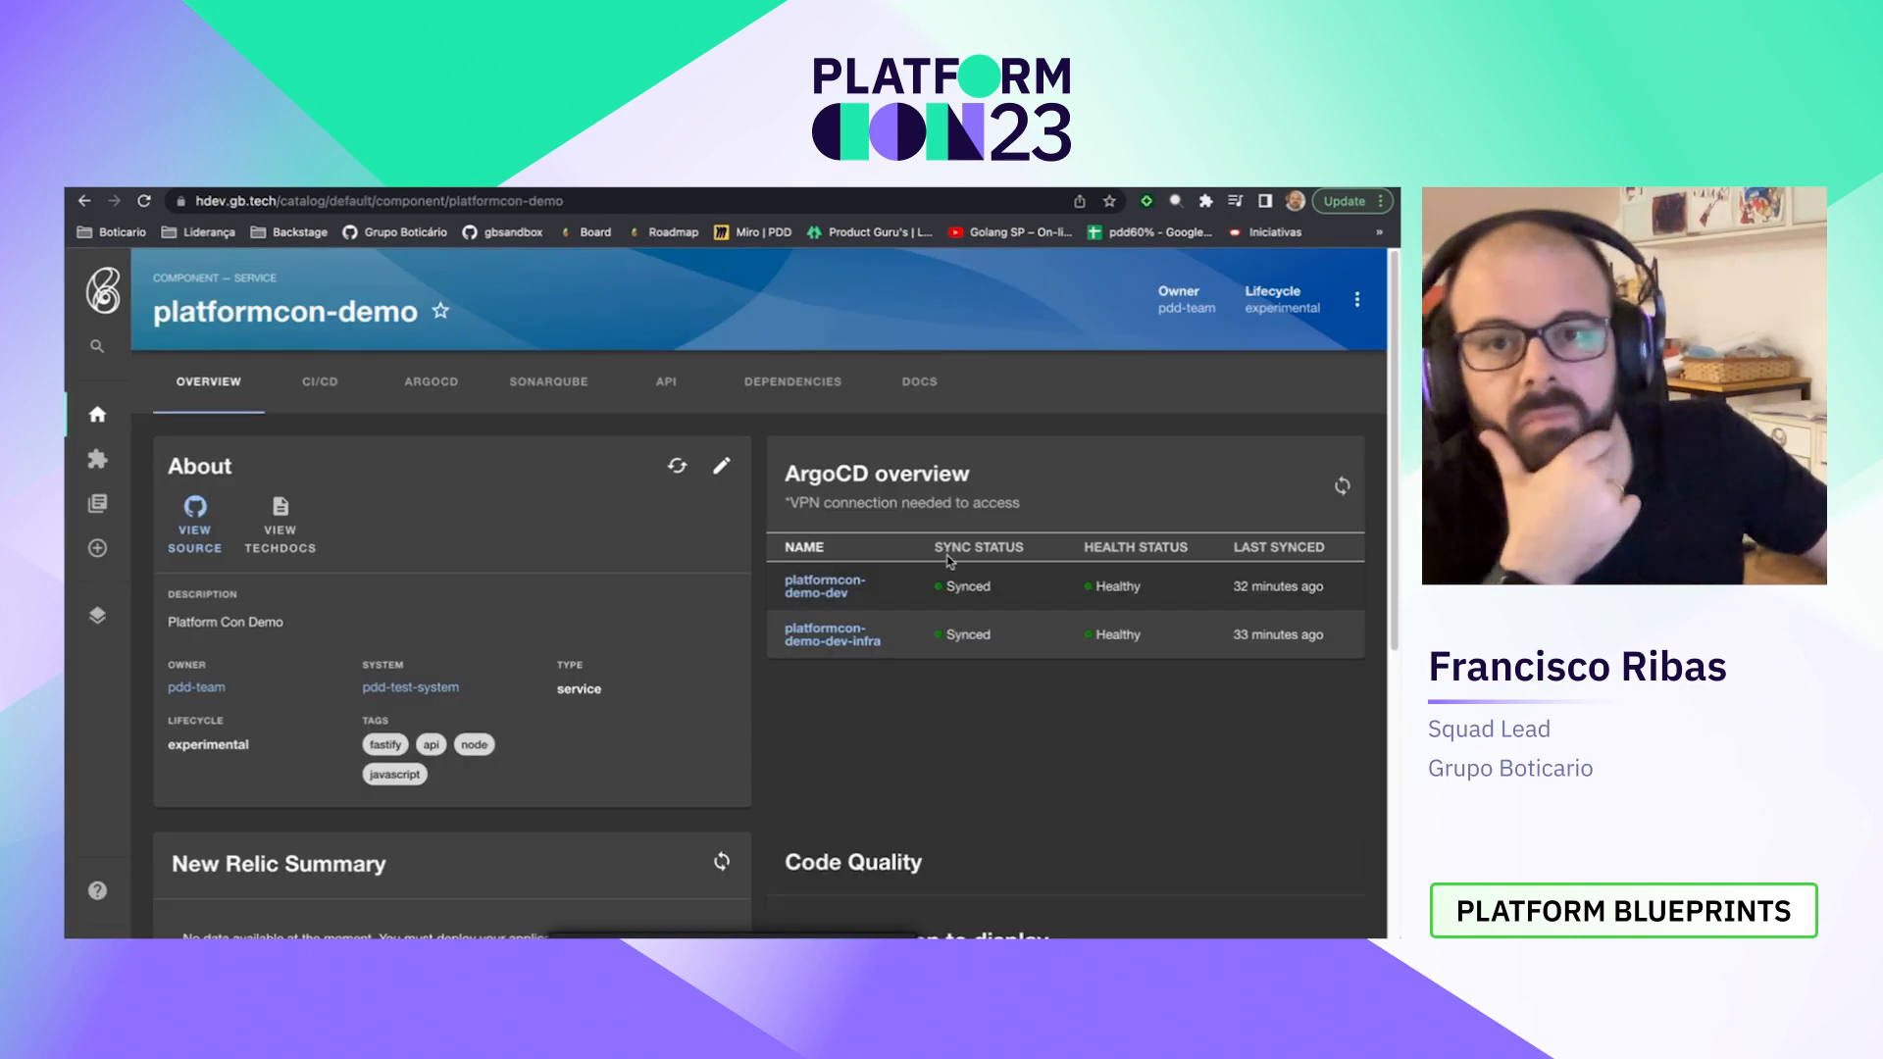
# Step: Inspect platformcon-demo-dev-infra's sync details in the ArgoCD card's side panel, then close it
pyautogui.click(831, 635)
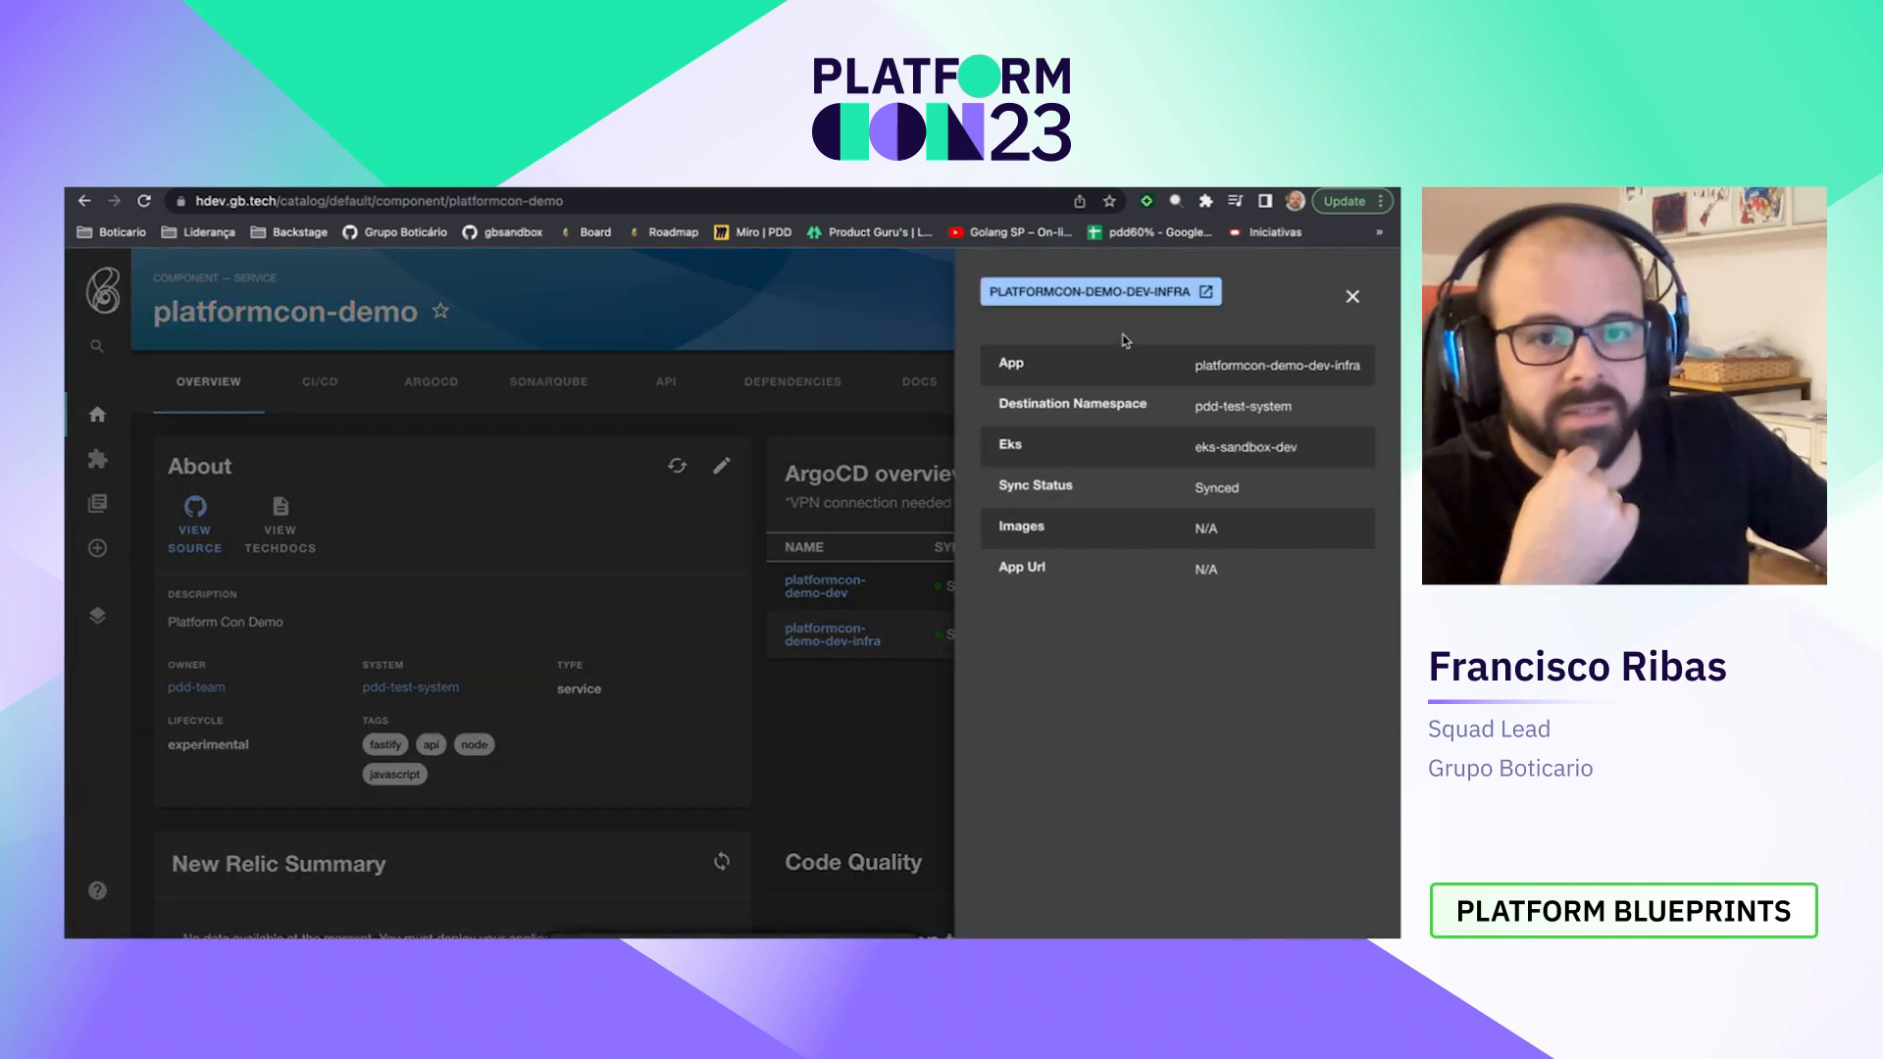
pyautogui.click(1205, 290)
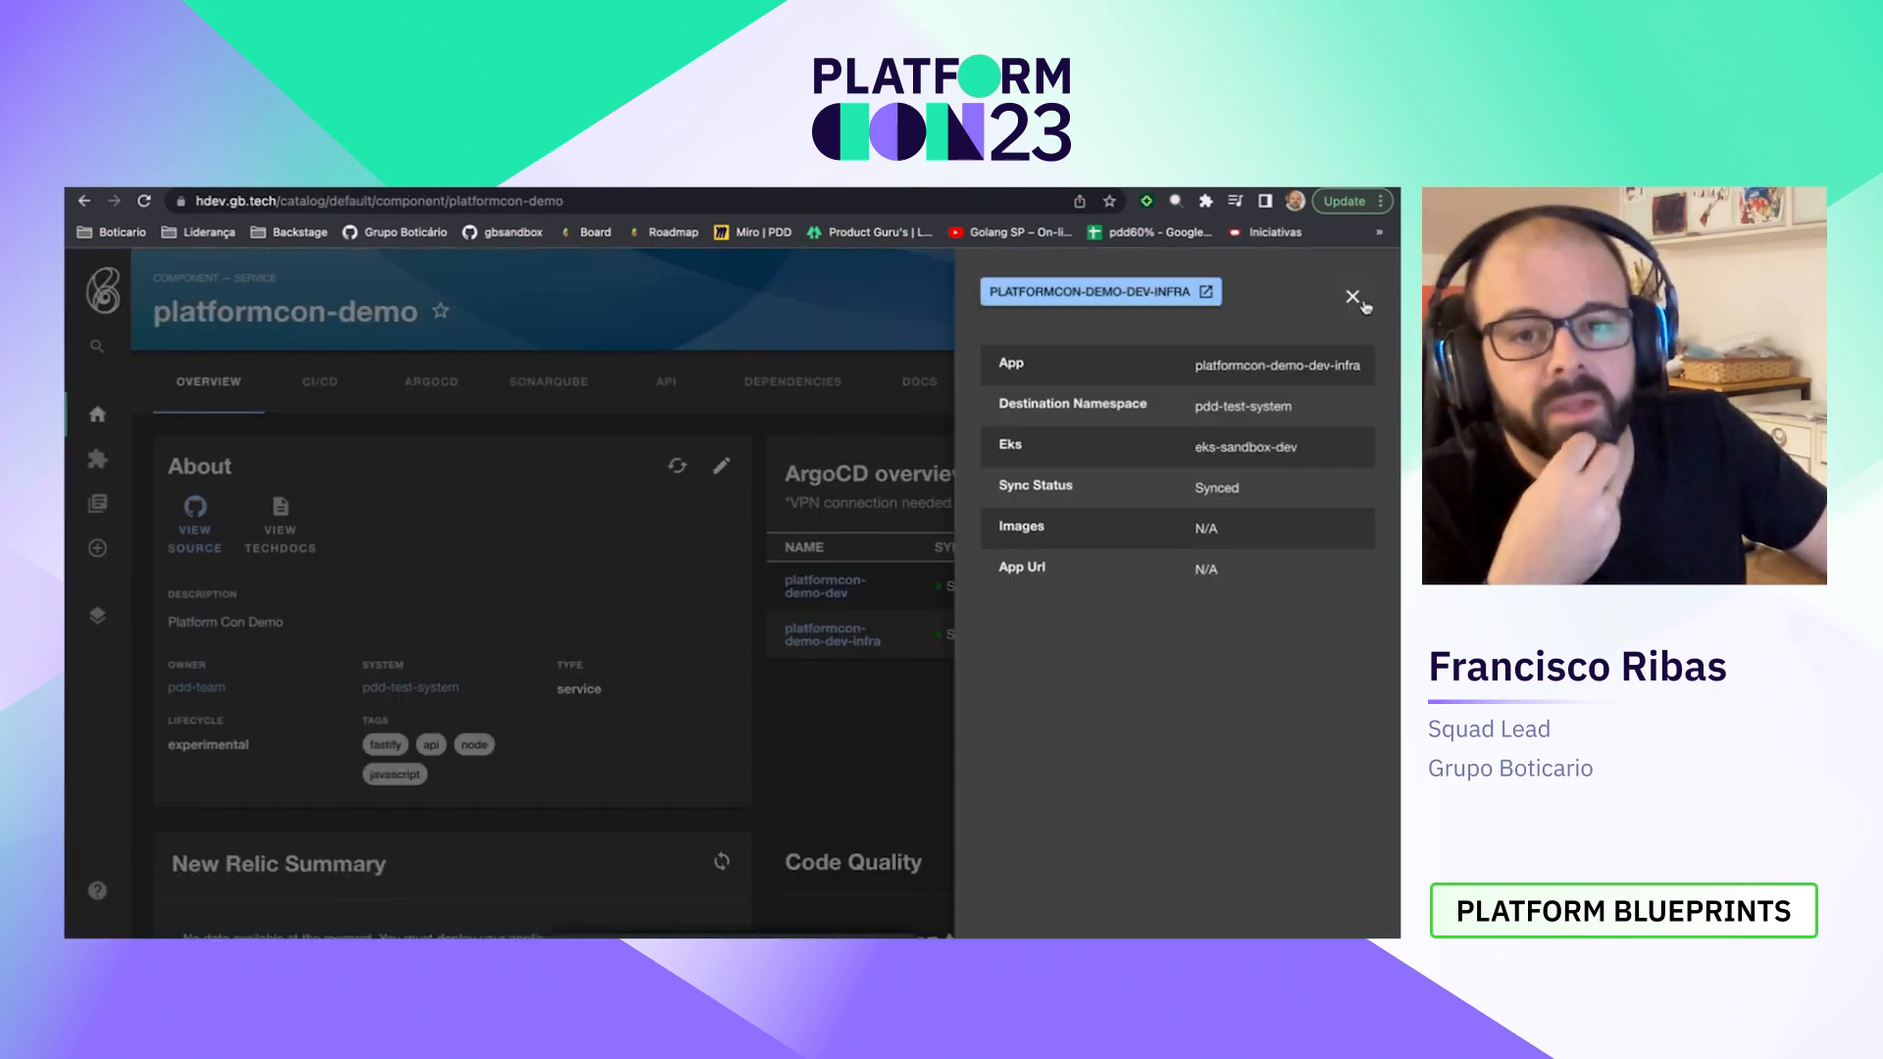
pyautogui.click(822, 586)
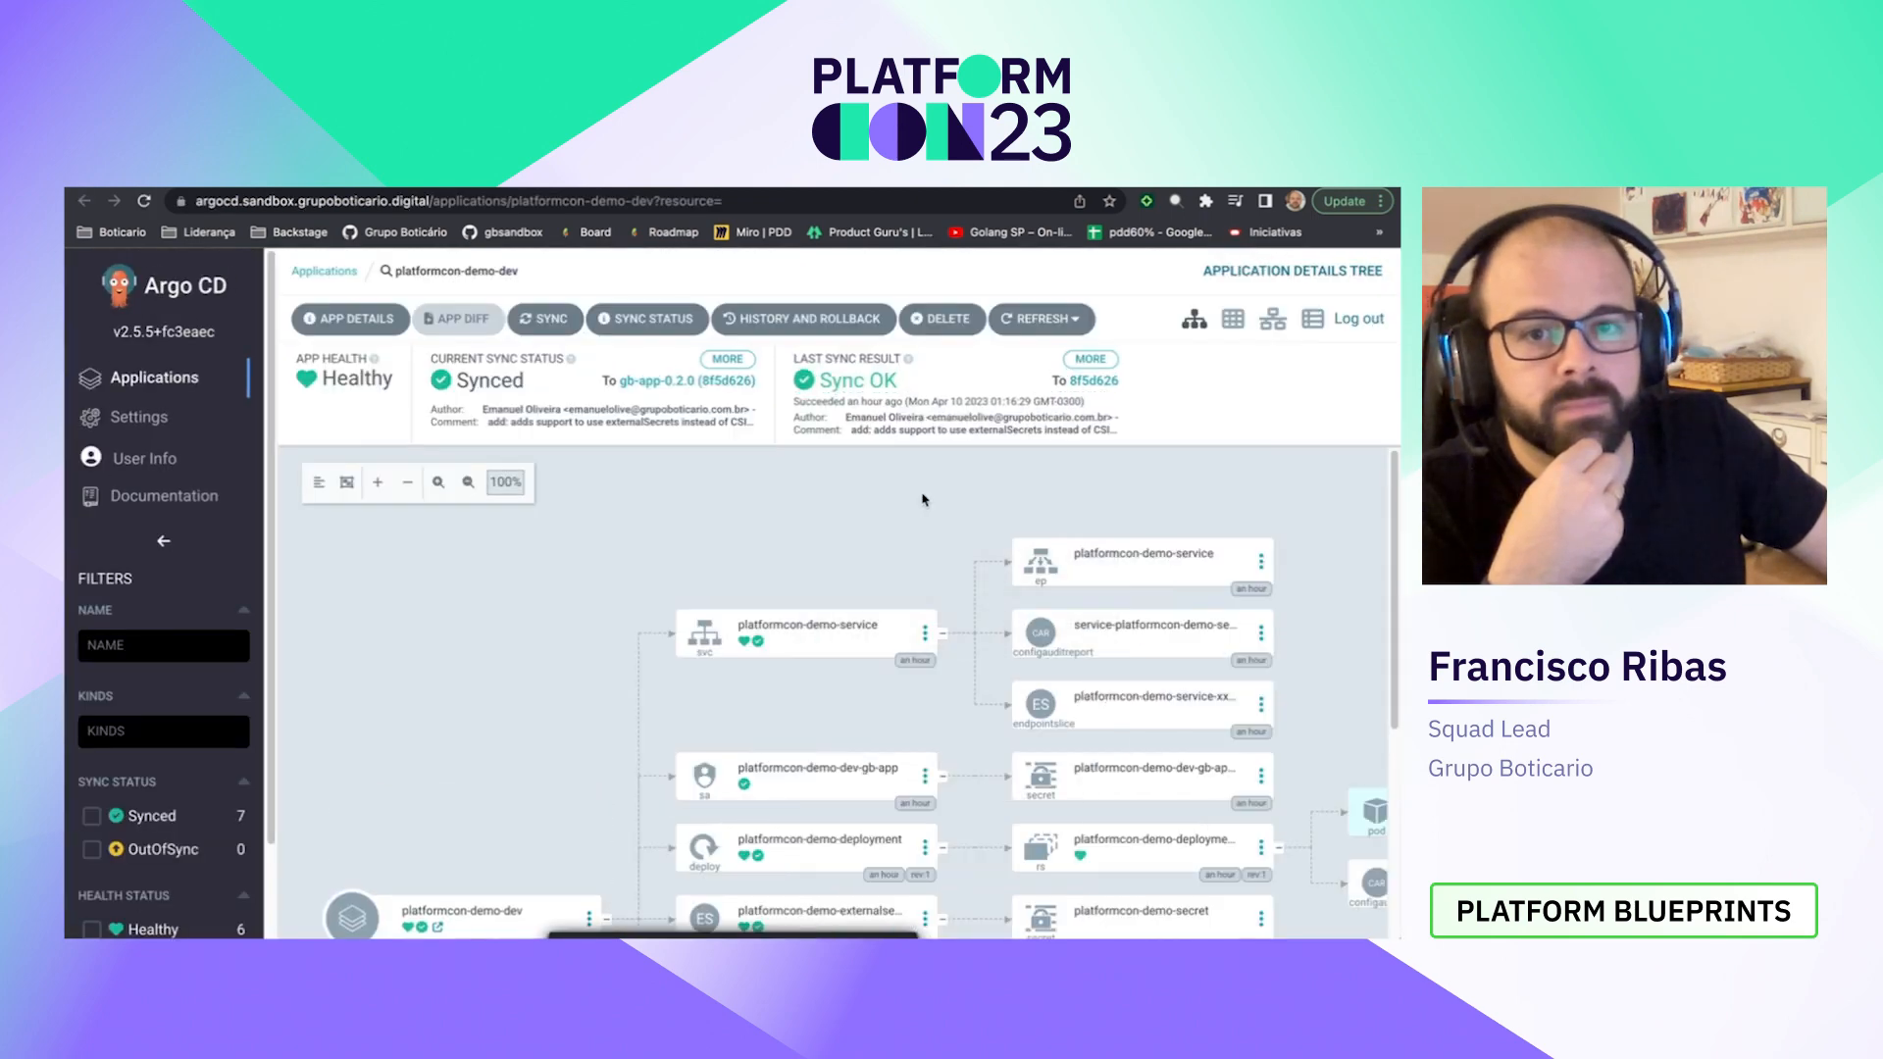
pyautogui.scroll(-3)
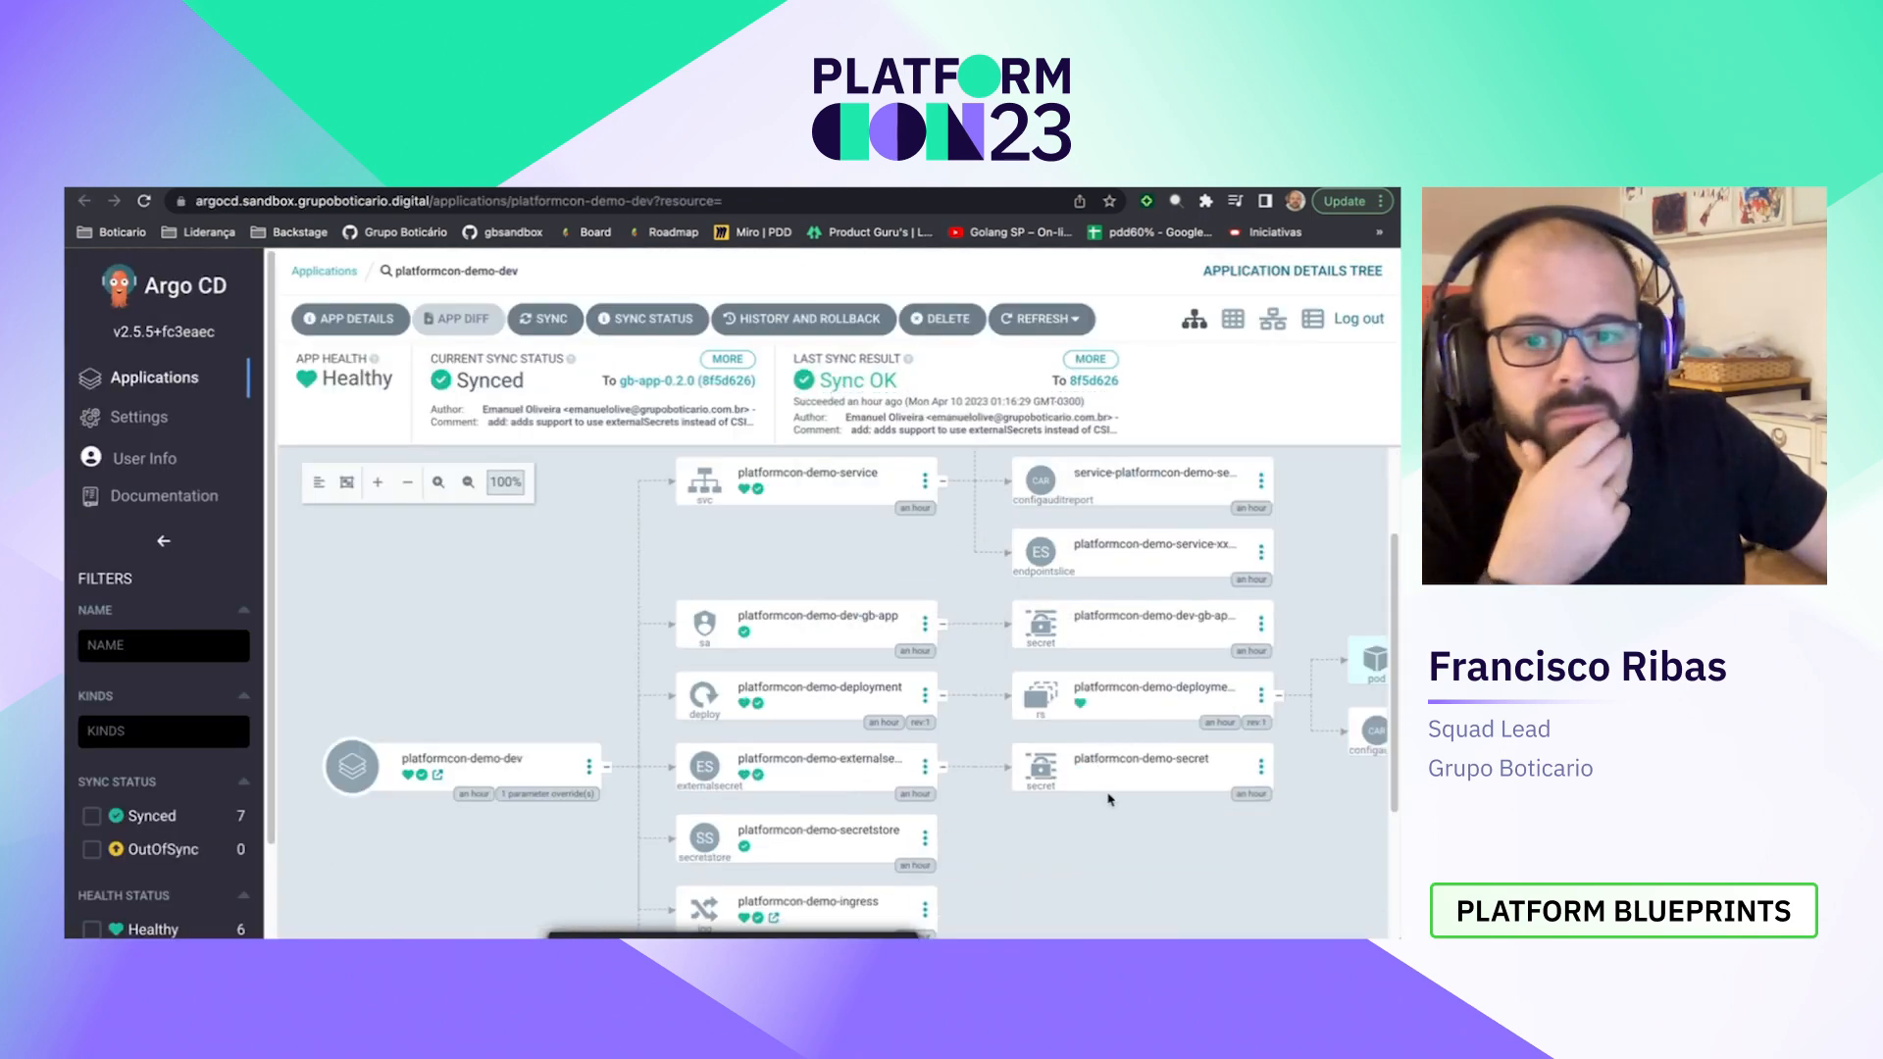
pyautogui.scroll(-3)
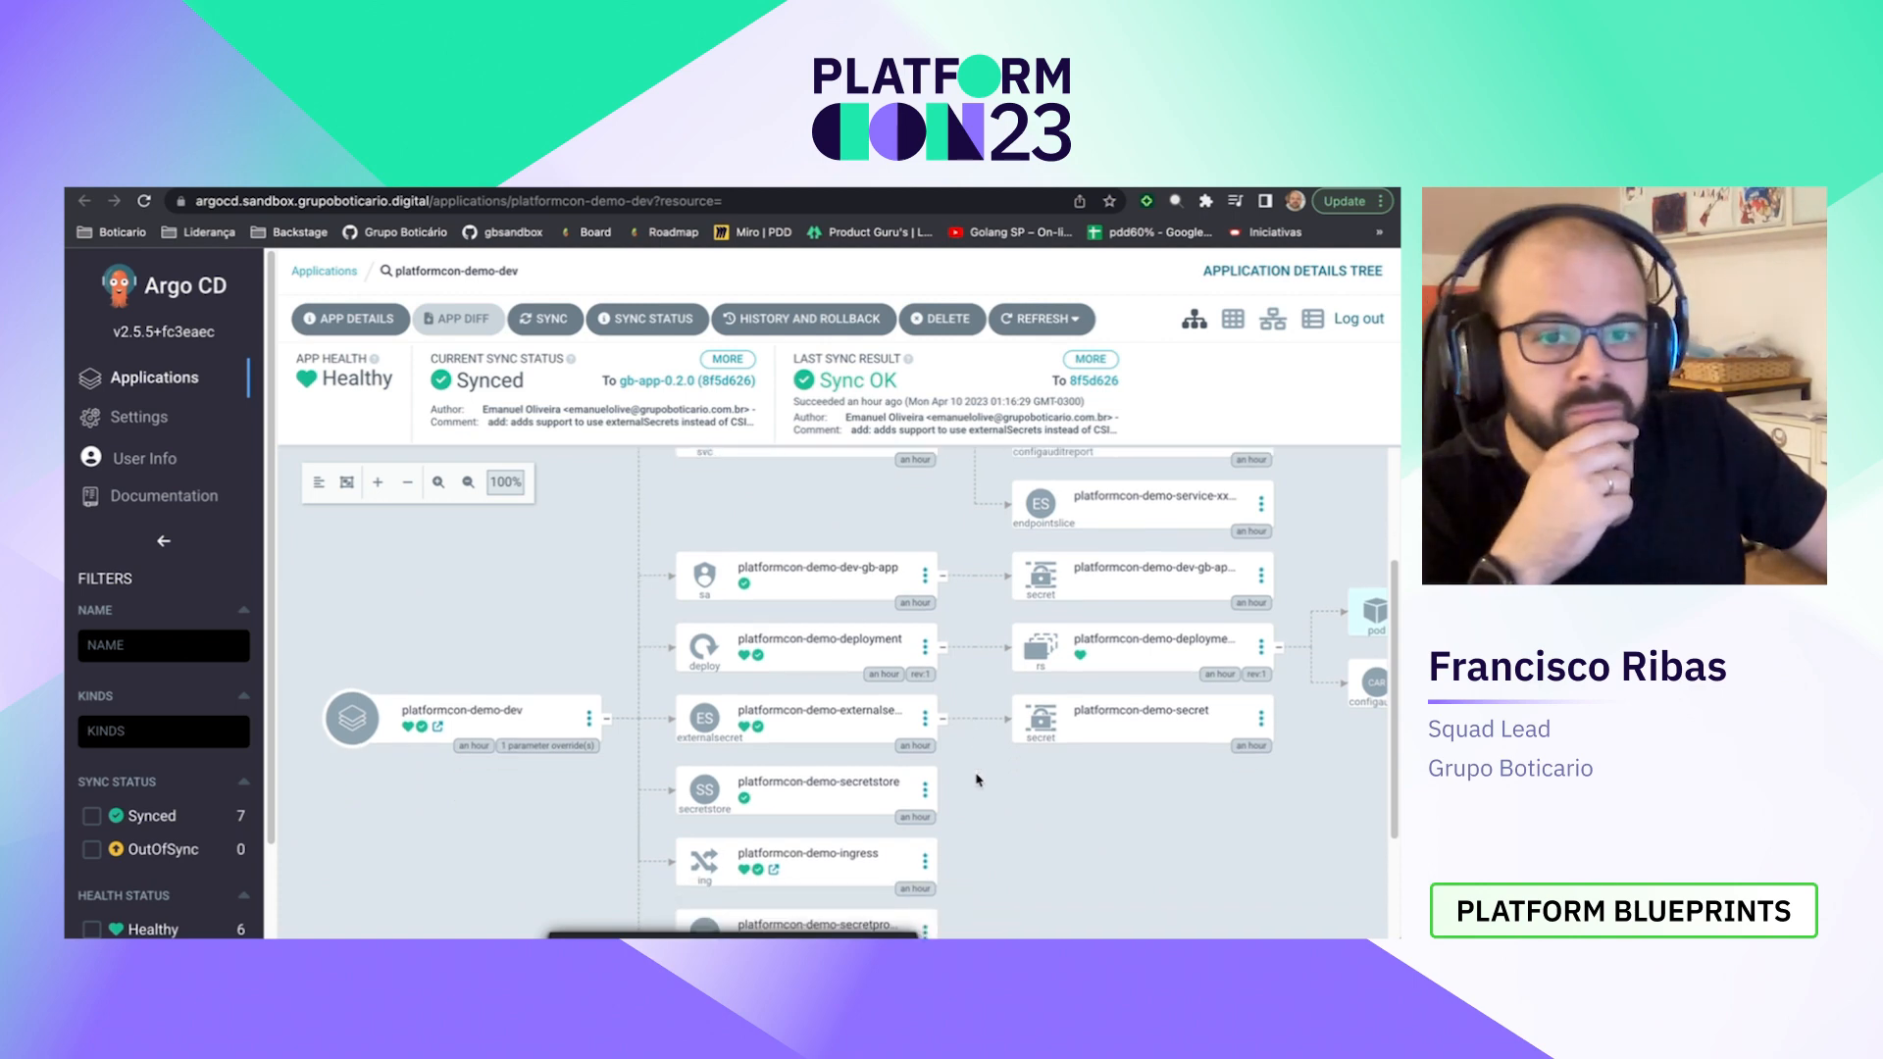